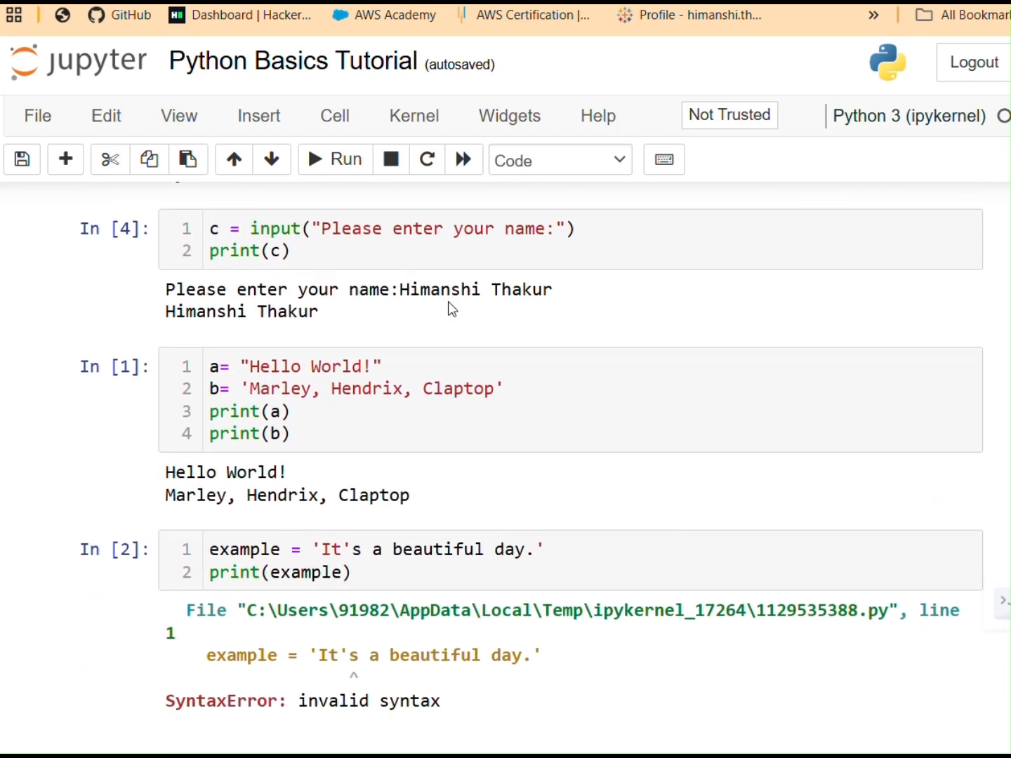
Step: Scroll down through the tutorial to the blank cells below the 'thon' slicing output
{"action": "scroll", "scroll_direction": "down", "scroll_amount": 3}
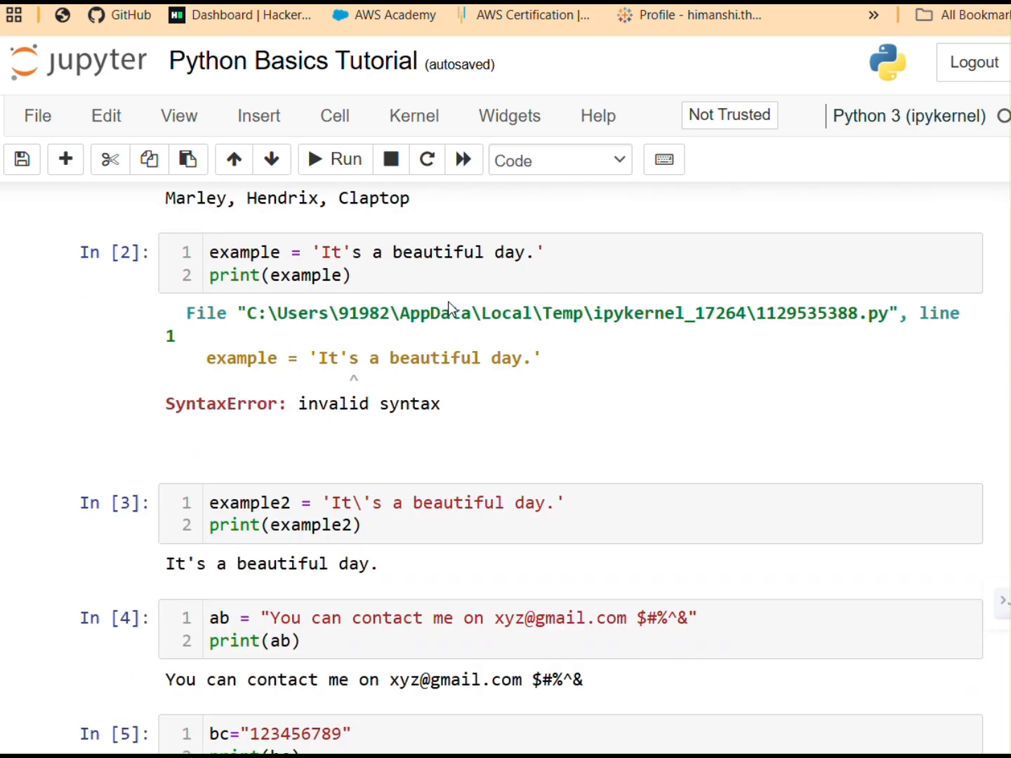
{"action": "scroll", "scroll_direction": "down", "scroll_amount": 3}
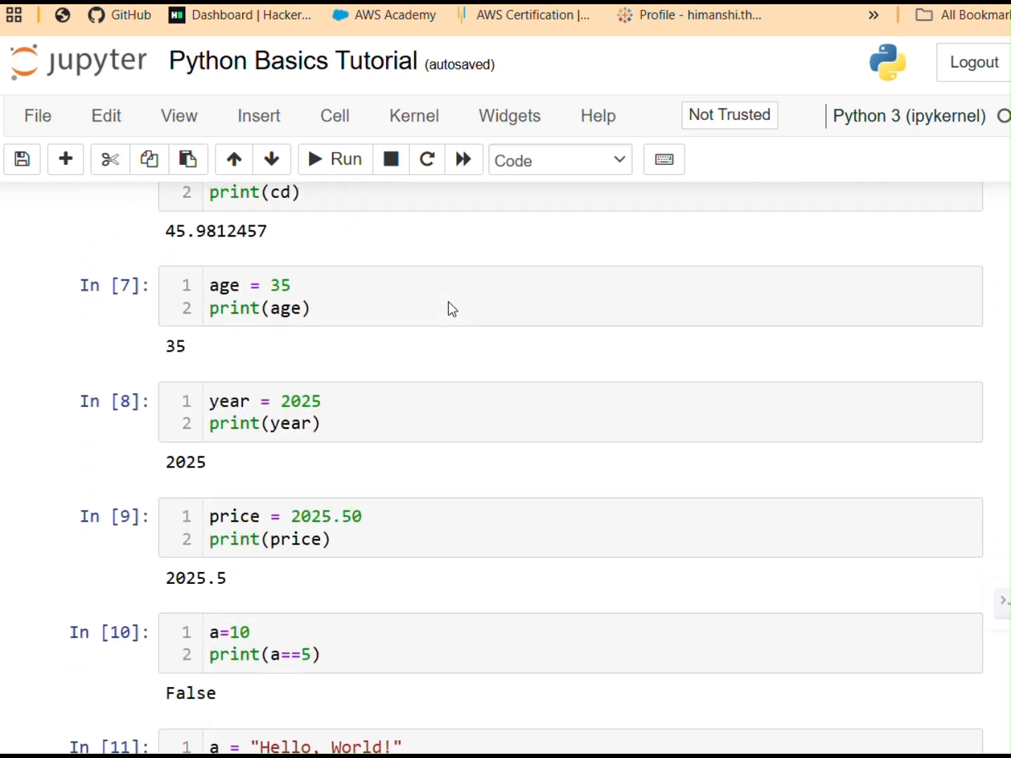
{"action": "scroll", "scroll_direction": "down", "scroll_amount": 3}
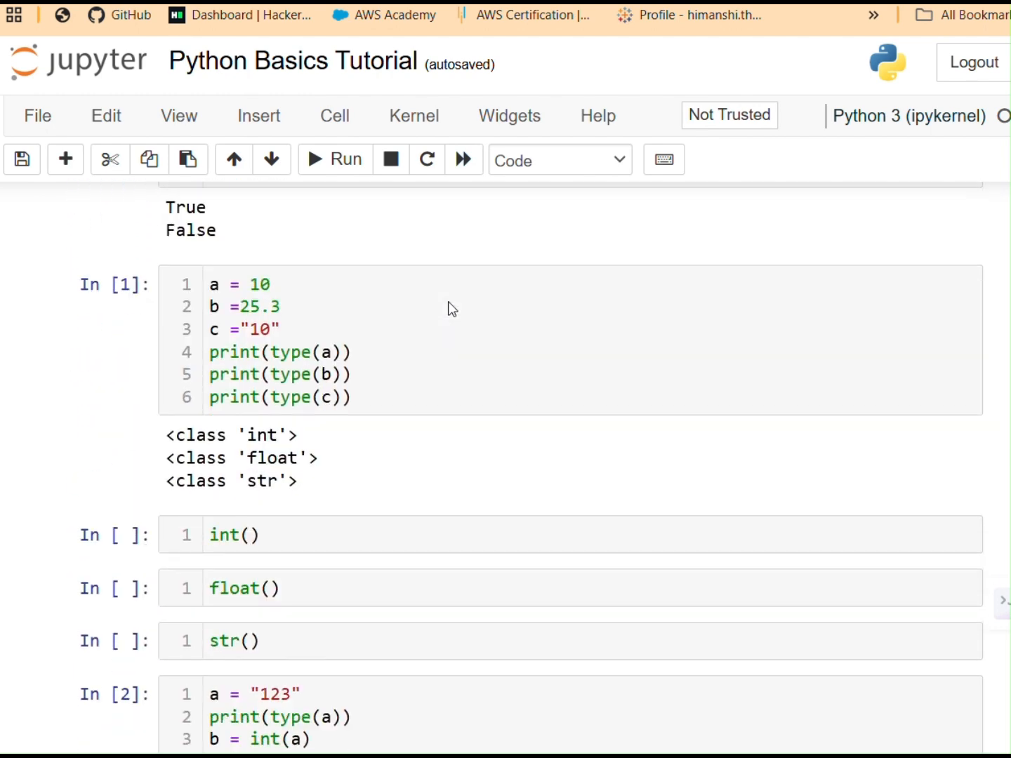
{"action": "scroll", "scroll_direction": "down", "scroll_amount": 3}
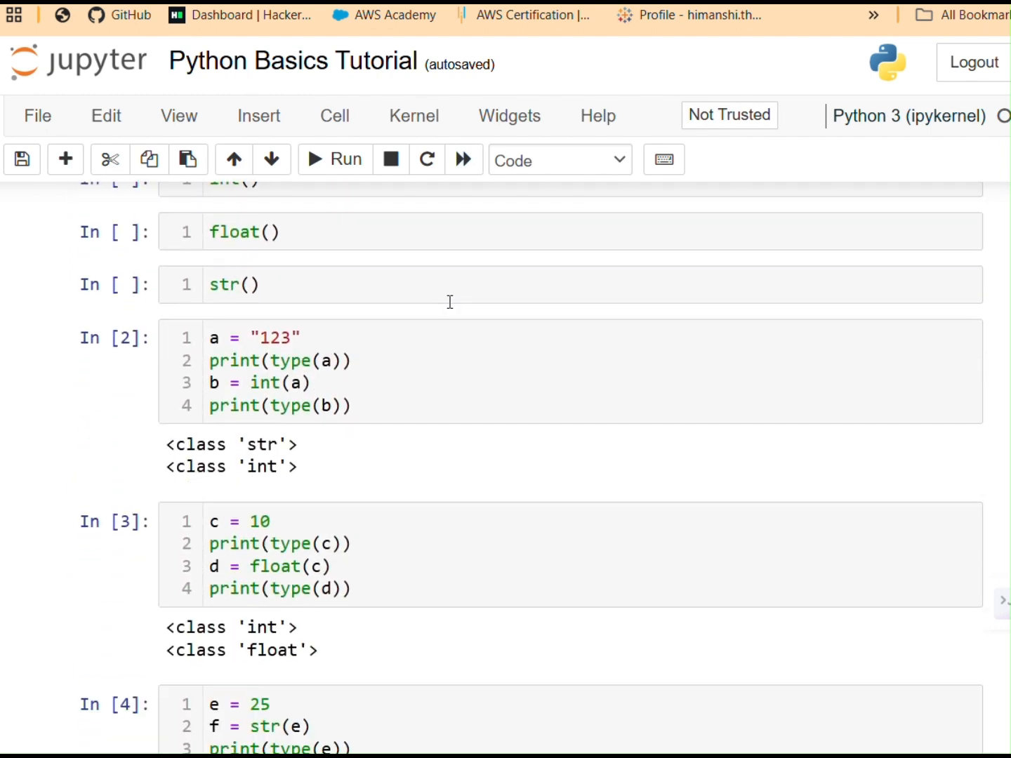
{"action": "scroll", "scroll_direction": "down", "scroll_amount": 3}
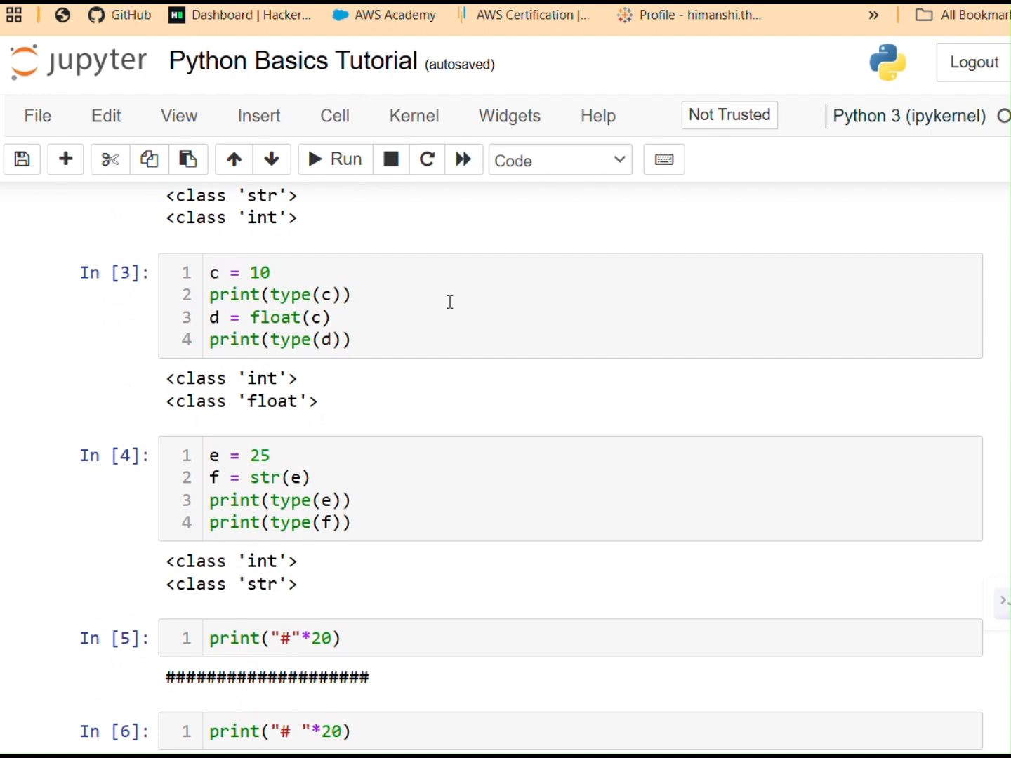
{"action": "scroll", "scroll_direction": "down", "scroll_amount": 3}
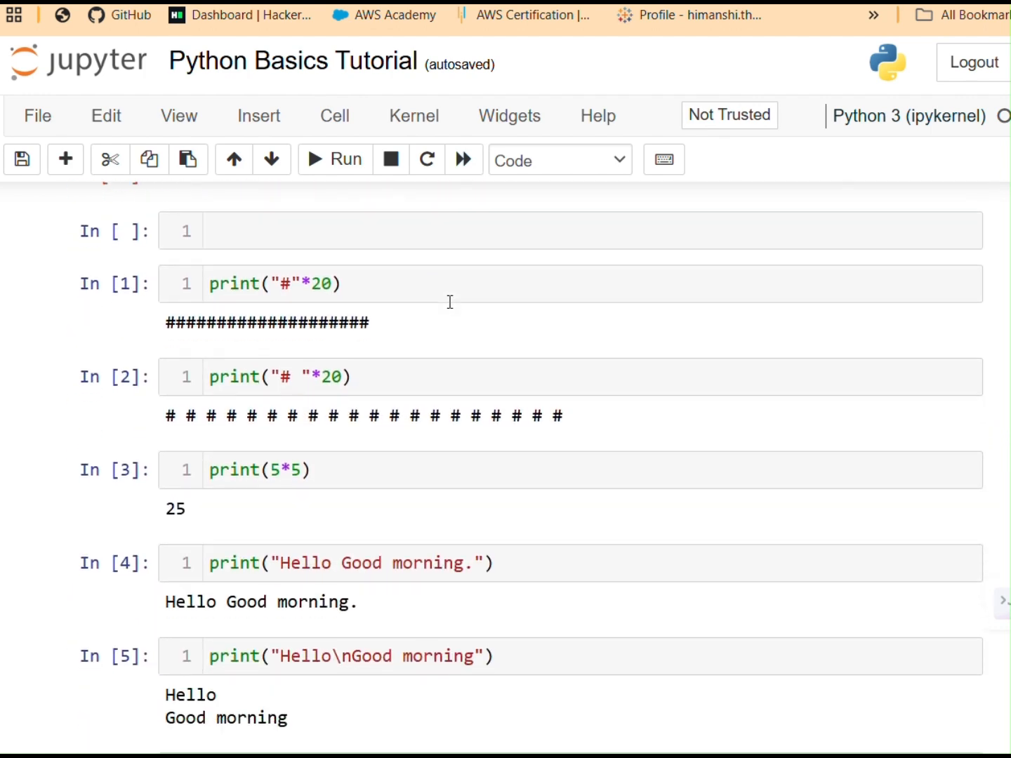
{"action": "scroll", "scroll_direction": "down", "scroll_amount": 3}
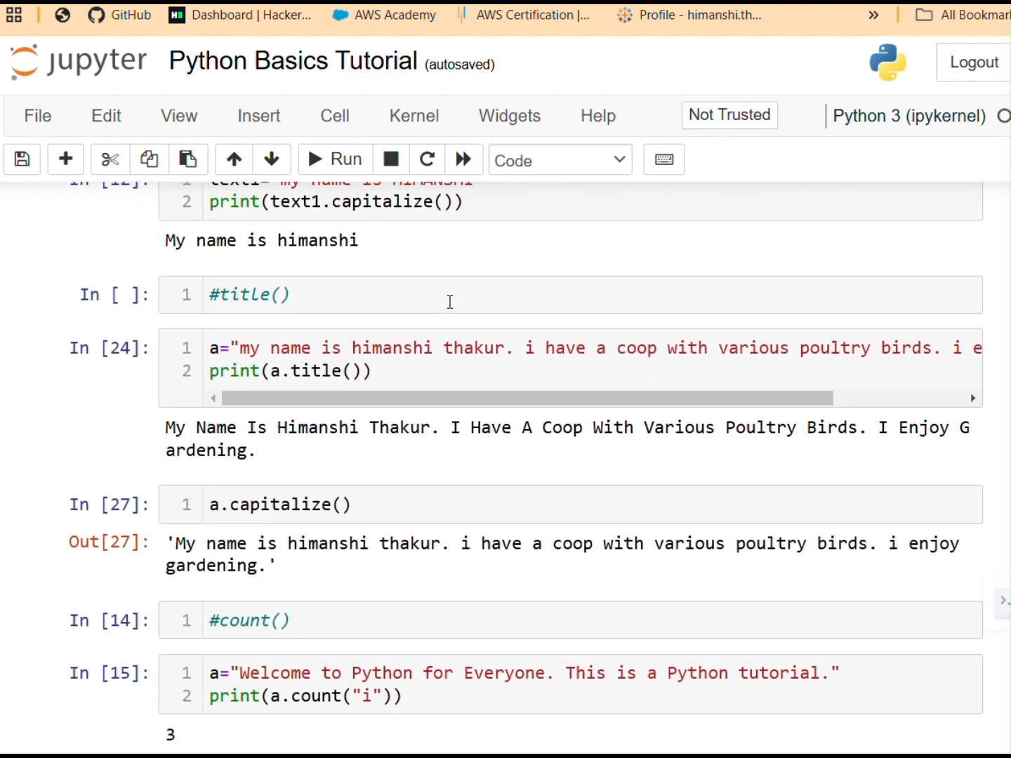
{"action": "scroll", "scroll_direction": "down", "scroll_amount": 3}
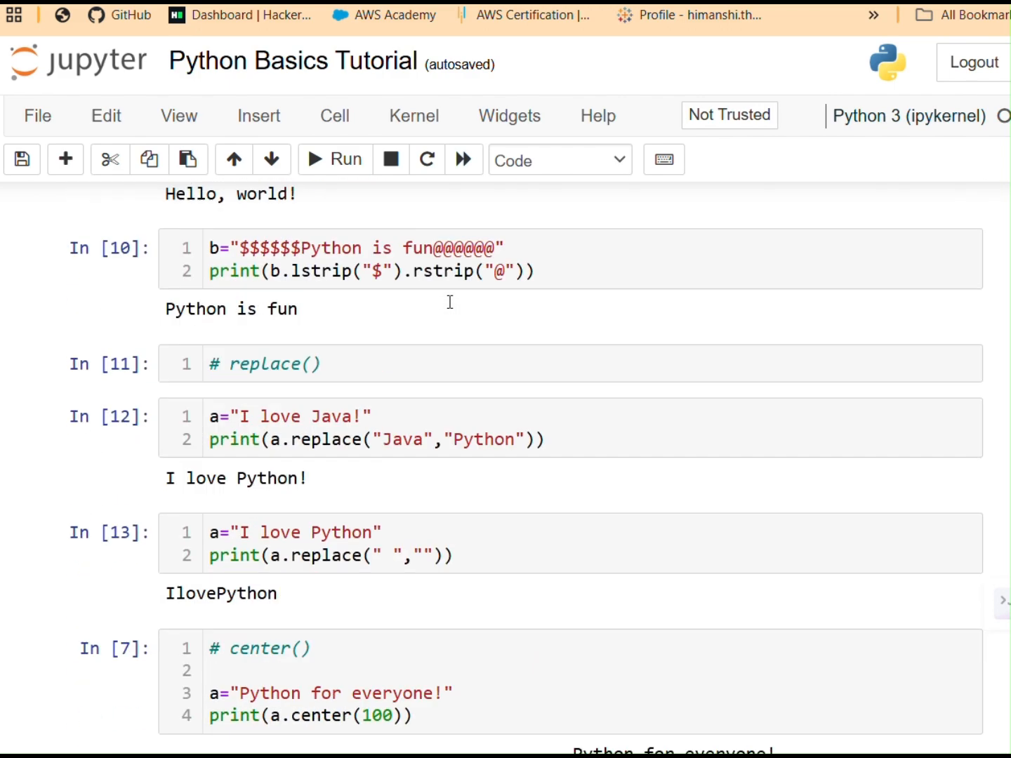
{"action": "scroll", "scroll_direction": "down", "scroll_amount": 3}
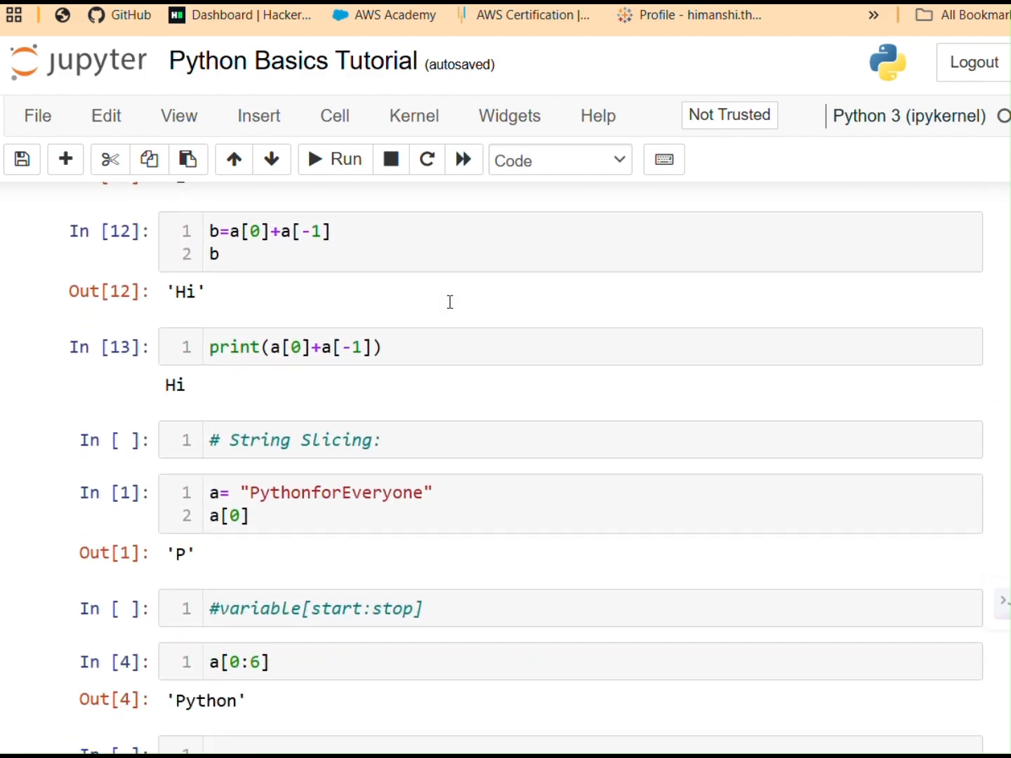
{"action": "scroll", "scroll_direction": "up", "scroll_amount": 3}
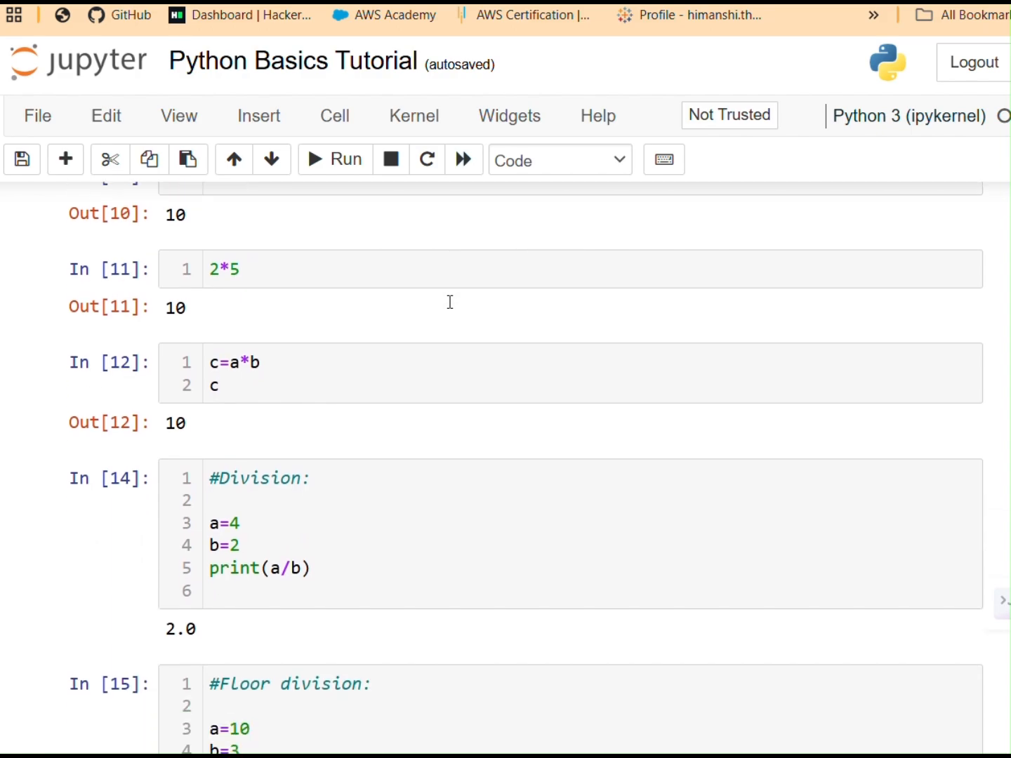
{"action": "scroll", "scroll_direction": "down", "scroll_amount": 3}
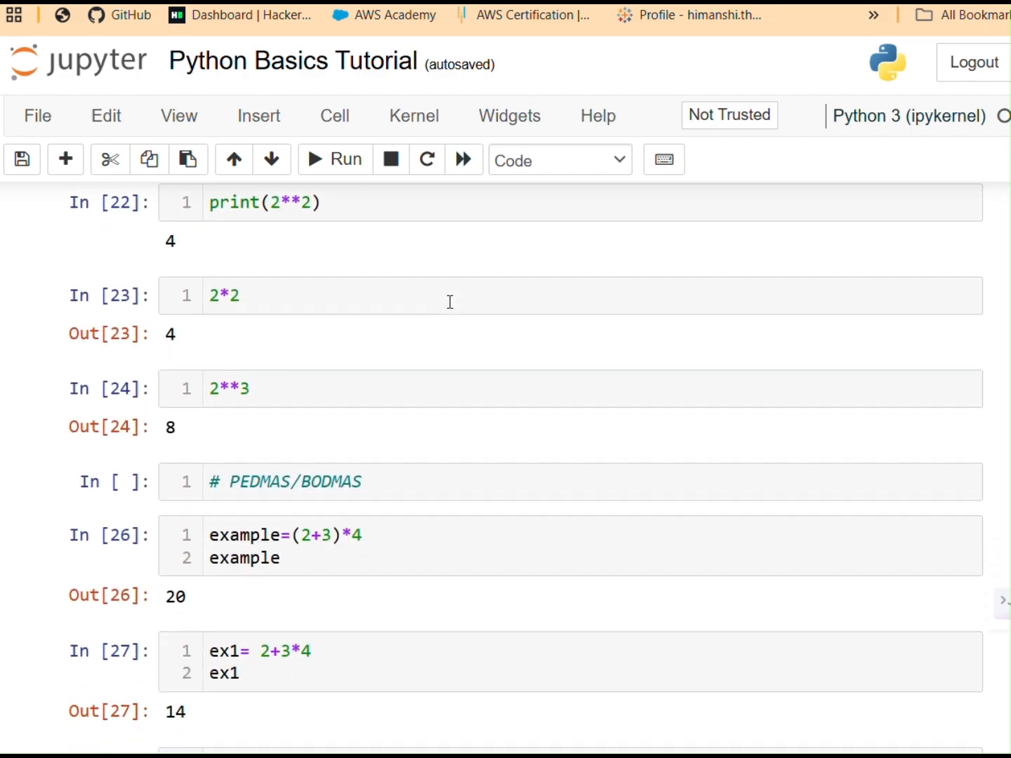
{"action": "scroll", "scroll_direction": "down", "scroll_amount": 3}
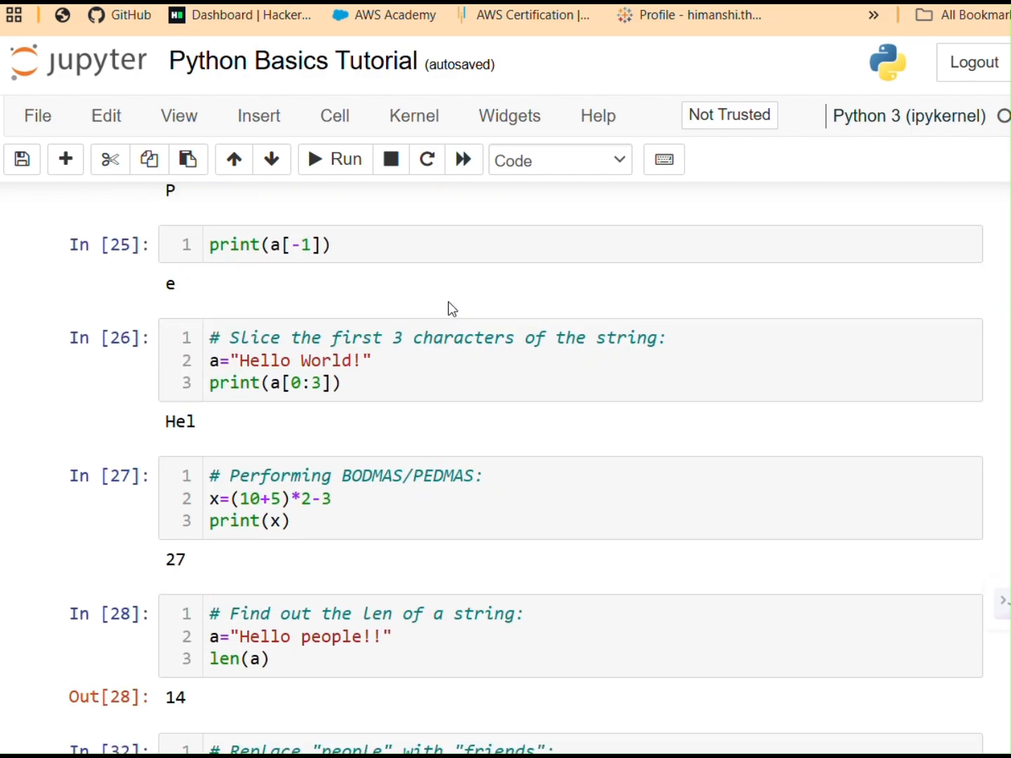
{"action": "scroll", "scroll_direction": "down", "scroll_amount": 3}
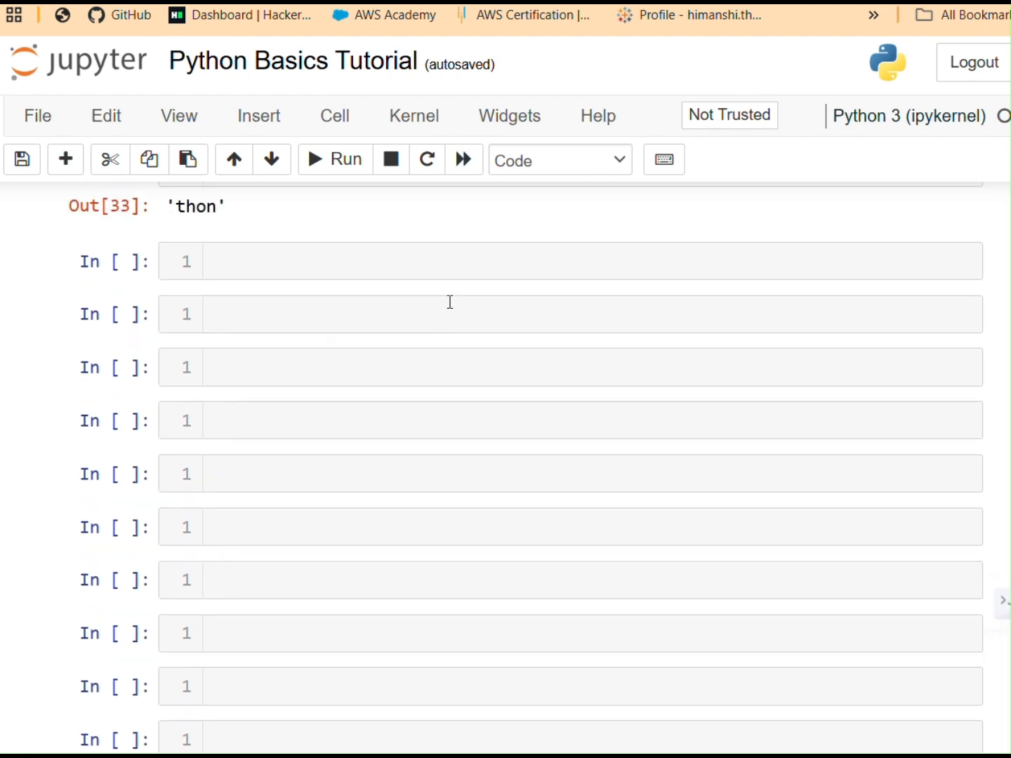
{"action": "scroll", "scroll_direction": "up", "scroll_amount": 3}
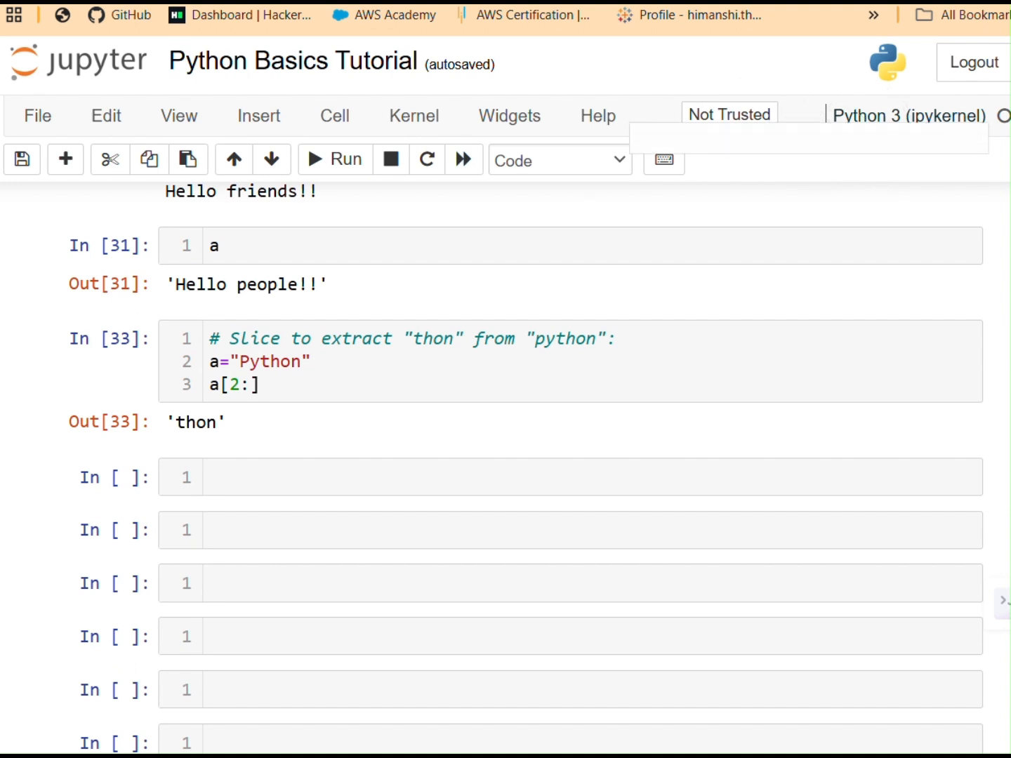
{"action": "scroll", "scroll_direction": "up", "scroll_amount": 3}
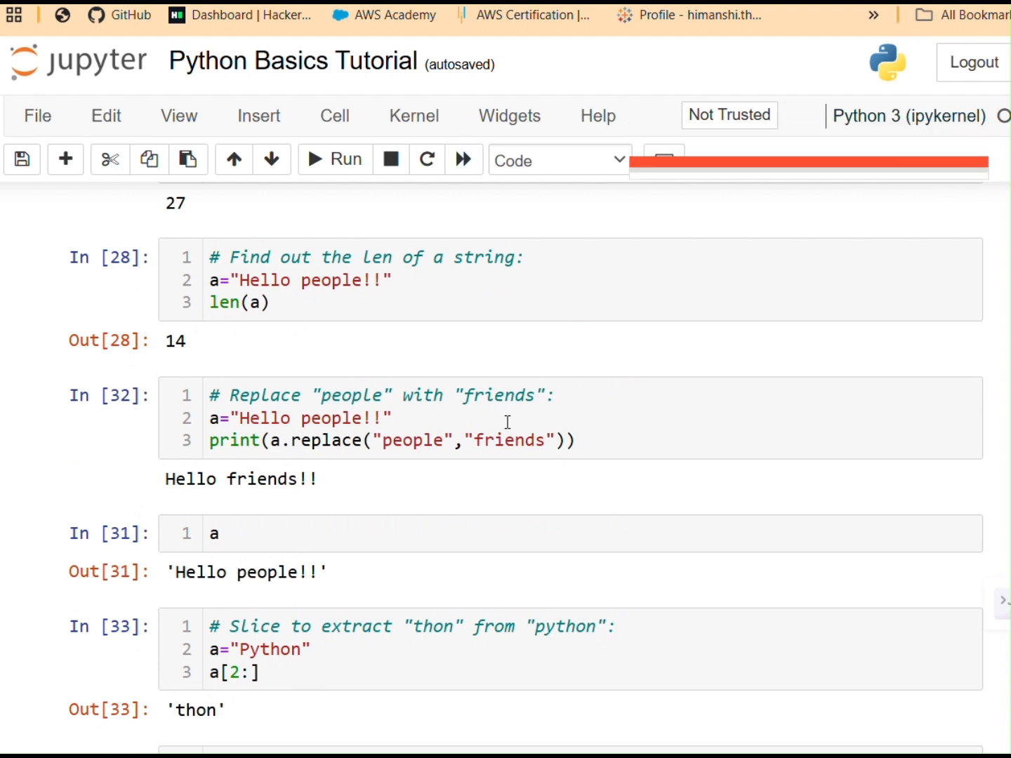
{"action": "scroll", "scroll_direction": "down", "scroll_amount": 3}
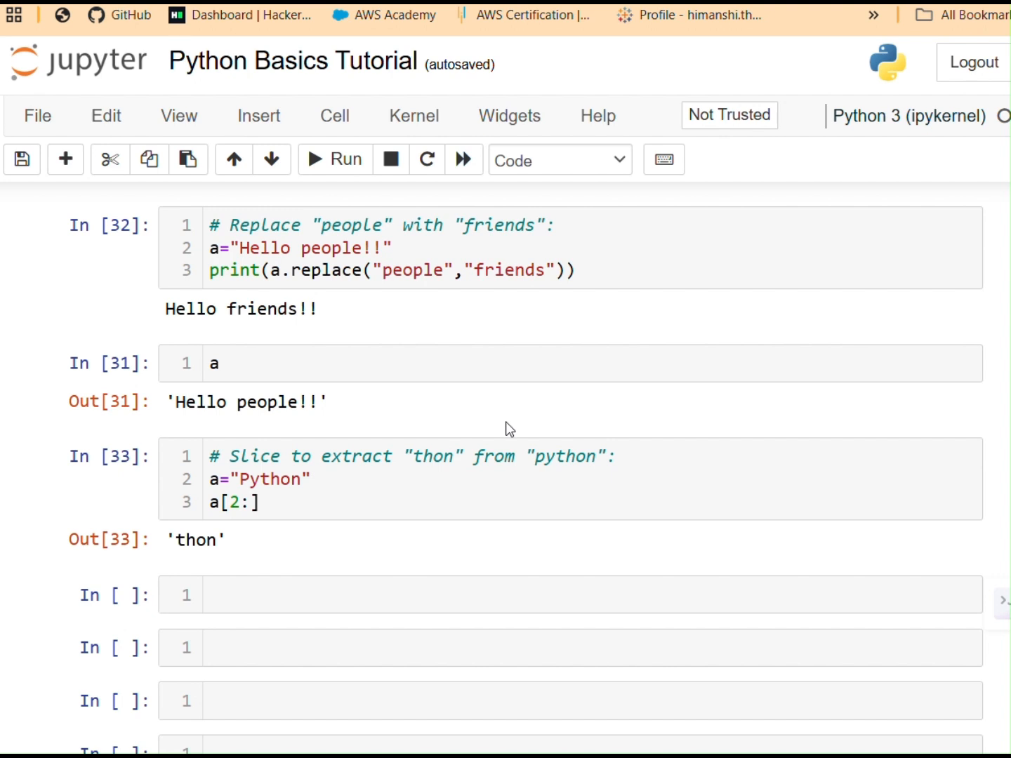
{"action": "scroll", "scroll_direction": "down", "scroll_amount": 3}
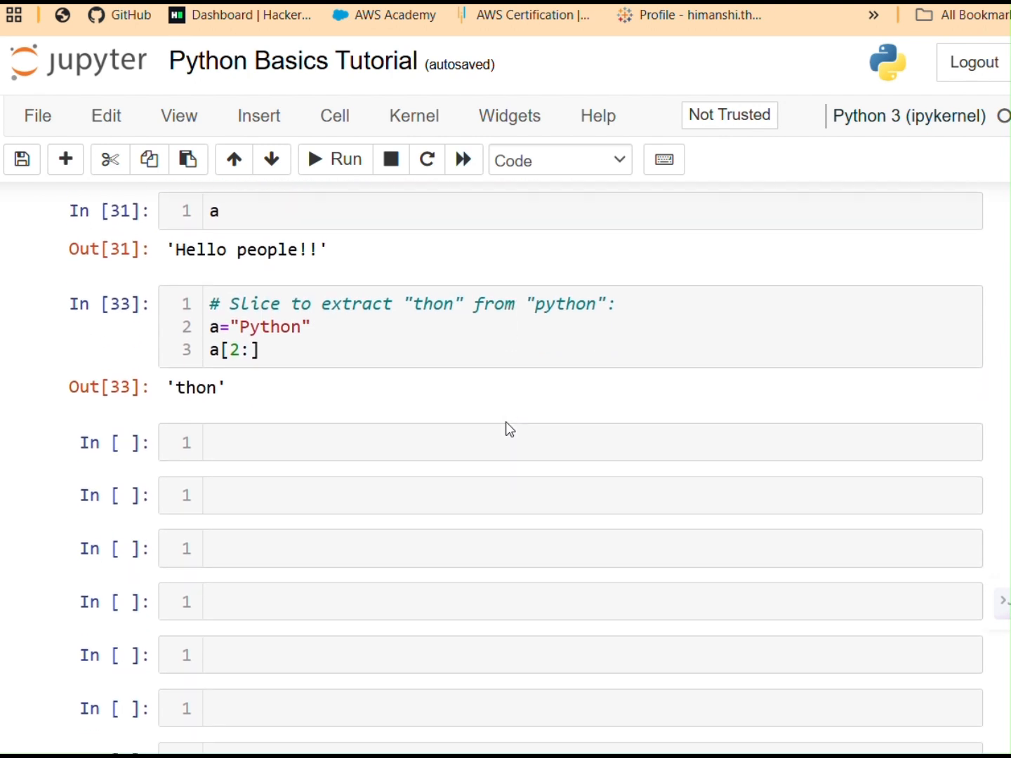
{"action": "scroll", "scroll_direction": "down", "scroll_amount": 3}
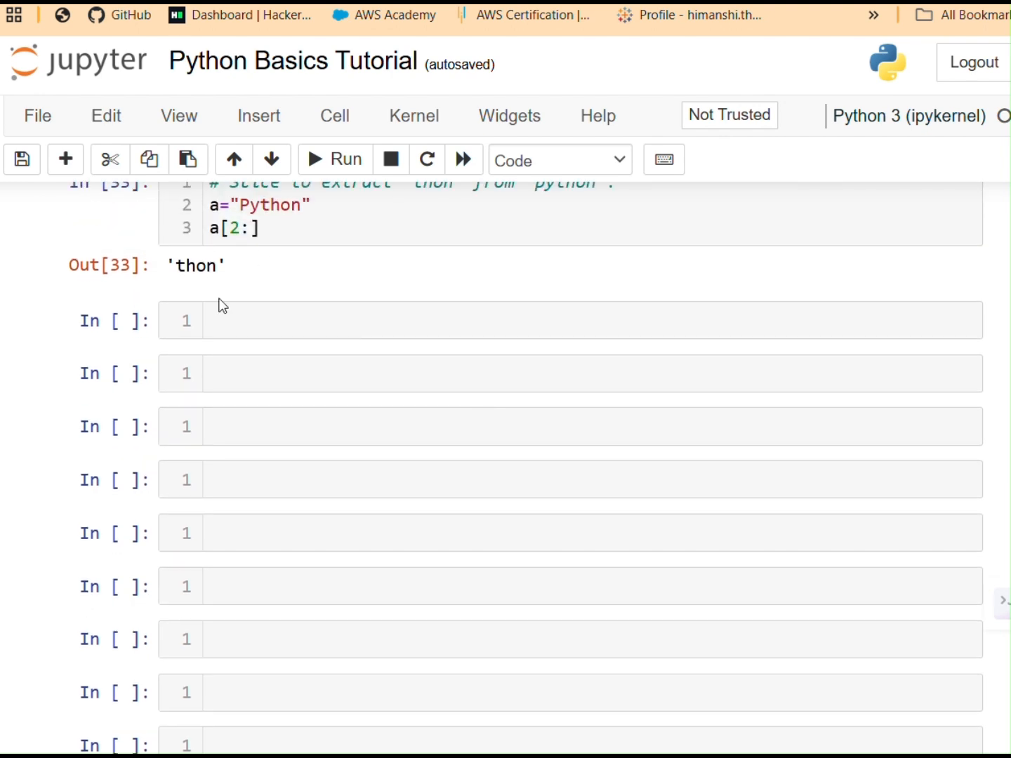
Step: Head the first empty cell with the comment '# LIST:' and blank lines below it
{"action": "left_click", "coordinate": [250, 321]}
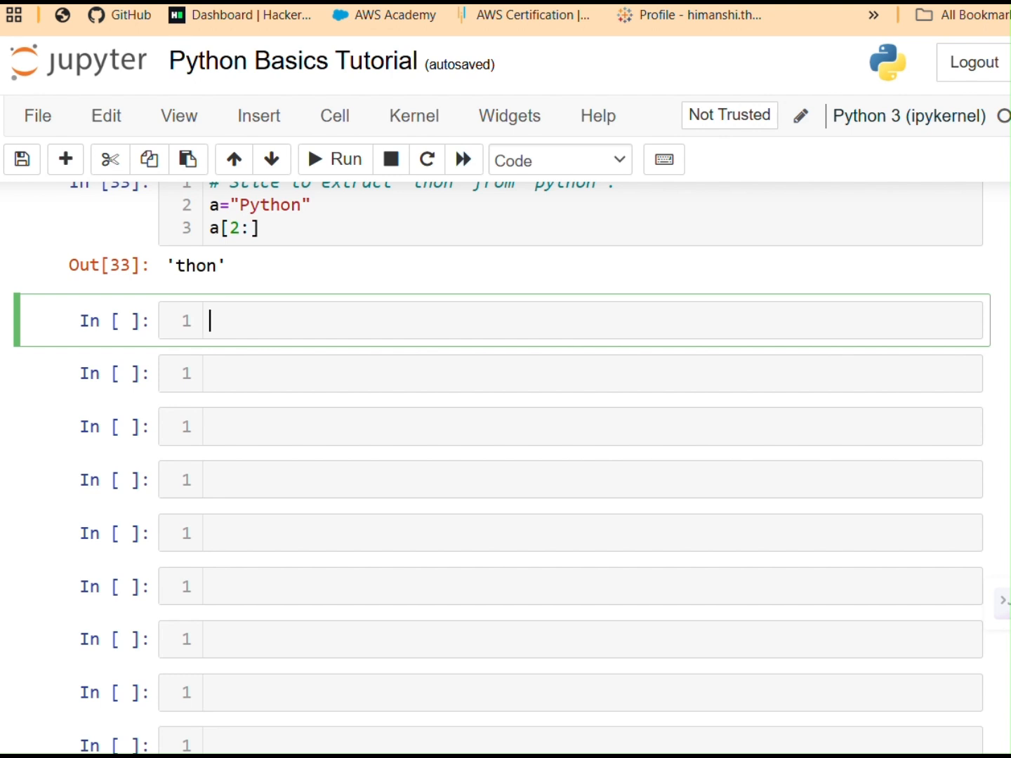
{"action": "type", "text": "#"}
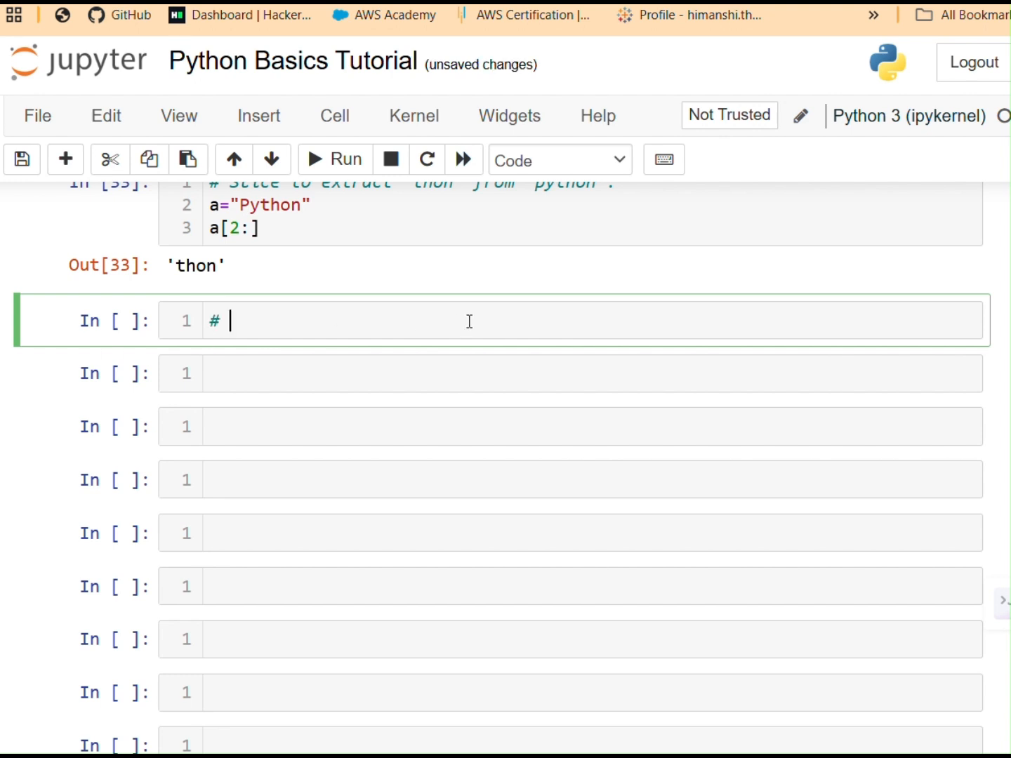
{"action": "type", "text": "LIST:"}
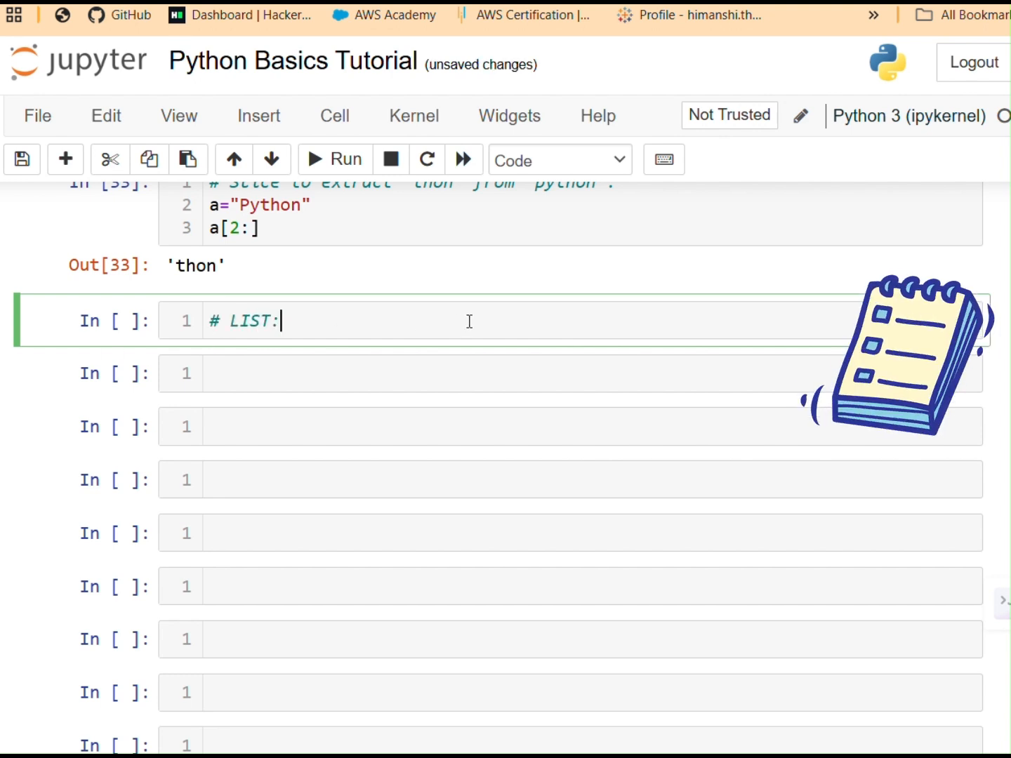
{"action": "key", "text": "enter"}
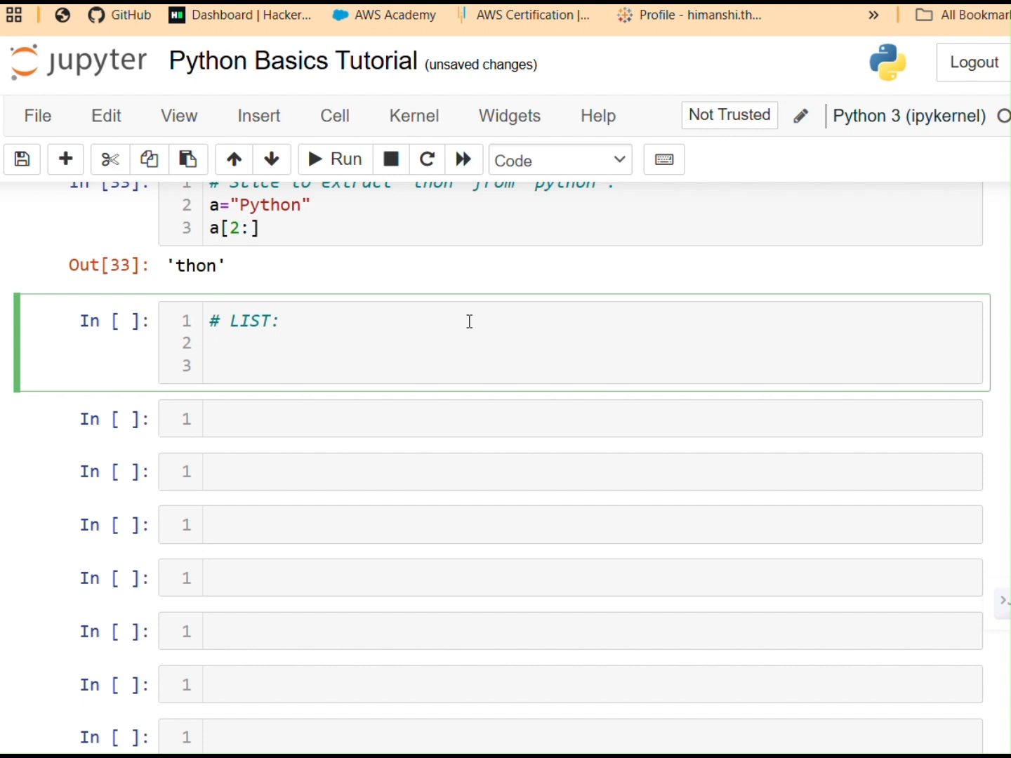
Step: Define the list a = [2,4,6,6,8,8,10] under the LIST heading
{"action": "type", "text": "a"}
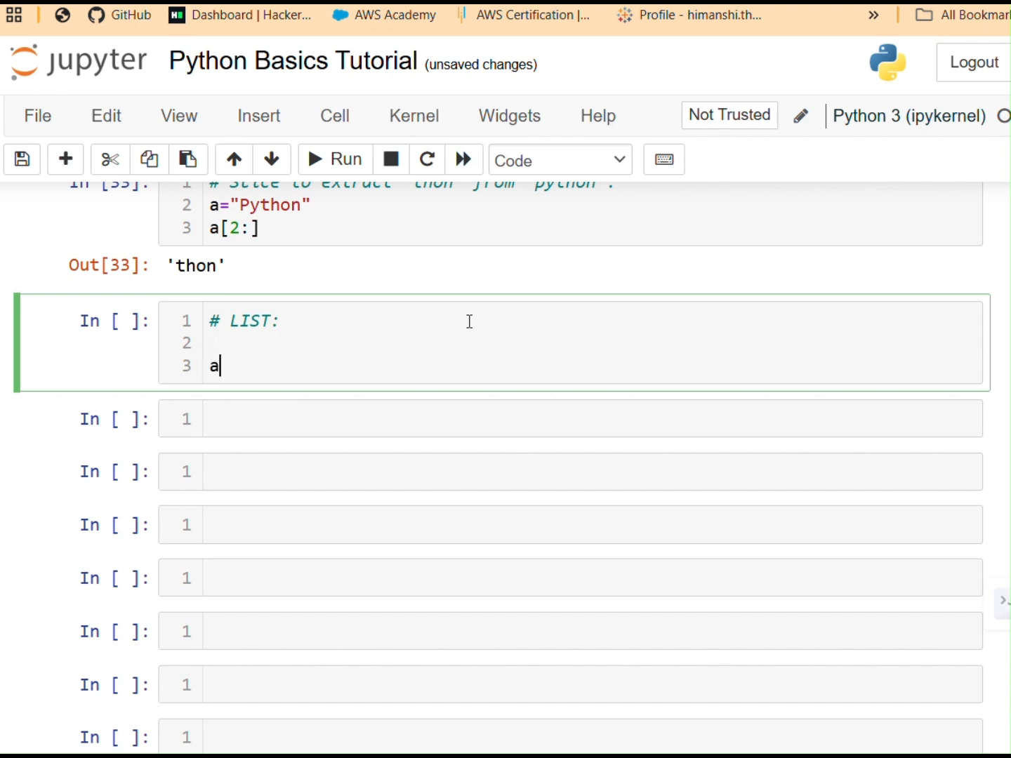
{"action": "type", "text": "= []"}
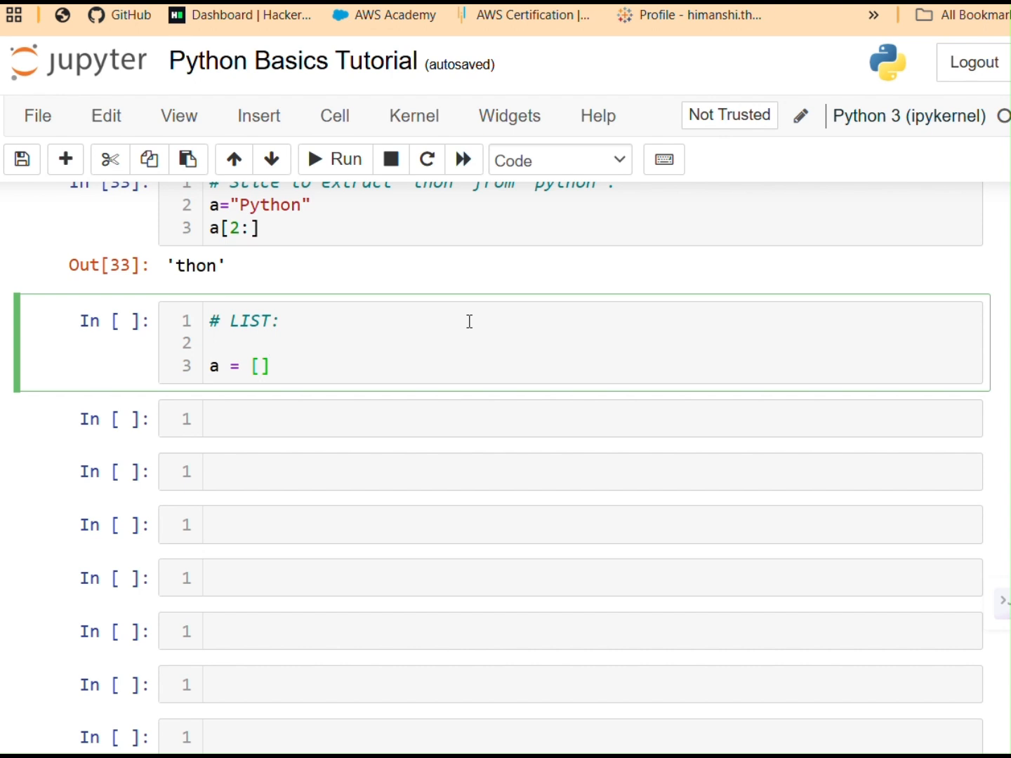
{"action": "mouse_move", "coordinate": [684, 334]}
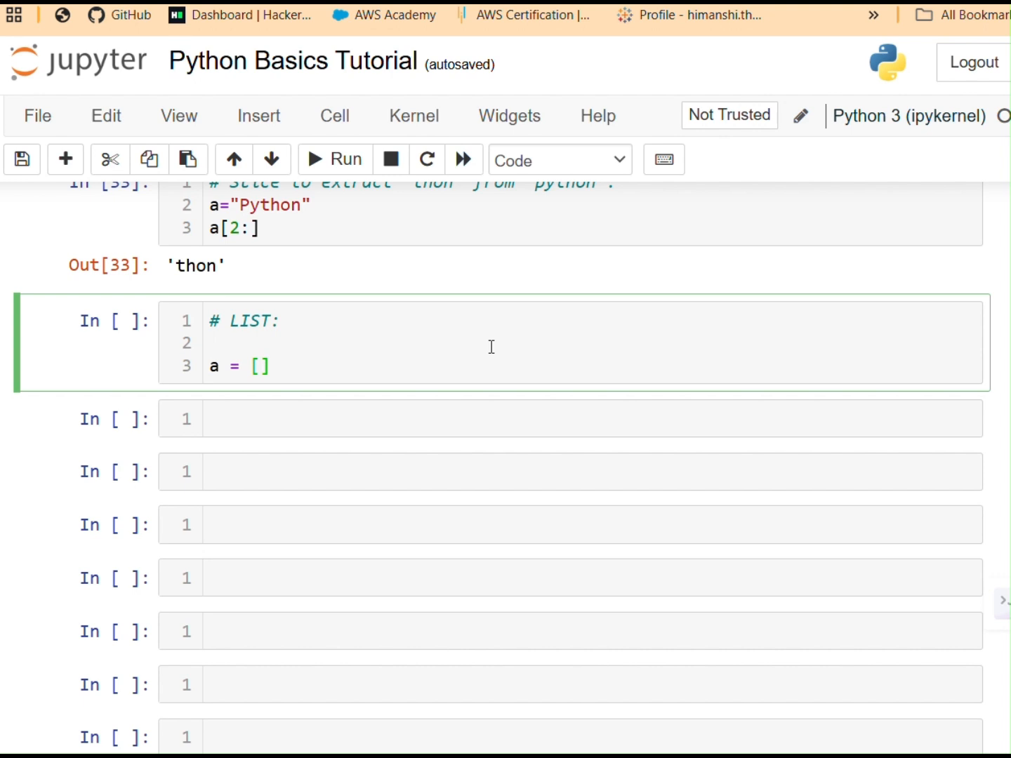
{"action": "type", "text": "2,"}
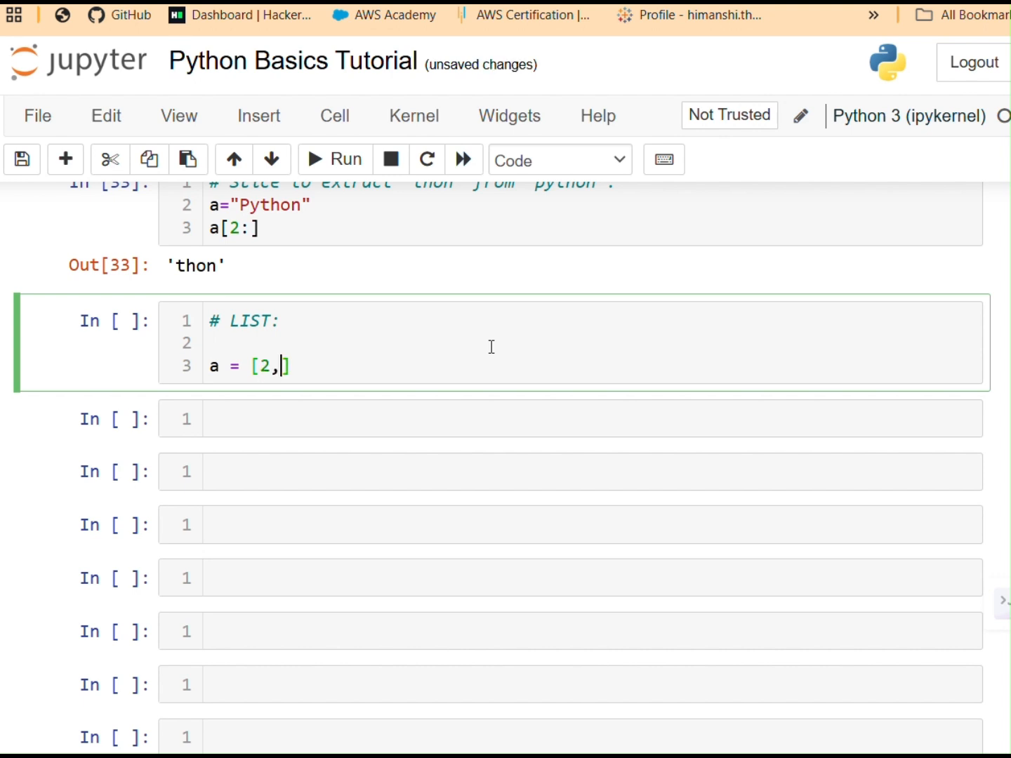
{"action": "type", "text": "4,6,6,"}
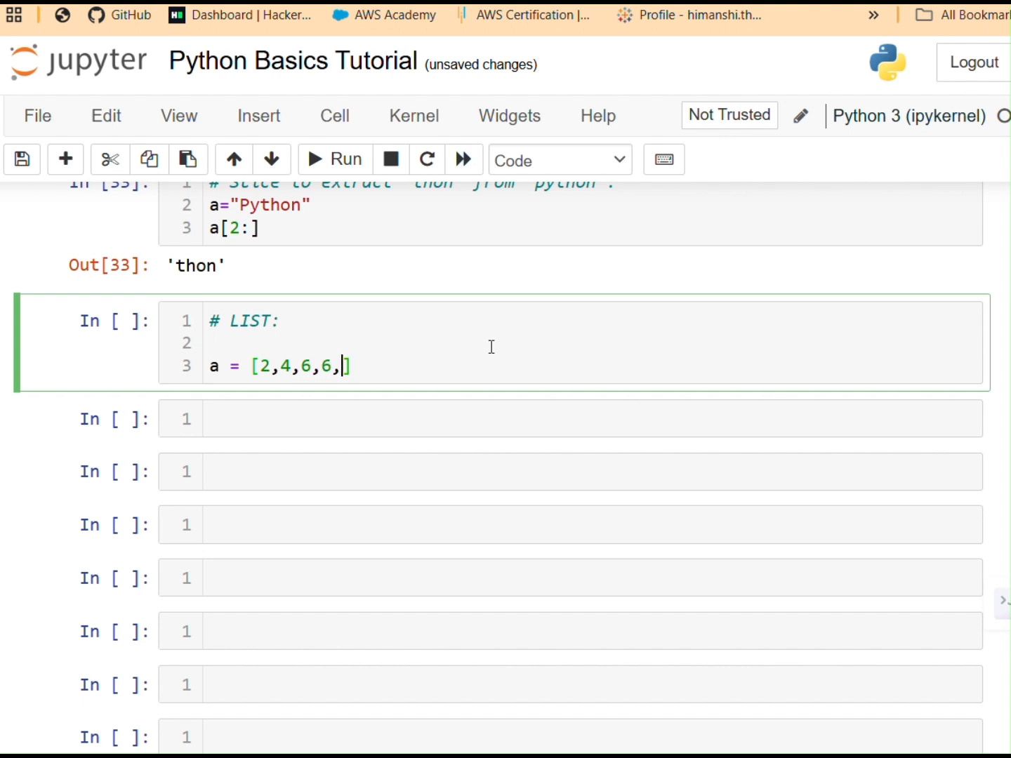
{"action": "type", "text": "8,8,1"}
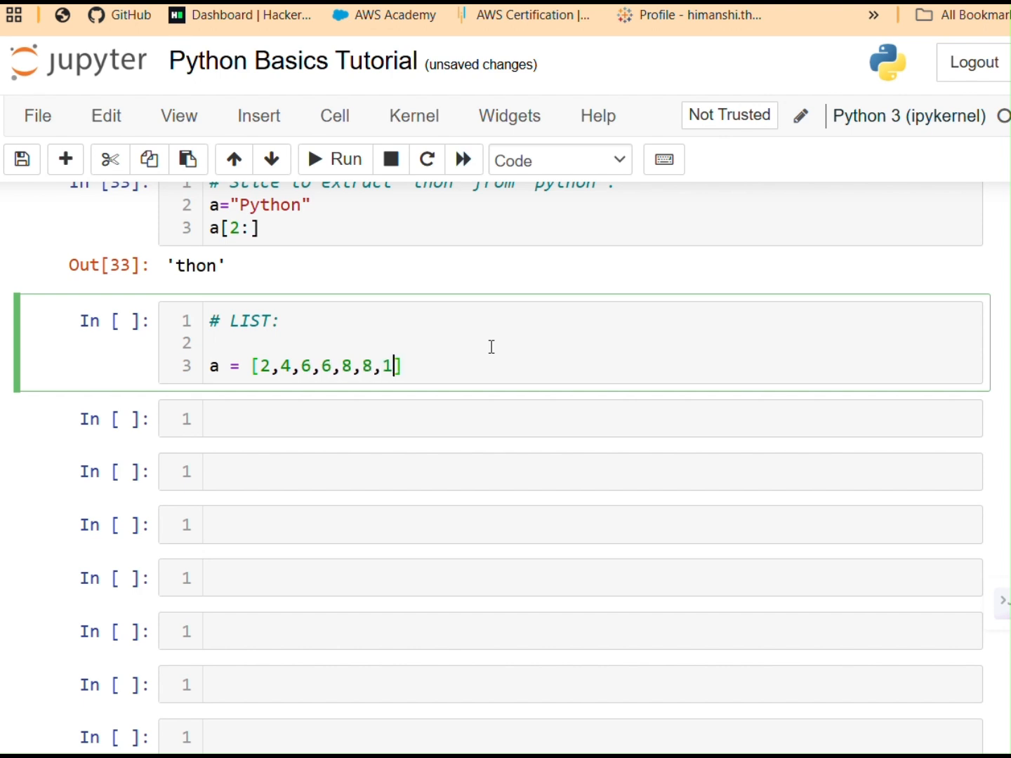
{"action": "type", "text": "0"}
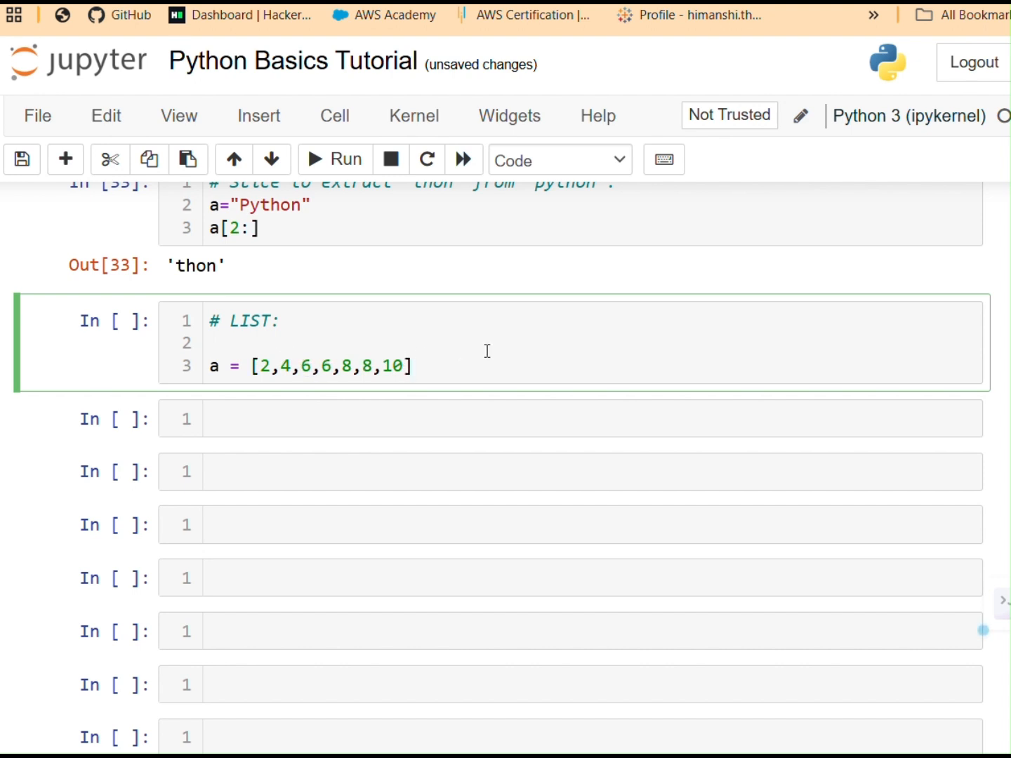
{"action": "left_click", "coordinate": [415, 365]}
{"action": "type", "text": "a"}
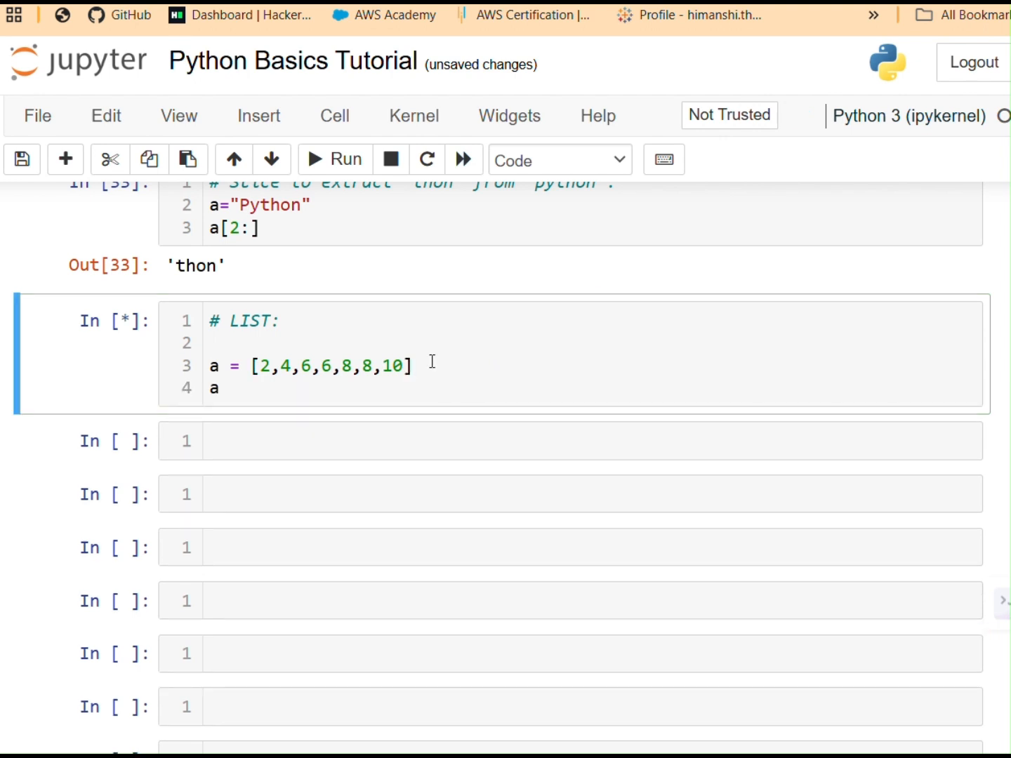
{"action": "left_click", "coordinate": [336, 159]}
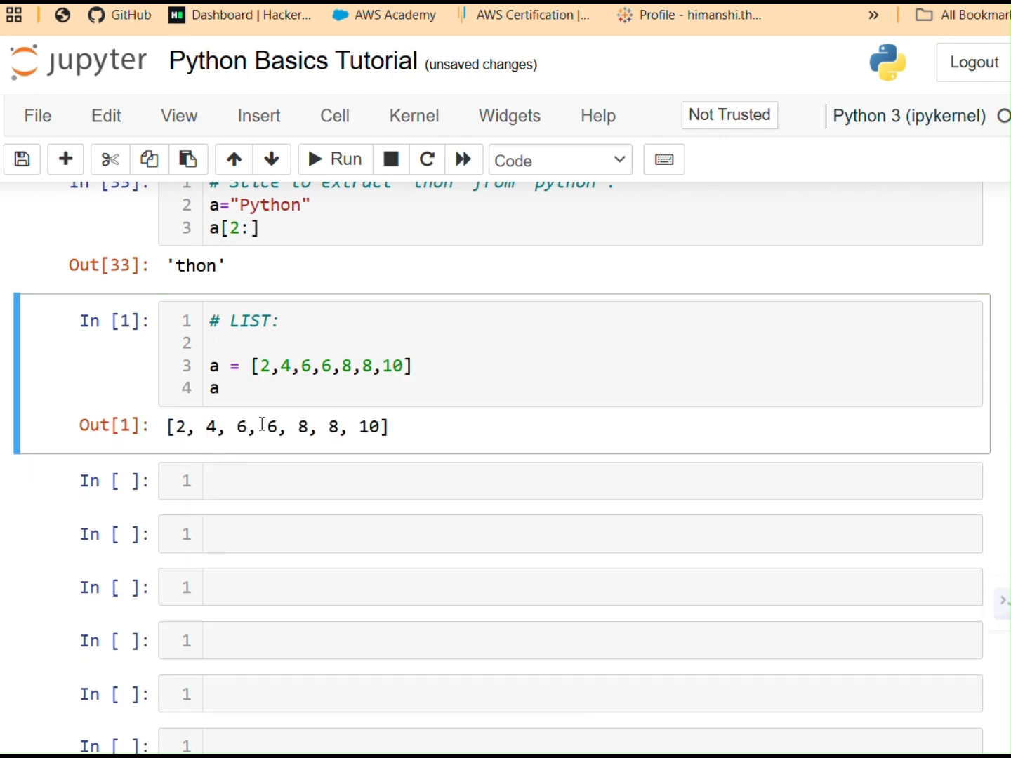
{"action": "mouse_move", "coordinate": [348, 434]}
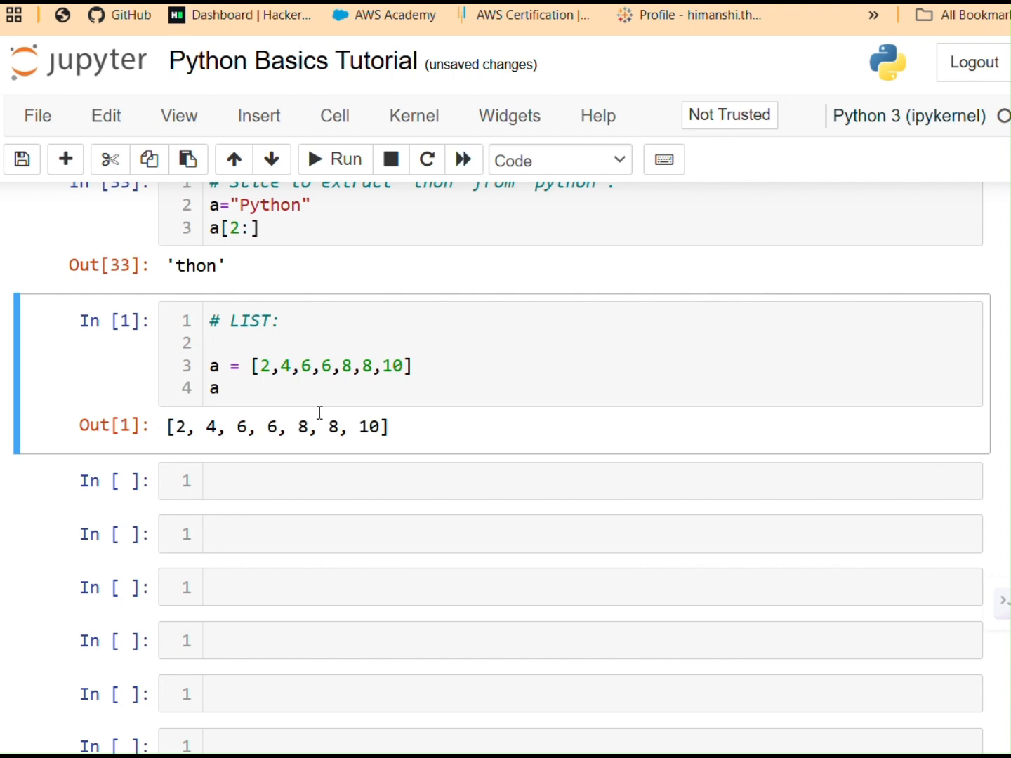
{"action": "mouse_move", "coordinate": [715, 329]}
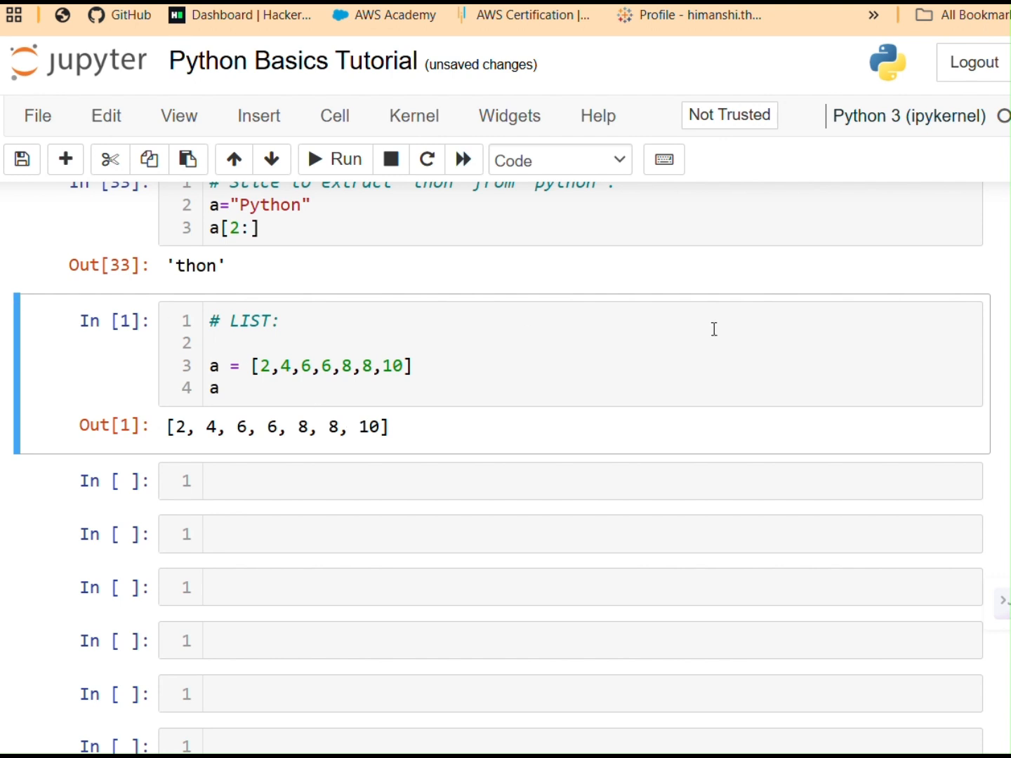
{"action": "mouse_move", "coordinate": [654, 320]}
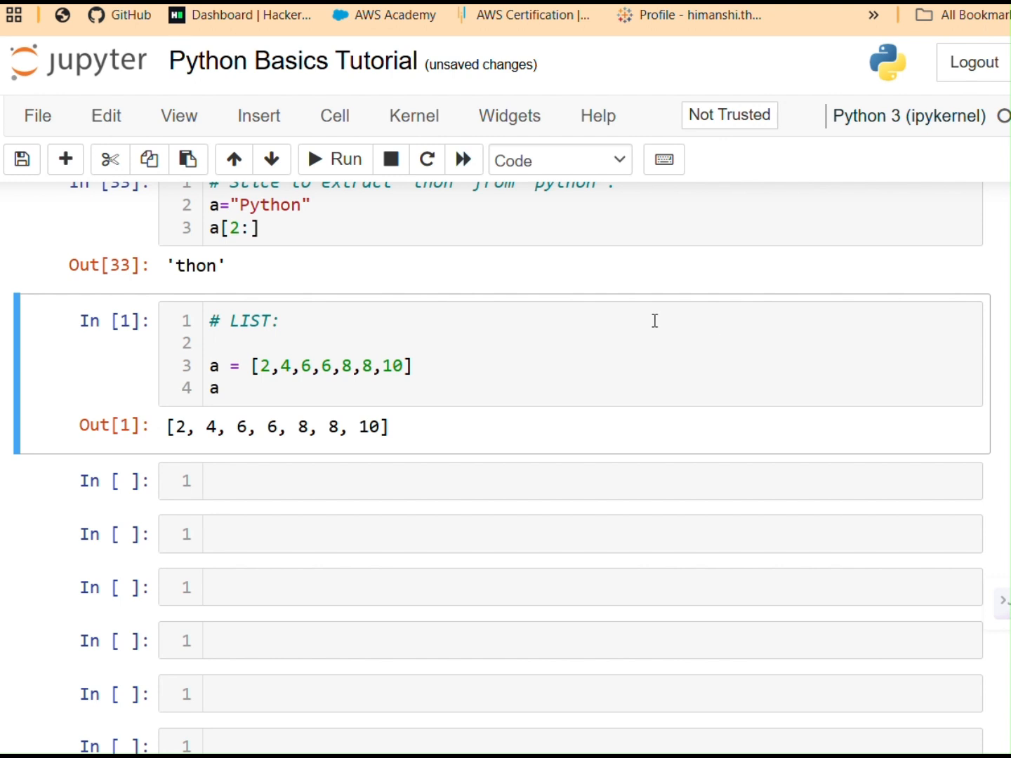
{"action": "scroll", "scroll_direction": "up", "scroll_amount": 3}
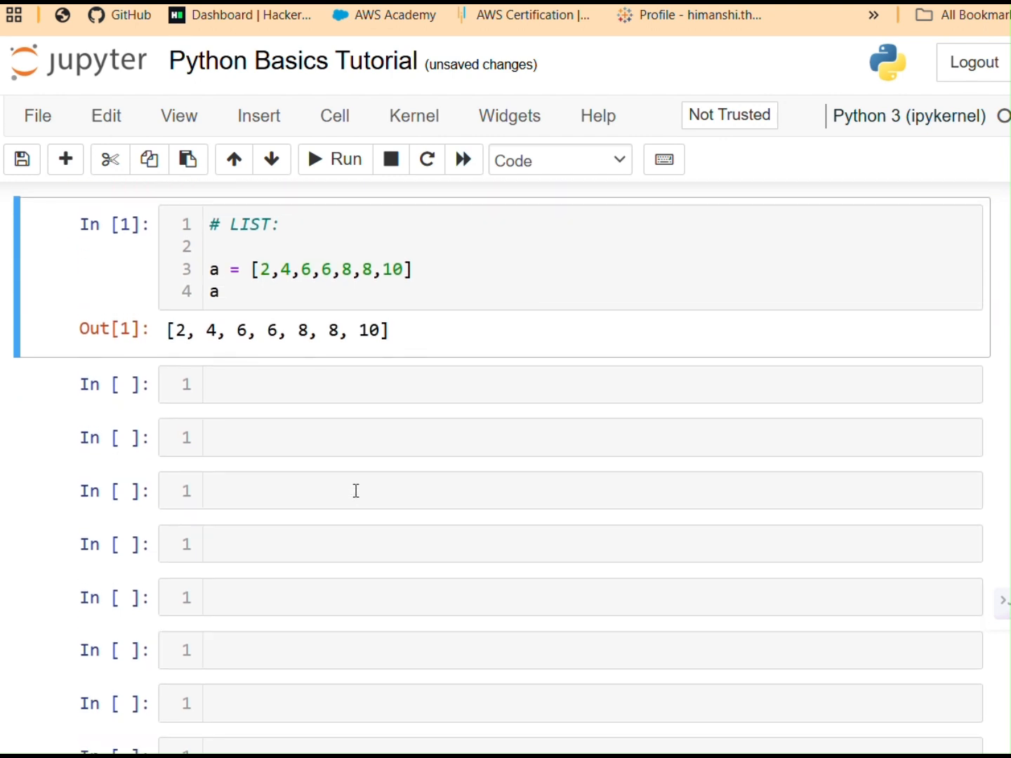
{"action": "mouse_move", "coordinate": [429, 334]}
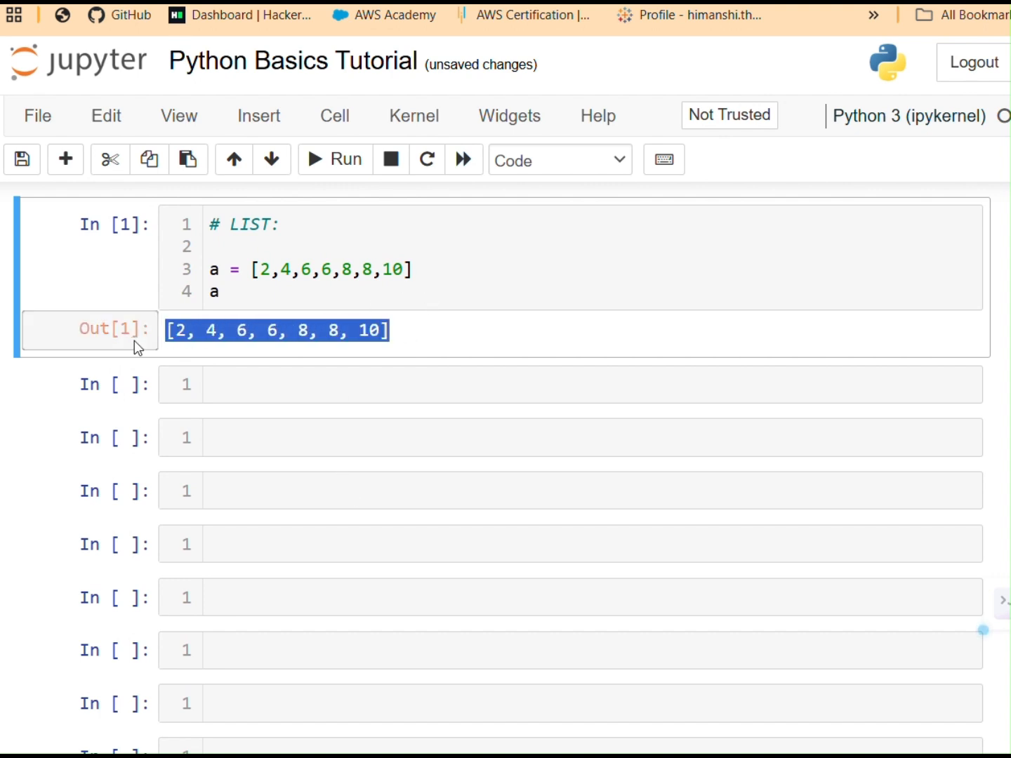
{"action": "mouse_move", "coordinate": [344, 371]}
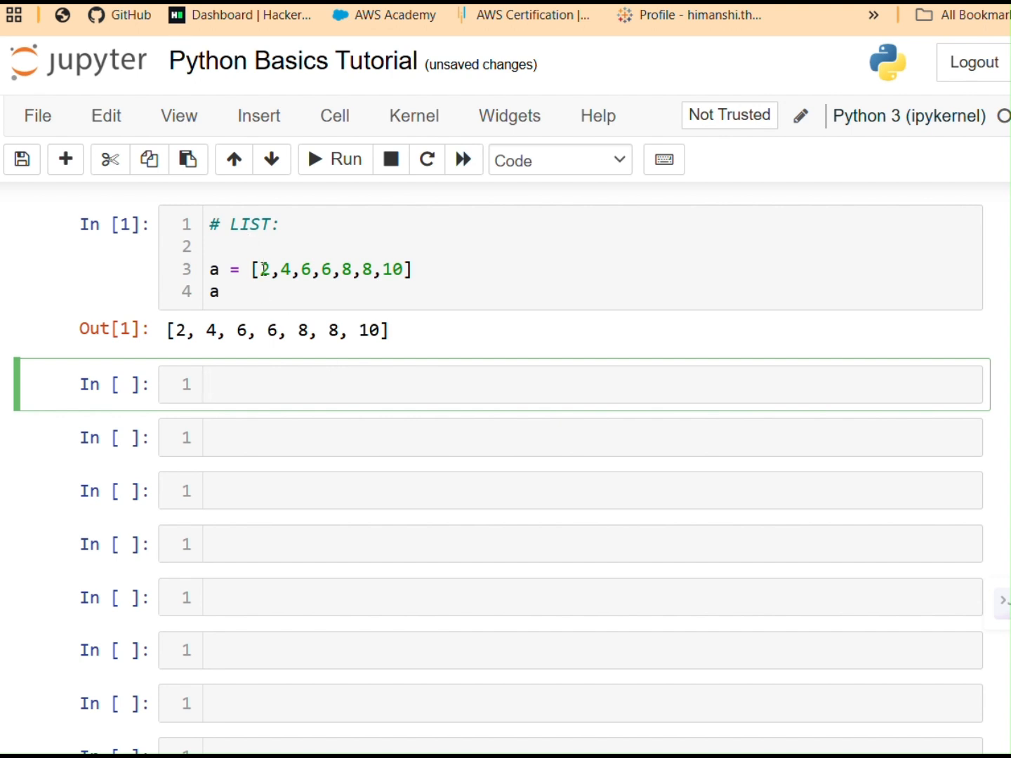
Step: Define a = ["apples", "bananas", "cherry"] in the empty cell and start a second line
{"action": "left_click", "coordinate": [414, 269]}
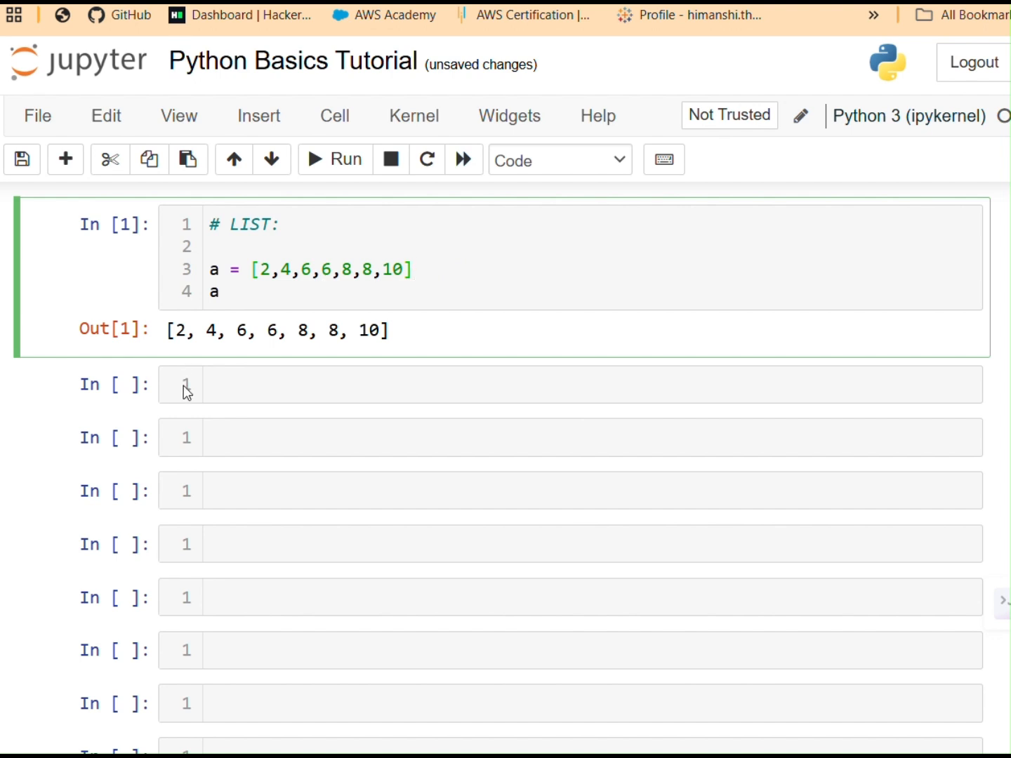
{"action": "type", "text": "a"}
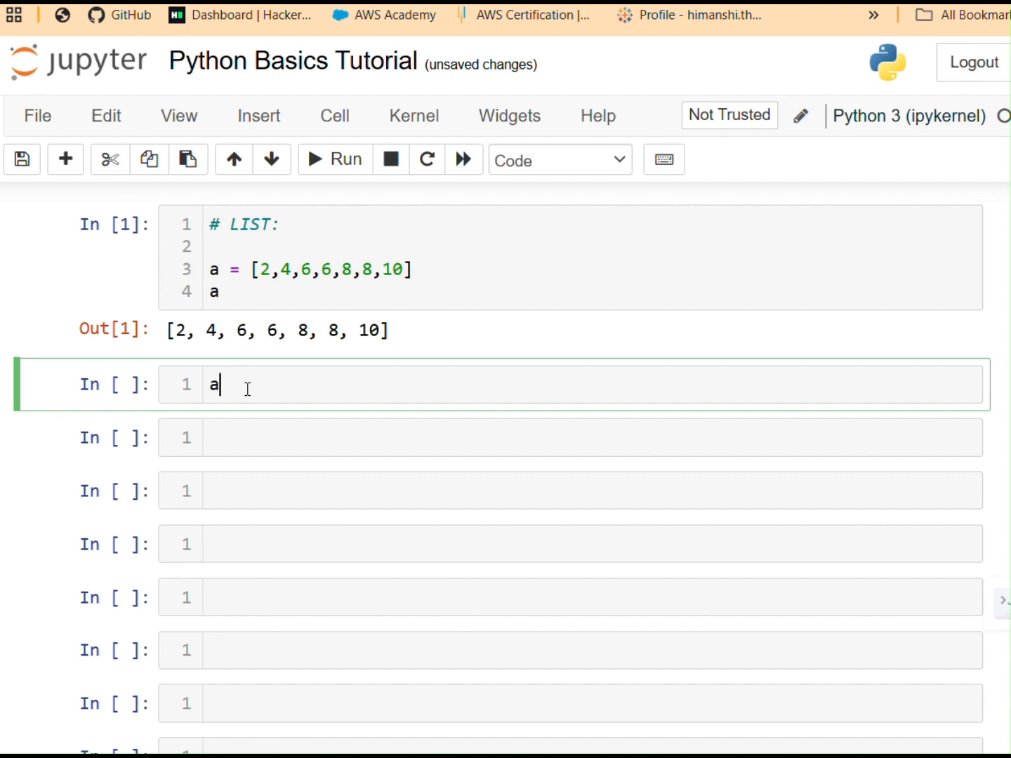
{"action": "type", "text": "= []"}
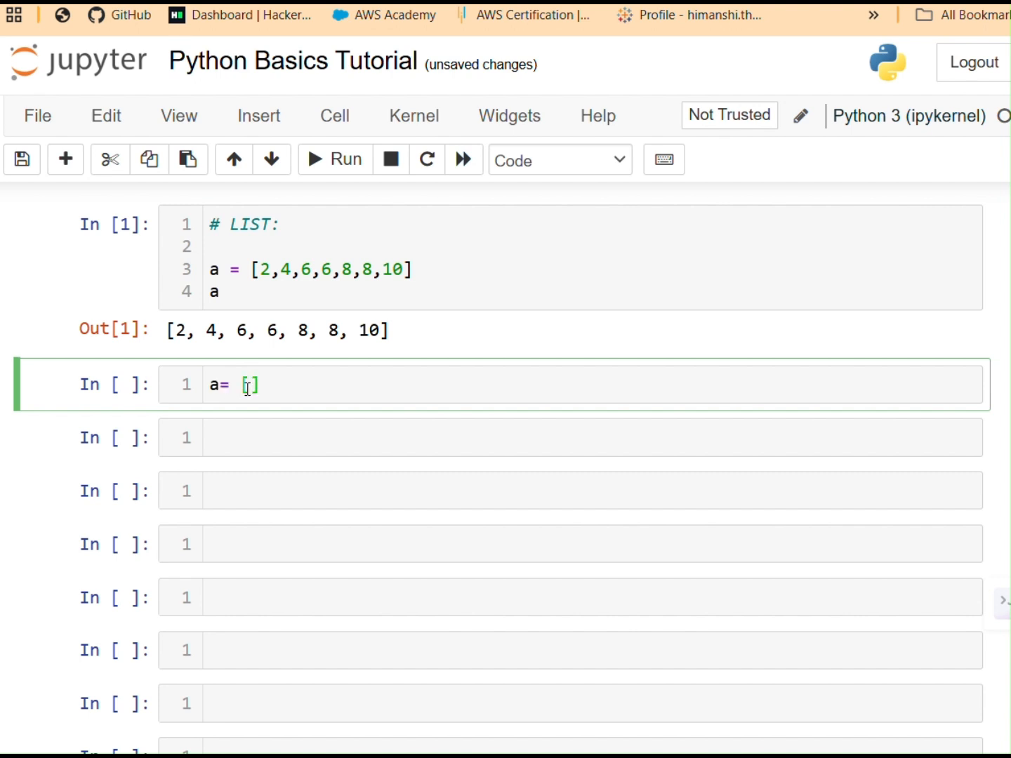
{"action": "type", "text": "\"\""}
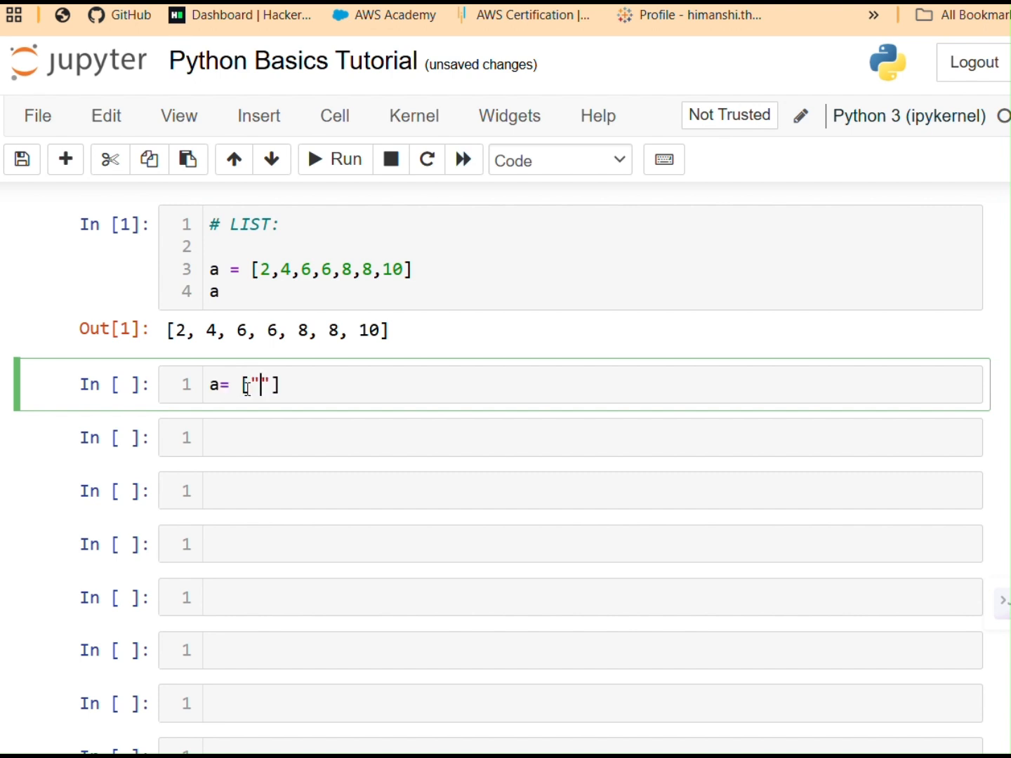
{"action": "type", "text": "a"}
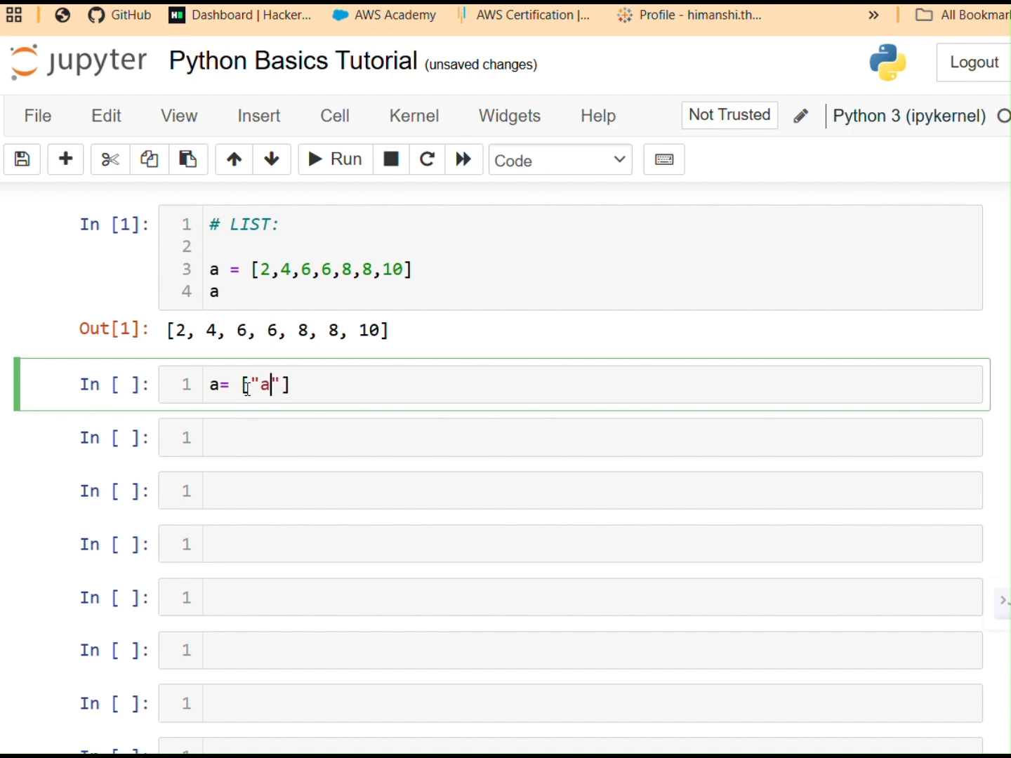
{"action": "type", "text": "pples"}
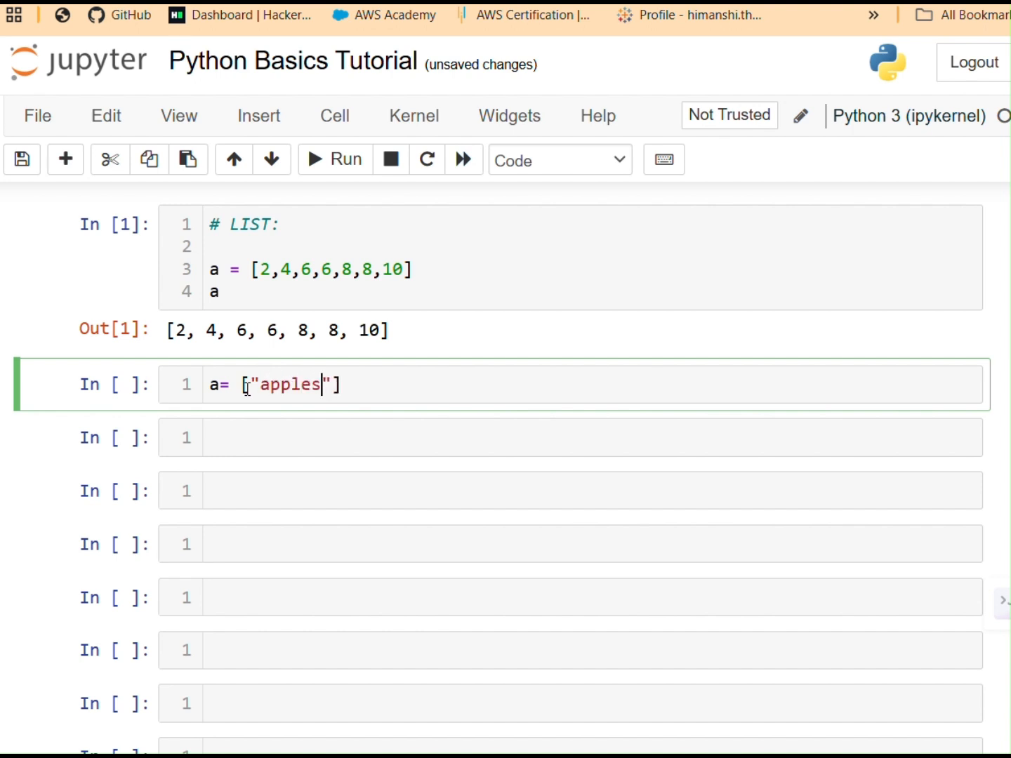
{"action": "type", "text": ", \"b"}
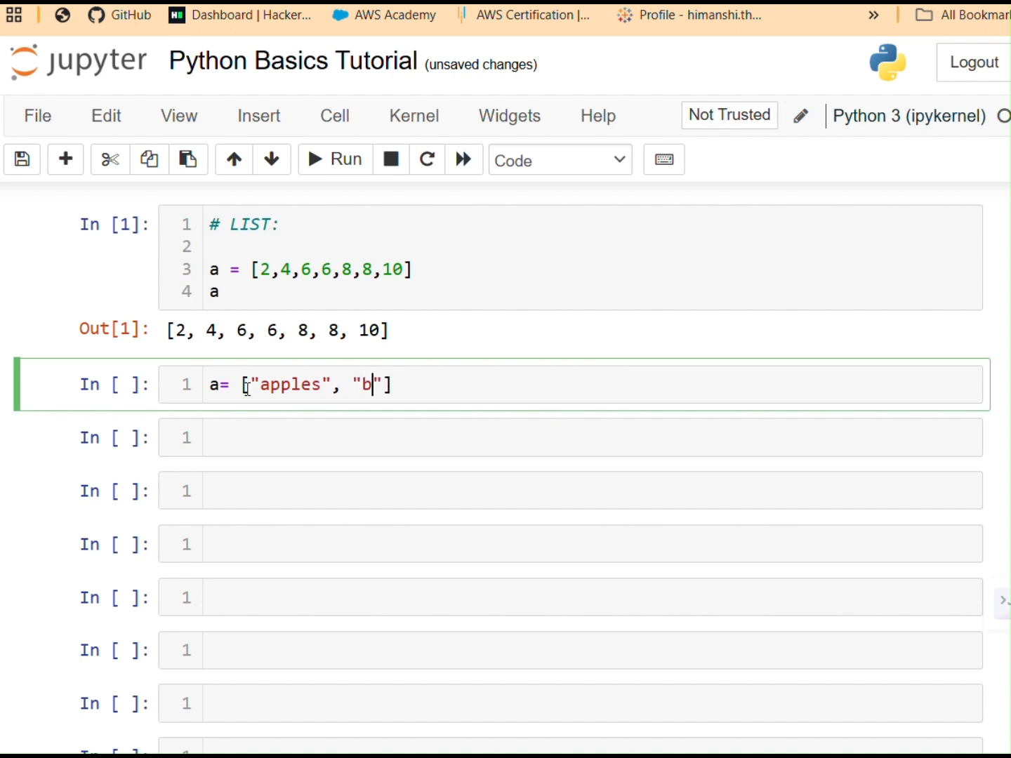
{"action": "type", "text": "ananas"}
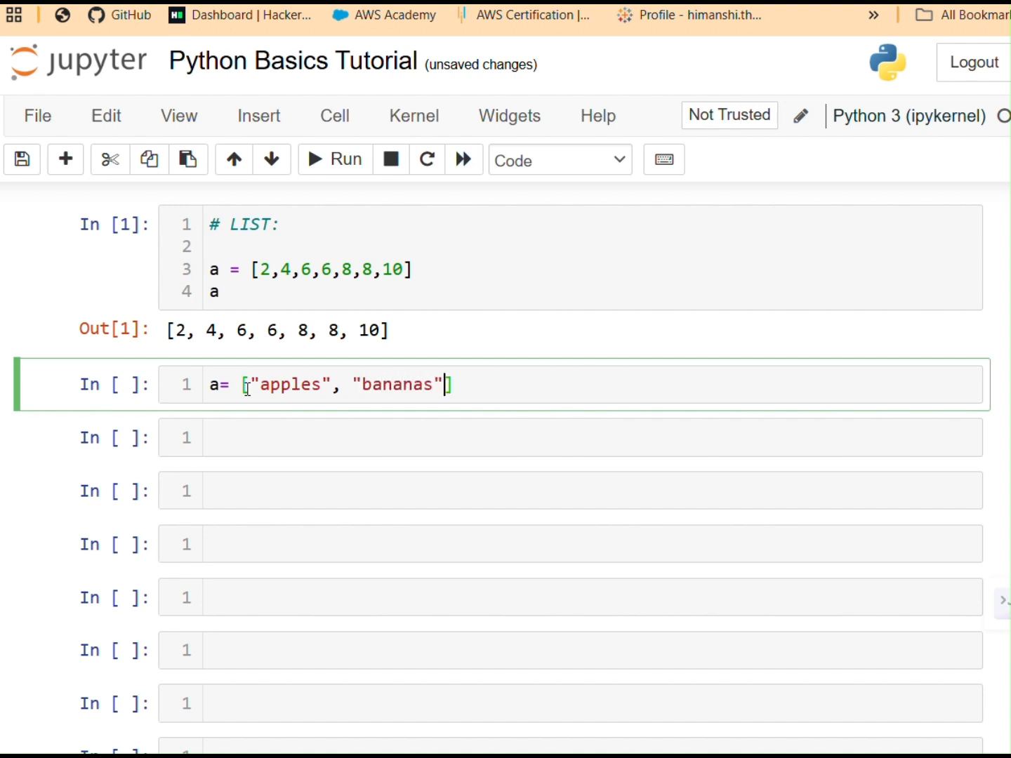
{"action": "type", "text": ", \"\""}
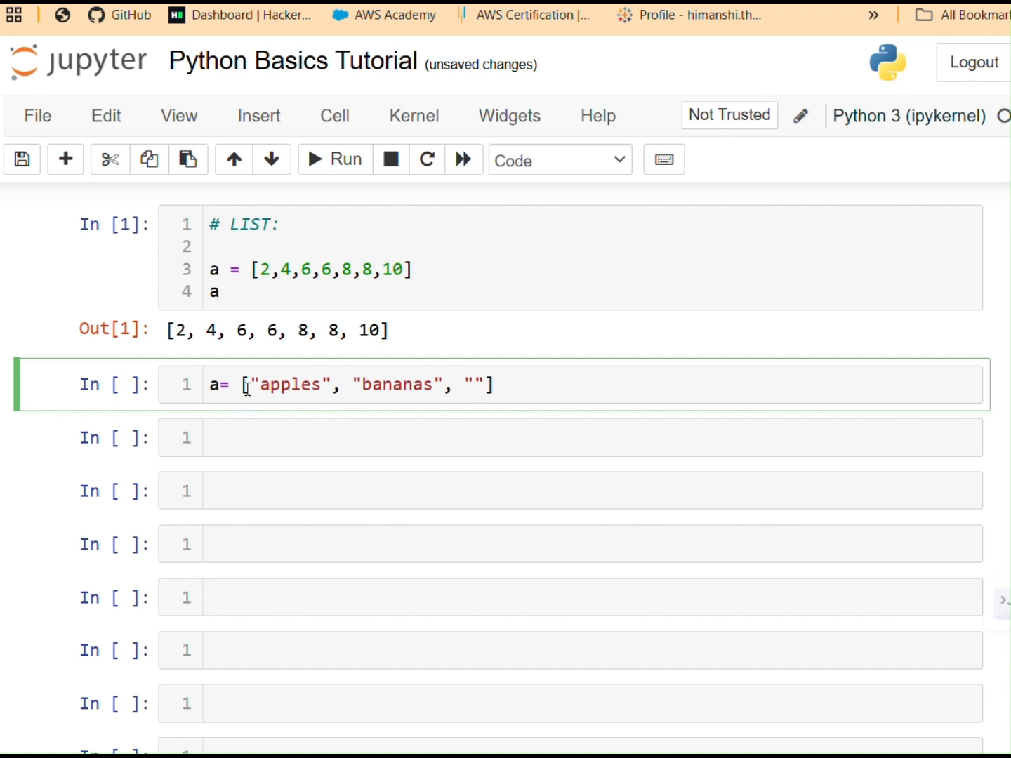
{"action": "type", "text": "che"}
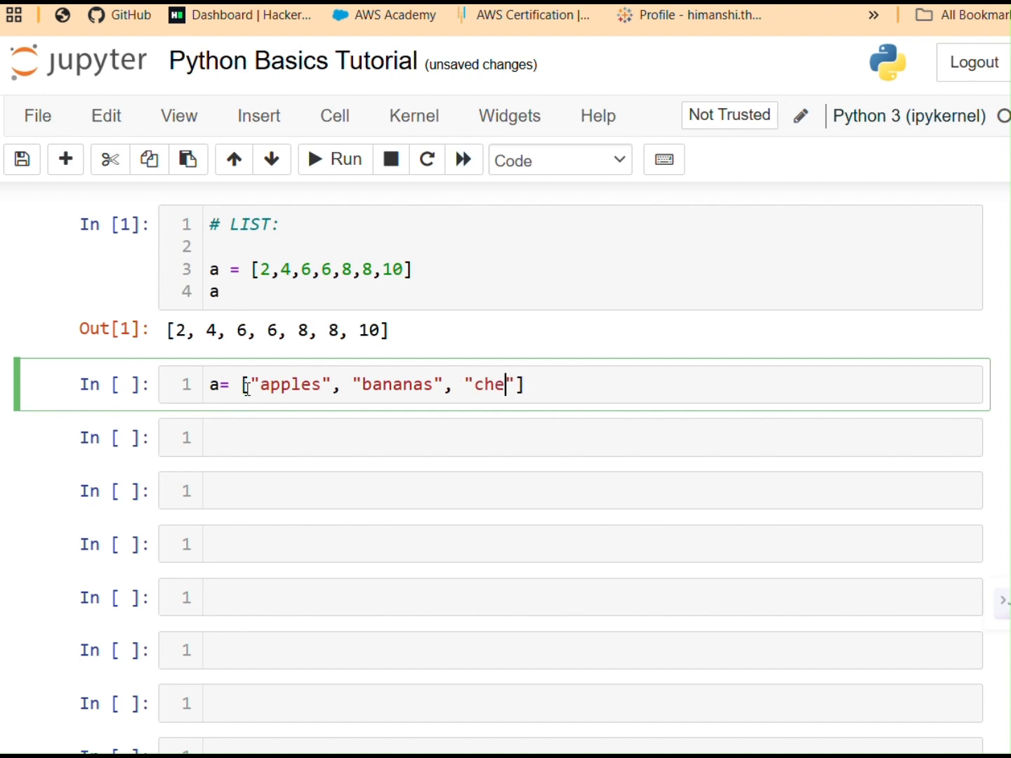
{"action": "type", "text": "rry"}
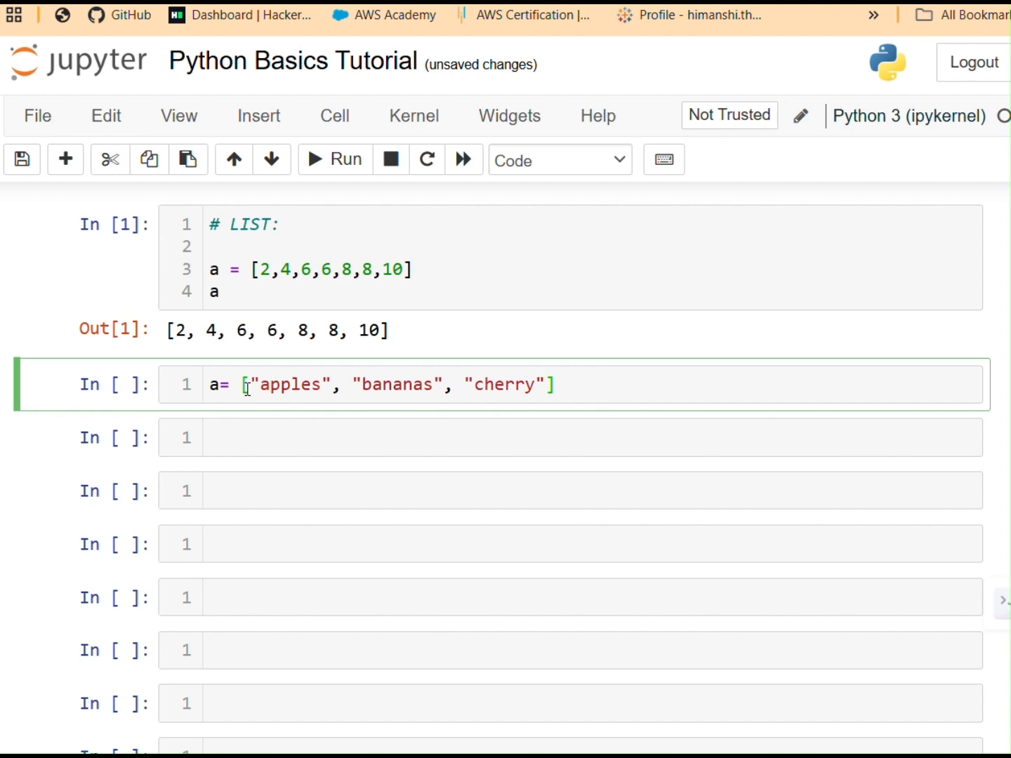
{"action": "key", "text": "Return"}
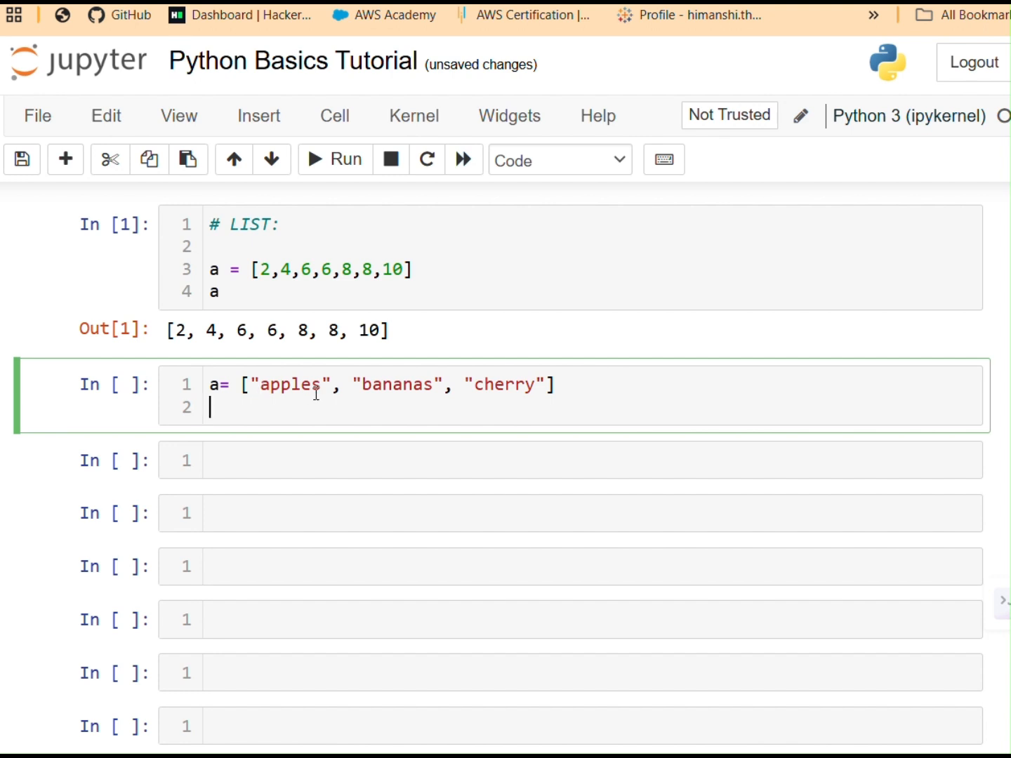
{"action": "mouse_move", "coordinate": [317, 401]}
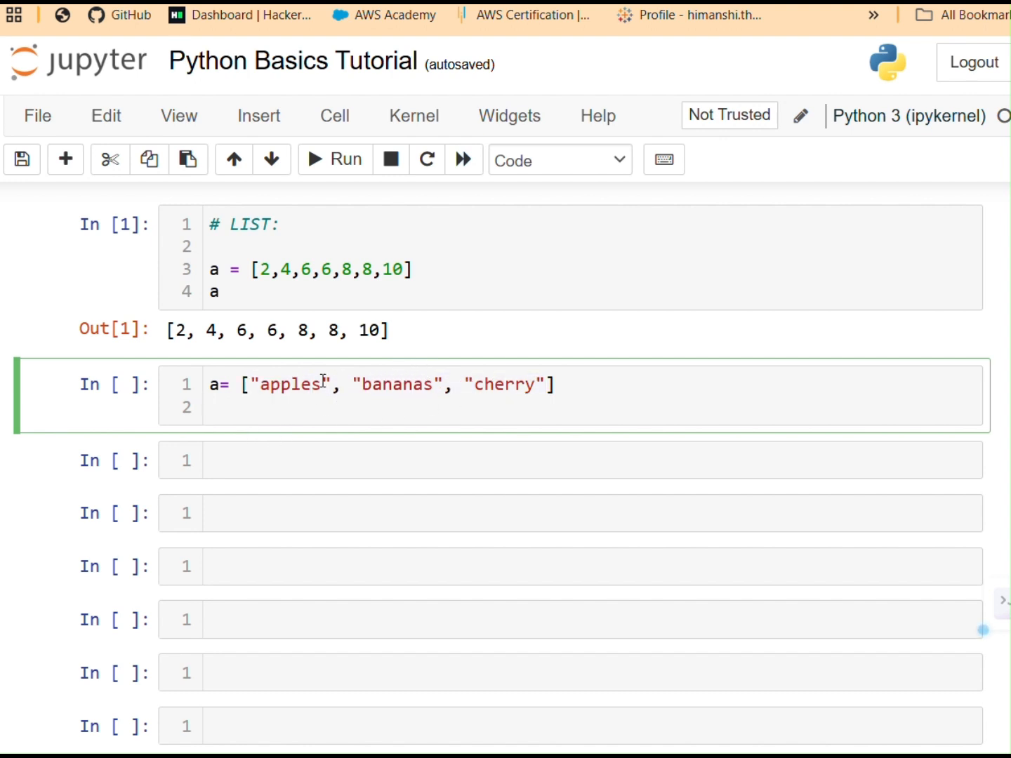
{"action": "double_click", "coordinate": [294, 385]}
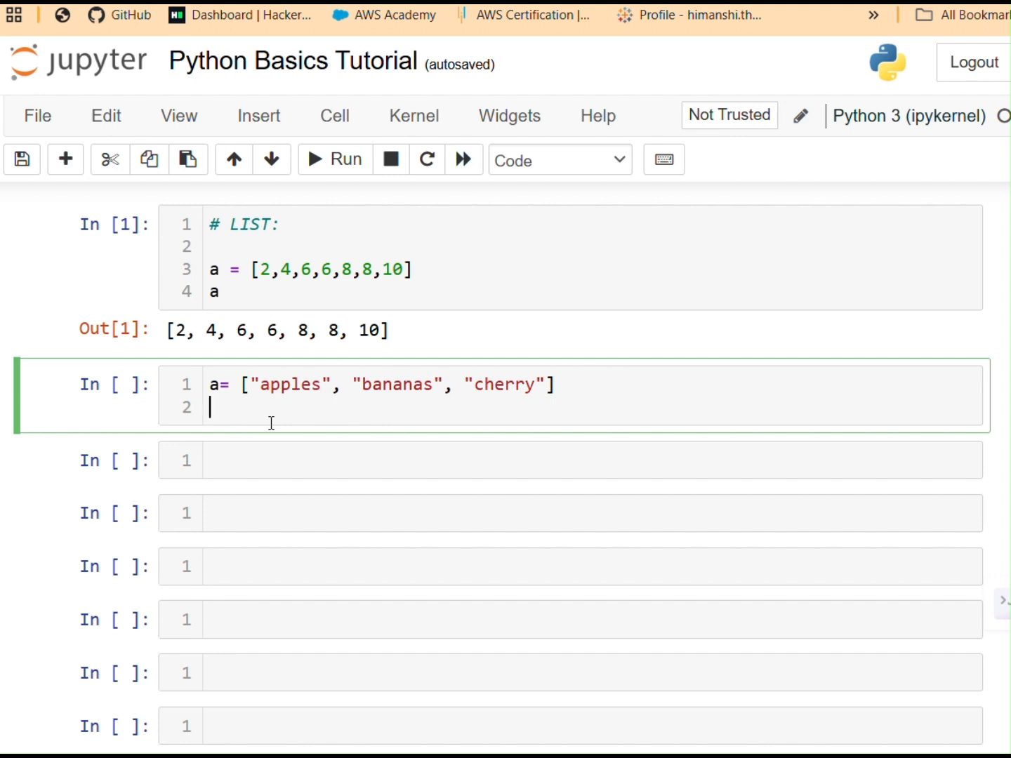
Step: Add a[0] to the fruit-list cell and run it, outputting 'apples'
{"action": "type", "text": "a[]"}
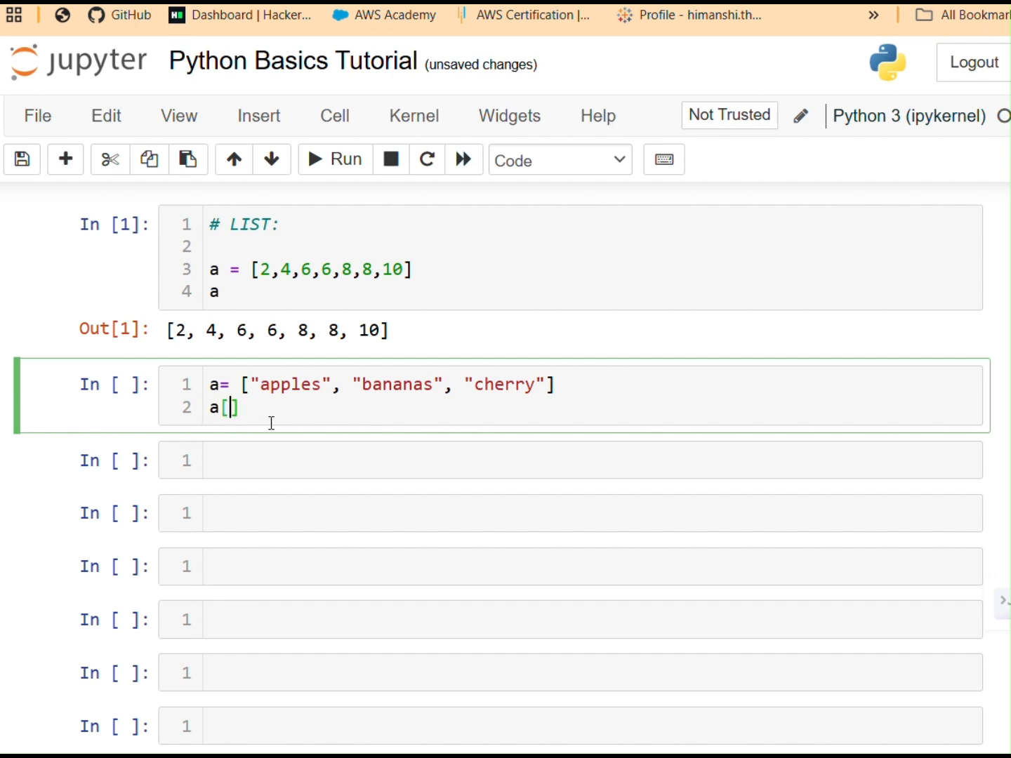
{"action": "type", "text": "0"}
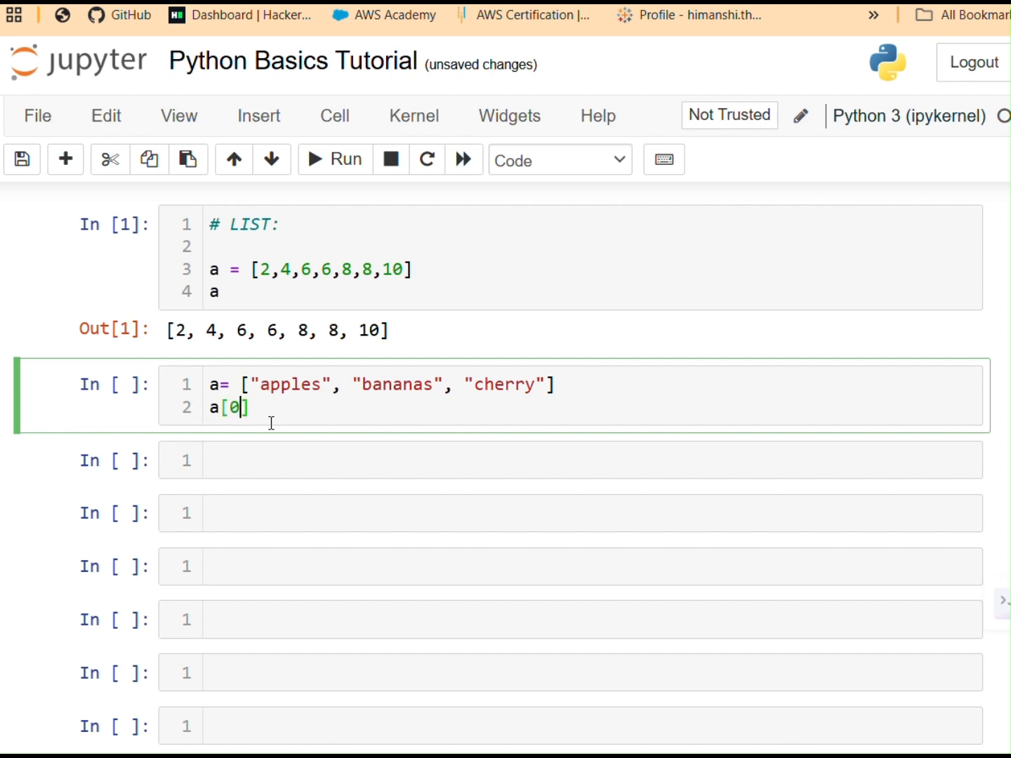
{"action": "left_click", "coordinate": [334, 158]}
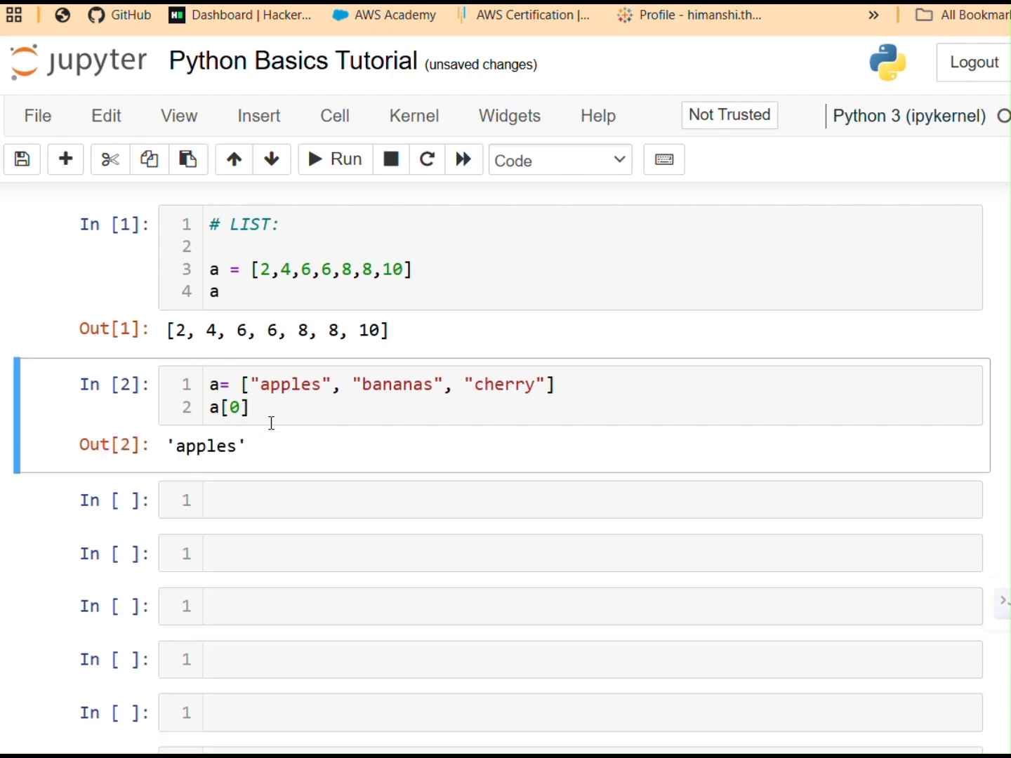
{"action": "mouse_move", "coordinate": [265, 424]}
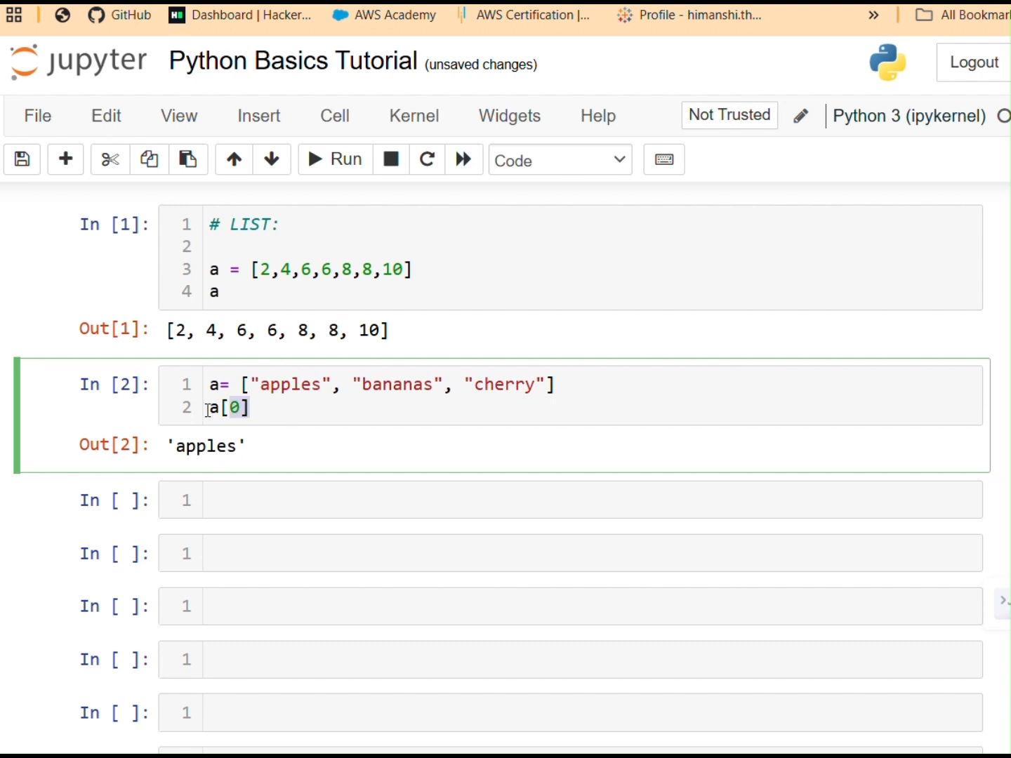
{"action": "mouse_move", "coordinate": [338, 411]}
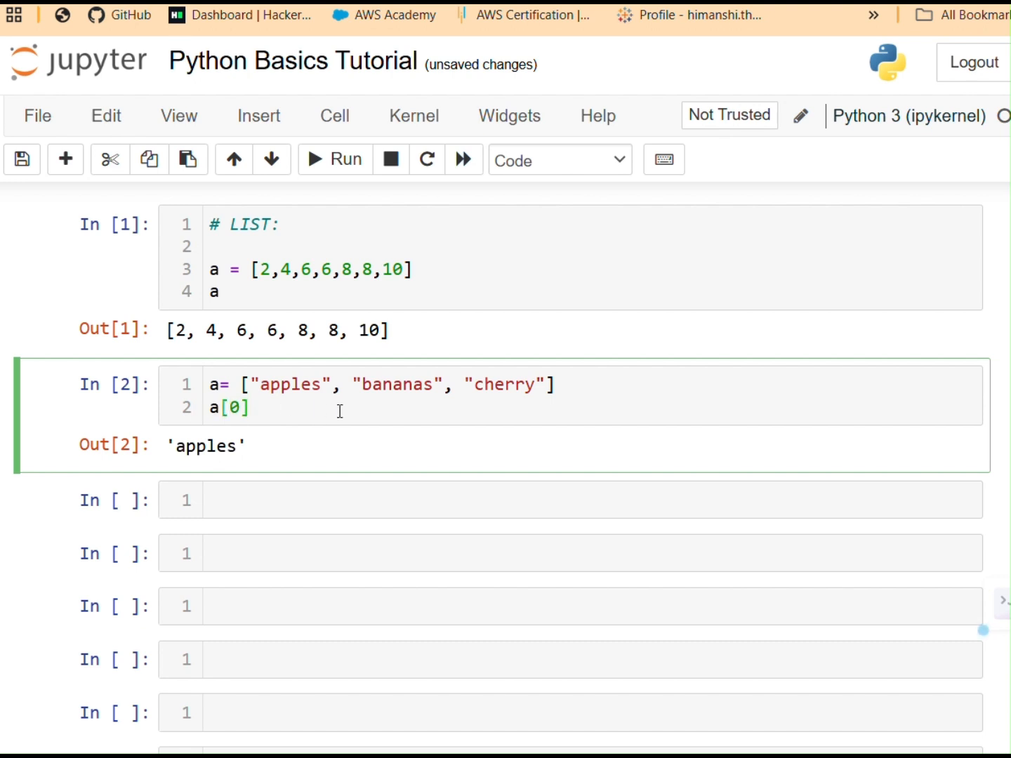
{"action": "left_click", "coordinate": [251, 408]}
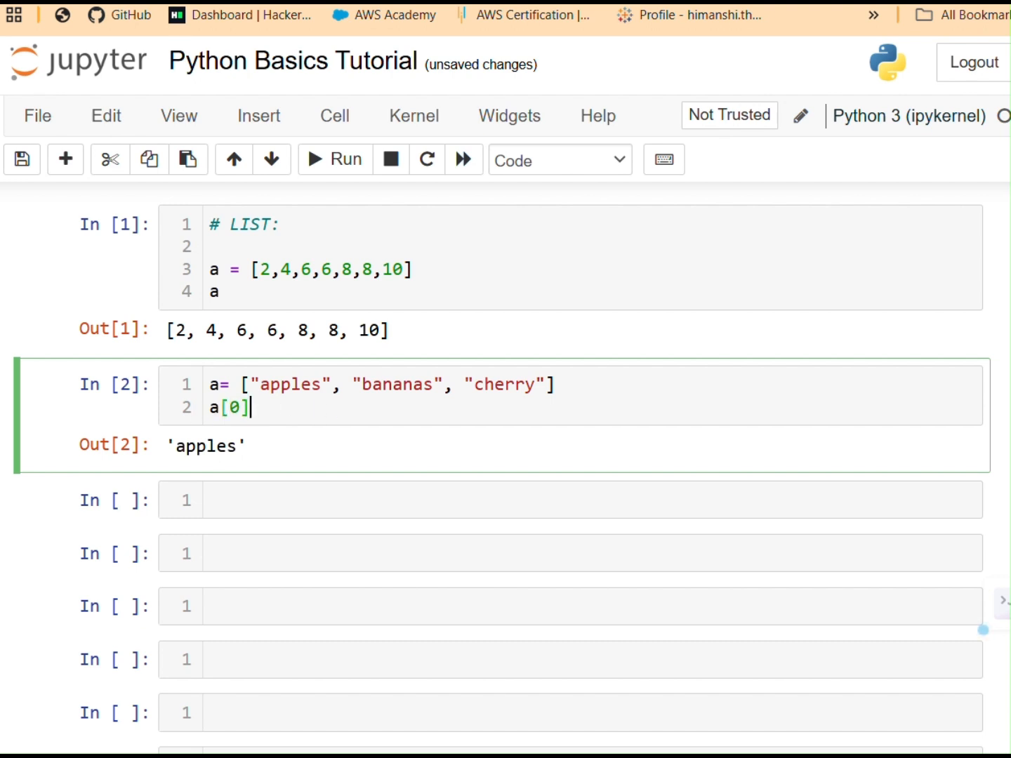
{"action": "mouse_move", "coordinate": [586, 393]}
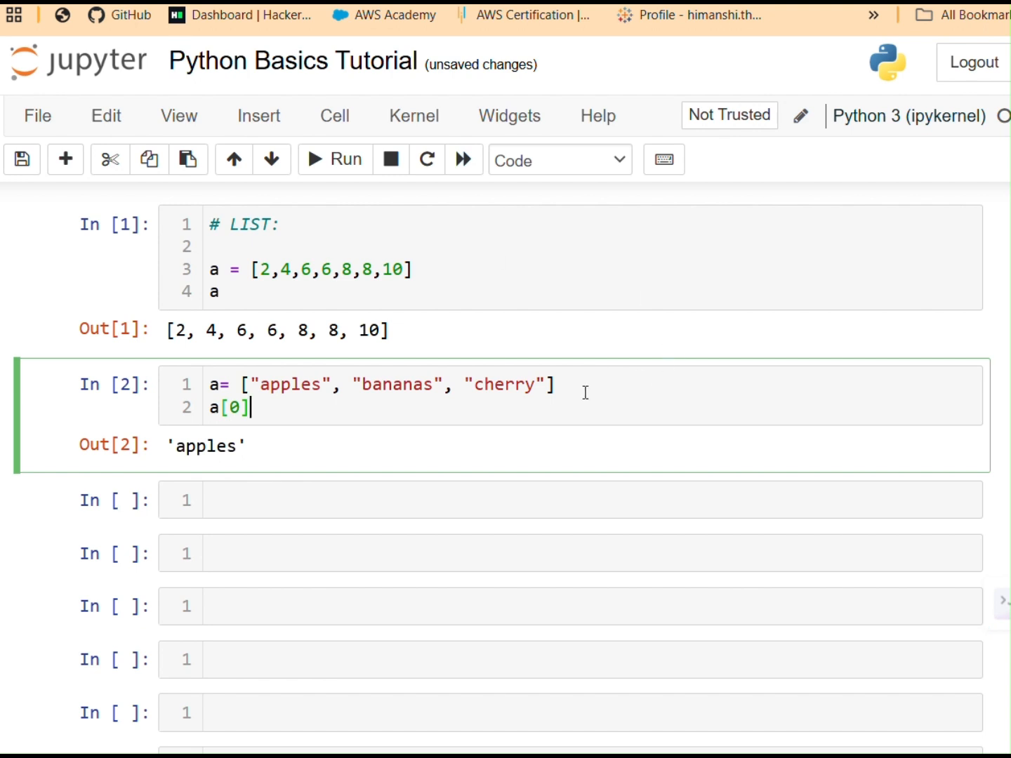
{"action": "scroll", "scroll_direction": "down", "scroll_amount": 3}
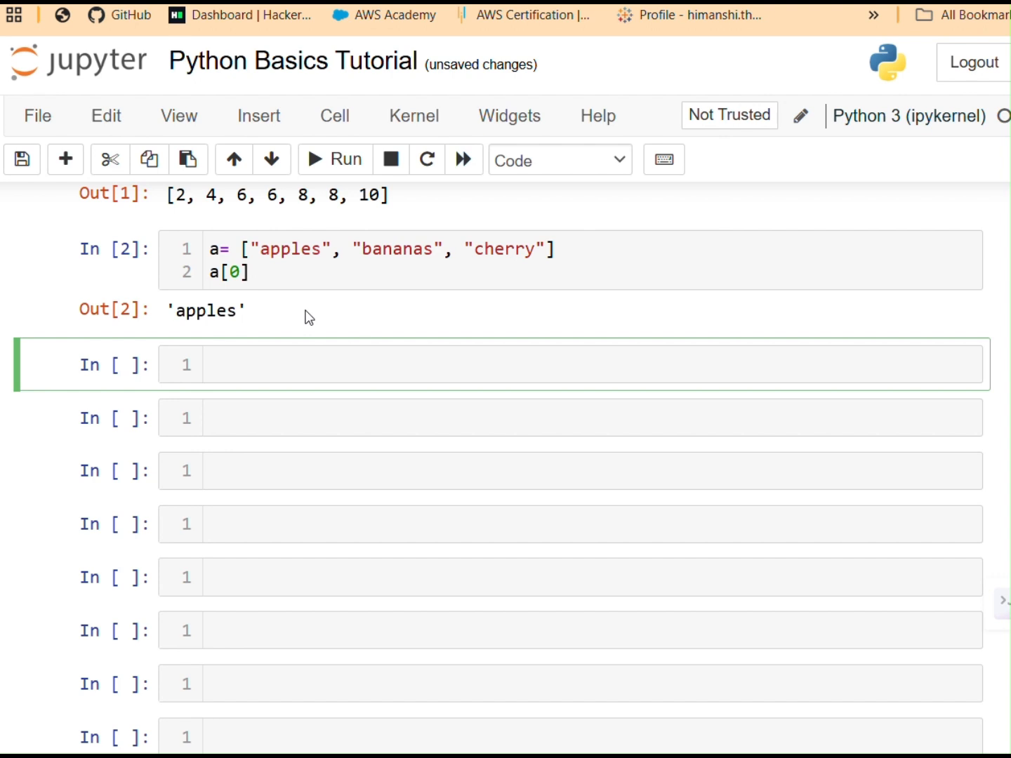
Step: Append "mangoes" to the fruit list and run the cell, showing the four-item list
{"action": "left_click", "coordinate": [421, 365]}
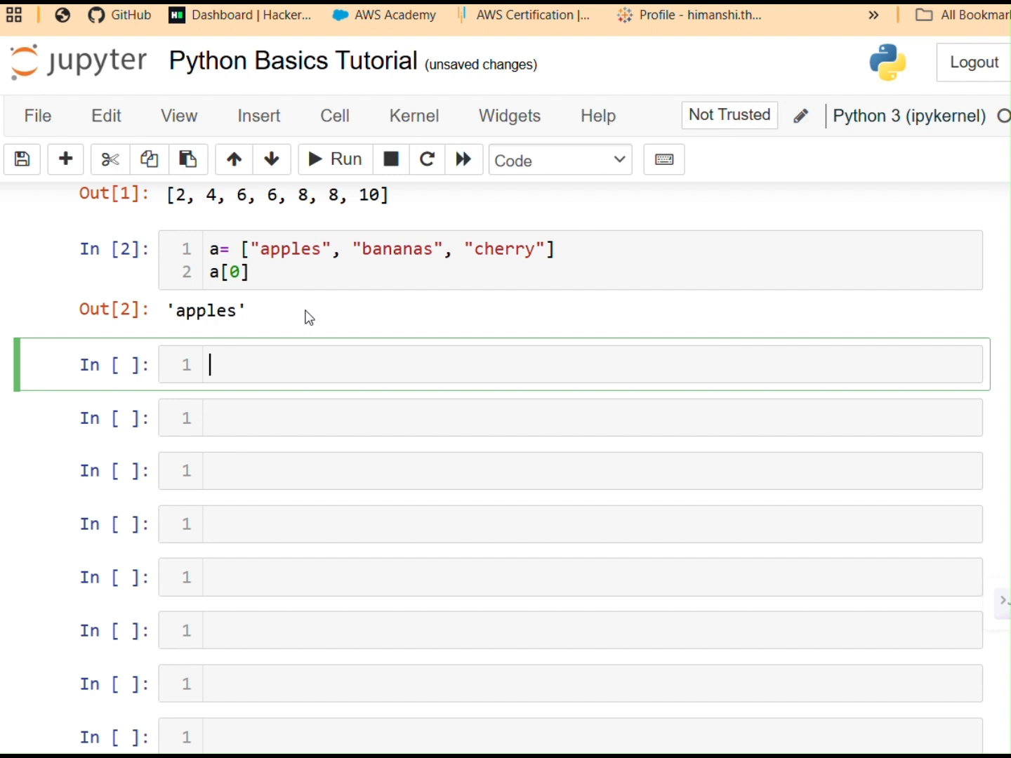
{"action": "type", "text": "a"}
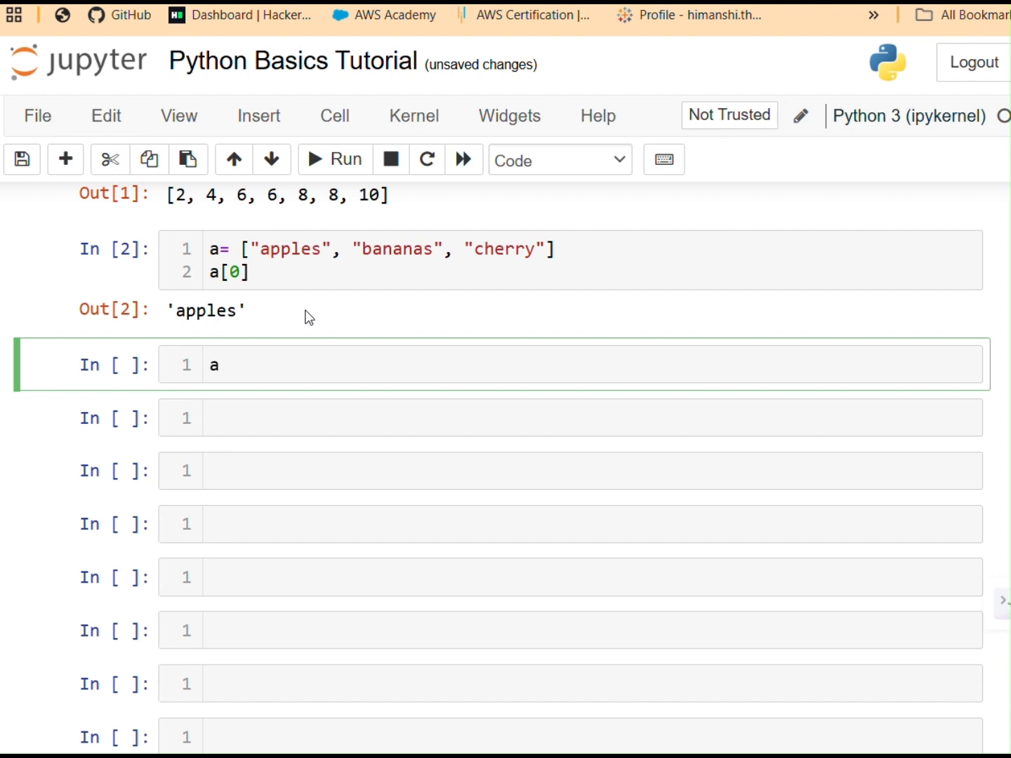
{"action": "type", "text": "."}
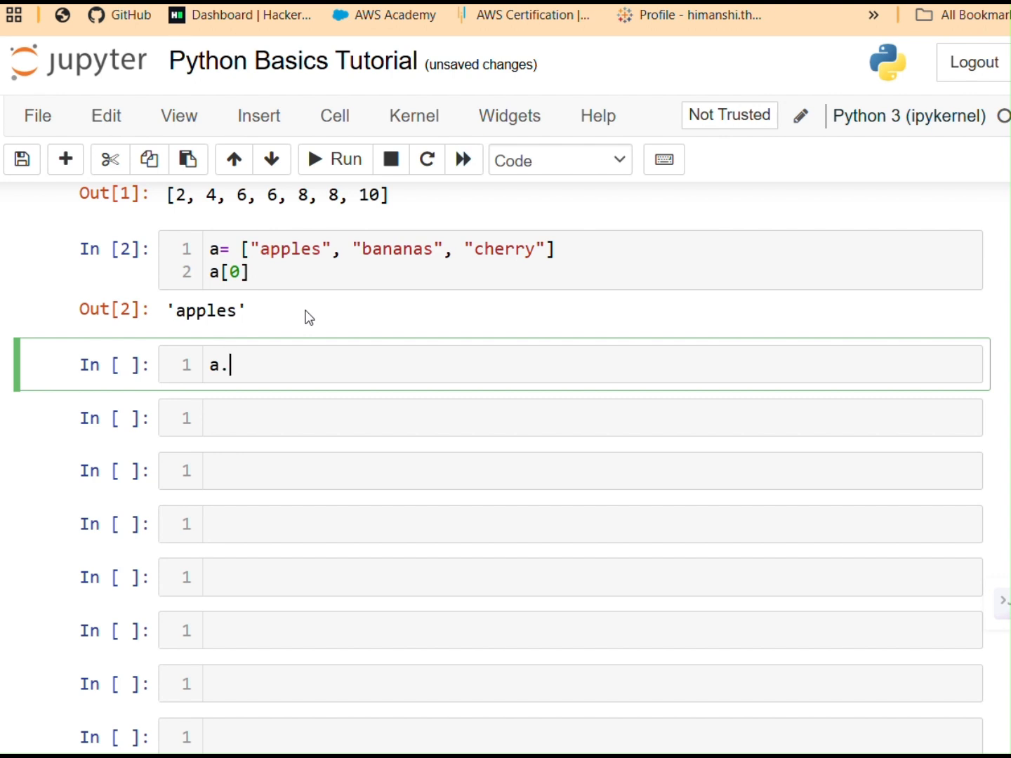
{"action": "type", "text": "appen"}
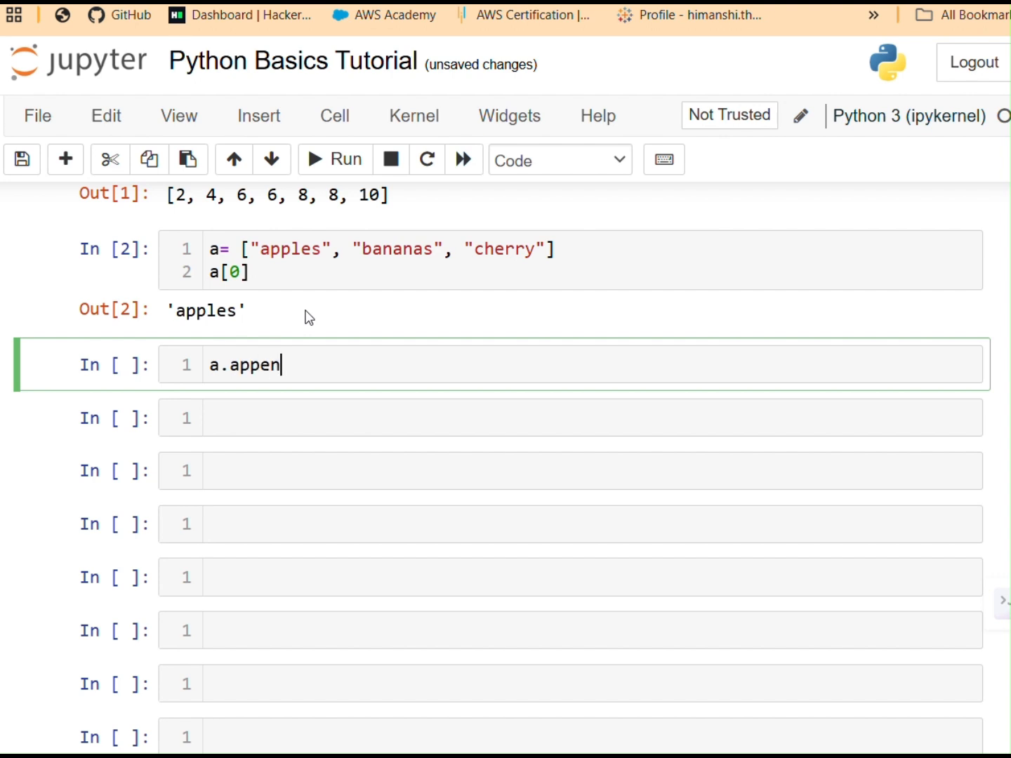
{"action": "type", "text": "d()"}
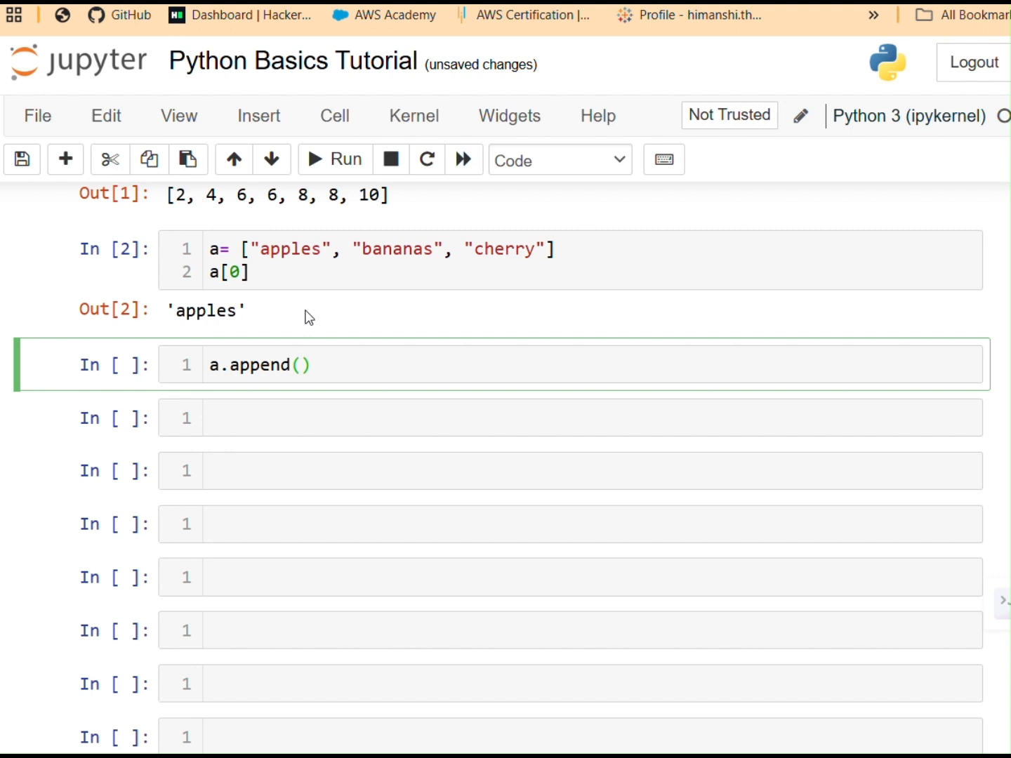
{"action": "type", "text": "\"mang\""}
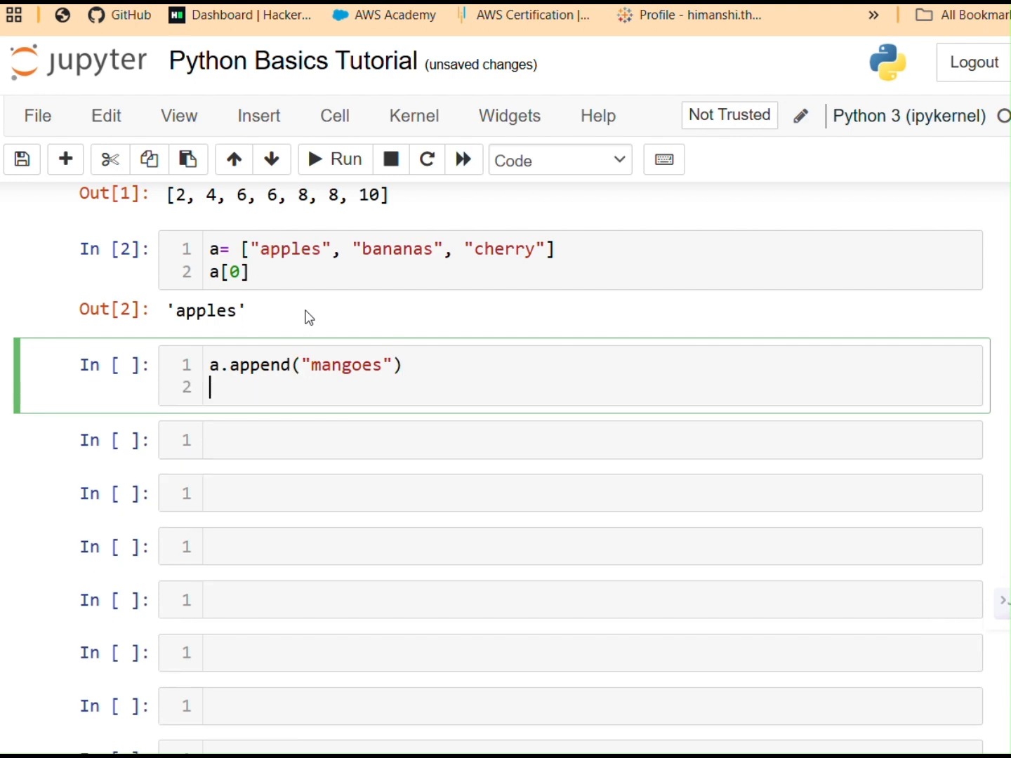
{"action": "left_click", "coordinate": [334, 159]}
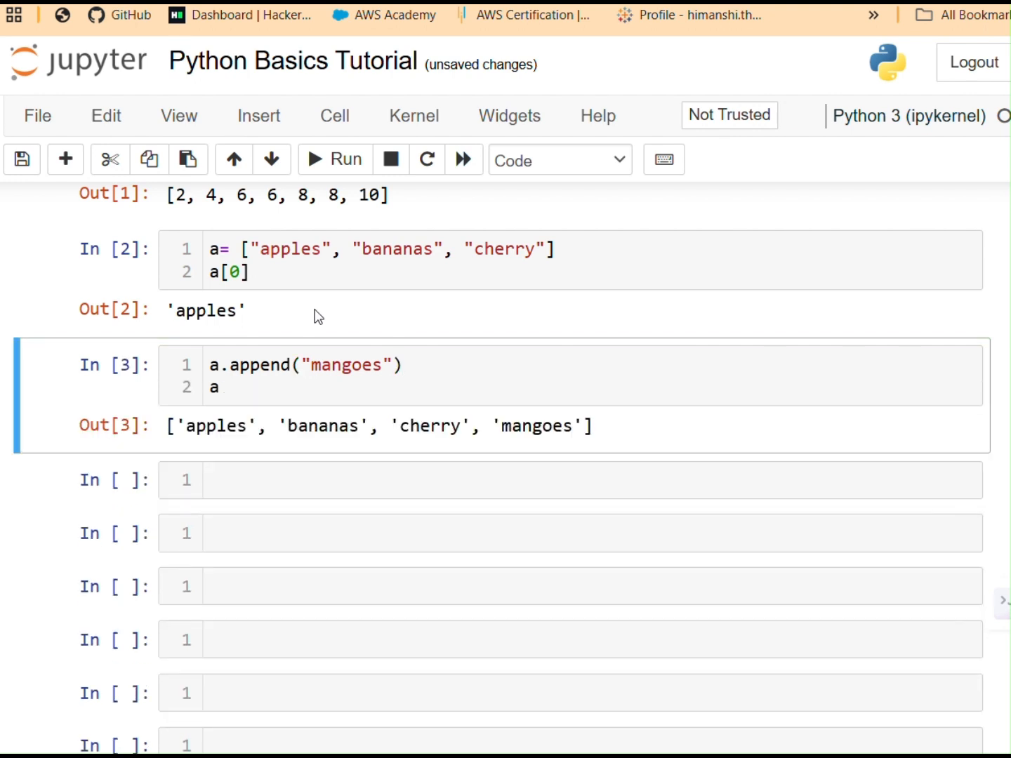
{"action": "double_click", "coordinate": [536, 426]}
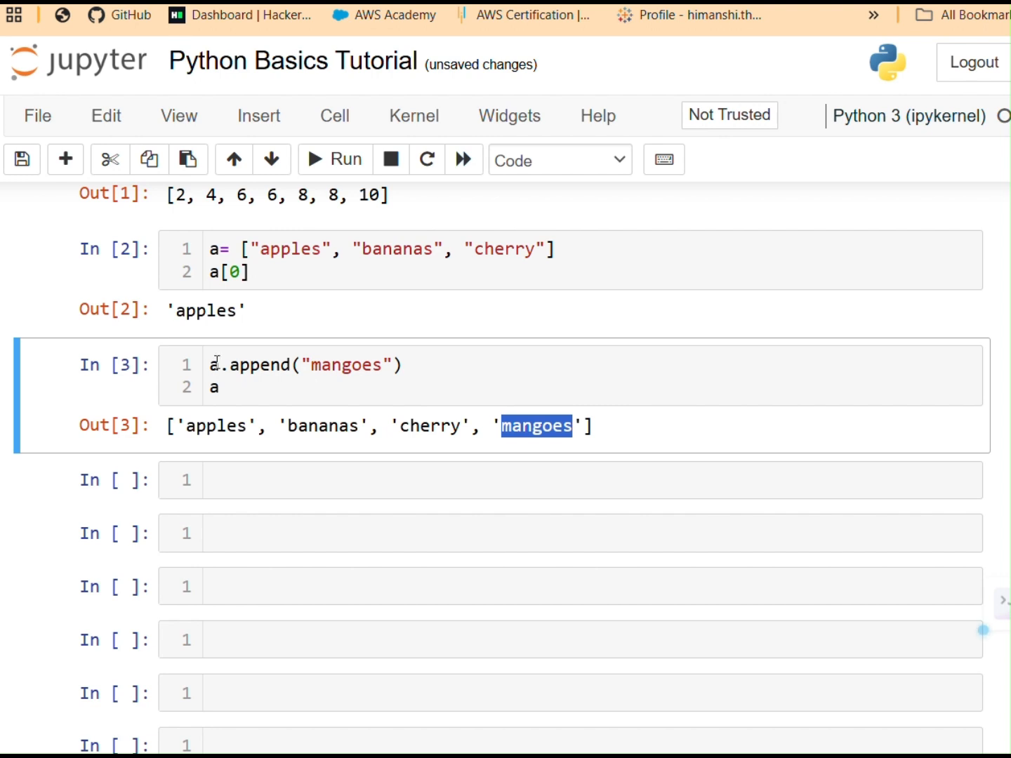
{"action": "mouse_move", "coordinate": [320, 354]}
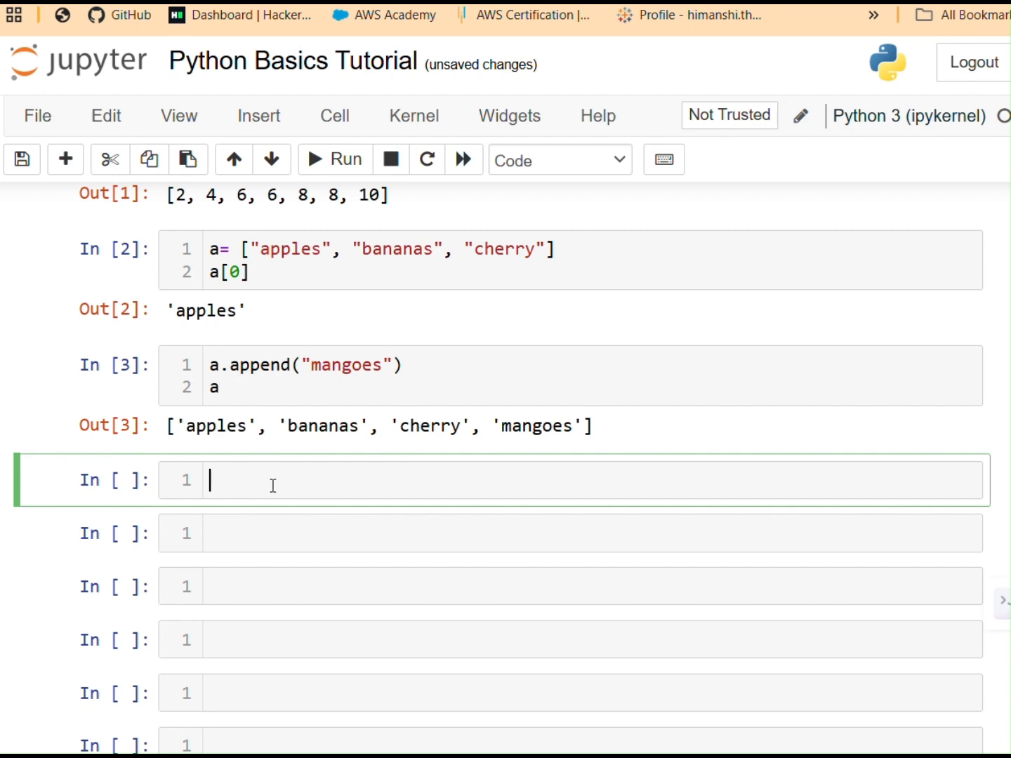
Step: Remove "apples" from the list and print it, outputting ['bananas', 'cherry', 'mangoes']
{"action": "type", "text": "a"}
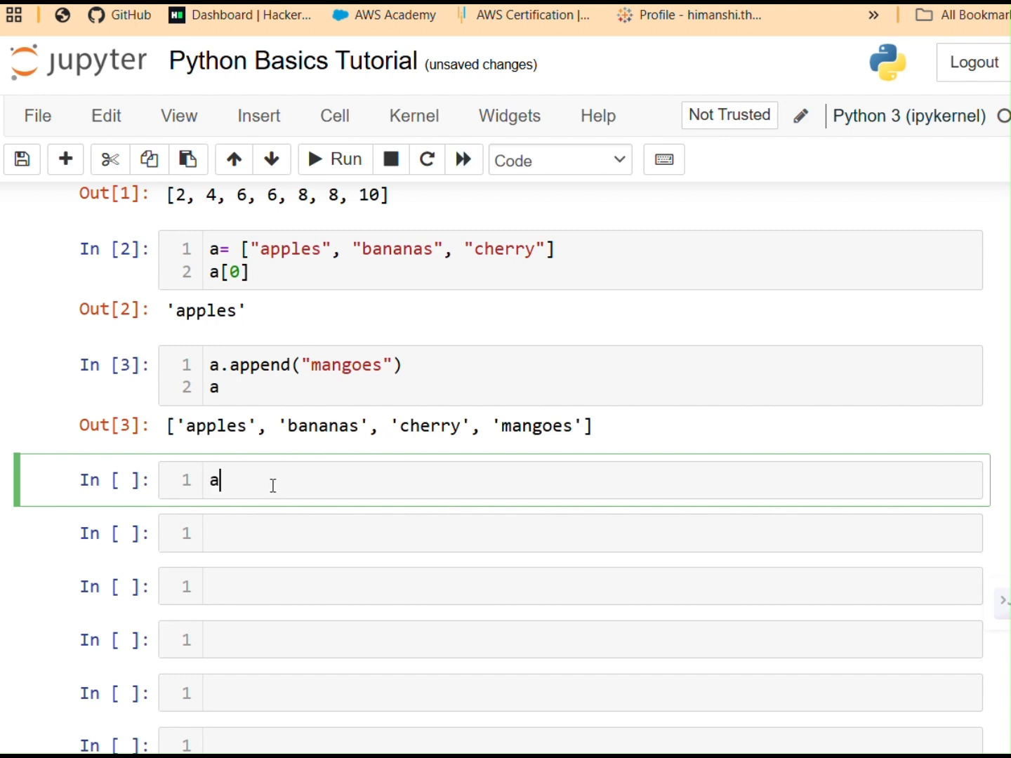
{"action": "type", "text": ".re"}
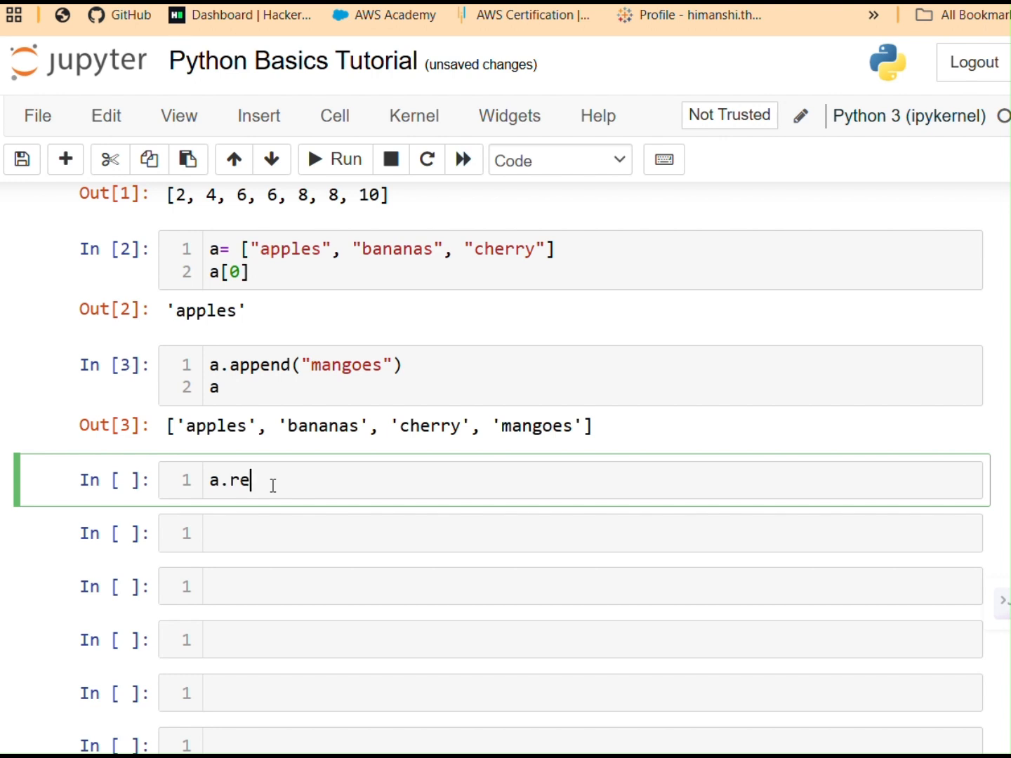
{"action": "type", "text": "move()"}
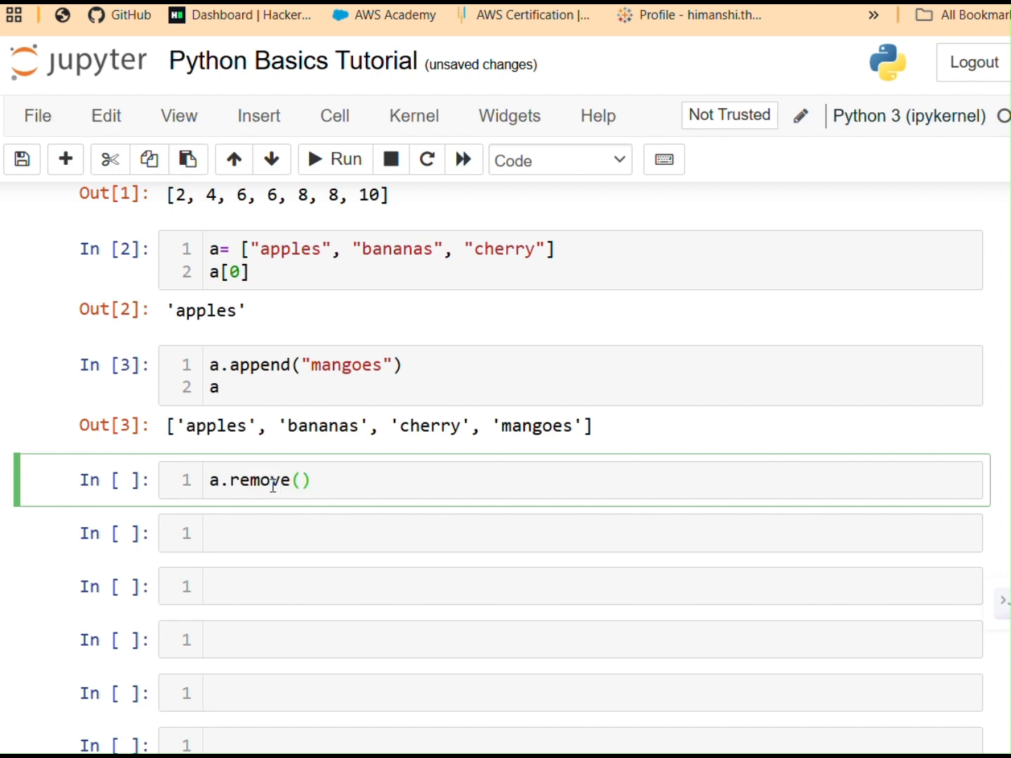
{"action": "type", "text": "\"\""}
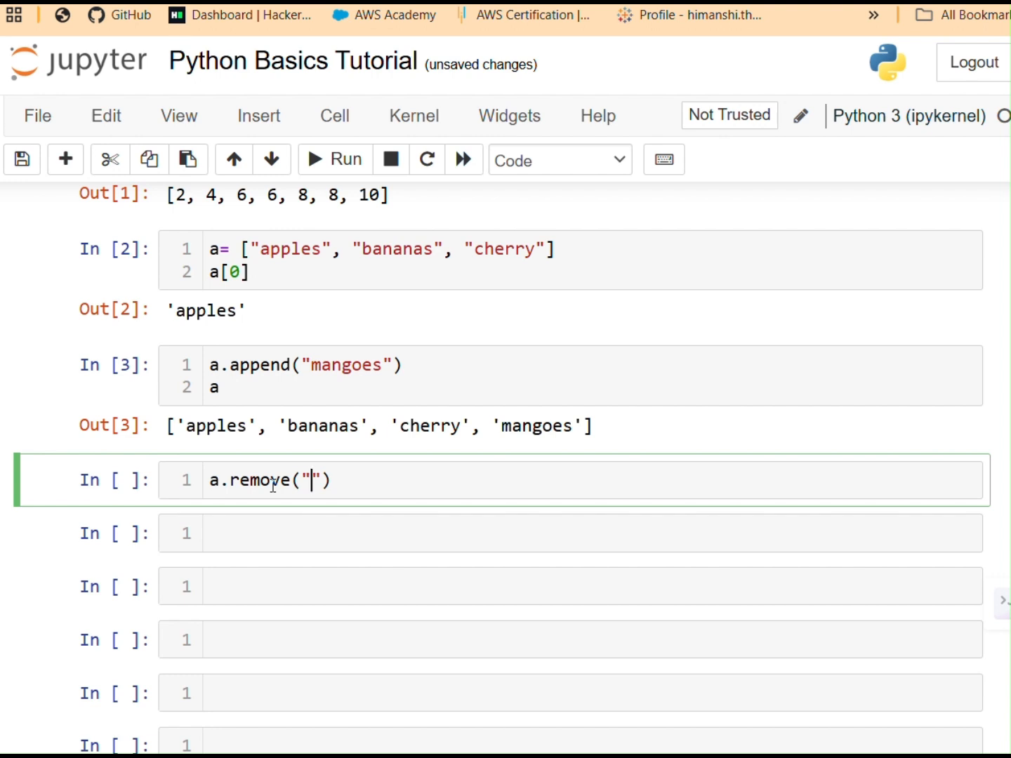
{"action": "type", "text": "apples"}
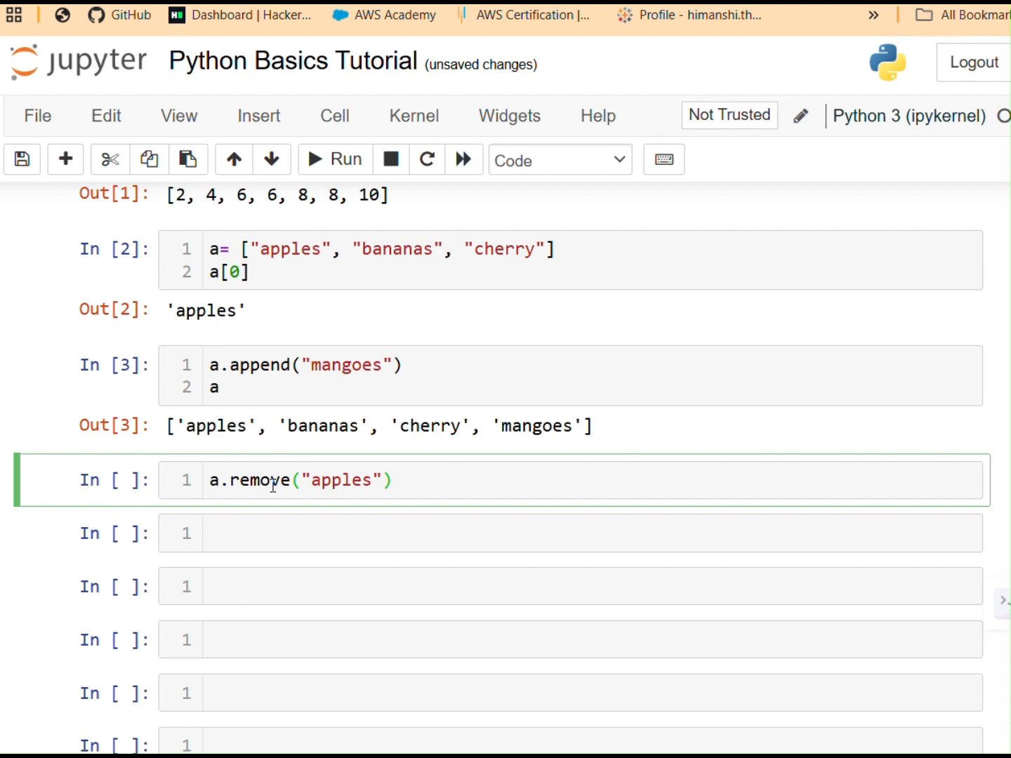
{"action": "type", "text": "p"}
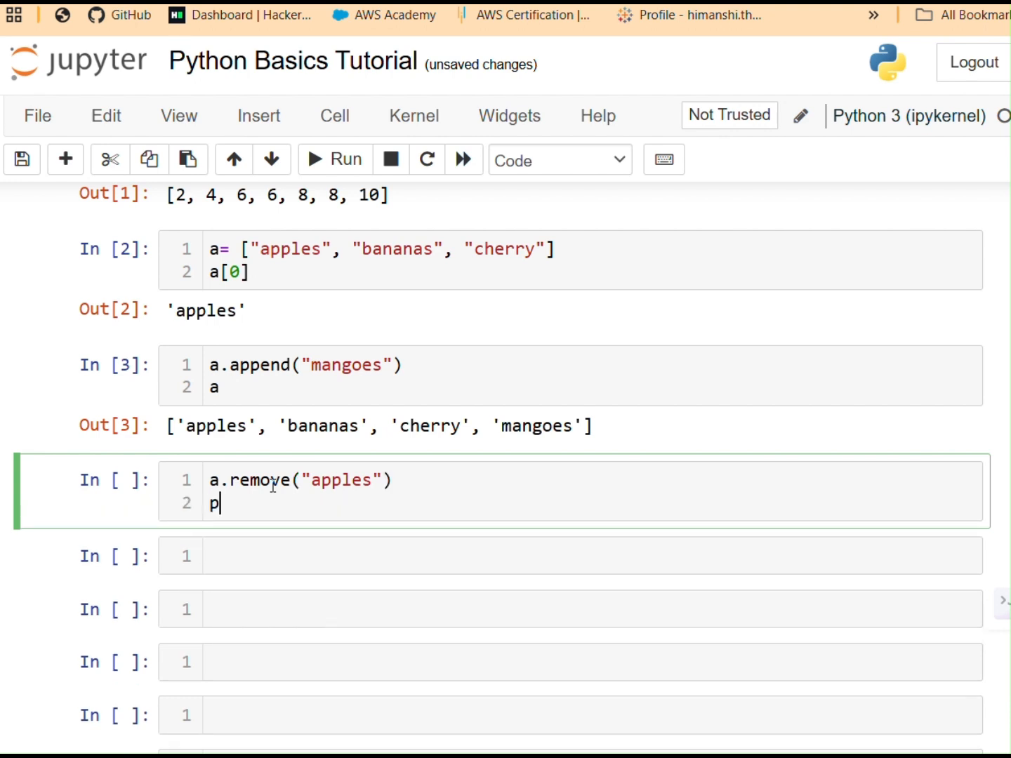
{"action": "left_click", "coordinate": [334, 159]}
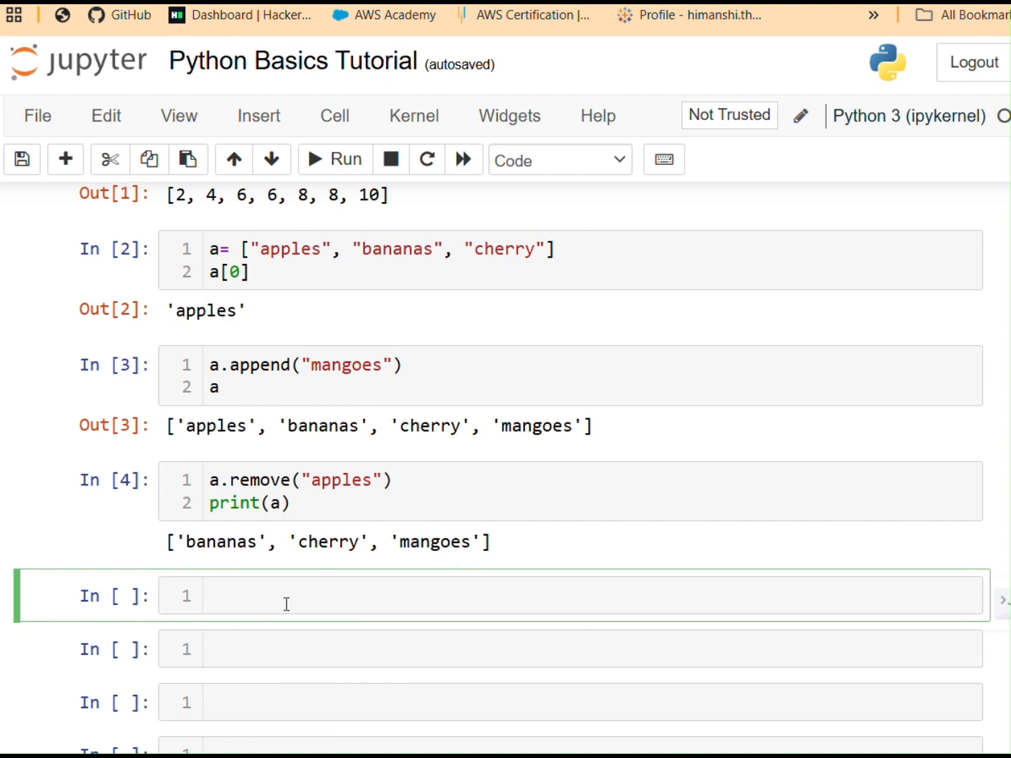
Step: Index the shortened list with a[0] and run it, outputting 'bananas'
{"action": "type", "text": "a[]"}
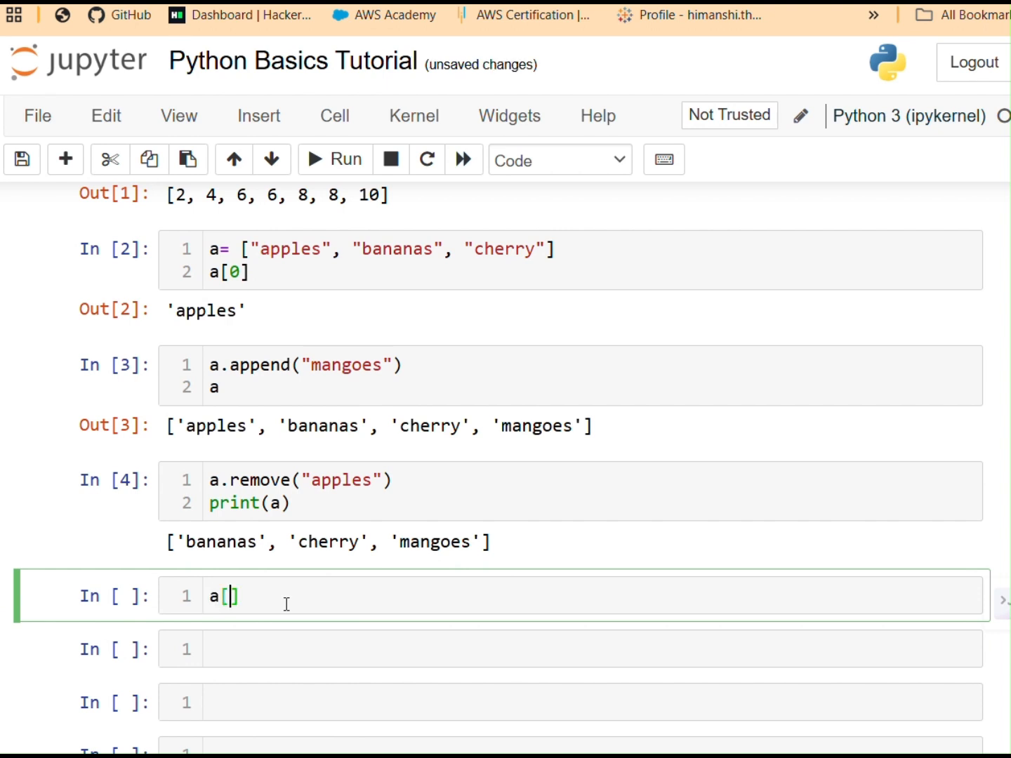
{"action": "type", "text": "0"}
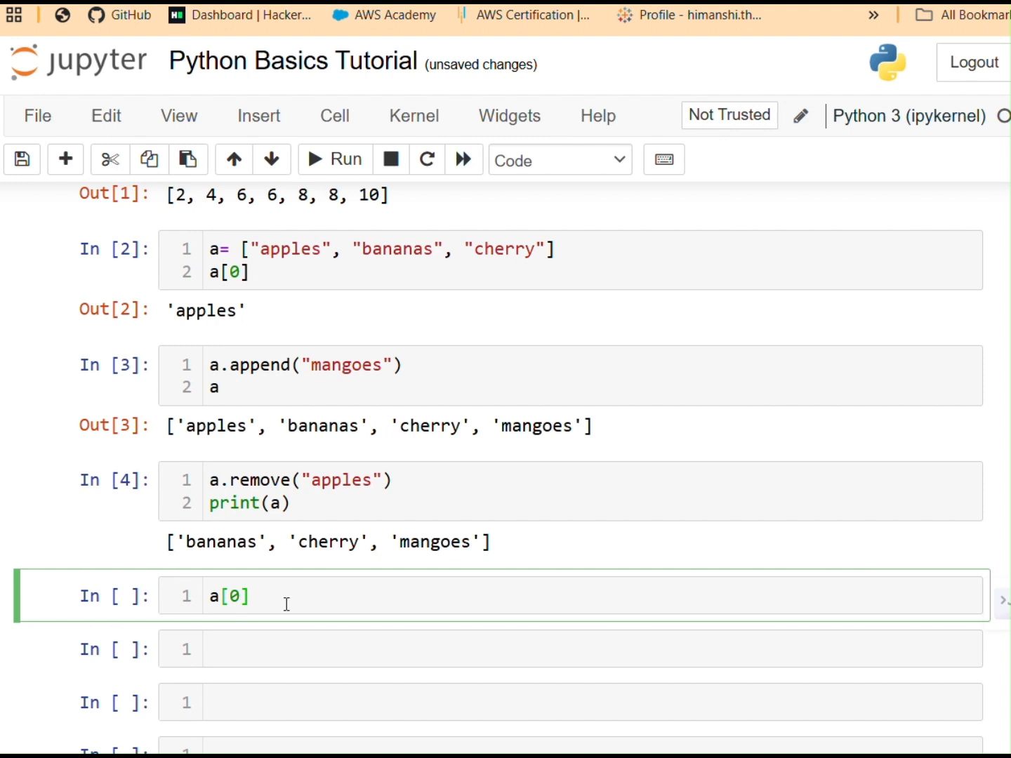
{"action": "left_click", "coordinate": [335, 158]}
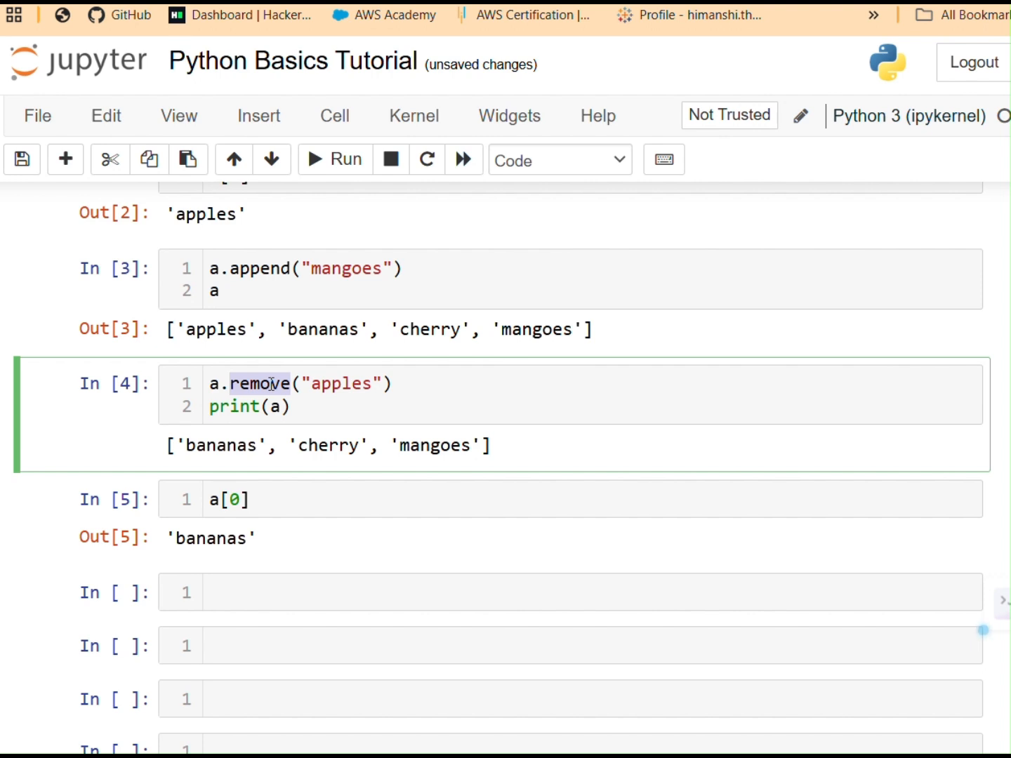
Step: Scroll back over the list cells to review them and rerun a cell
{"action": "scroll", "scroll_direction": "up", "scroll_amount": 3}
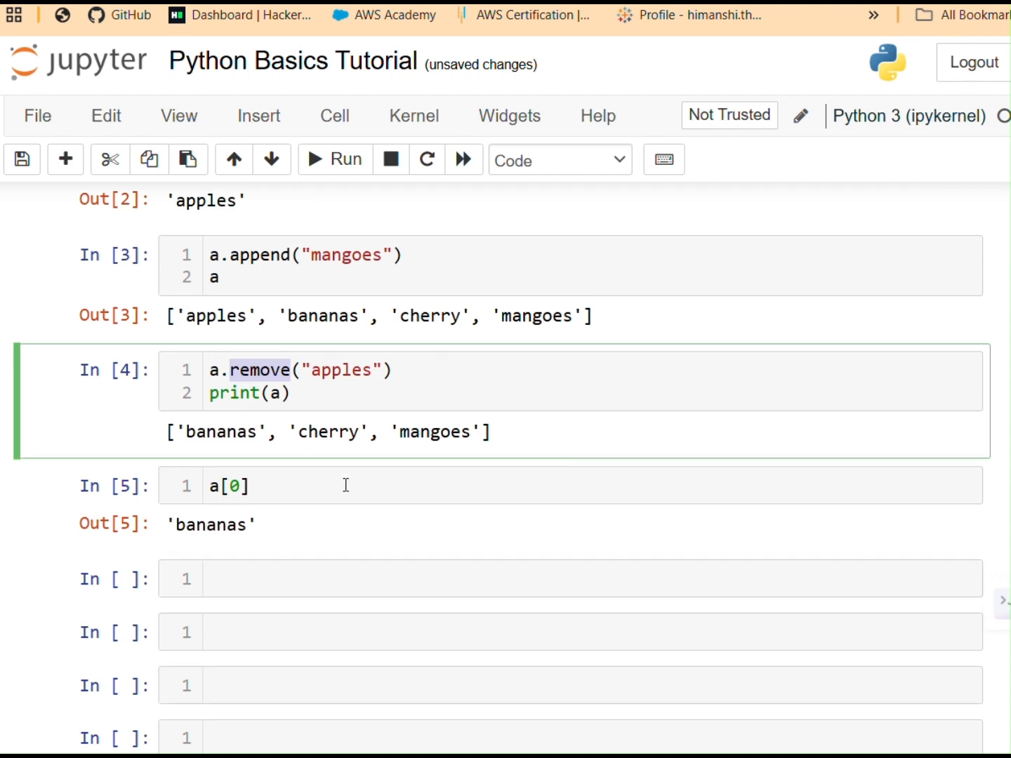
{"action": "scroll", "scroll_direction": "down", "scroll_amount": 3}
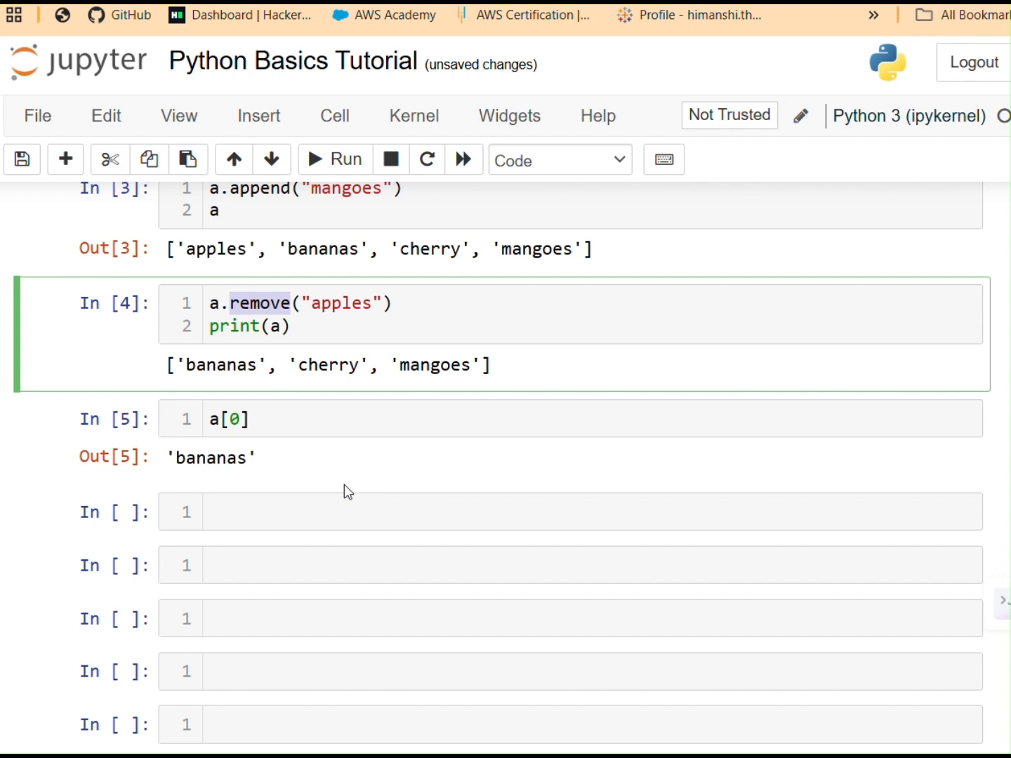
{"action": "scroll", "scroll_direction": "up", "scroll_amount": 3}
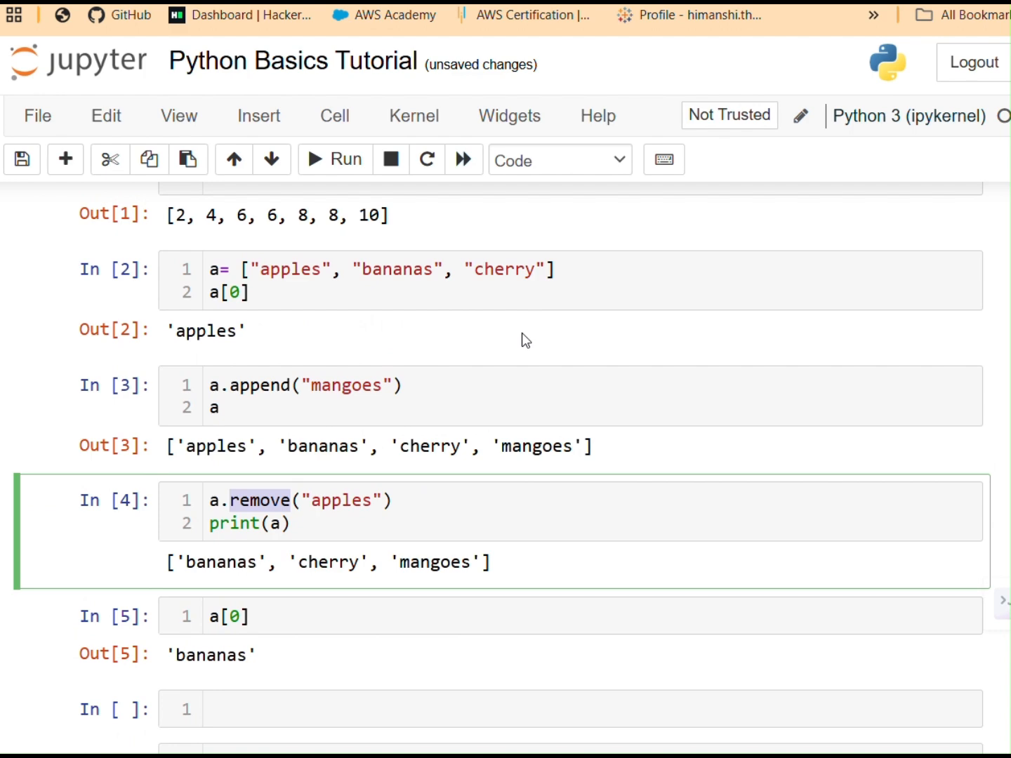
{"action": "mouse_move", "coordinate": [433, 447]}
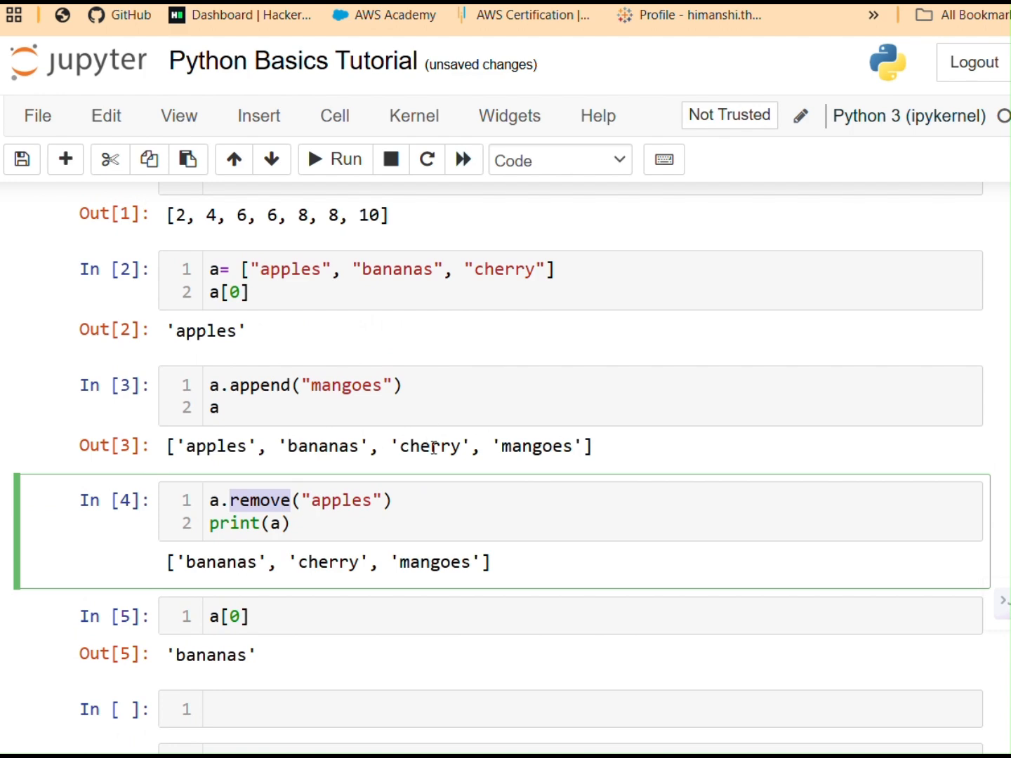
{"action": "scroll", "scroll_direction": "up", "scroll_amount": 3}
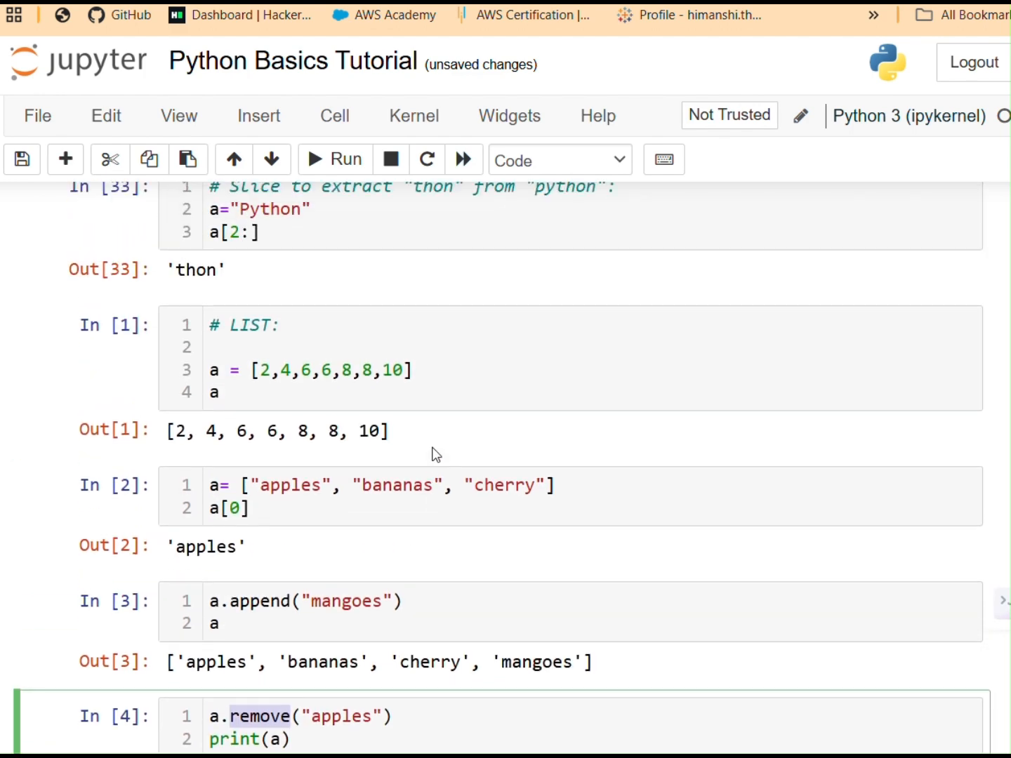
{"action": "scroll", "scroll_direction": "up", "scroll_amount": 3}
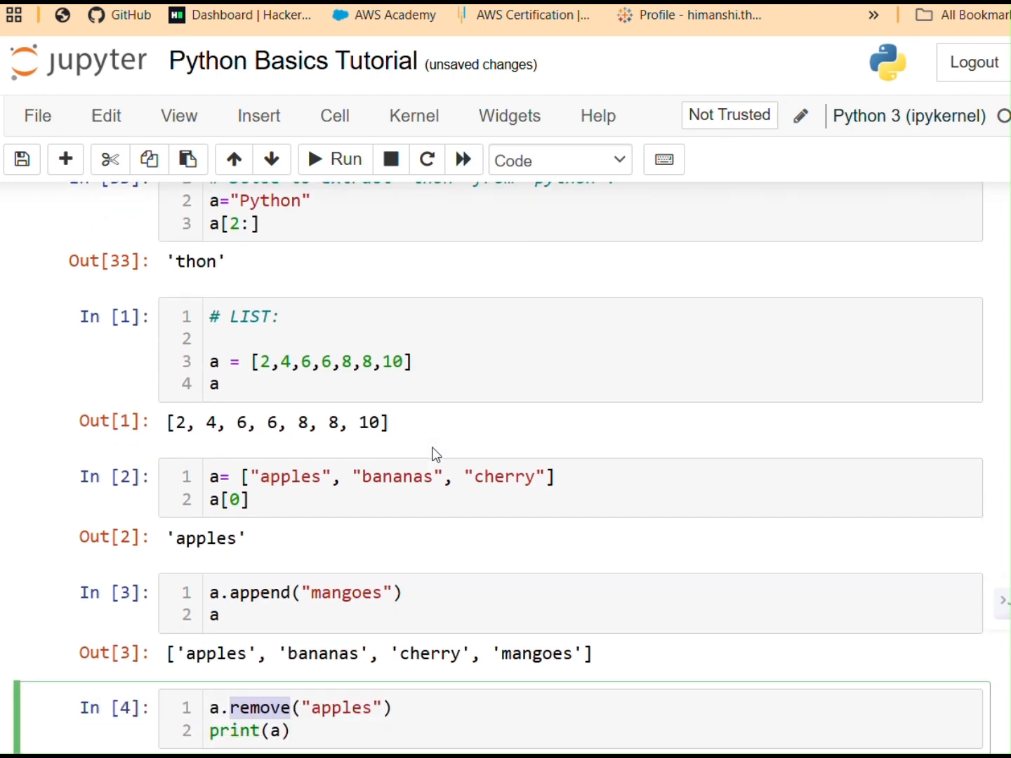
{"action": "left_click", "coordinate": [334, 159]}
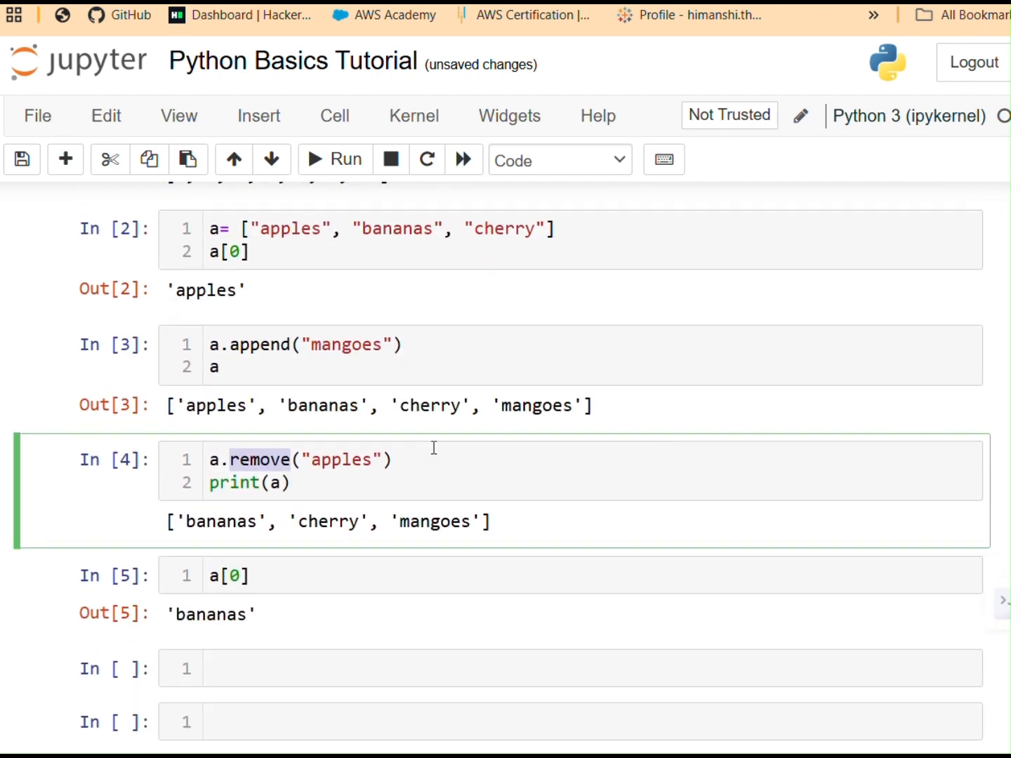
{"action": "mouse_move", "coordinate": [376, 449]}
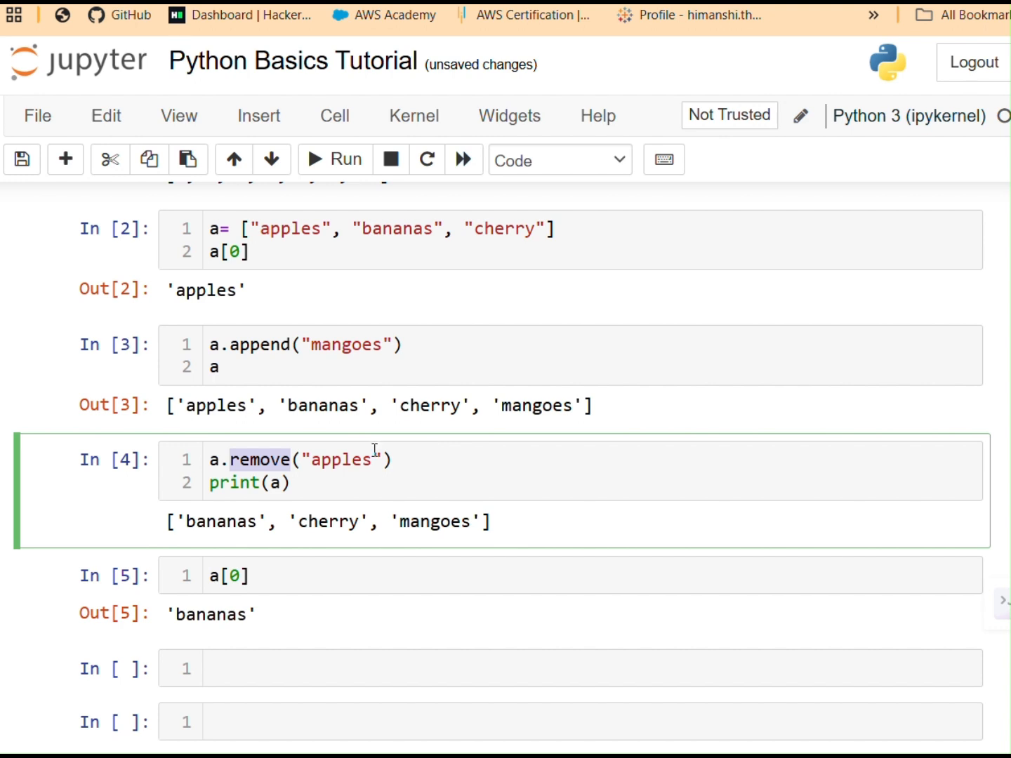
{"action": "mouse_move", "coordinate": [462, 427]}
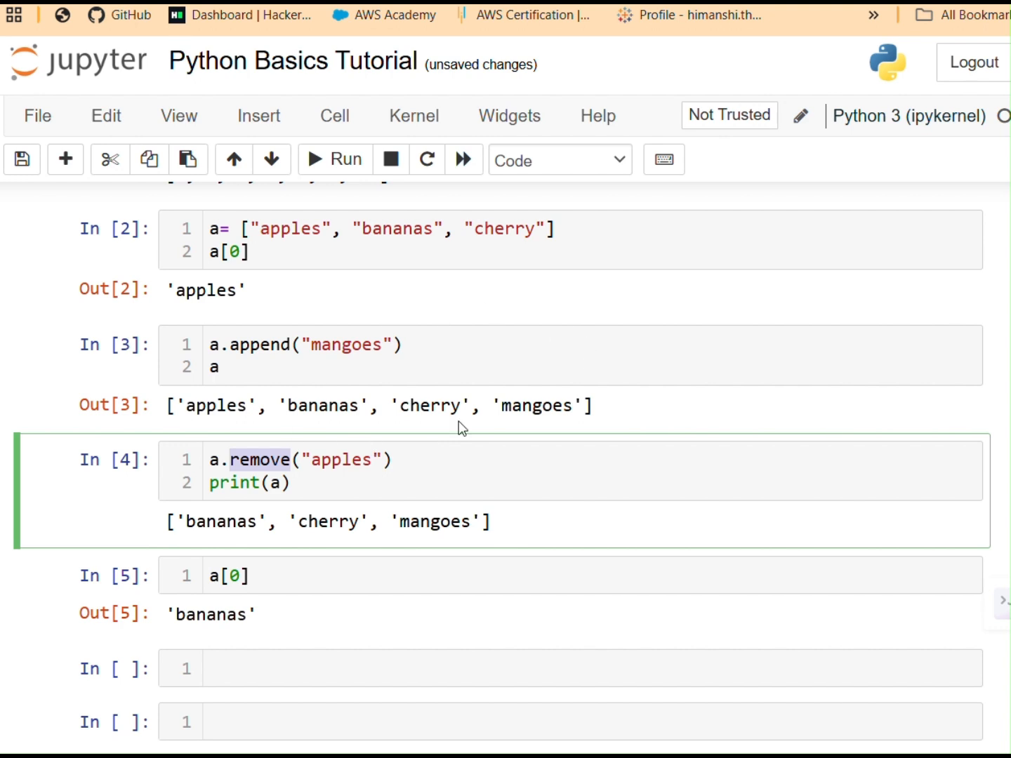
{"action": "scroll", "scroll_direction": "down", "scroll_amount": 3}
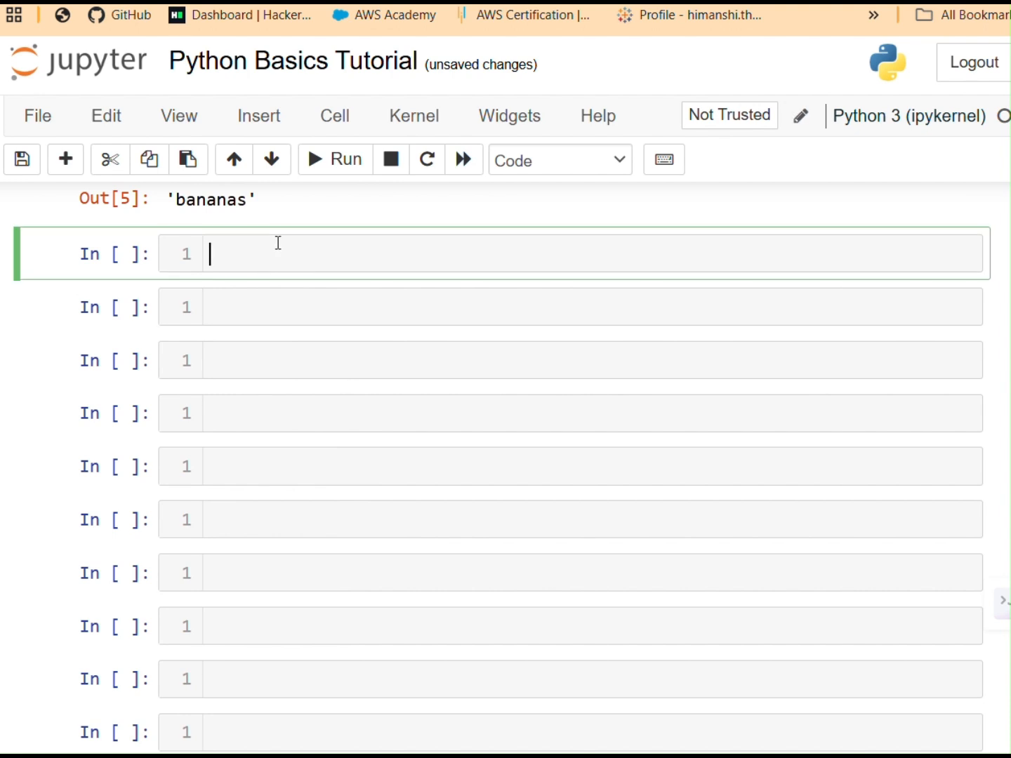
Step: Write the heading comment '# Tuples: ()' in the next cell and enter it for editing
{"action": "type", "text": "#"}
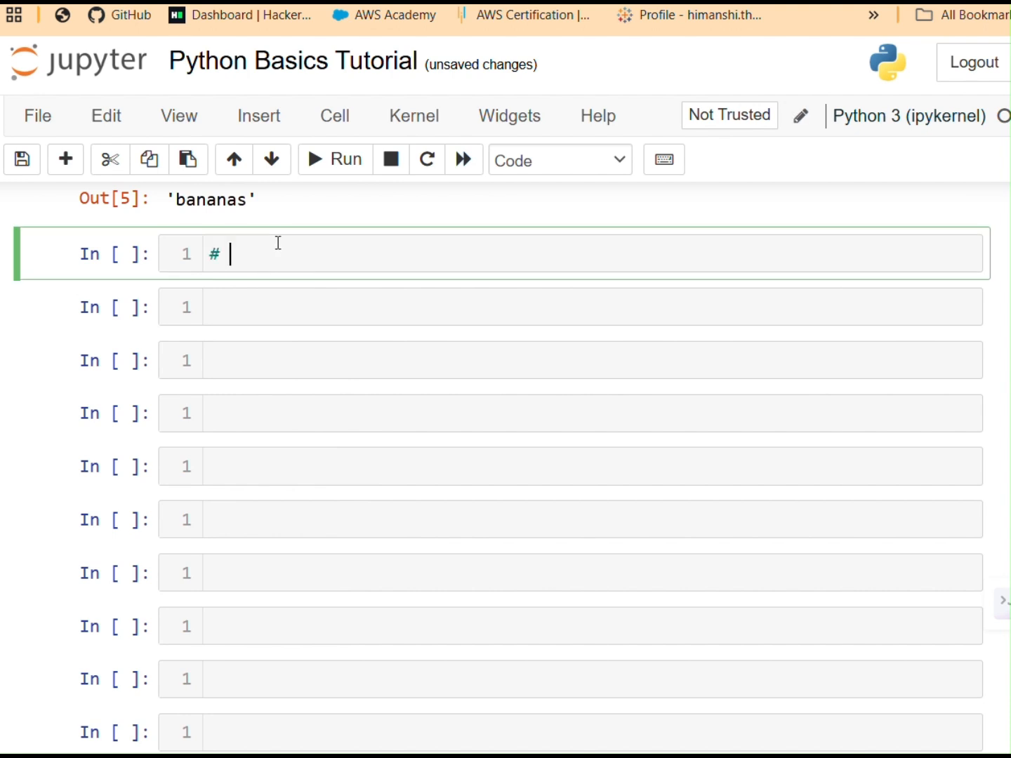
{"action": "type", "text": "Tup"}
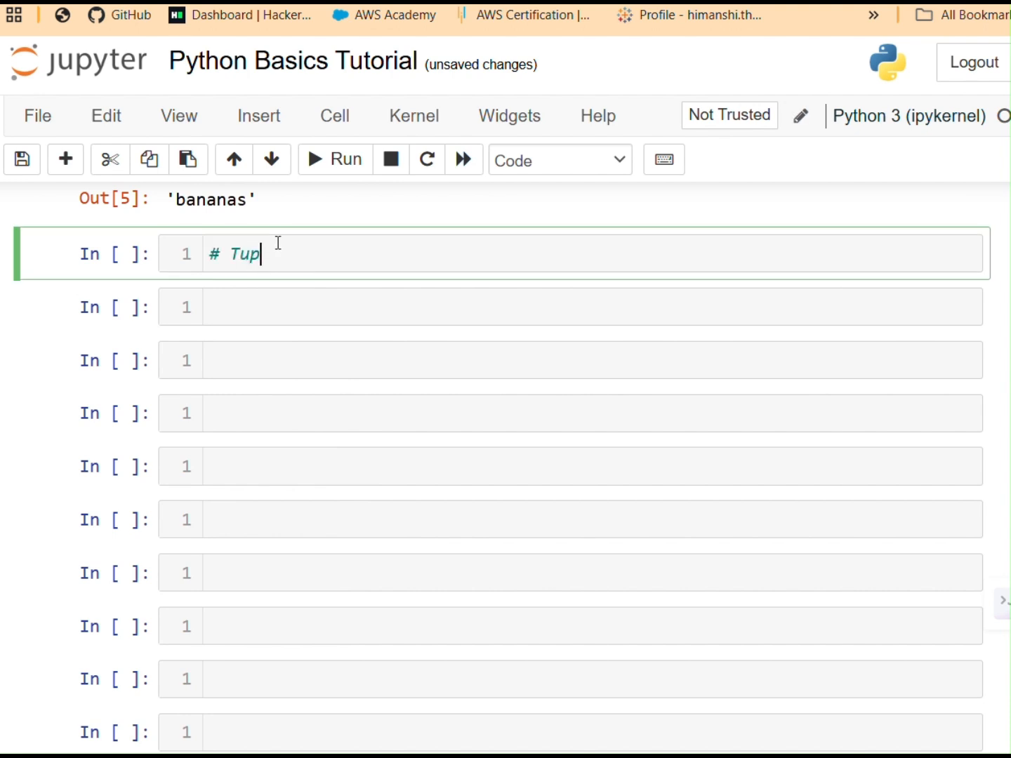
{"action": "type", "text": "les:"}
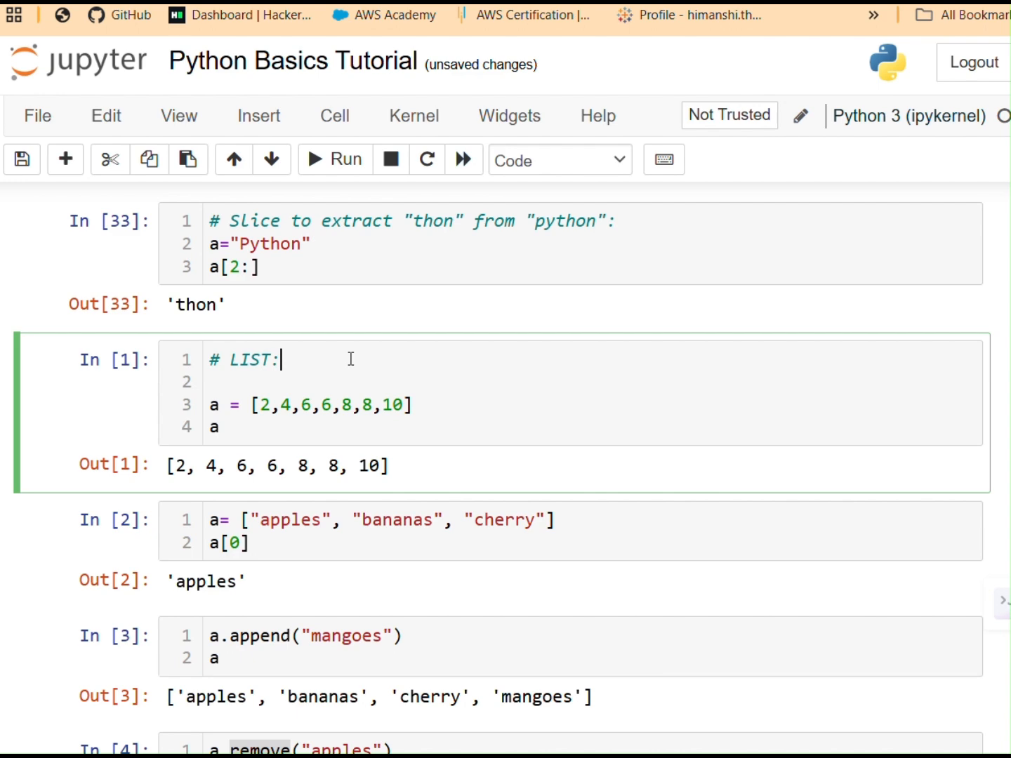
{"action": "type", "text": "[]"}
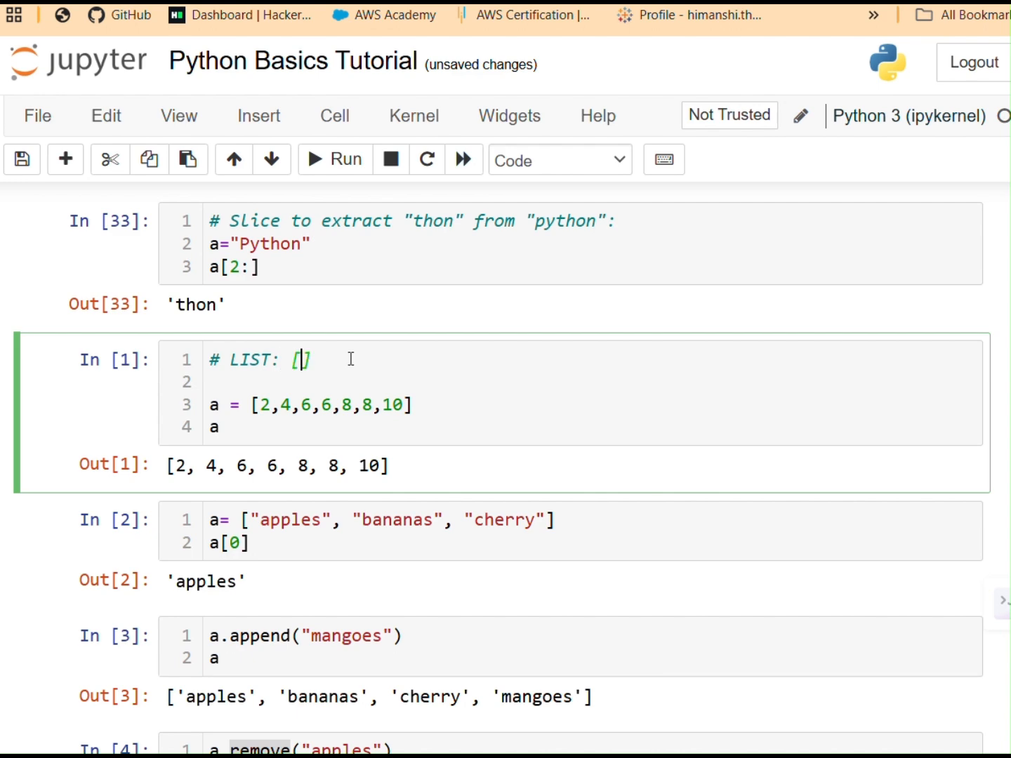
{"action": "scroll", "scroll_direction": "down", "scroll_amount": 3}
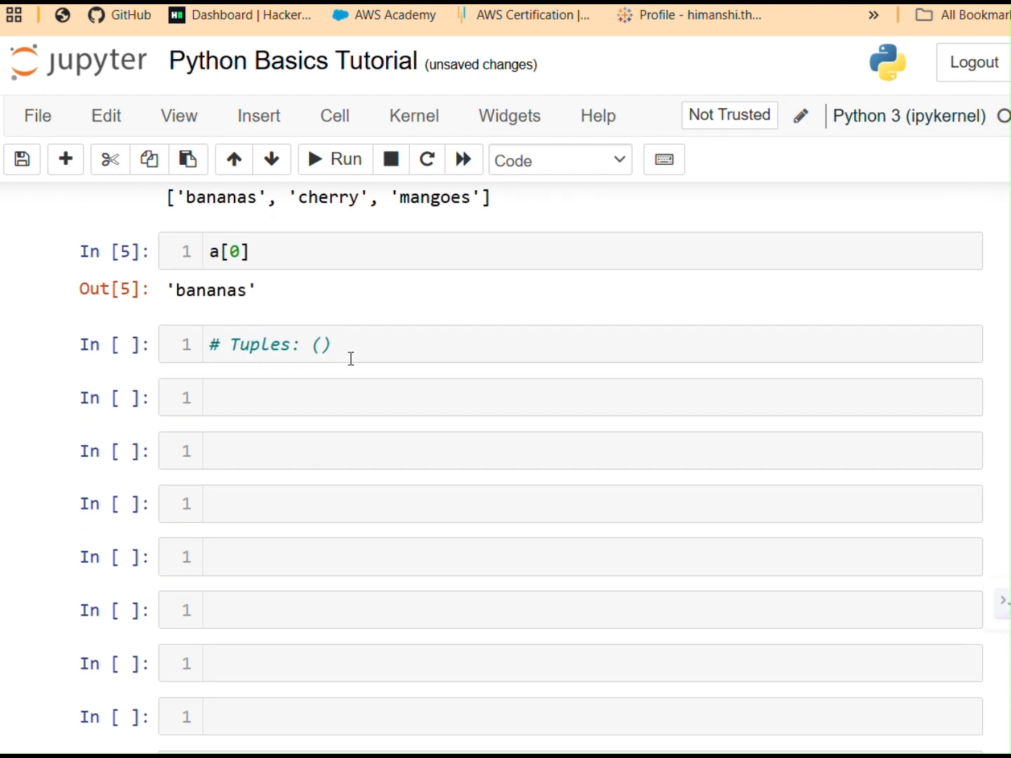
{"action": "left_click", "coordinate": [343, 329]}
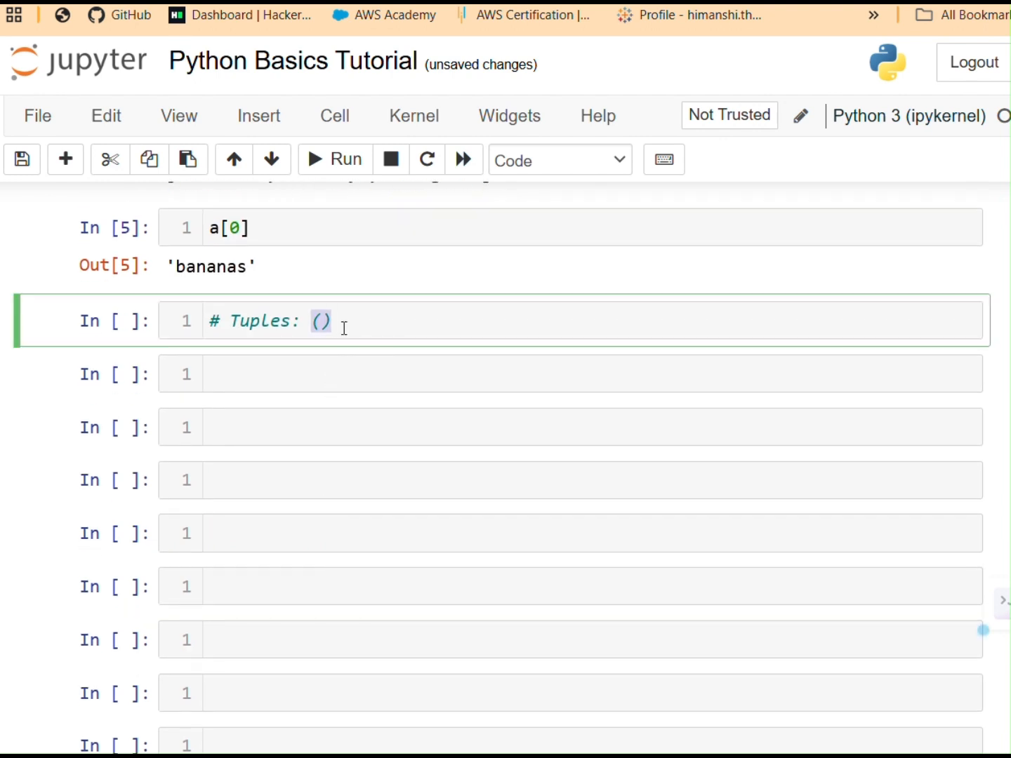
{"action": "mouse_move", "coordinate": [382, 321]}
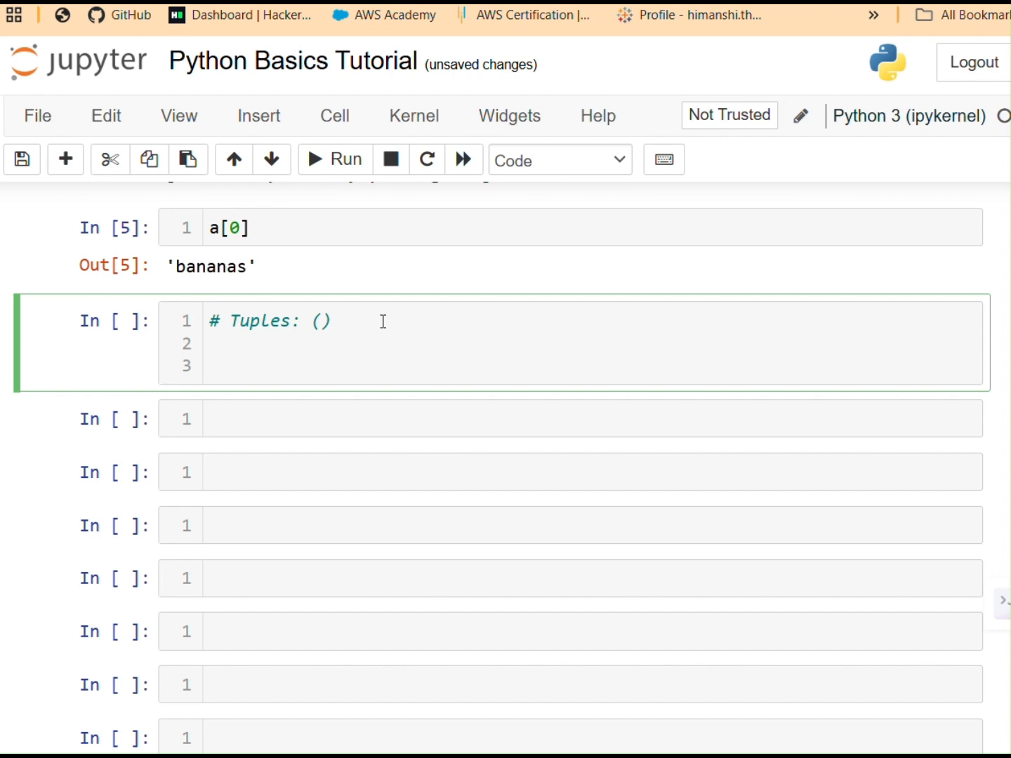
Step: Add the comment '# IMMUTABLE' beneath the Tuples heading with blank lines below
{"action": "type", "text": "#"}
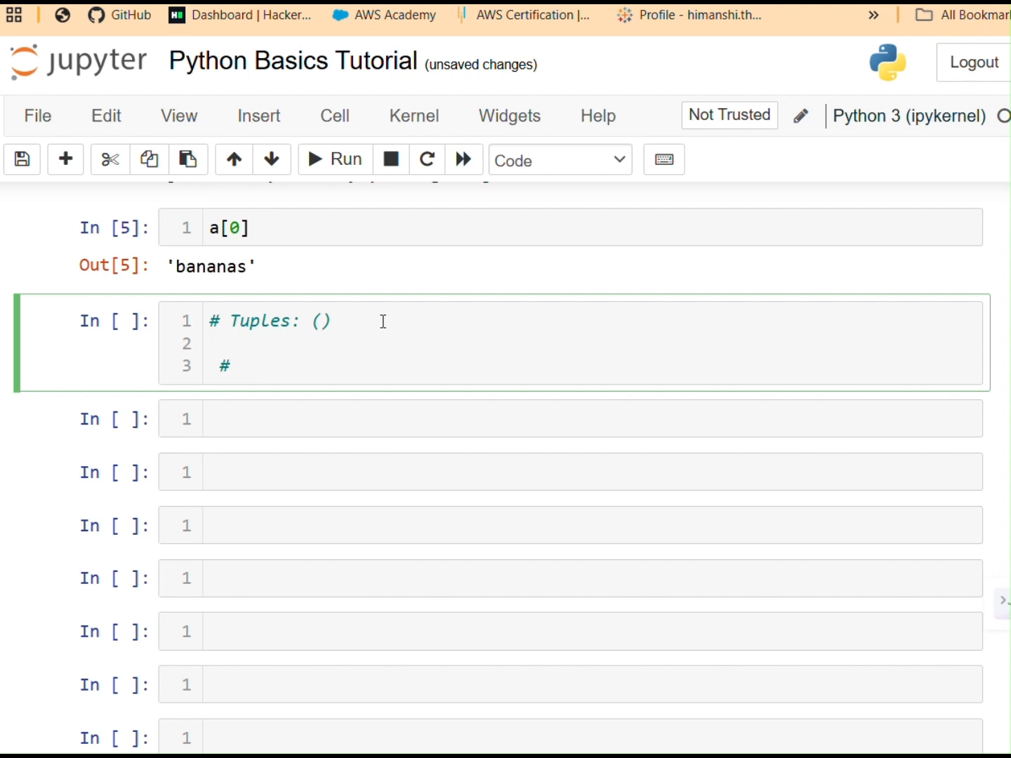
{"action": "type", "text": "IMMUTABLE"}
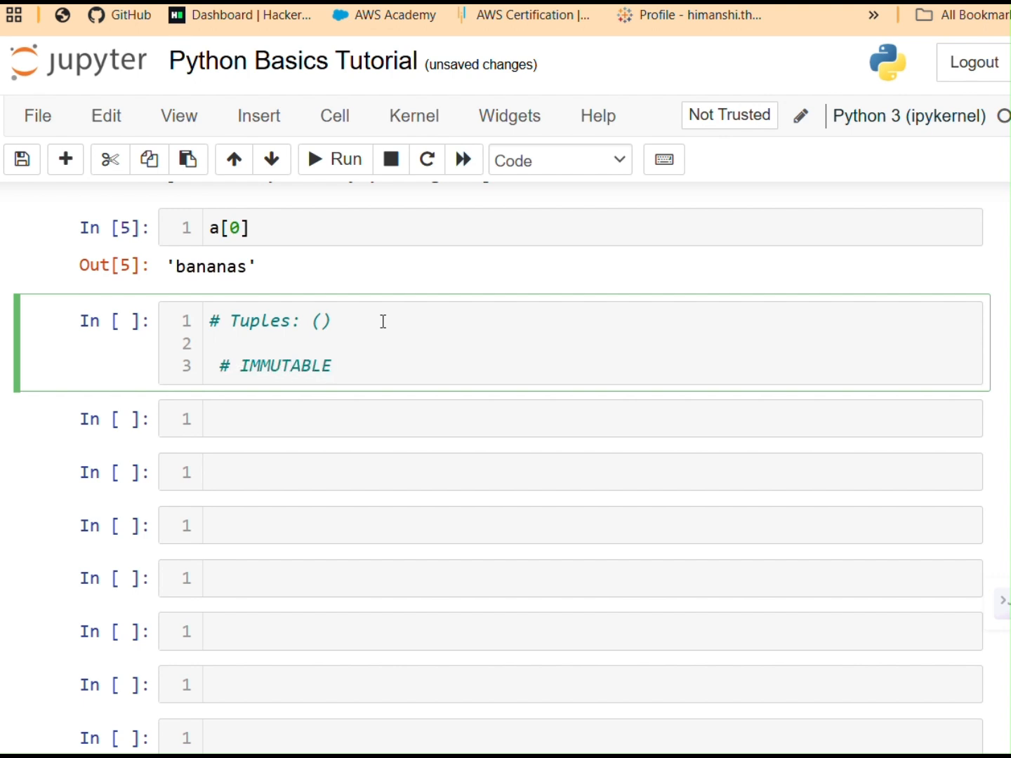
{"action": "key", "text": "enter"}
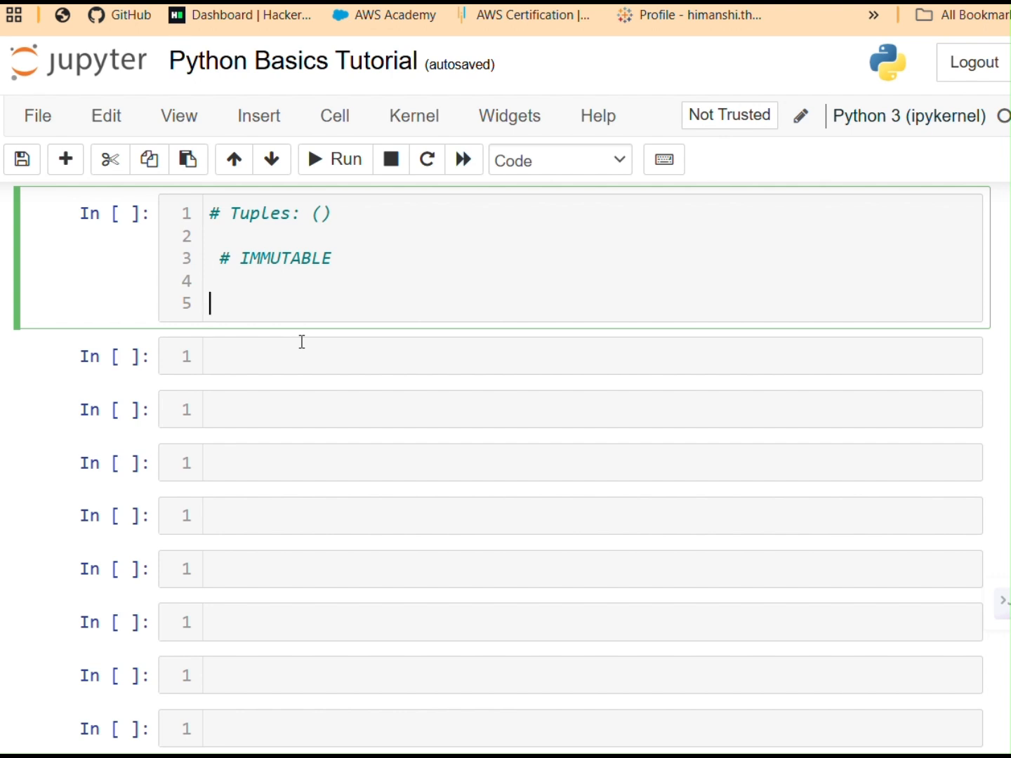
Step: Define the tuple b = (10,20,30,40,50) and start a new line
{"action": "type", "text": "b ="}
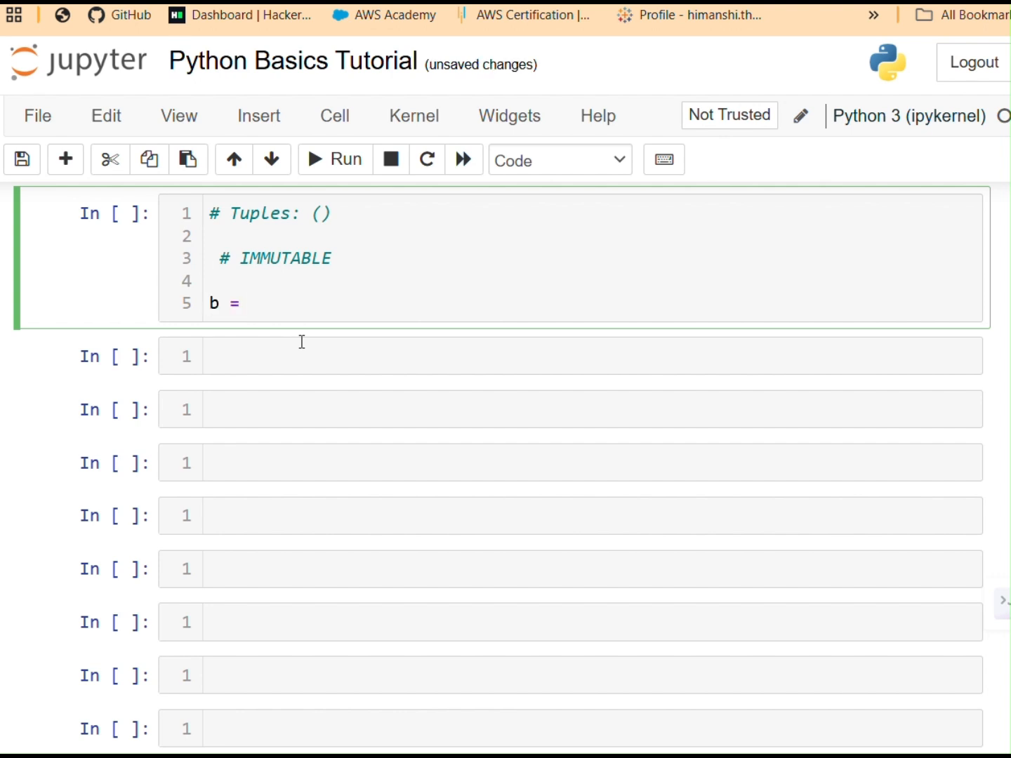
{"action": "type", "text": "()"}
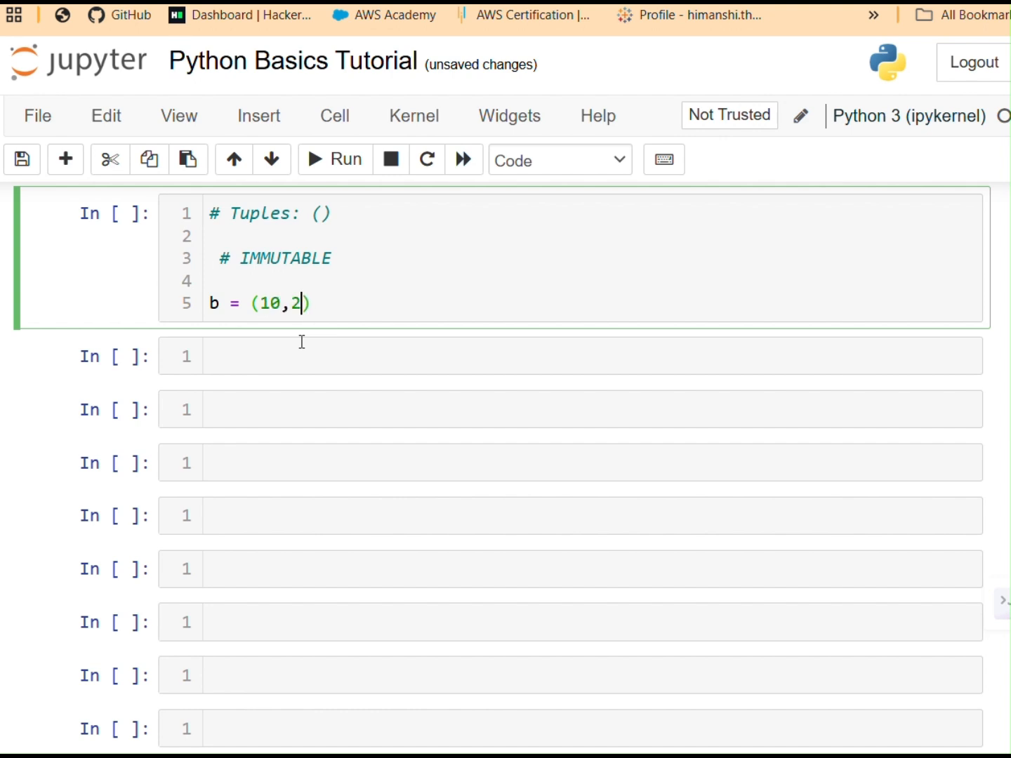
{"action": "type", "text": "0,30"}
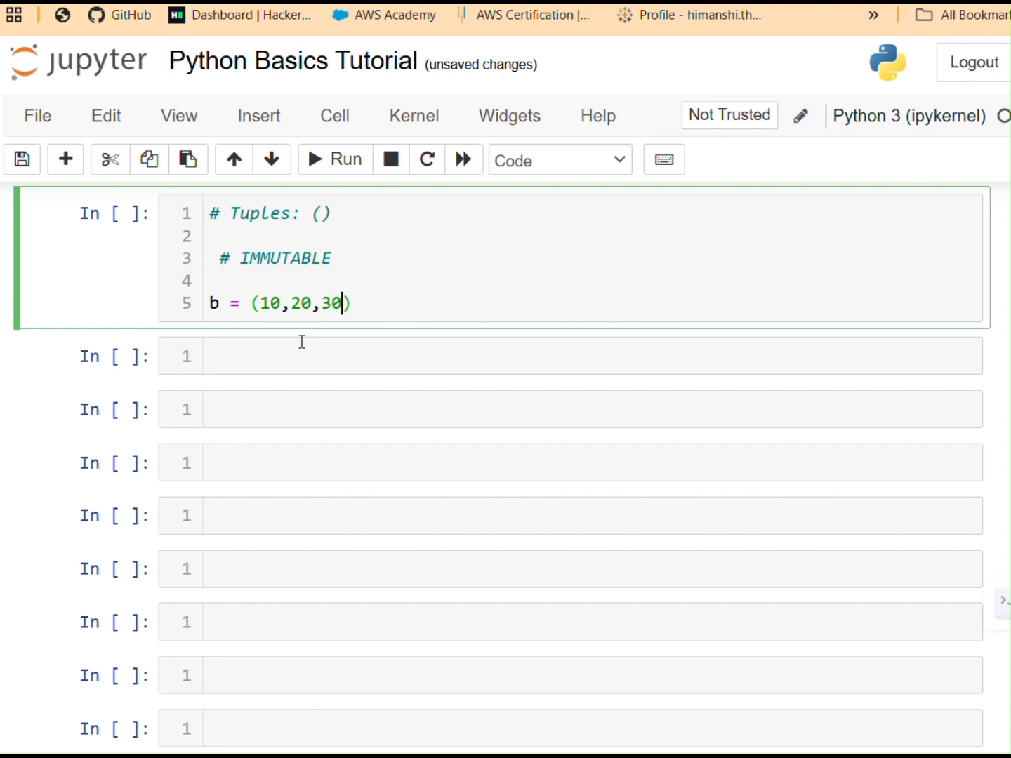
{"action": "type", "text": ",4"}
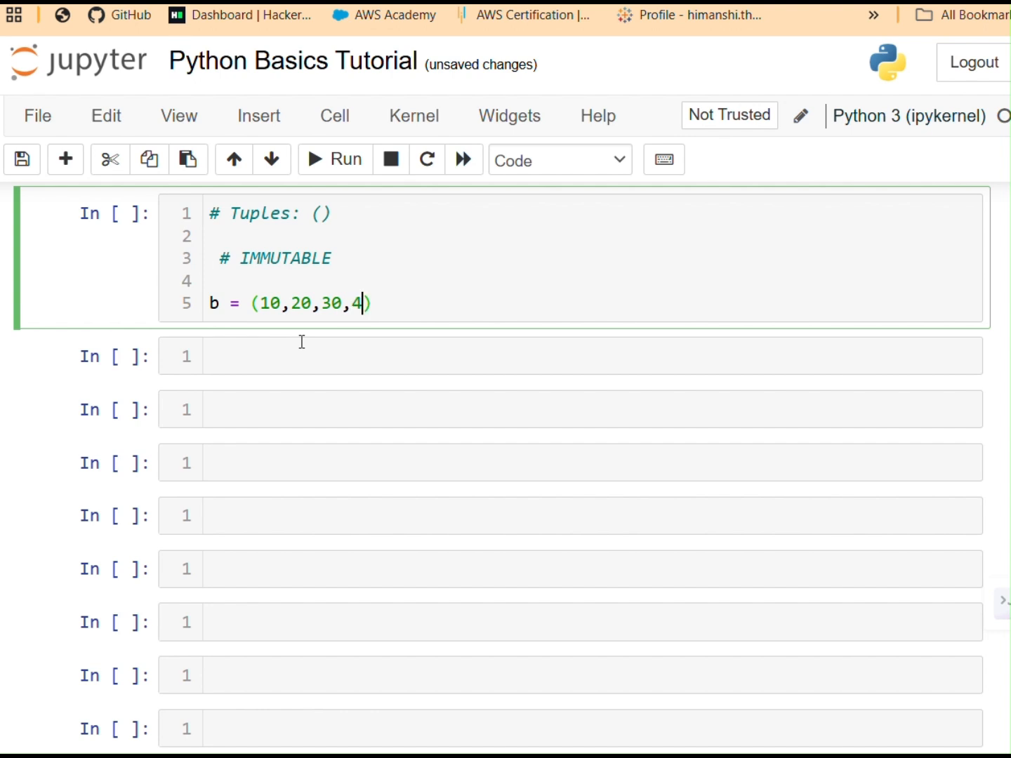
{"action": "type", "text": "0,50"}
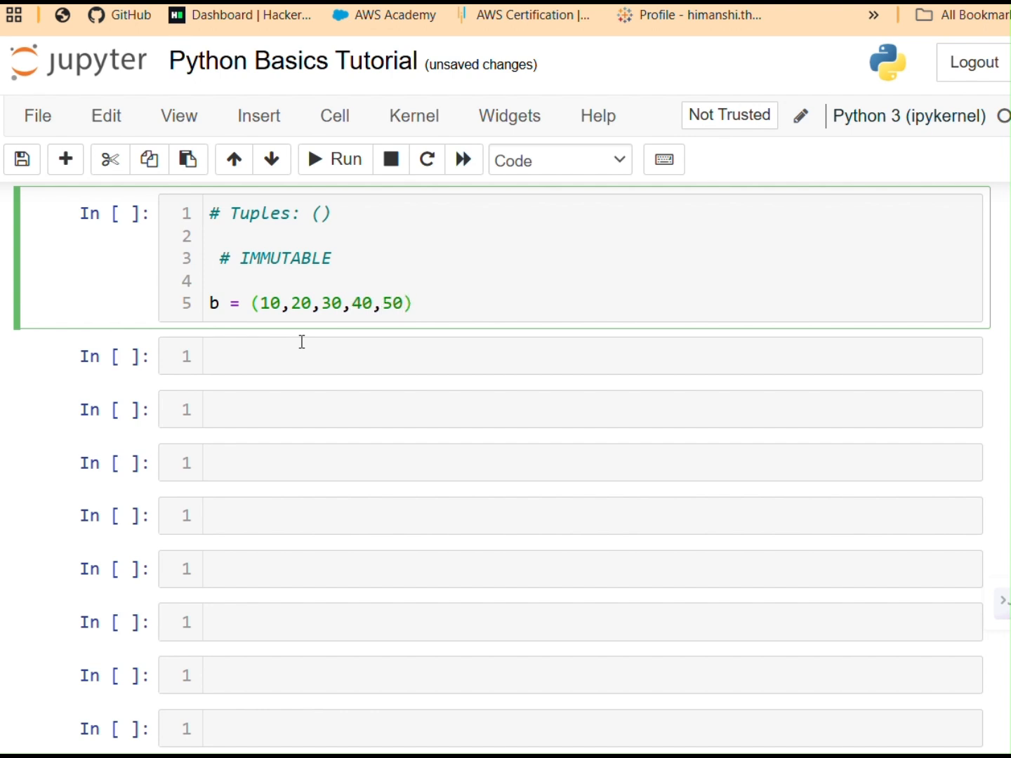
{"action": "key", "text": "Return"}
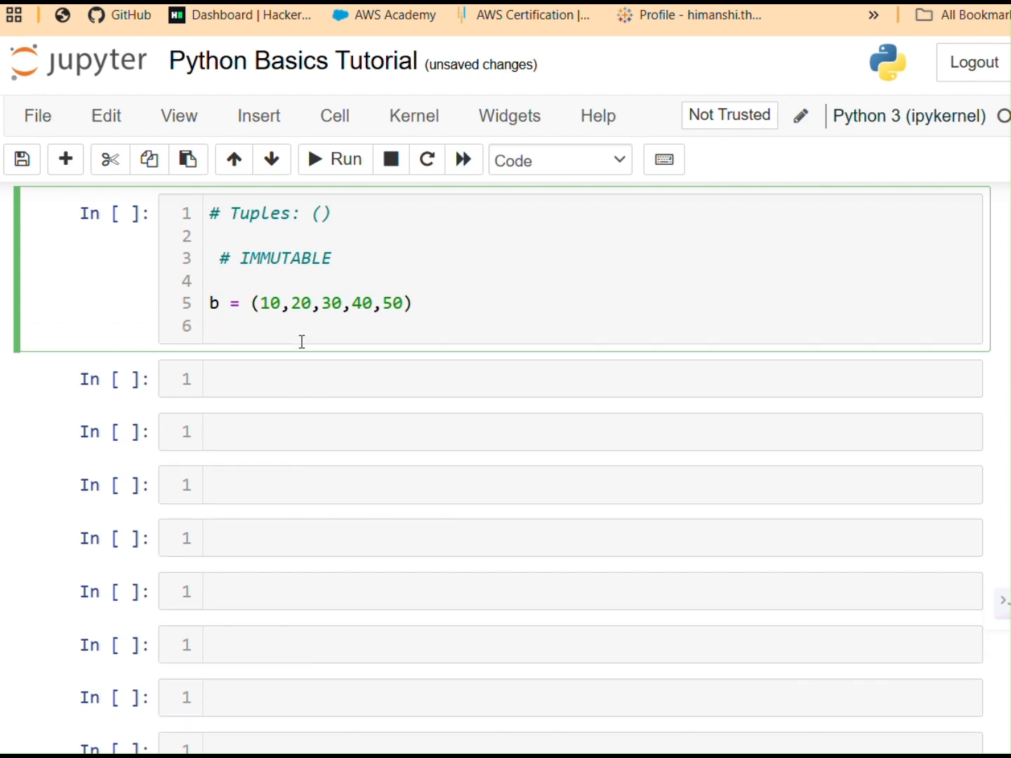
Step: Add b[1] on the new line and run the cell, outputting 20
{"action": "left_click", "coordinate": [211, 326]}
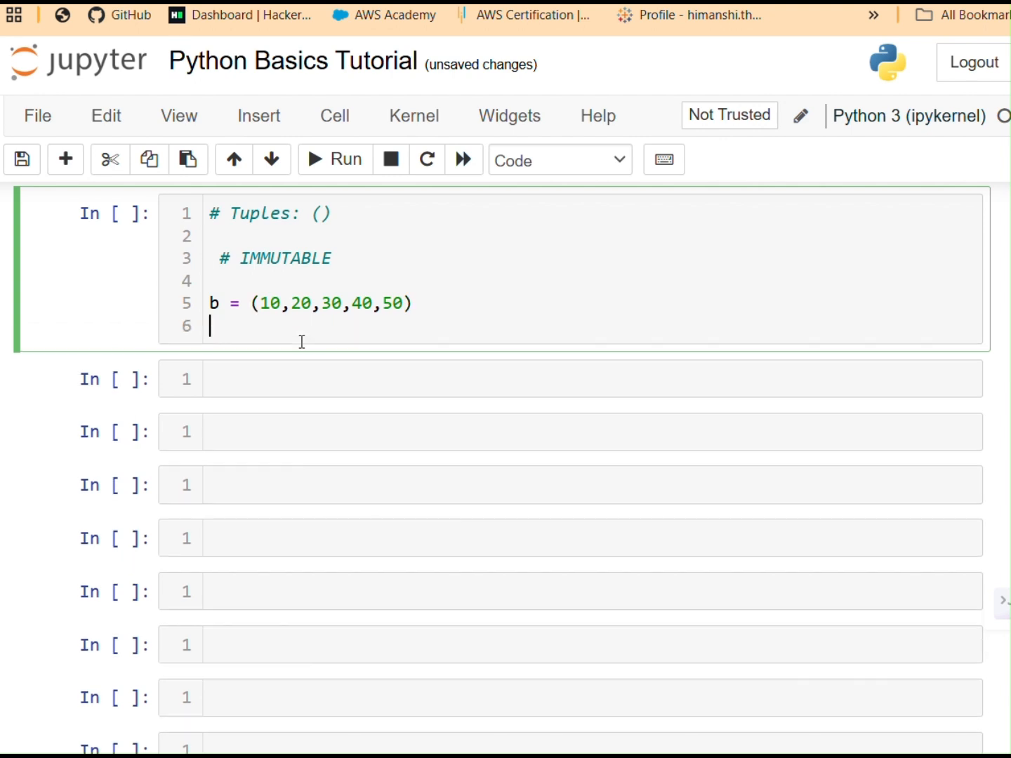
{"action": "type", "text": "b"}
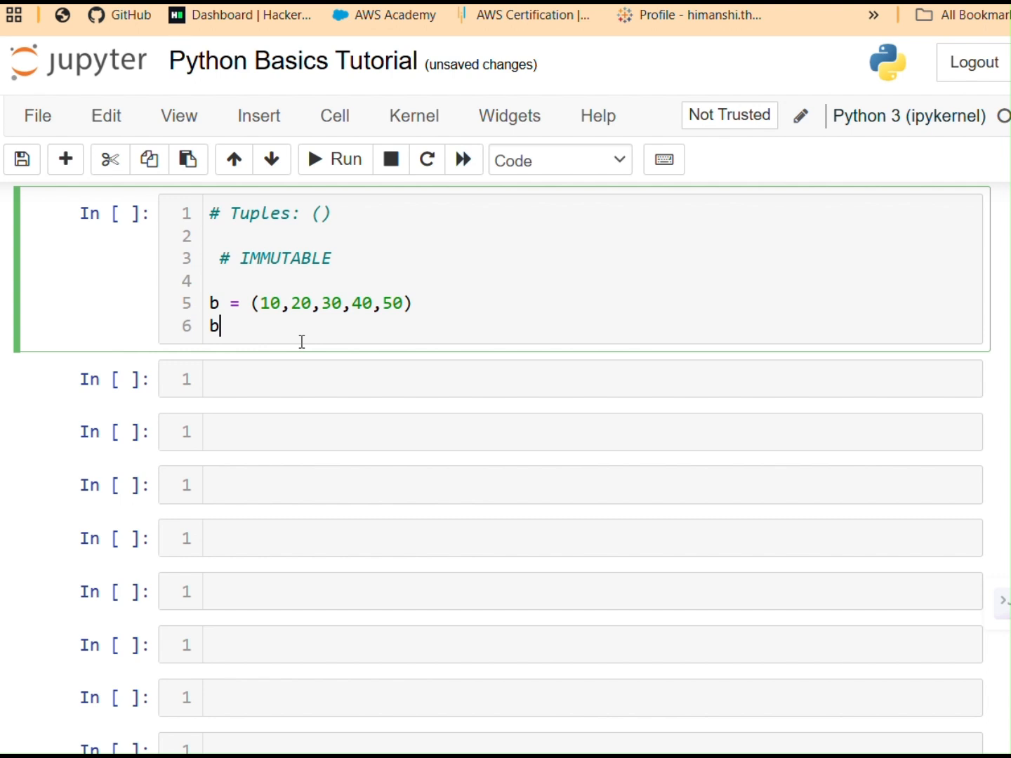
{"action": "type", "text": "[]"}
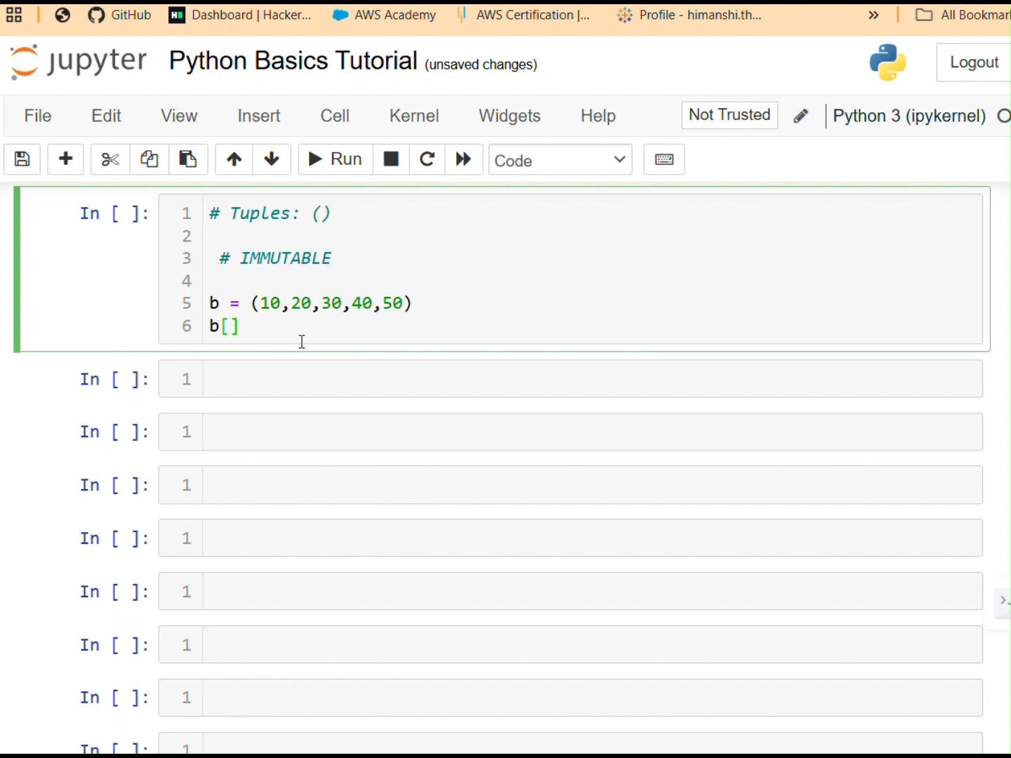
{"action": "double_click", "coordinate": [272, 304]}
{"action": "type", "text": "1"}
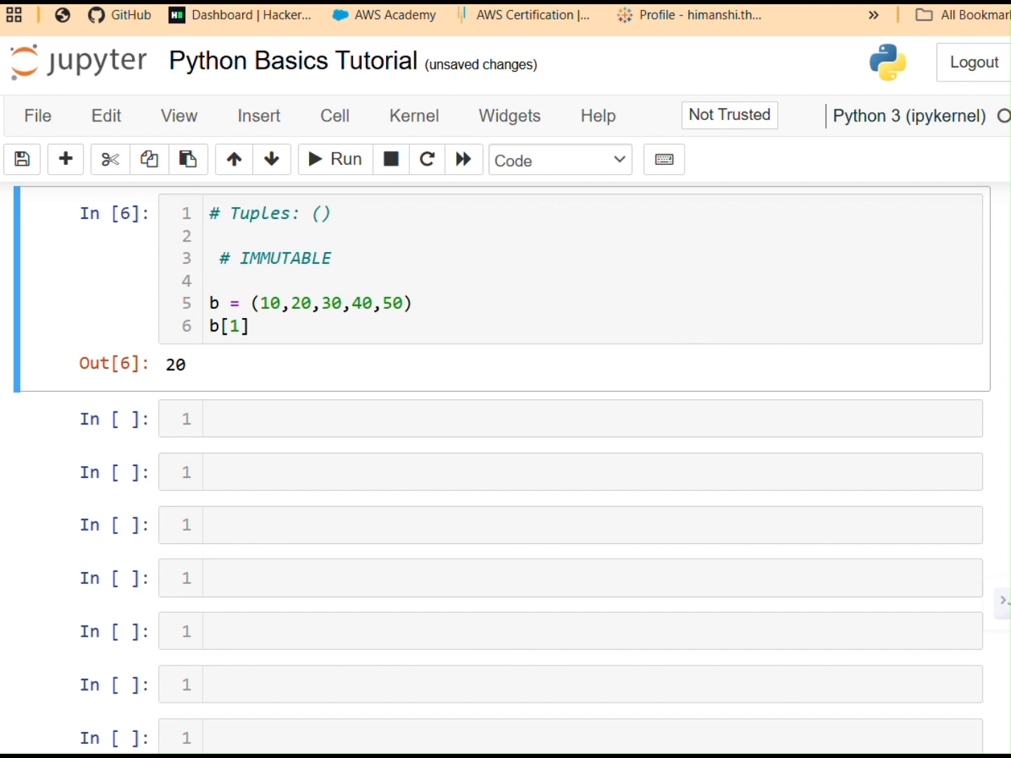
Step: Review the earlier cells, then begin editing the empty cell under the tuple output 20
{"action": "scroll", "scroll_direction": "up", "scroll_amount": 3}
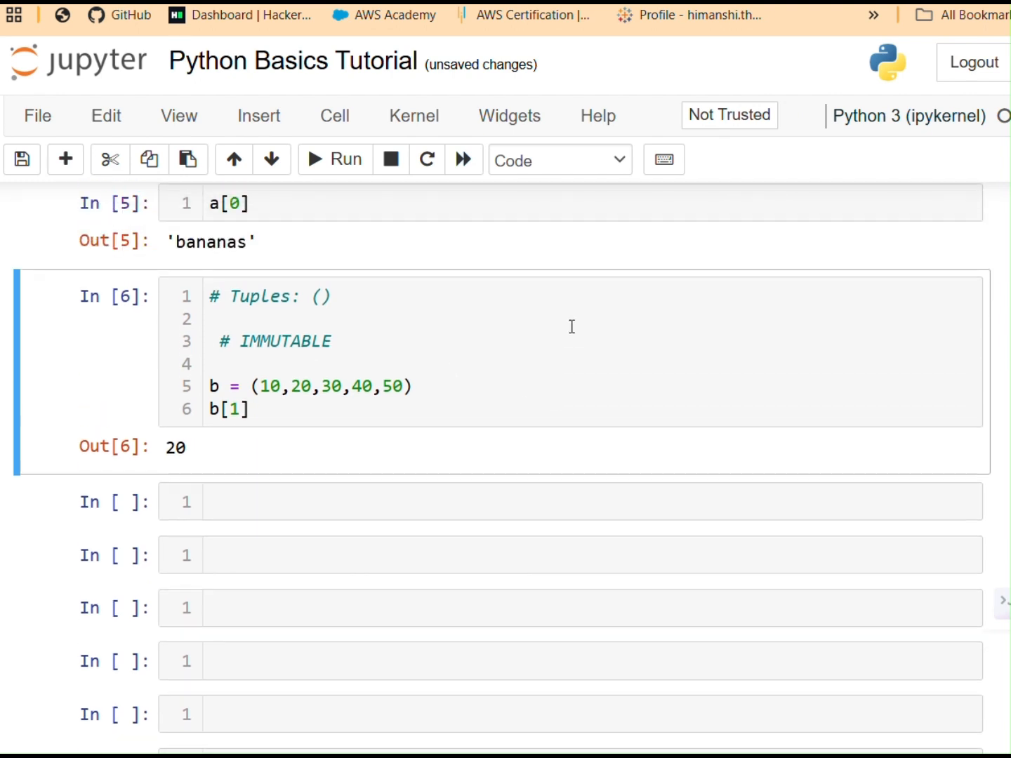
{"action": "scroll", "scroll_direction": "up", "scroll_amount": 3}
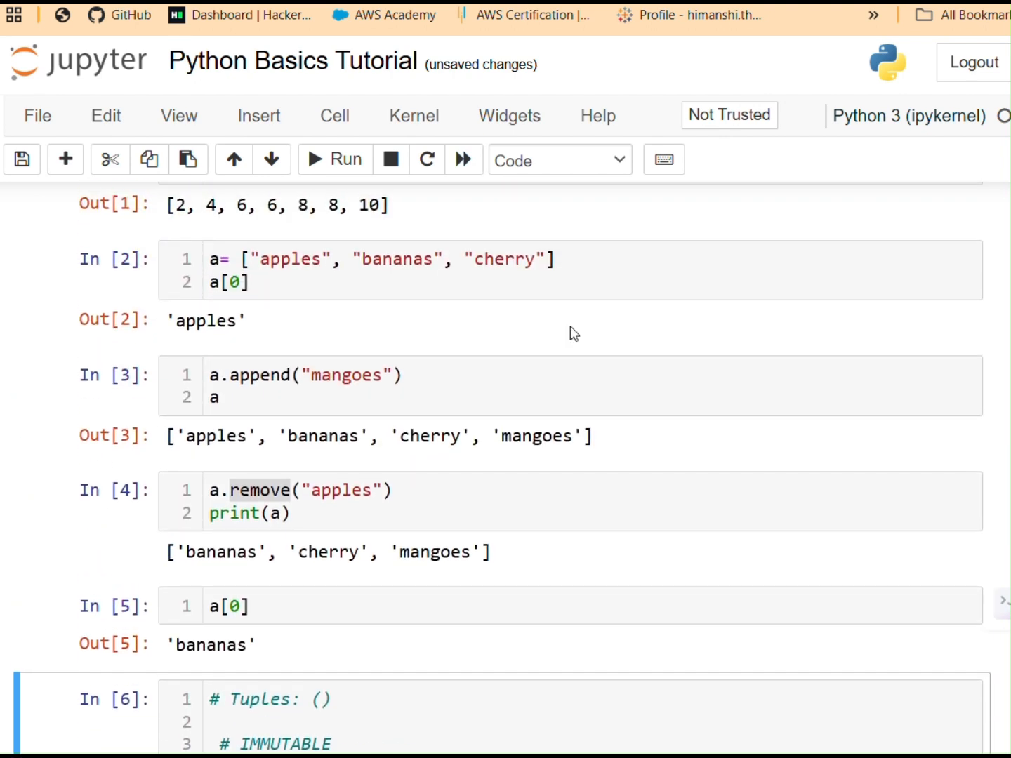
{"action": "scroll", "scroll_direction": "up", "scroll_amount": 3}
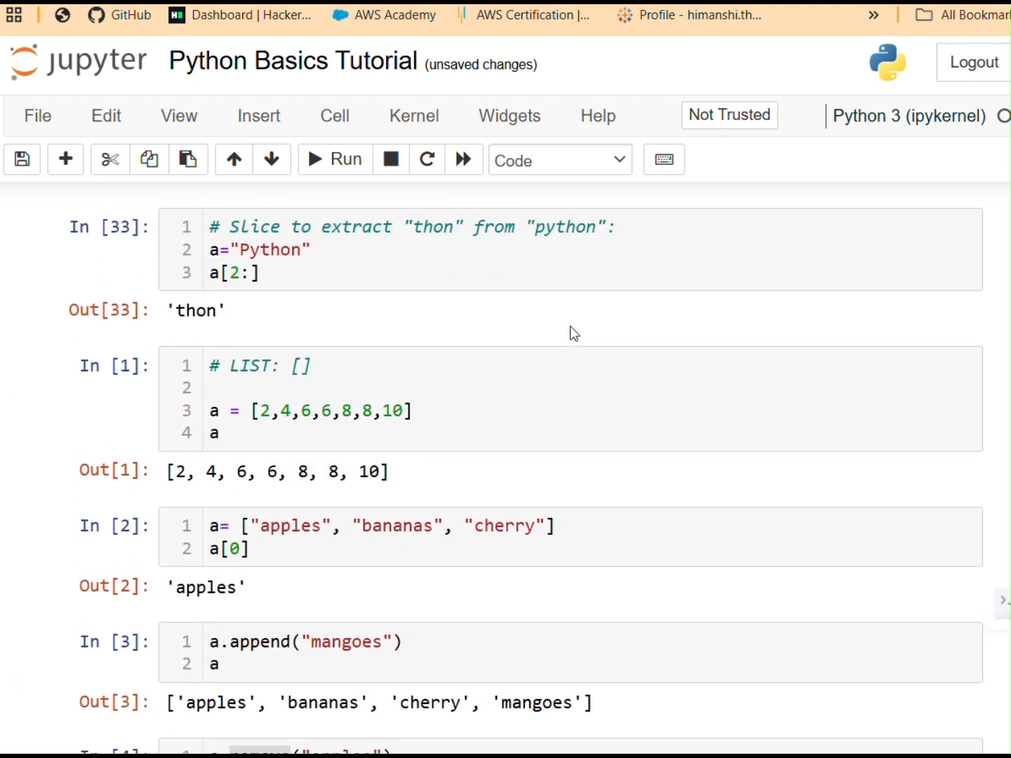
{"action": "scroll", "scroll_direction": "down", "scroll_amount": 3}
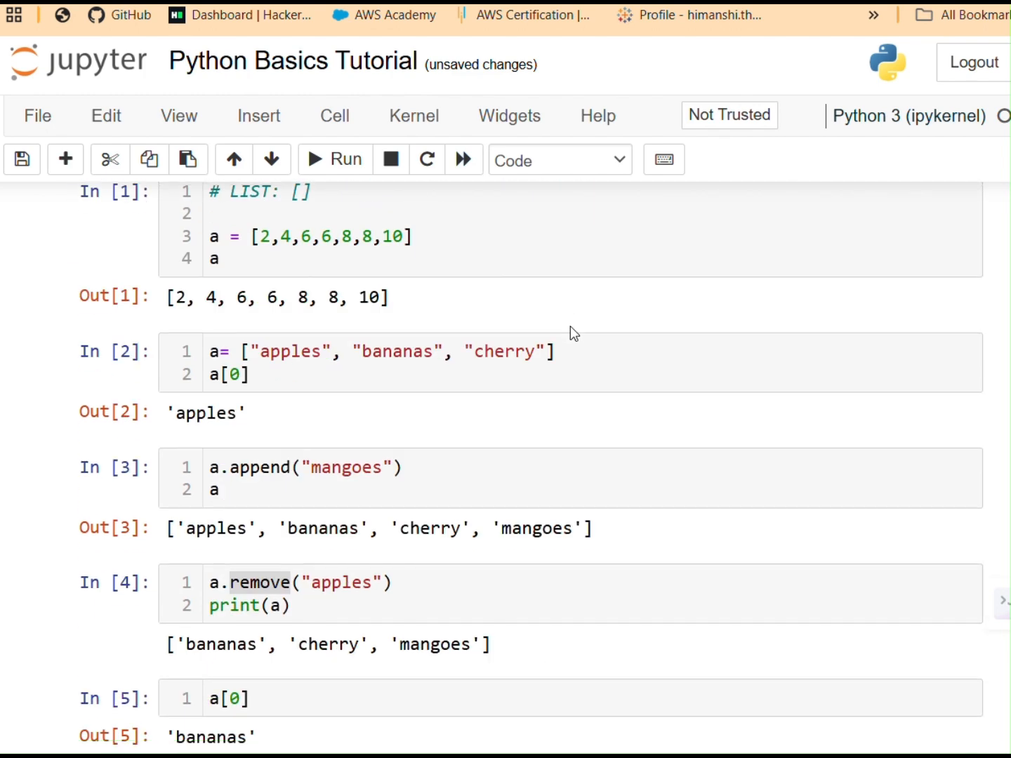
{"action": "scroll", "scroll_direction": "down", "scroll_amount": 3}
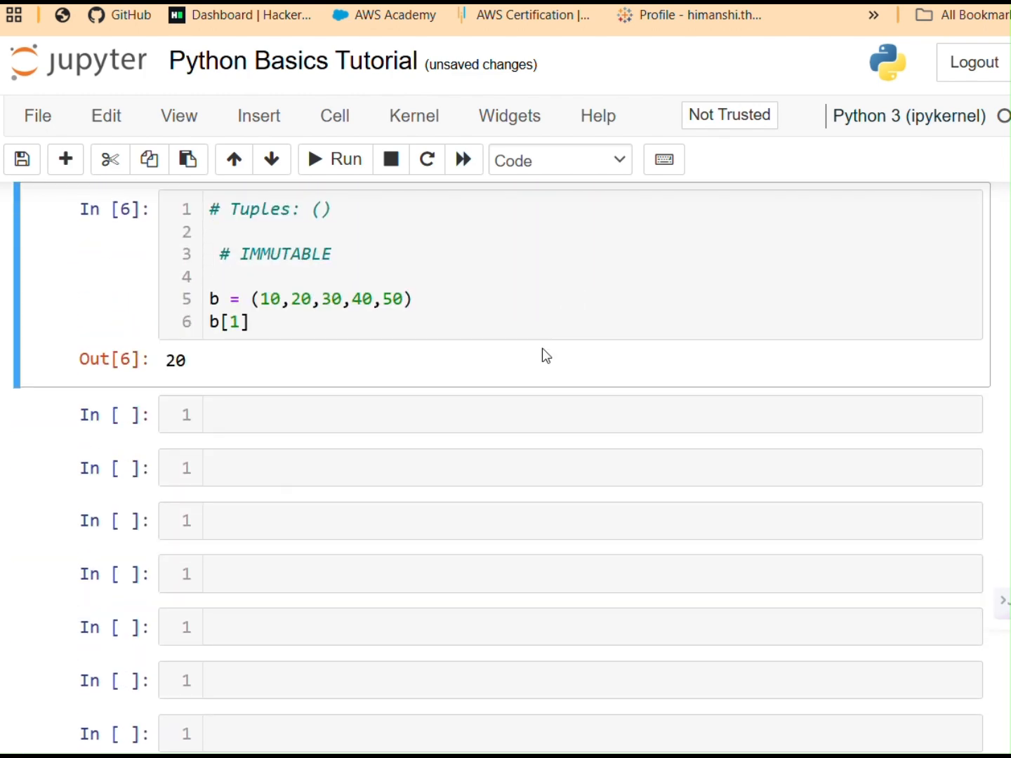
{"action": "left_click", "coordinate": [410, 414]}
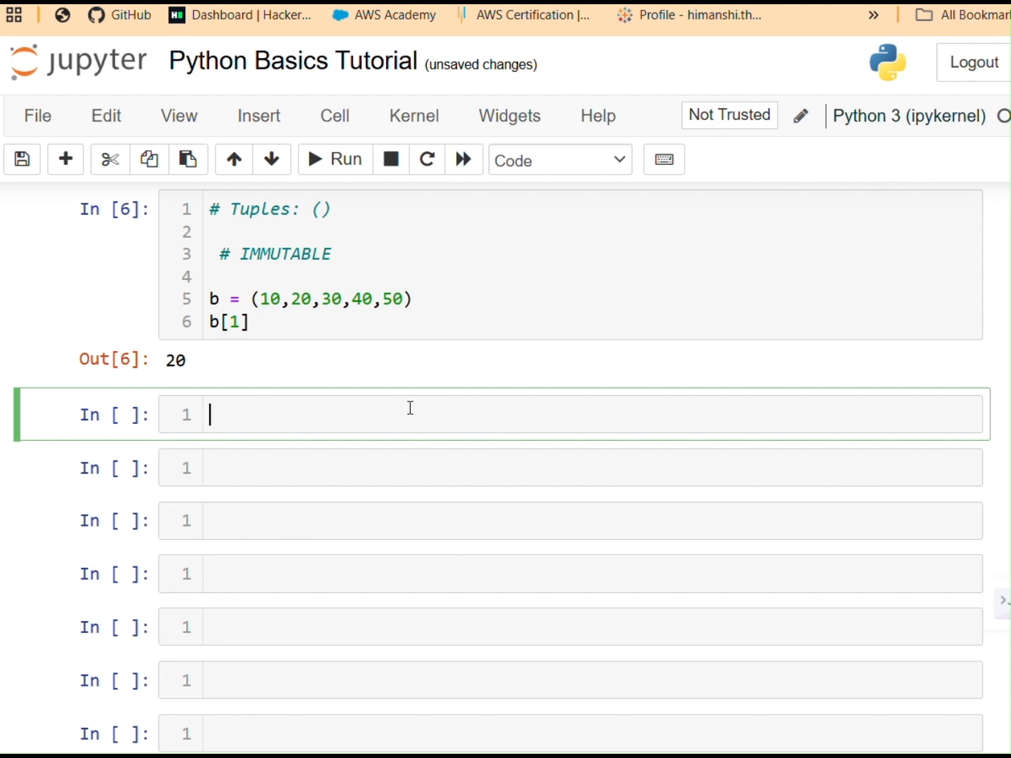
Step: Write the heading comment '# Sets: {}' at the top of the new cell
{"action": "scroll", "scroll_direction": "down", "scroll_amount": 3}
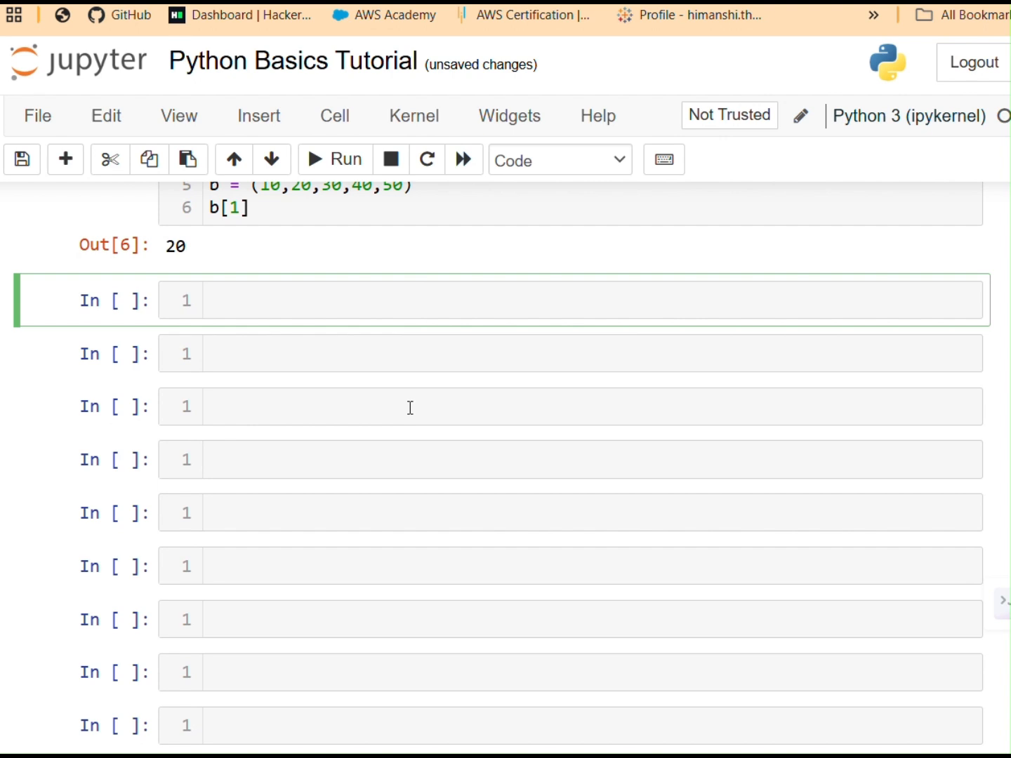
{"action": "type", "text": "#"}
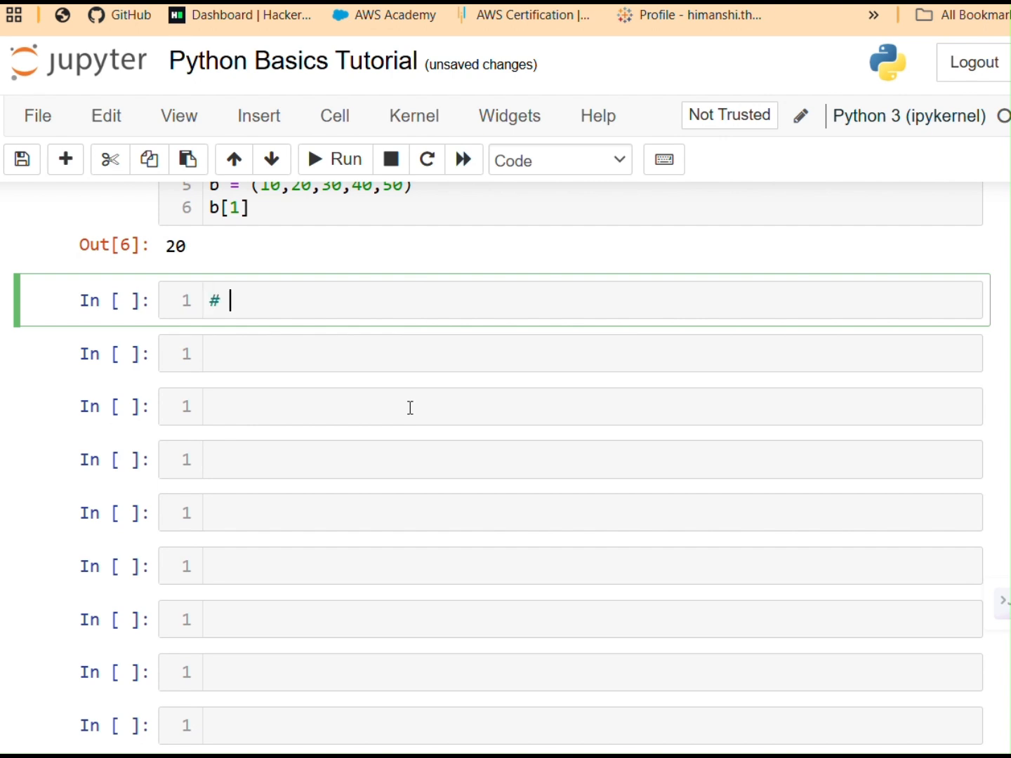
{"action": "type", "text": "Sets"}
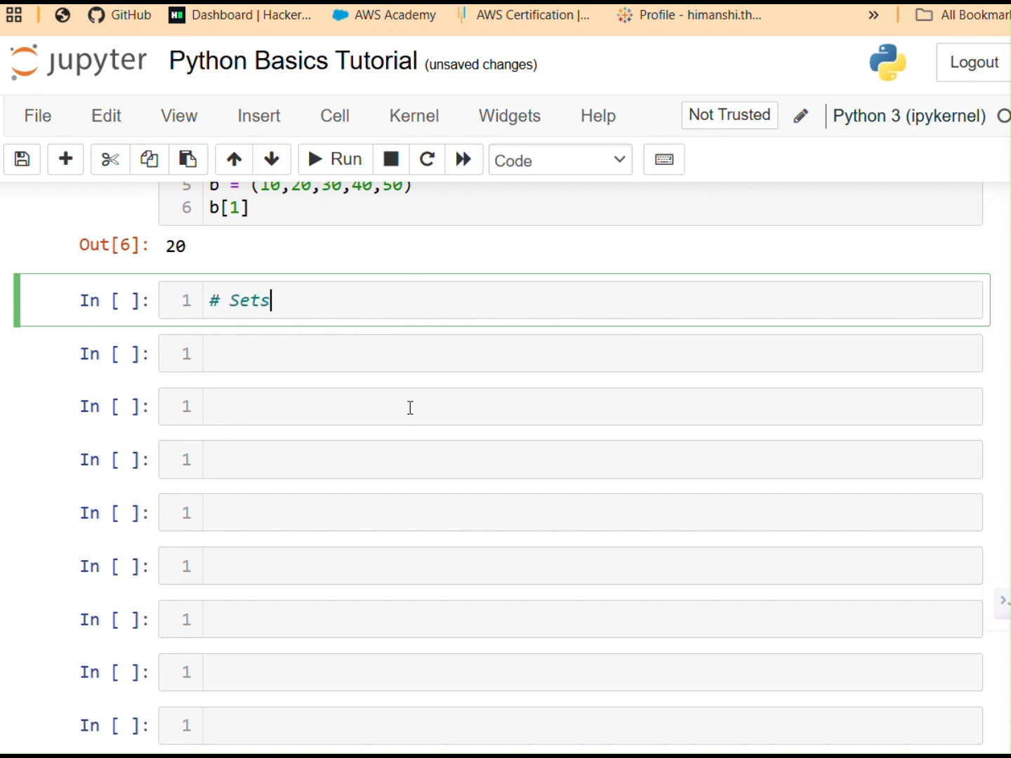
{"action": "type", "text": ":"}
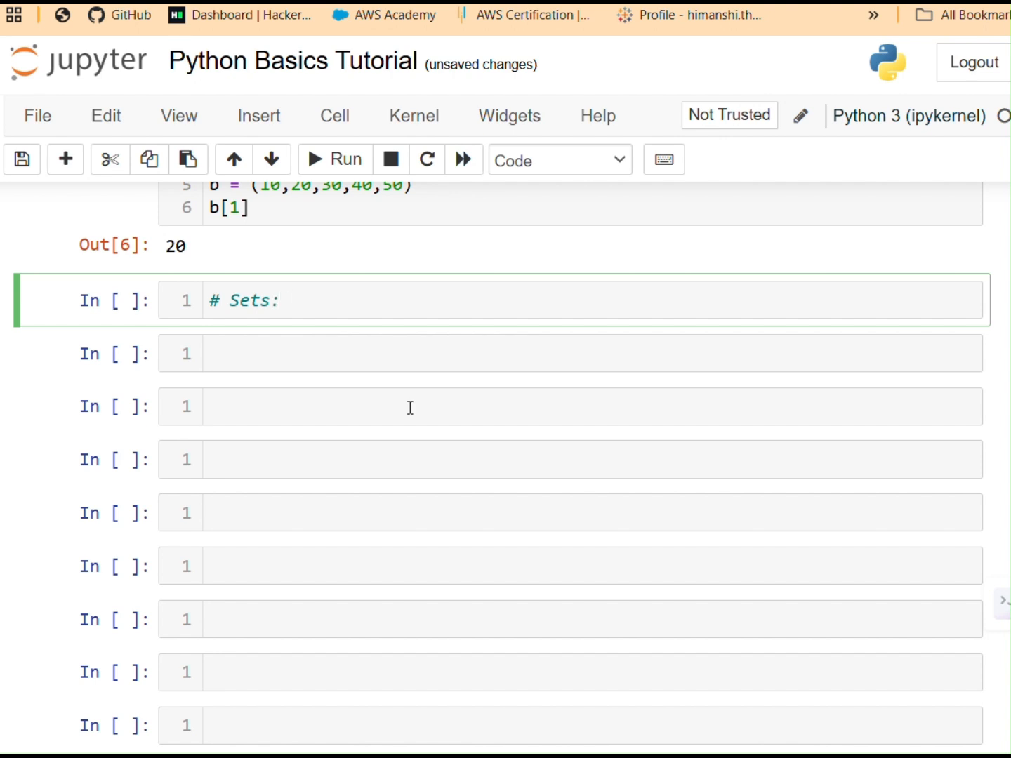
{"action": "type", "text": "{}"}
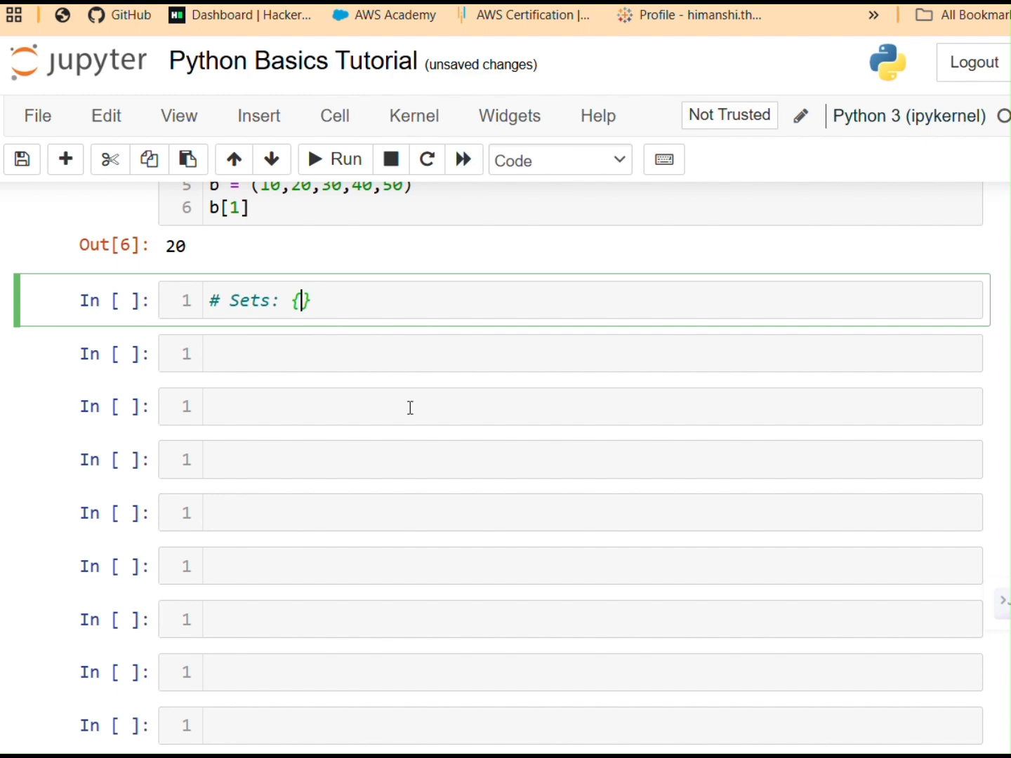
Step: Scroll through the earlier notebook cells and back down to the Sets cell
{"action": "scroll", "scroll_direction": "up", "scroll_amount": 3}
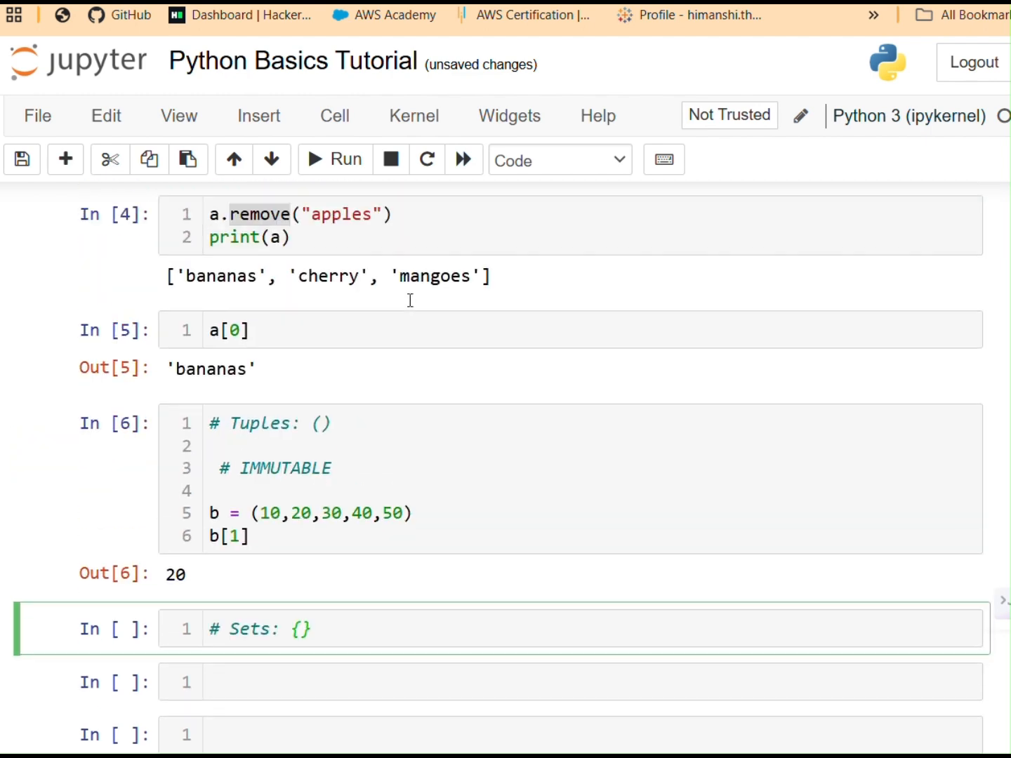
{"action": "scroll", "scroll_direction": "up", "scroll_amount": 3}
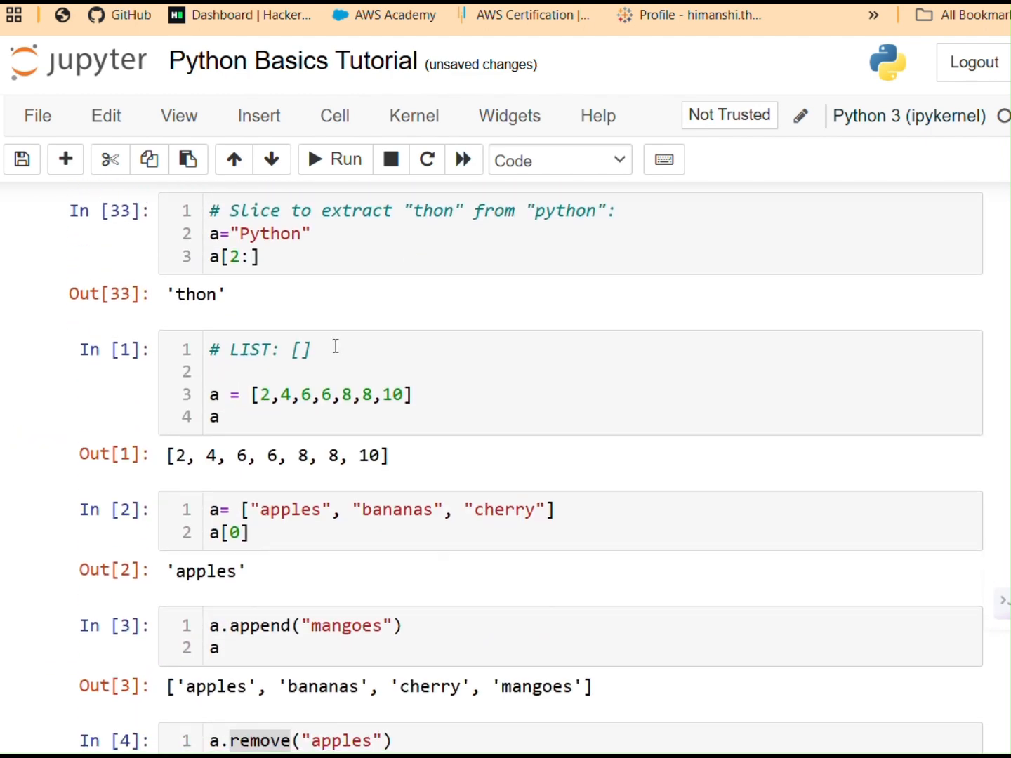
{"action": "scroll", "scroll_direction": "down", "scroll_amount": 3}
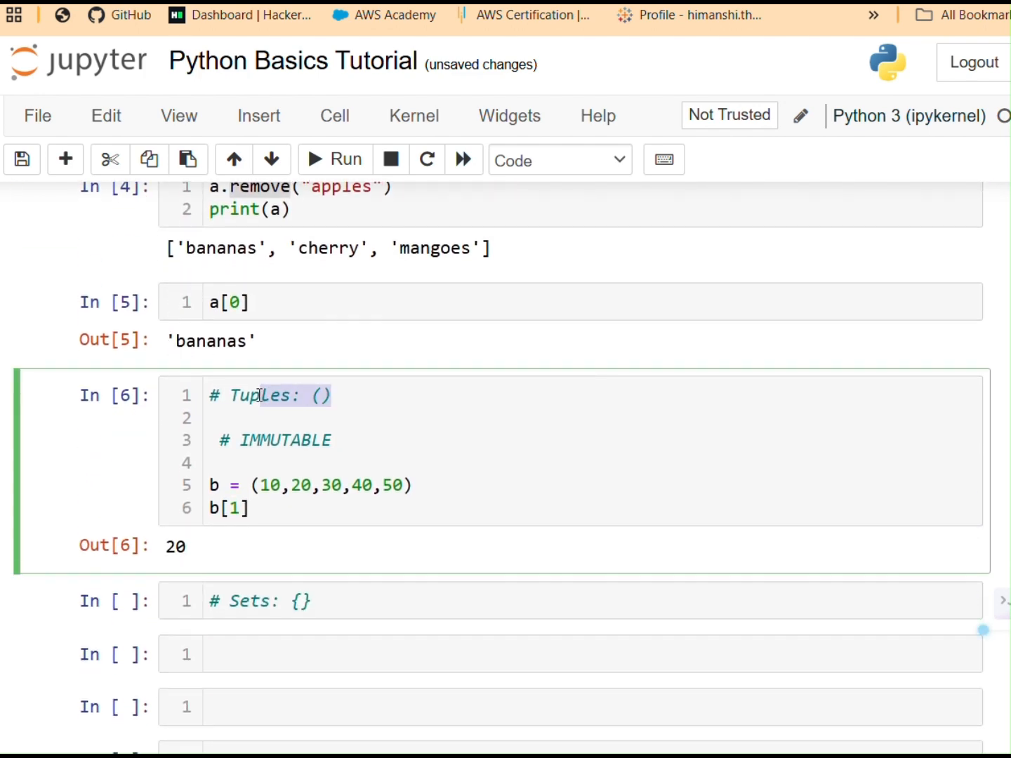
{"action": "scroll", "scroll_direction": "down", "scroll_amount": 3}
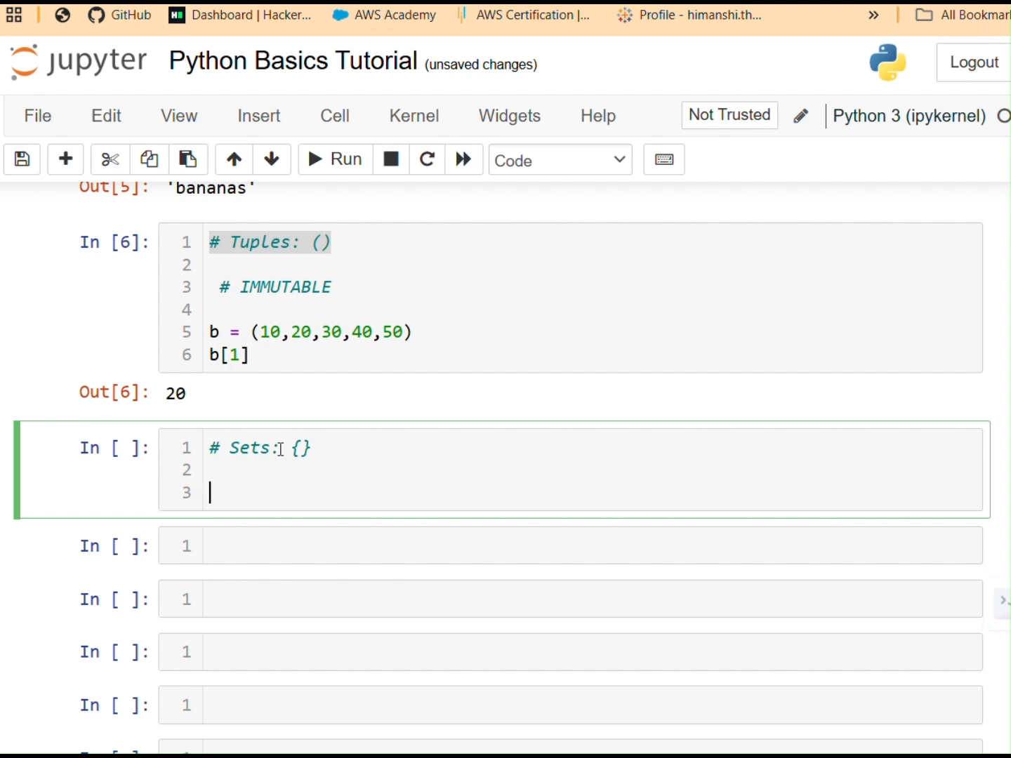
{"action": "scroll", "scroll_direction": "down", "scroll_amount": 3}
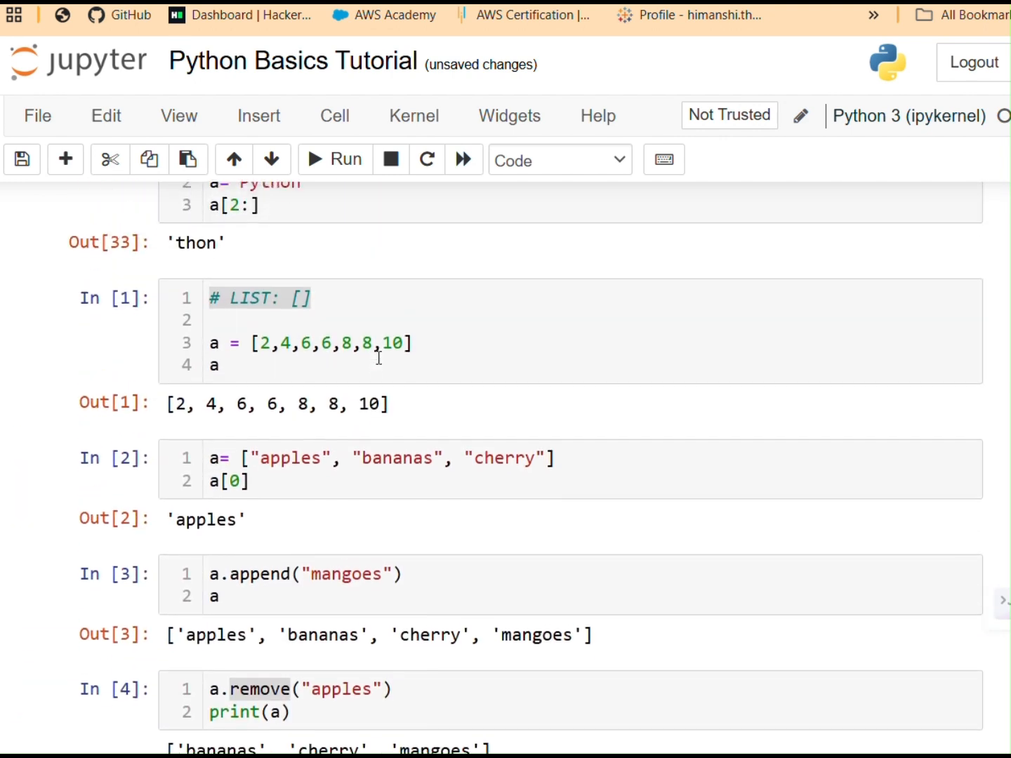
{"action": "scroll", "scroll_direction": "up", "scroll_amount": 3}
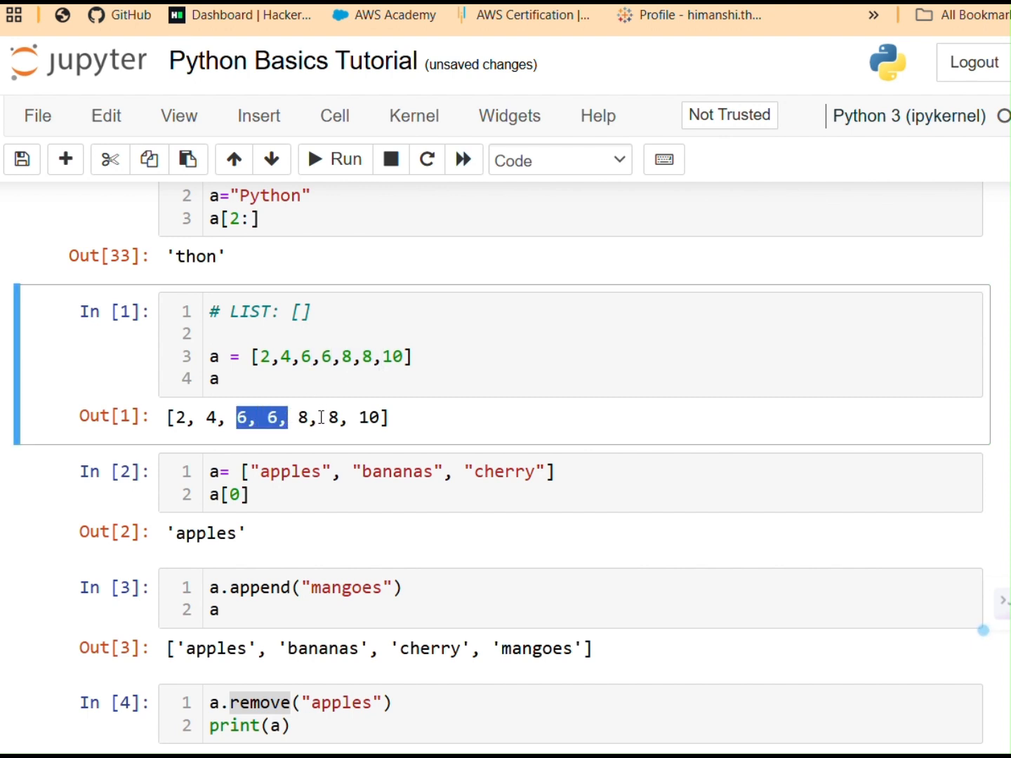
{"action": "scroll", "scroll_direction": "down", "scroll_amount": 3}
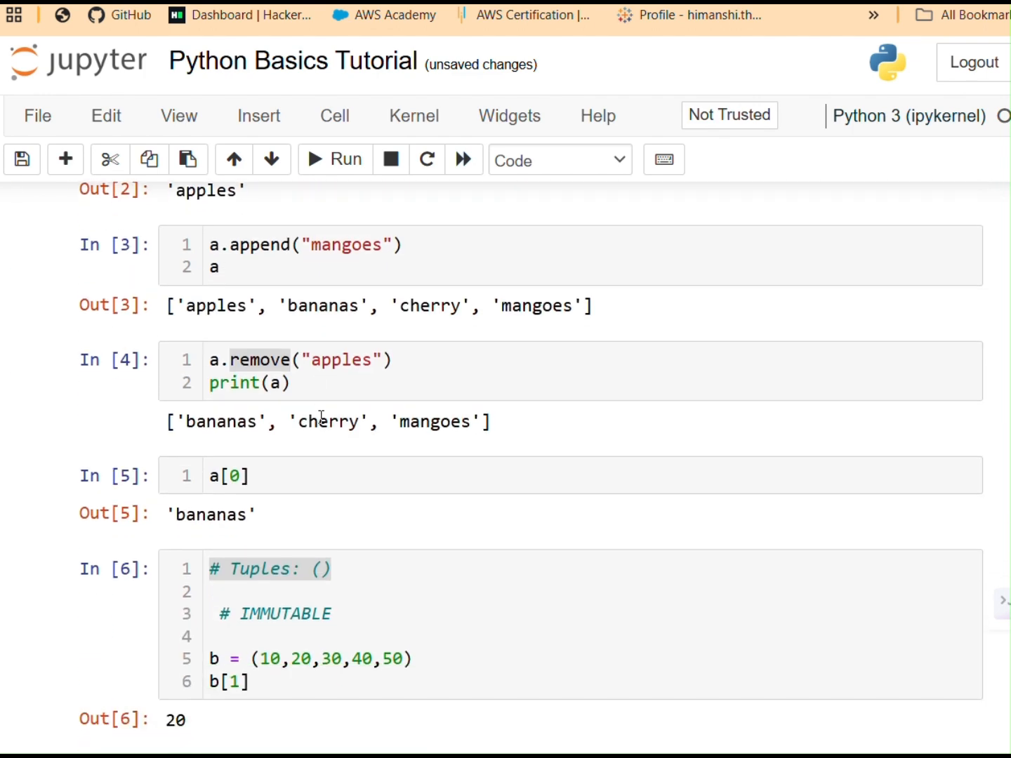
{"action": "scroll", "scroll_direction": "down", "scroll_amount": 3}
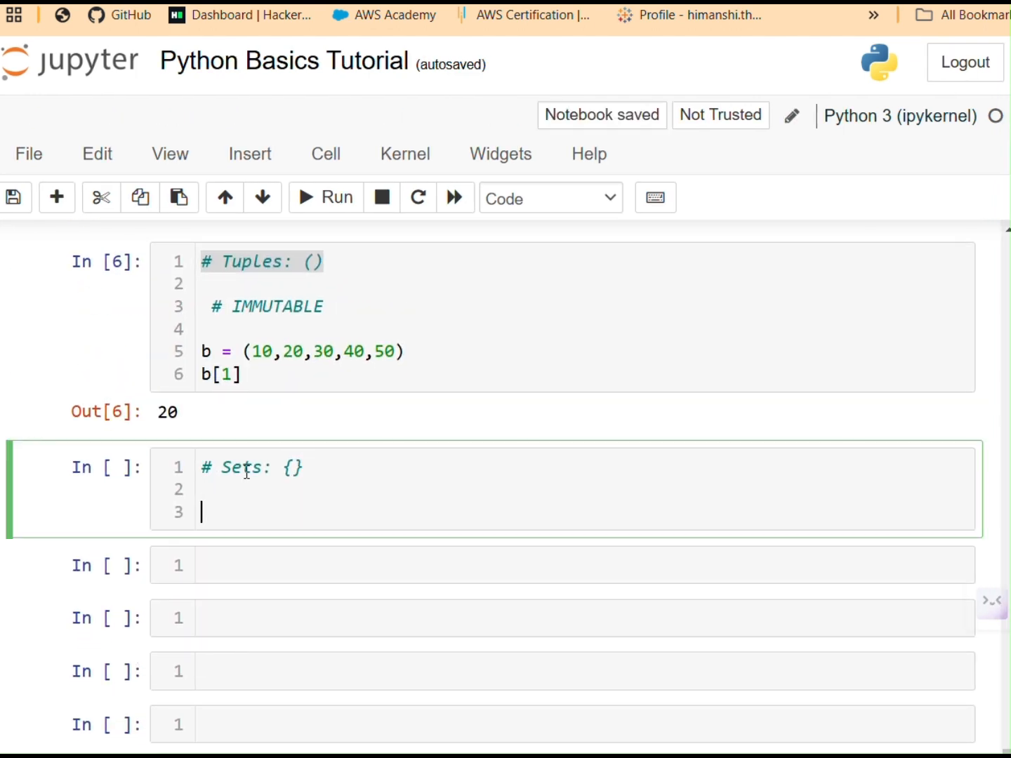
Step: Enter a= {2,3,4,4,5,8,10,12,2,7,10} on line 3 of the Sets cell
{"action": "type", "text": "a="}
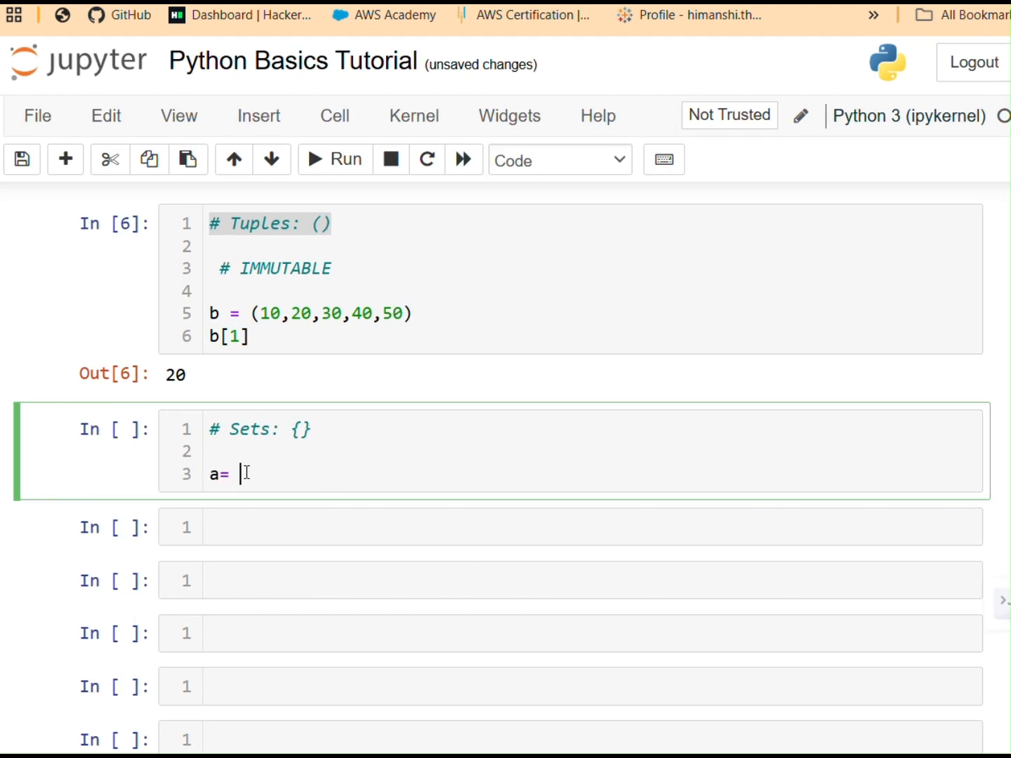
{"action": "type", "text": "{}"}
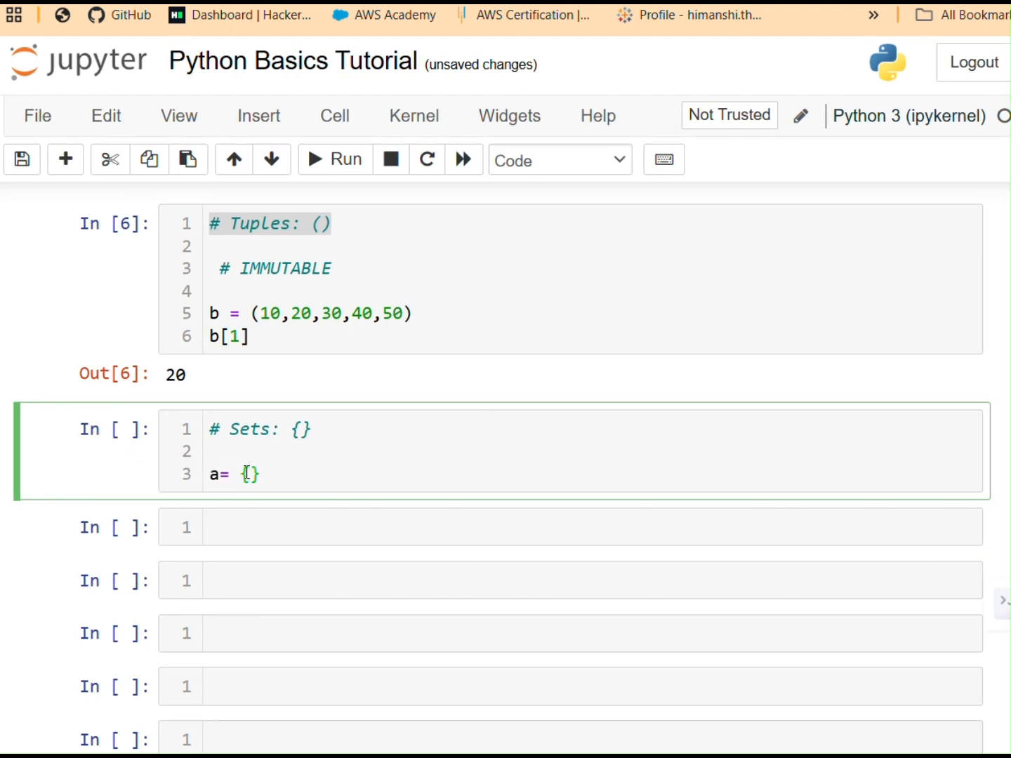
{"action": "type", "text": "2,3,"}
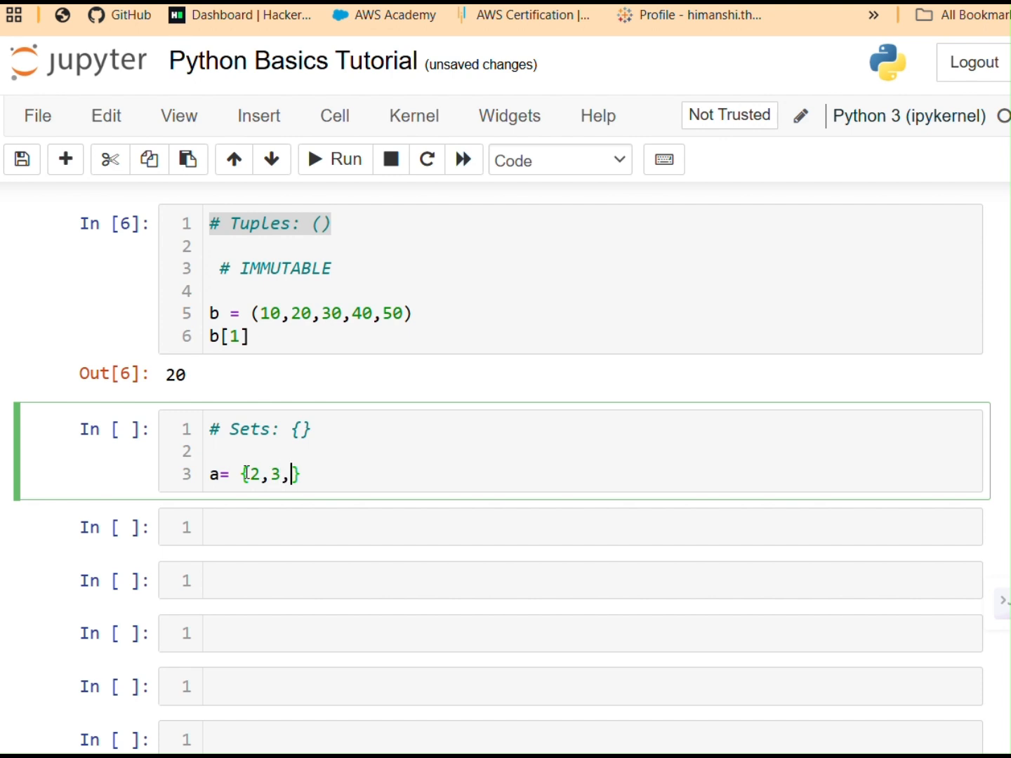
{"action": "type", "text": "4,4,5"}
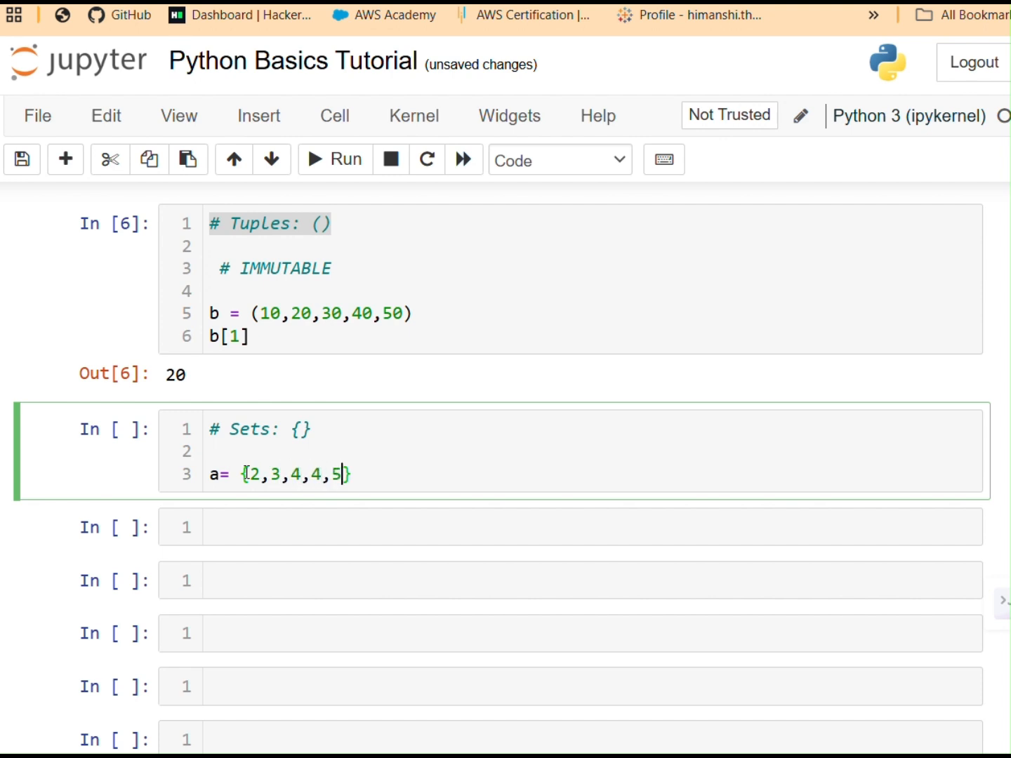
{"action": "type", "text": "8,"}
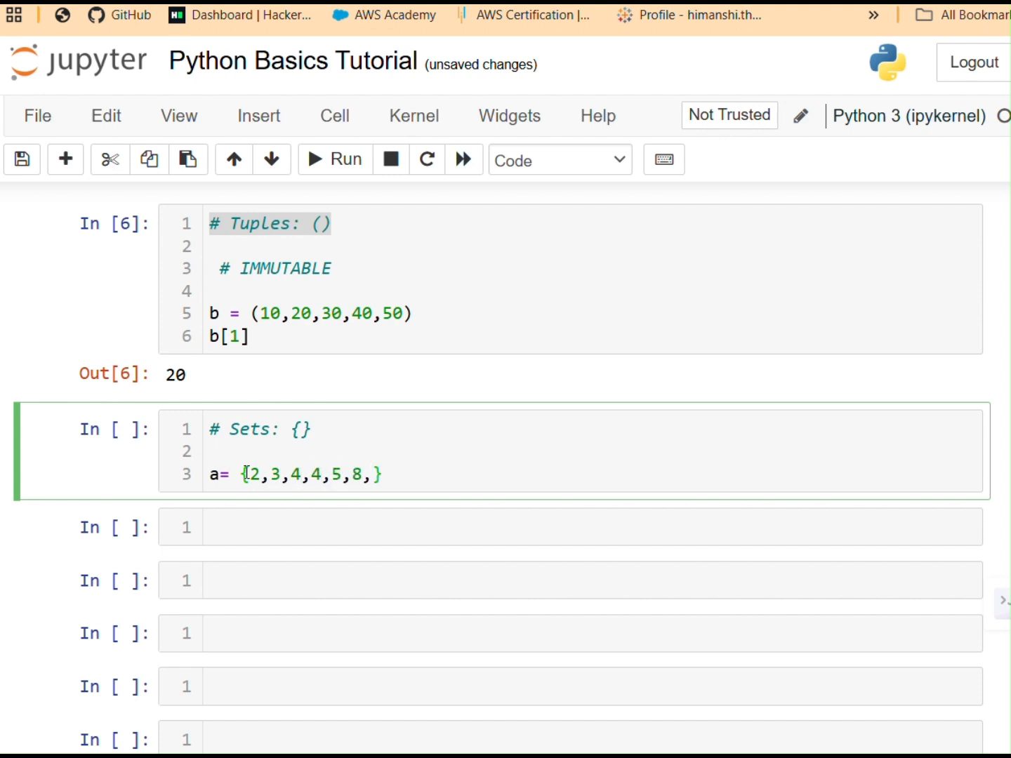
{"action": "type", "text": "10,1"}
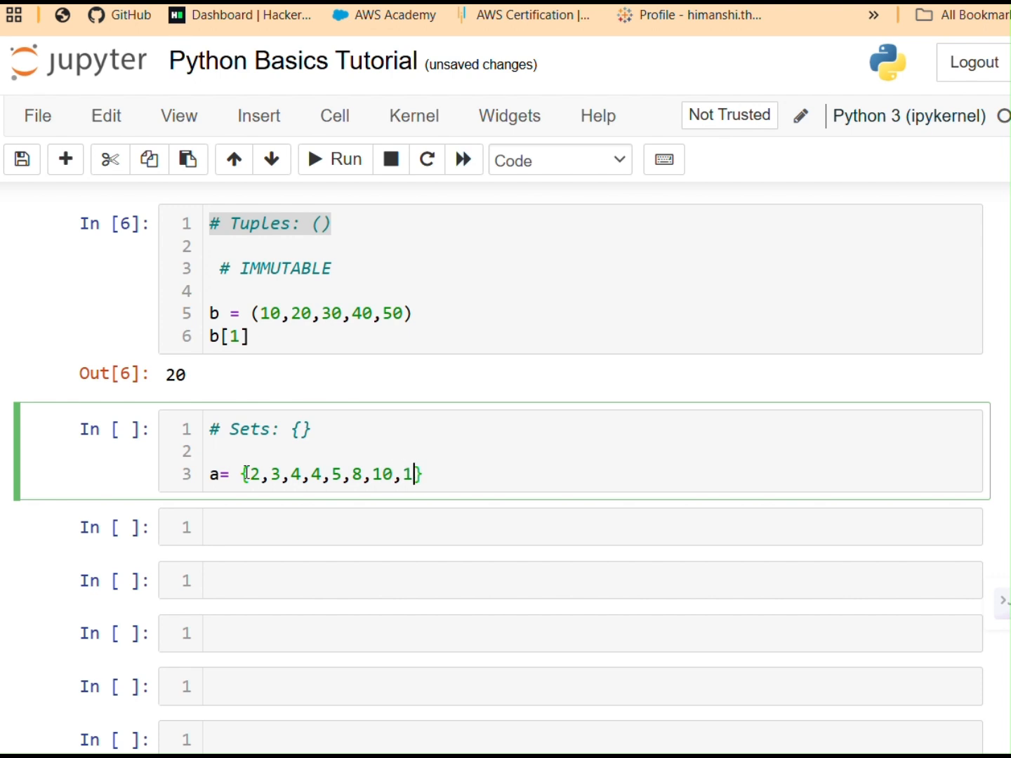
{"action": "type", "text": "2,2,"}
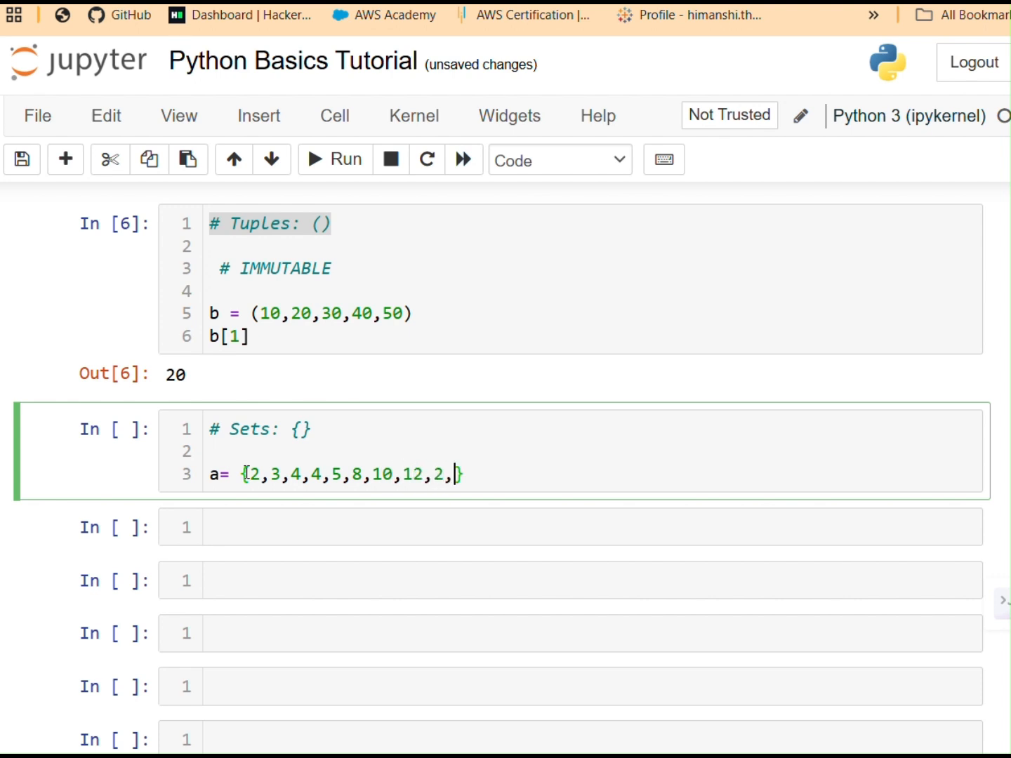
{"action": "type", "text": "7"}
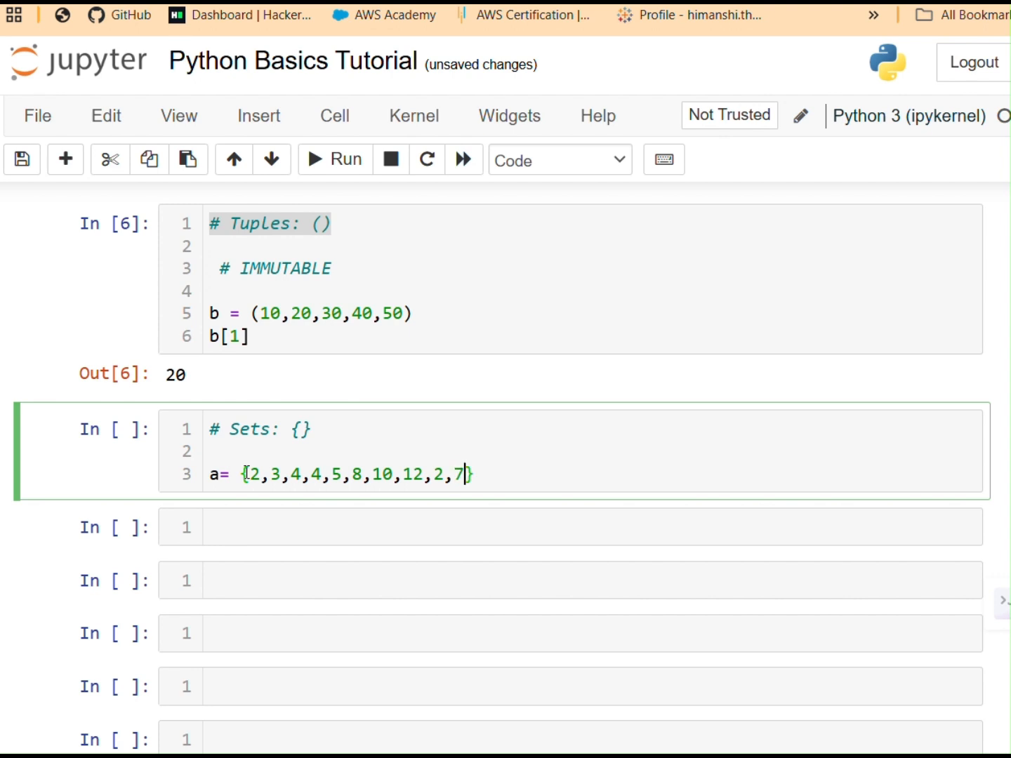
{"action": "type", "text": ",10"}
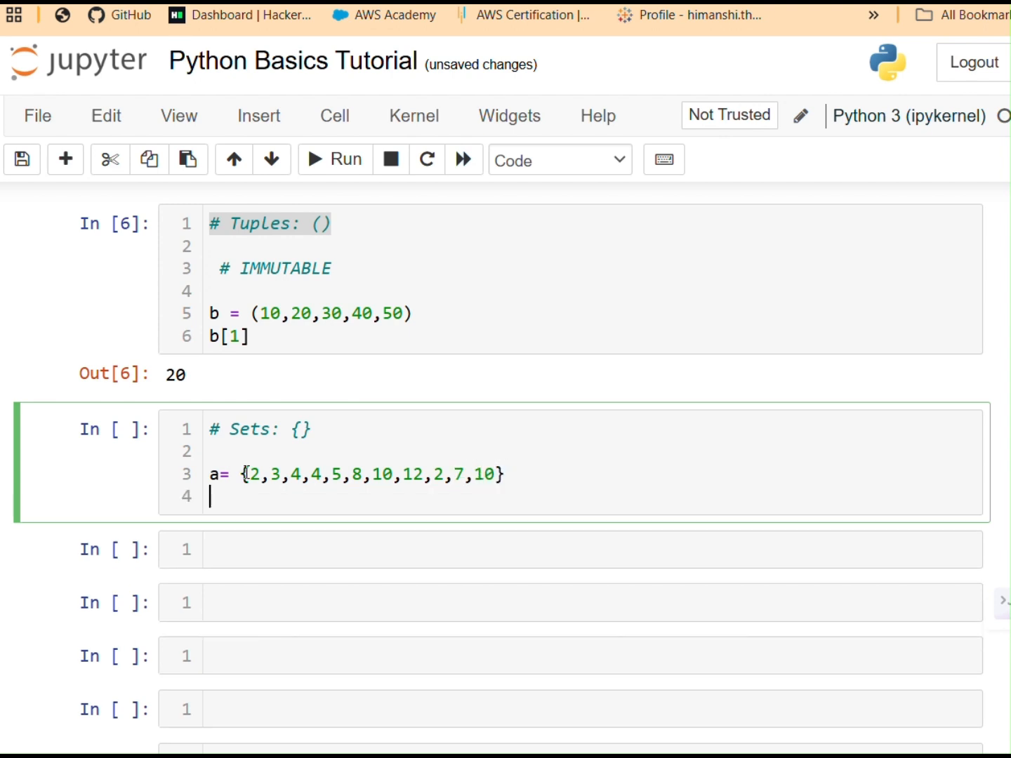
{"action": "left_click", "coordinate": [334, 159]}
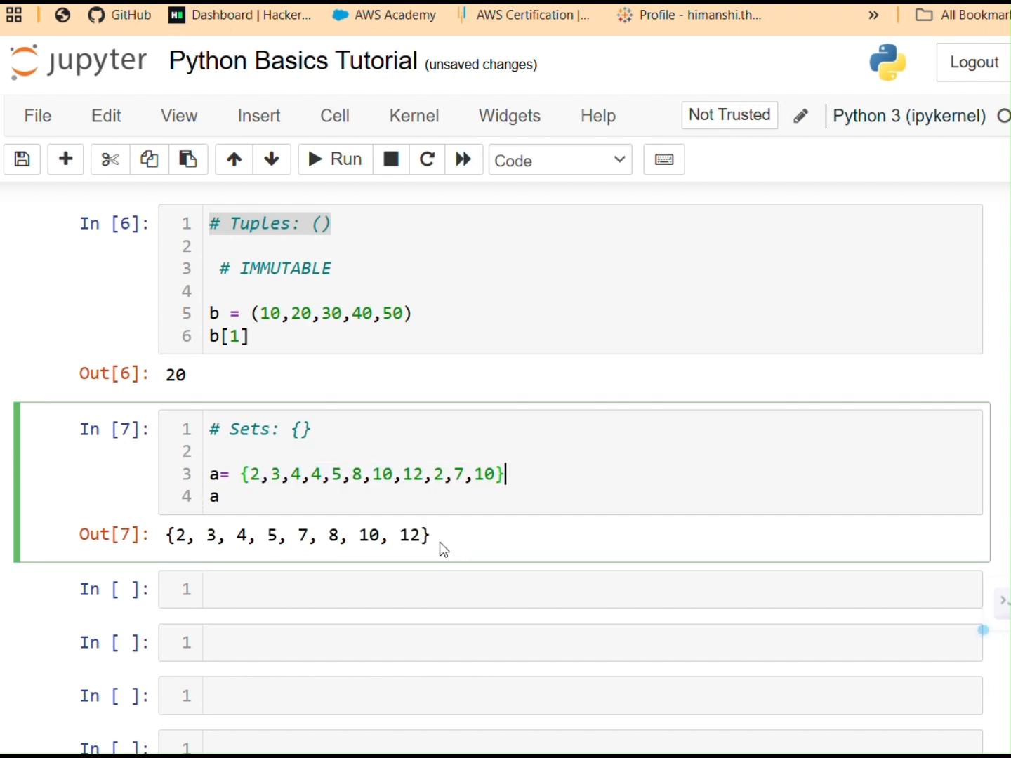
Step: Highlight the Sets output {2, 3, 4, 5, 7, 8, 10, 12} showing duplicates removed
{"action": "double_click", "coordinate": [295, 535]}
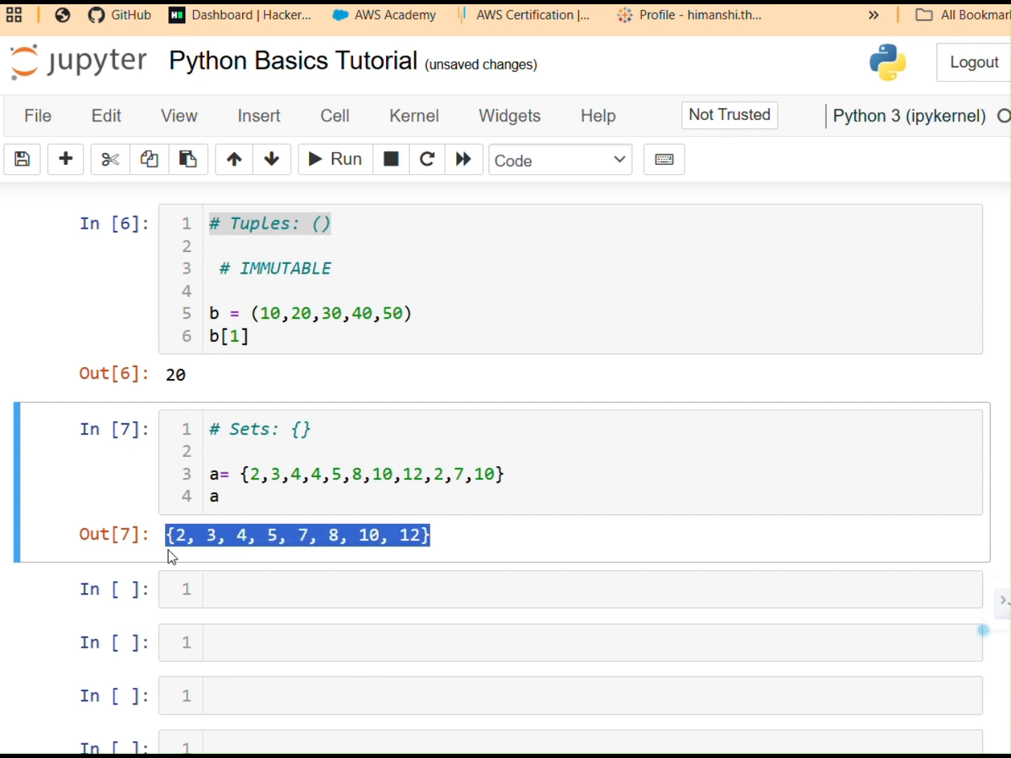
{"action": "mouse_move", "coordinate": [368, 471]}
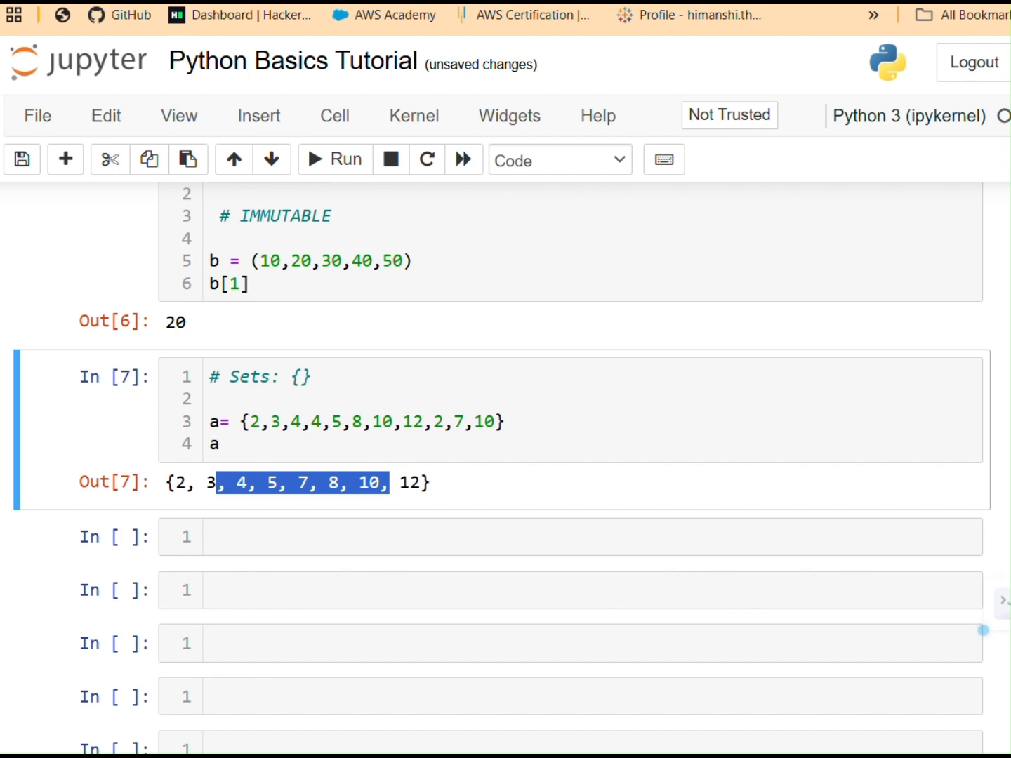
{"action": "mouse_move", "coordinate": [312, 526]}
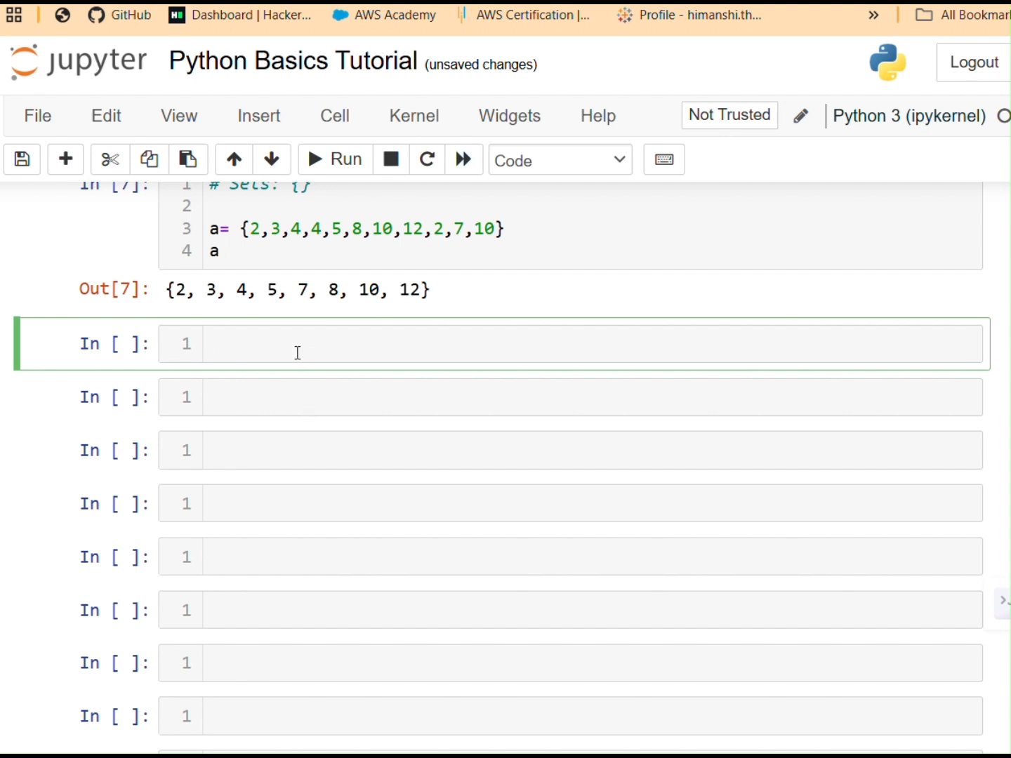
Step: Head the next cell with the comment '# Dictionaries: {:}' and a new line
{"action": "type", "text": "#"}
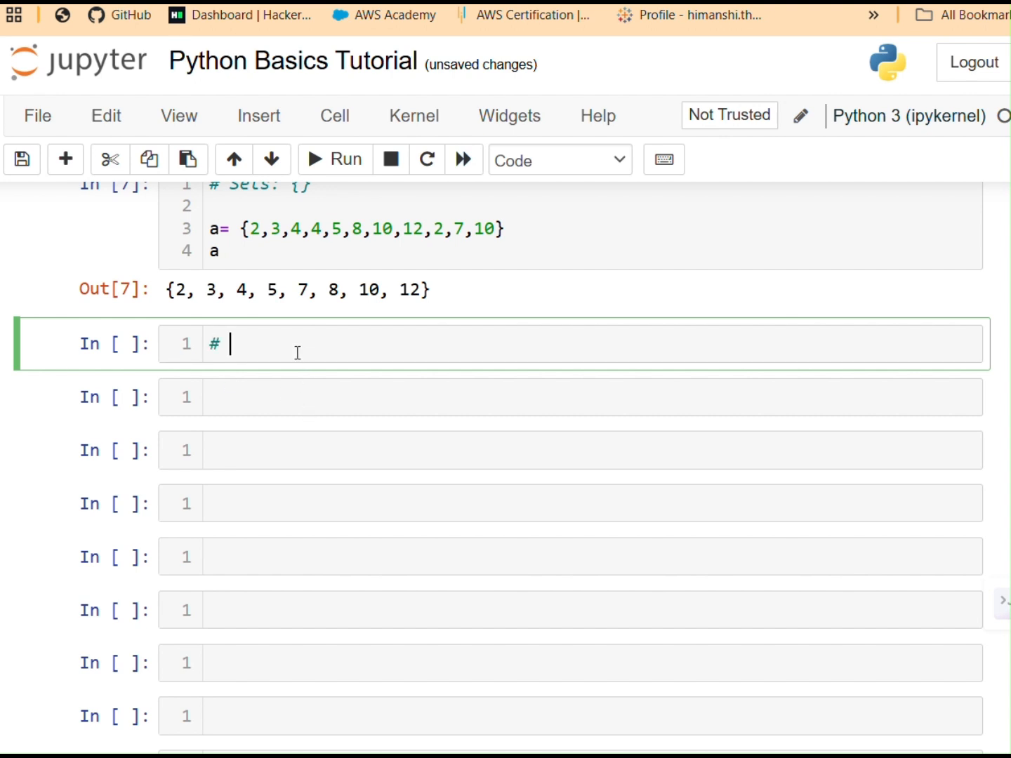
{"action": "type", "text": "Dictionaries:"}
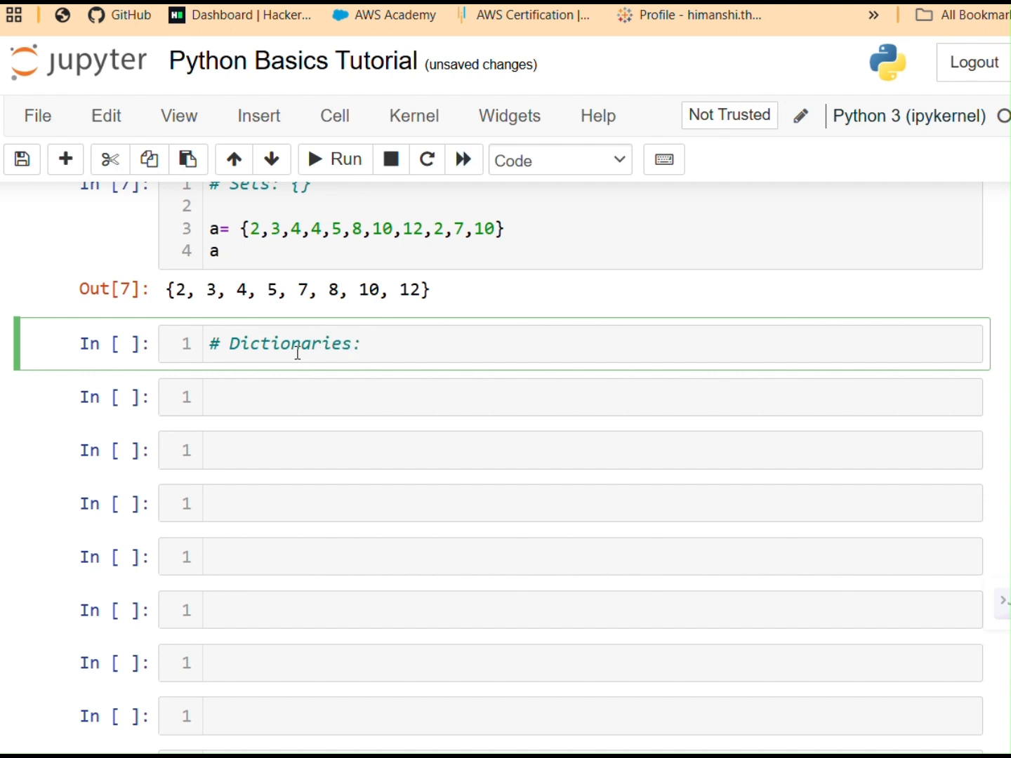
{"action": "type", "text": "{}"}
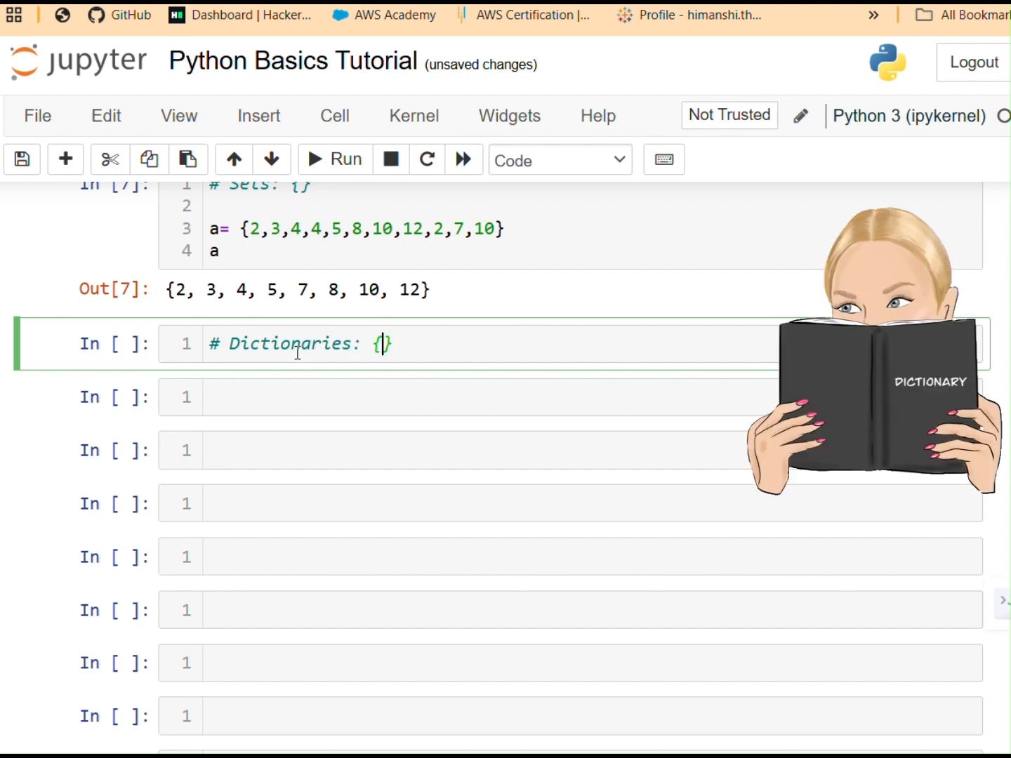
{"action": "type", "text": ":"}
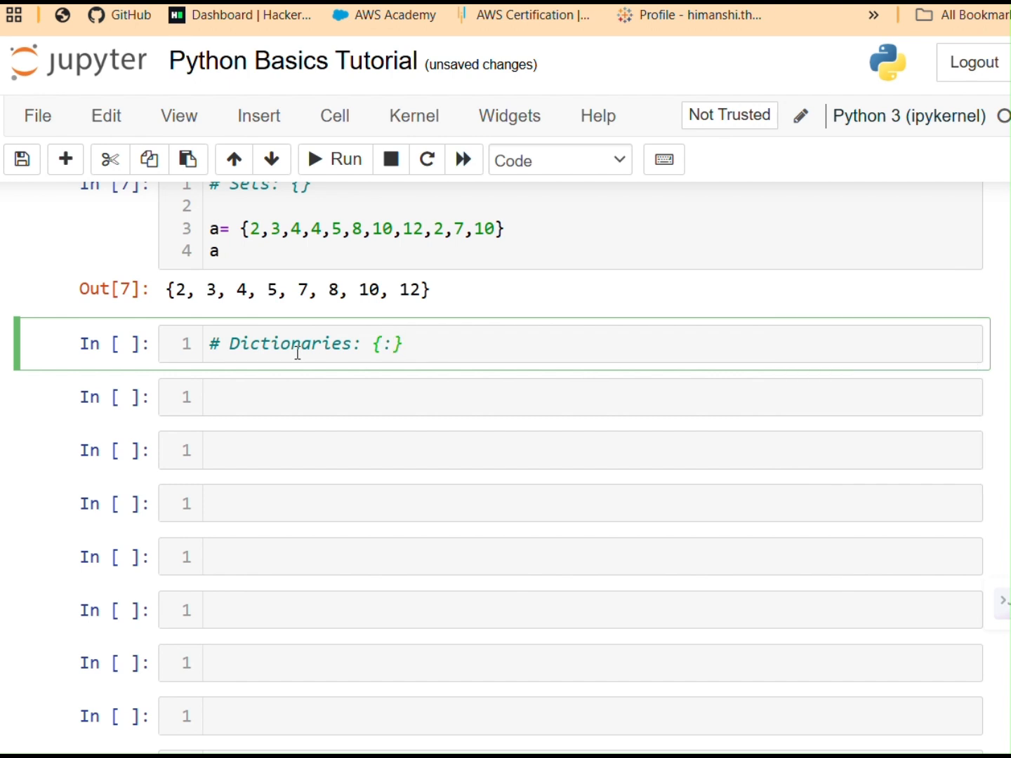
{"action": "key", "text": "Return"}
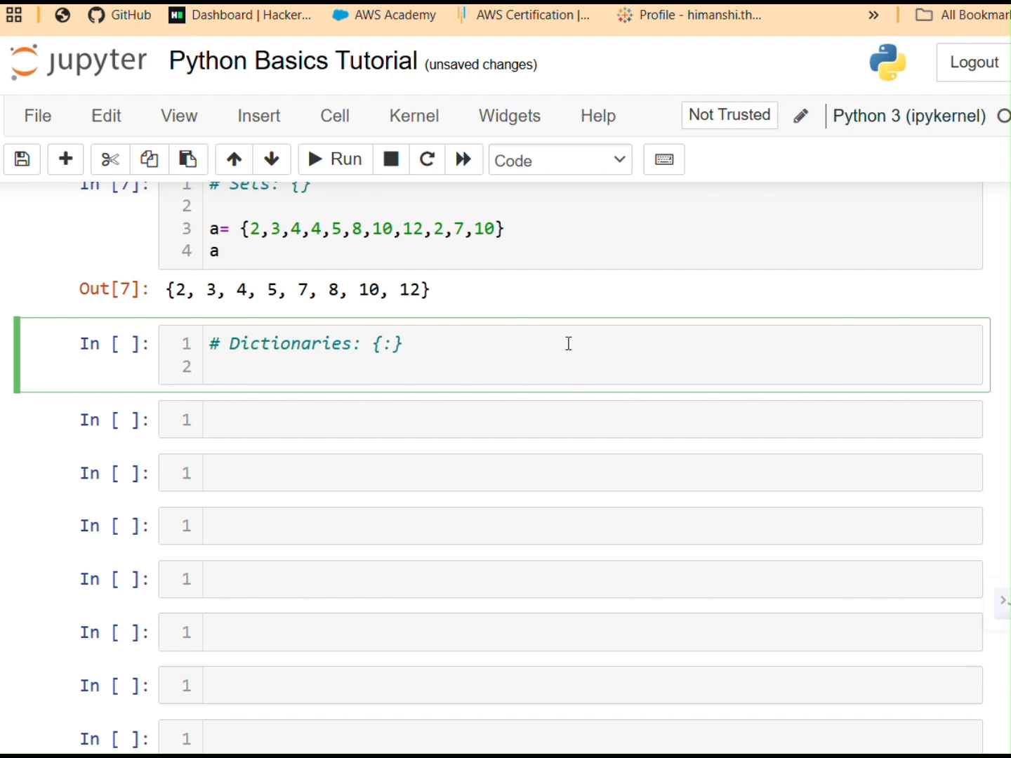
Step: Move to line 4 of the Dictionaries cell and save the notebook
{"action": "scroll", "scroll_direction": "up", "scroll_amount": 3}
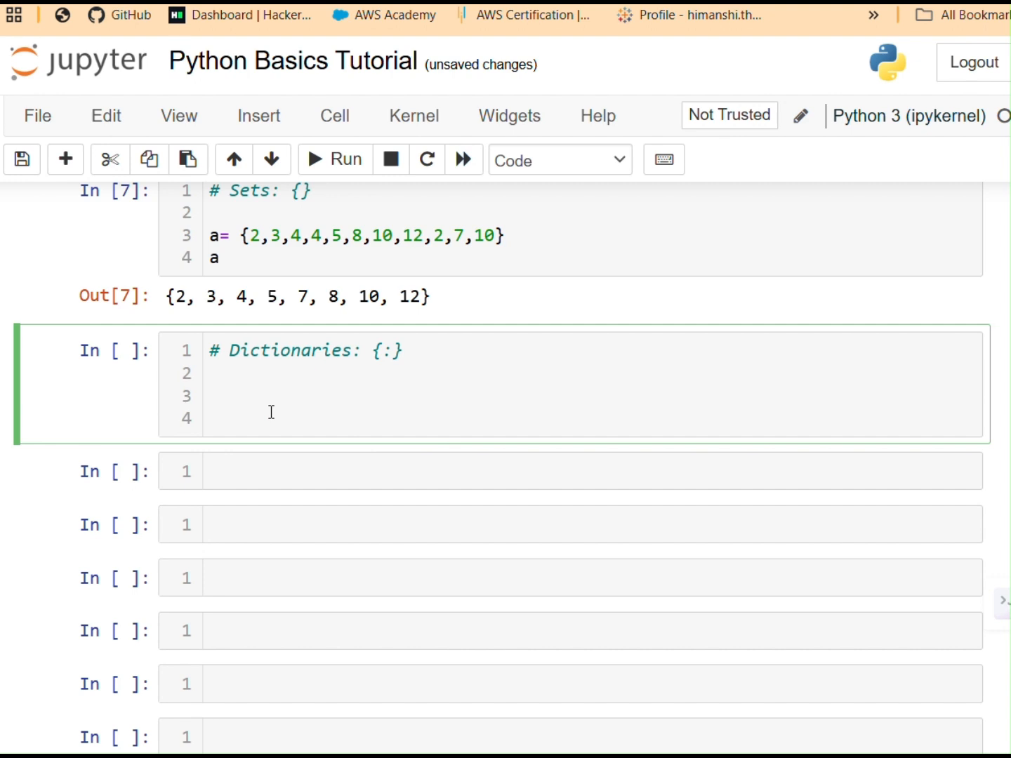
{"action": "left_click", "coordinate": [211, 419]}
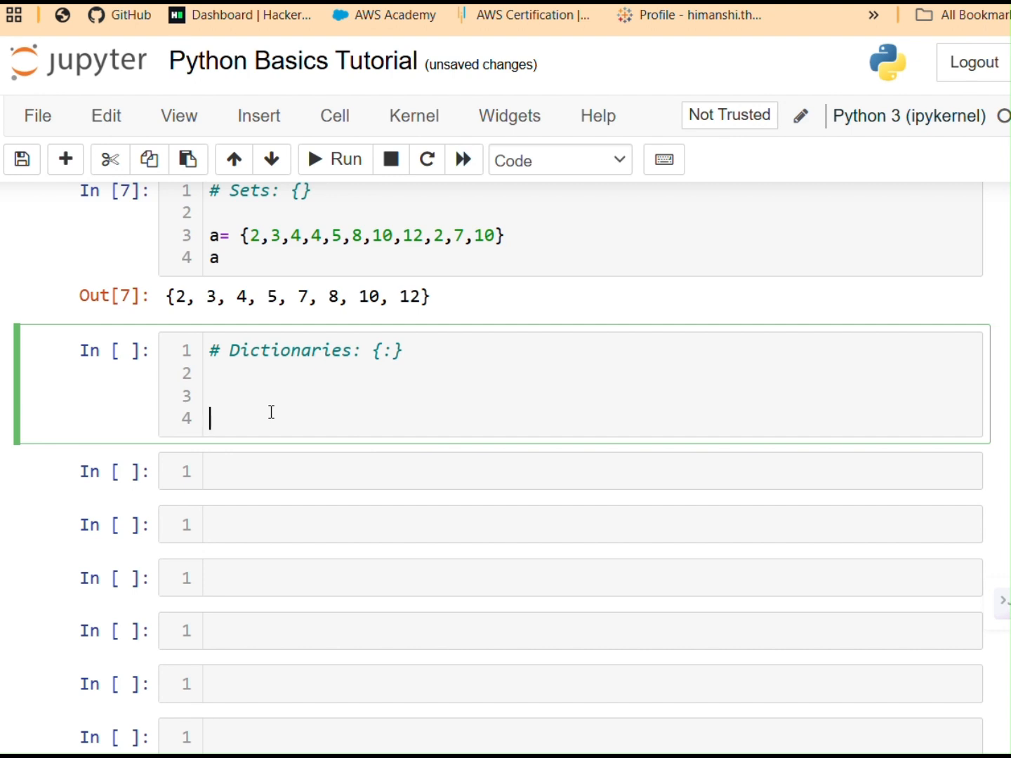
{"action": "key", "text": "ctrl+s"}
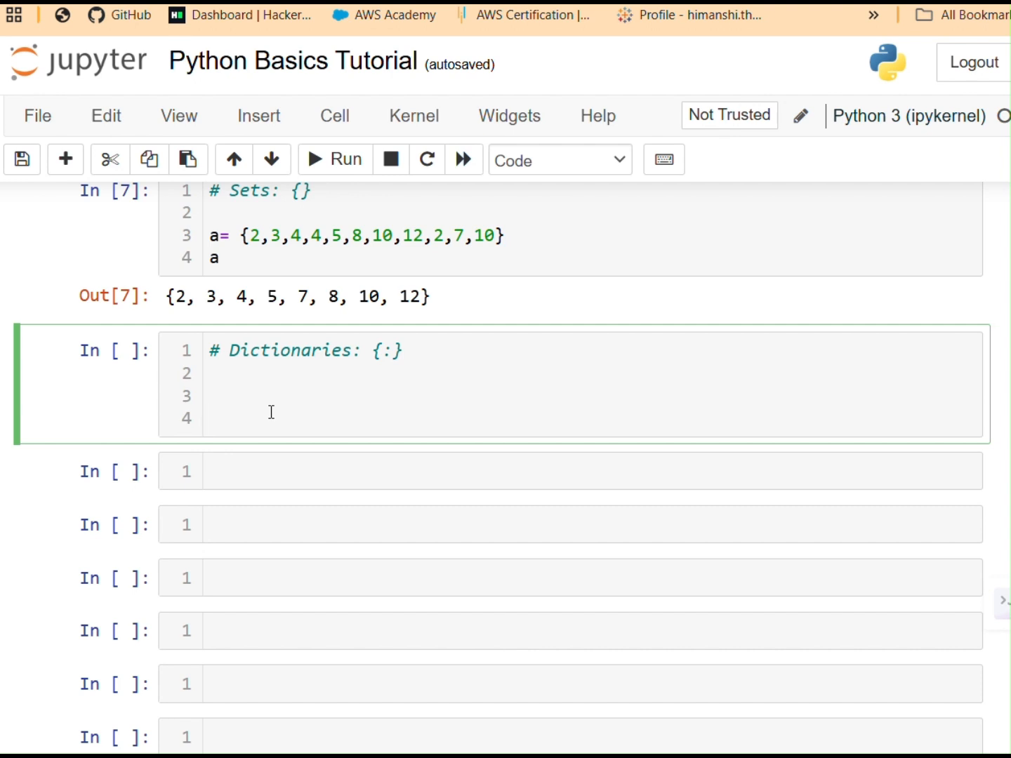
{"action": "left_click", "coordinate": [211, 418]}
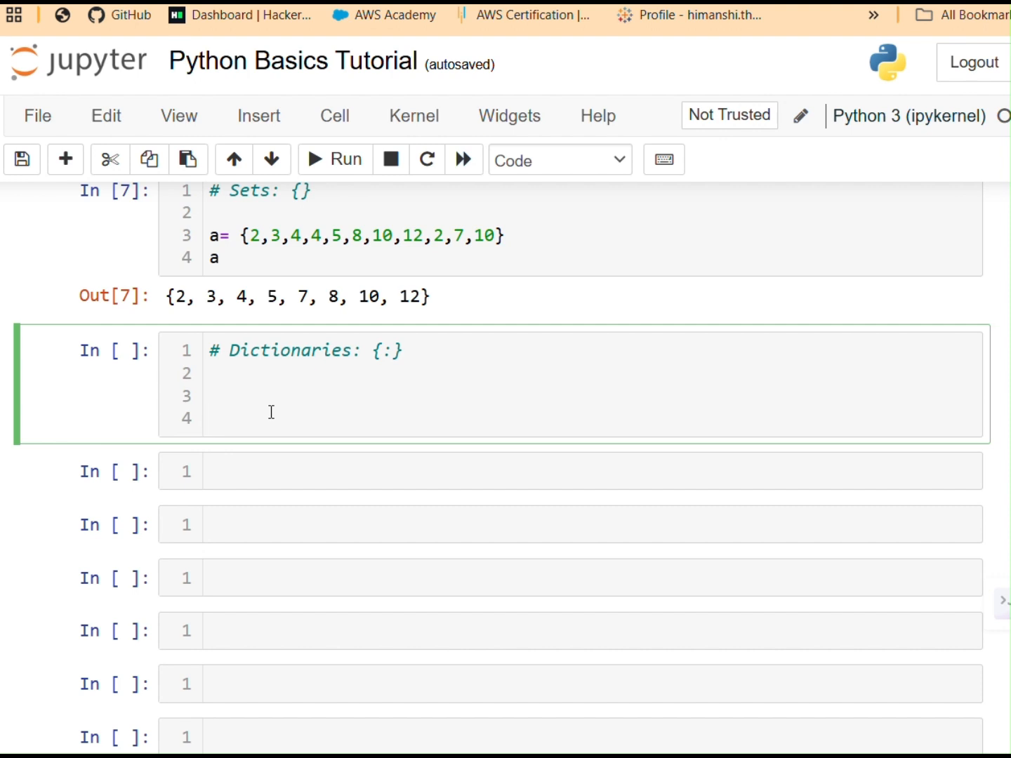
Step: Start dictionary a with the "Name" key holding the value himanshi Thakur
{"action": "type", "text": "a={}"}
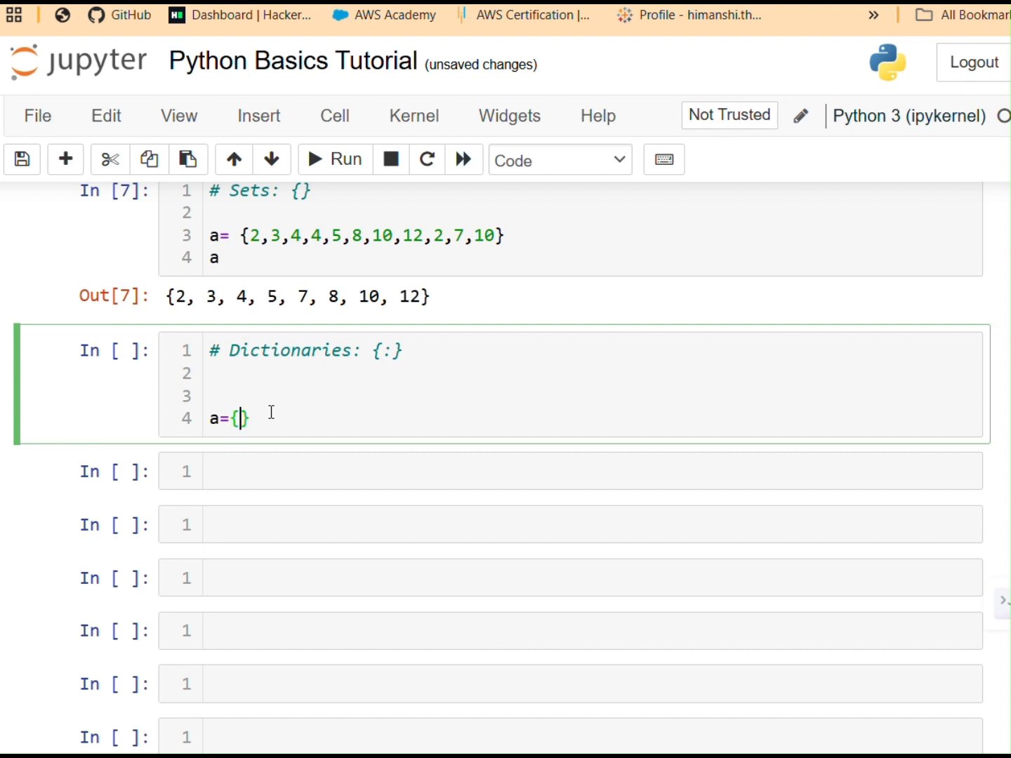
{"action": "type", "text": "Nam"}
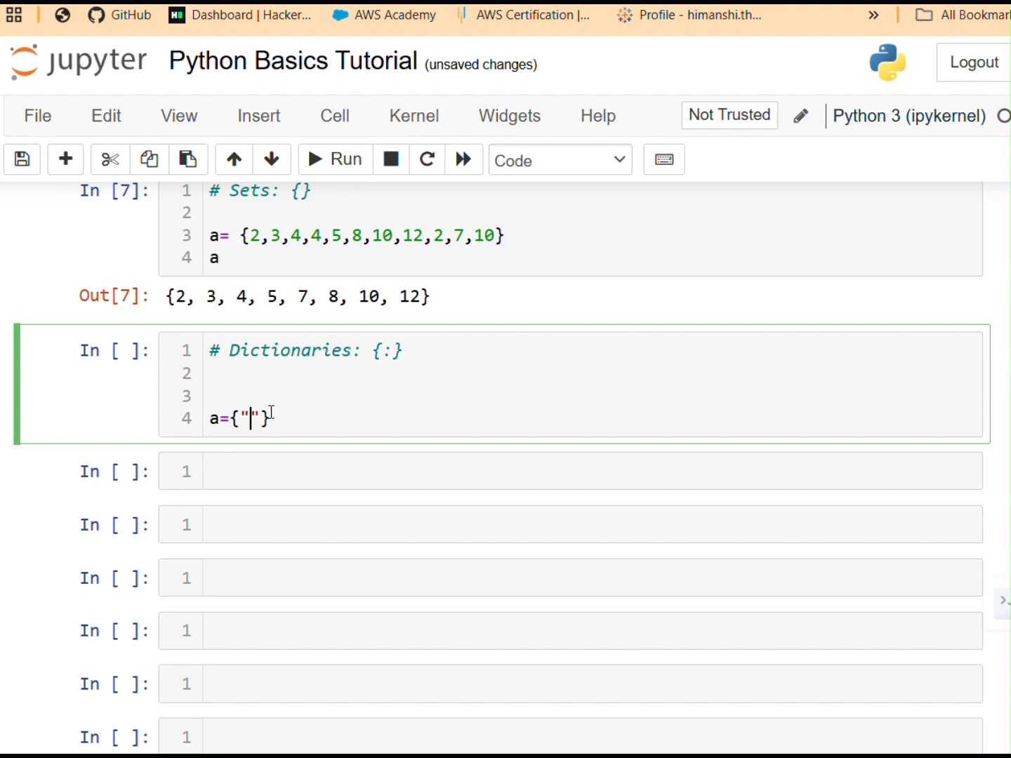
{"action": "type", "text": "Name"}
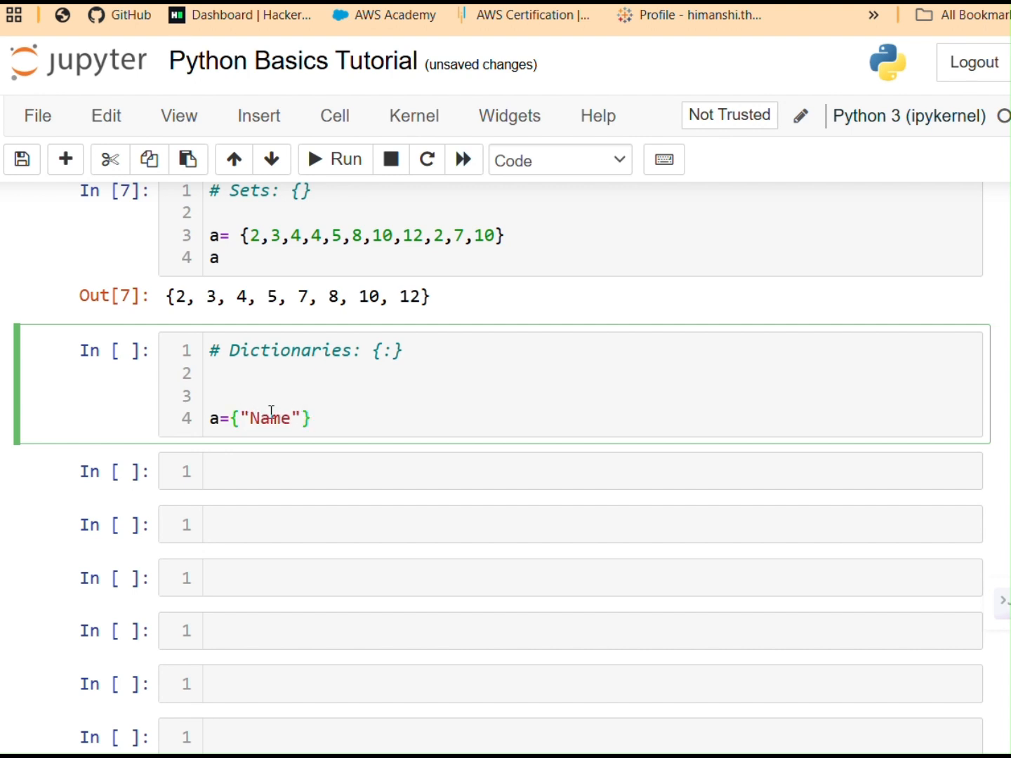
{"action": "type", "text": ":\""}
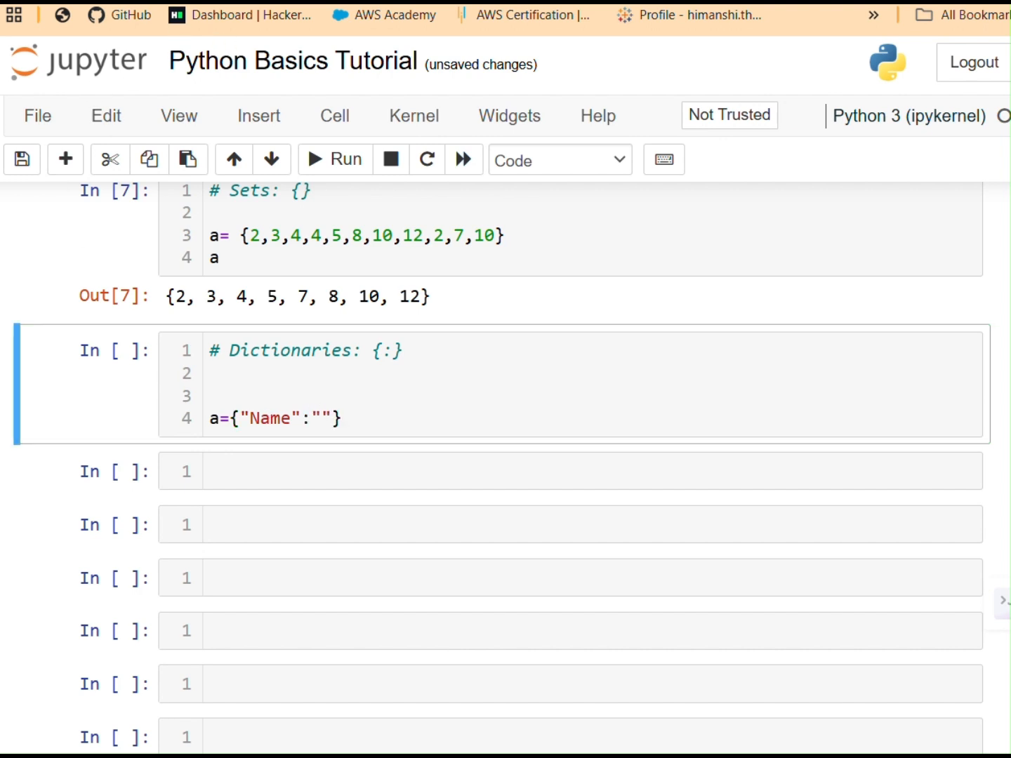
{"action": "left_click", "coordinate": [329, 418]}
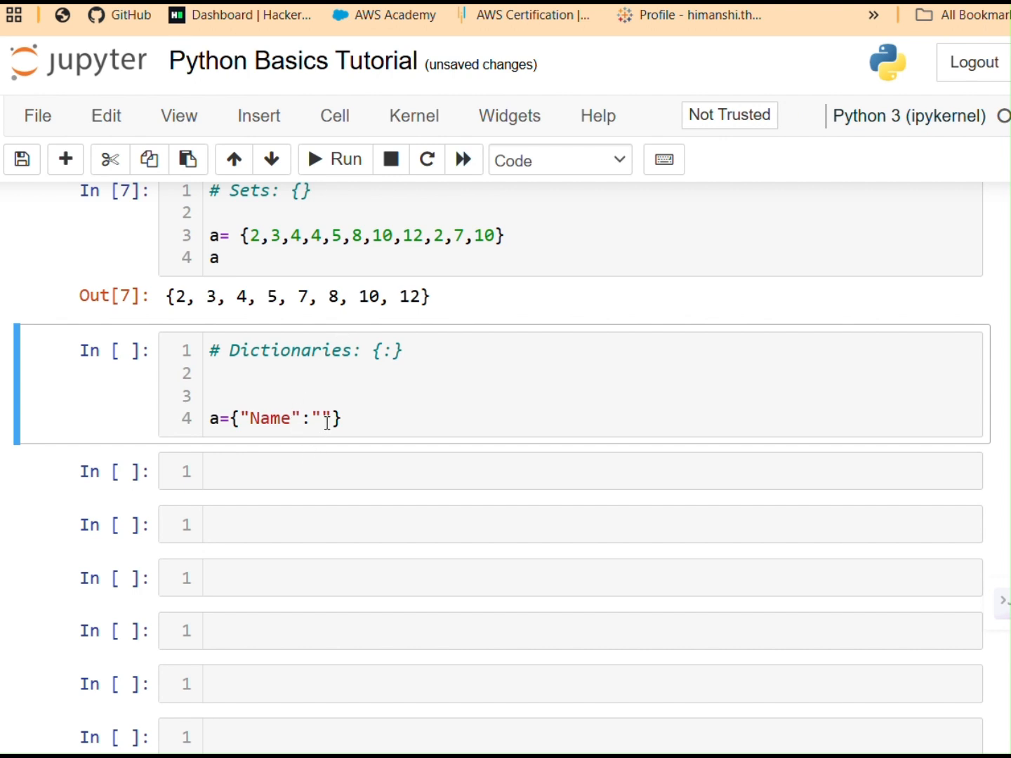
{"action": "type", "text": "himanshi"}
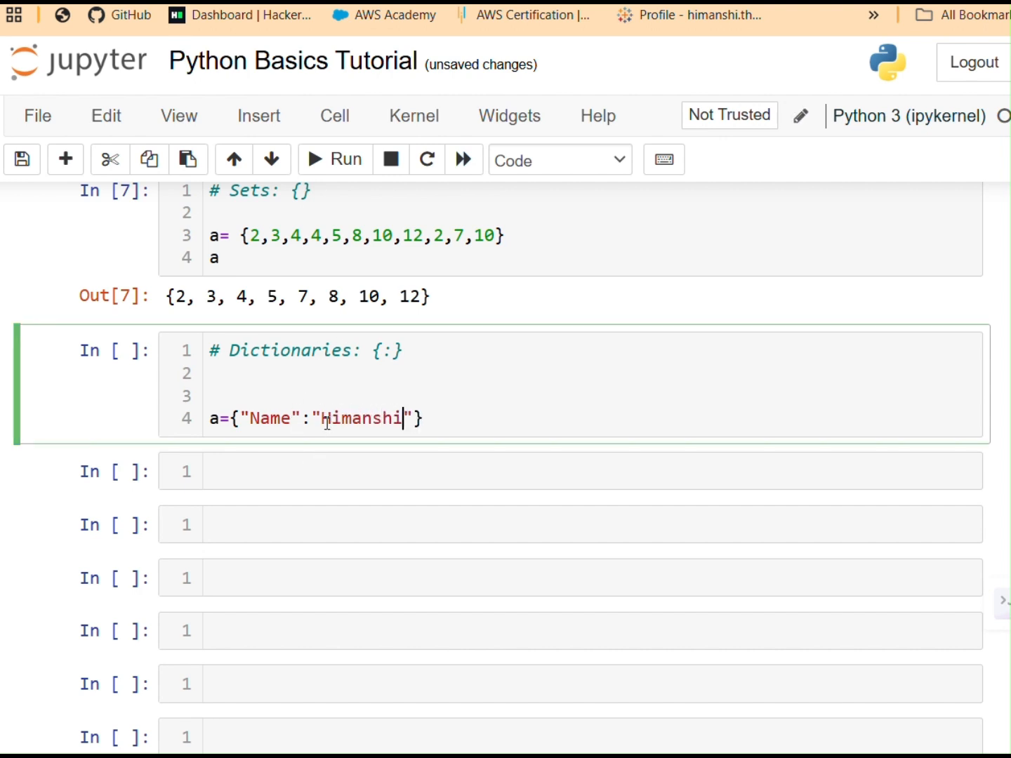
{"action": "type", "text": "Thakut"}
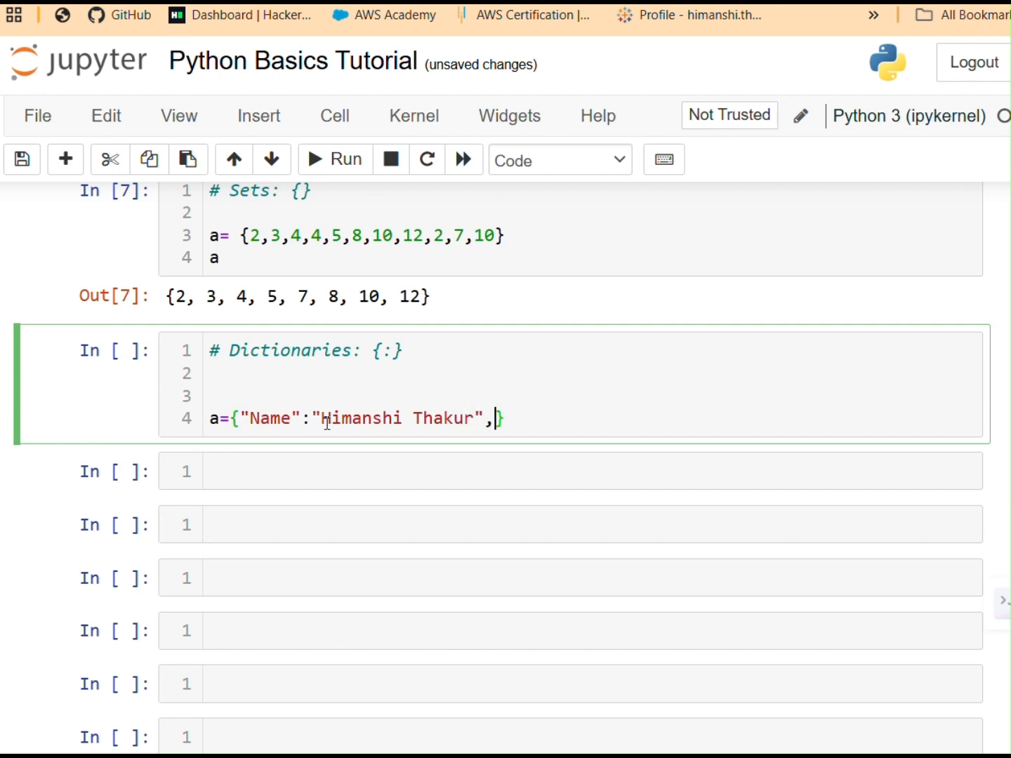
{"action": "type", "text": "\"\""}
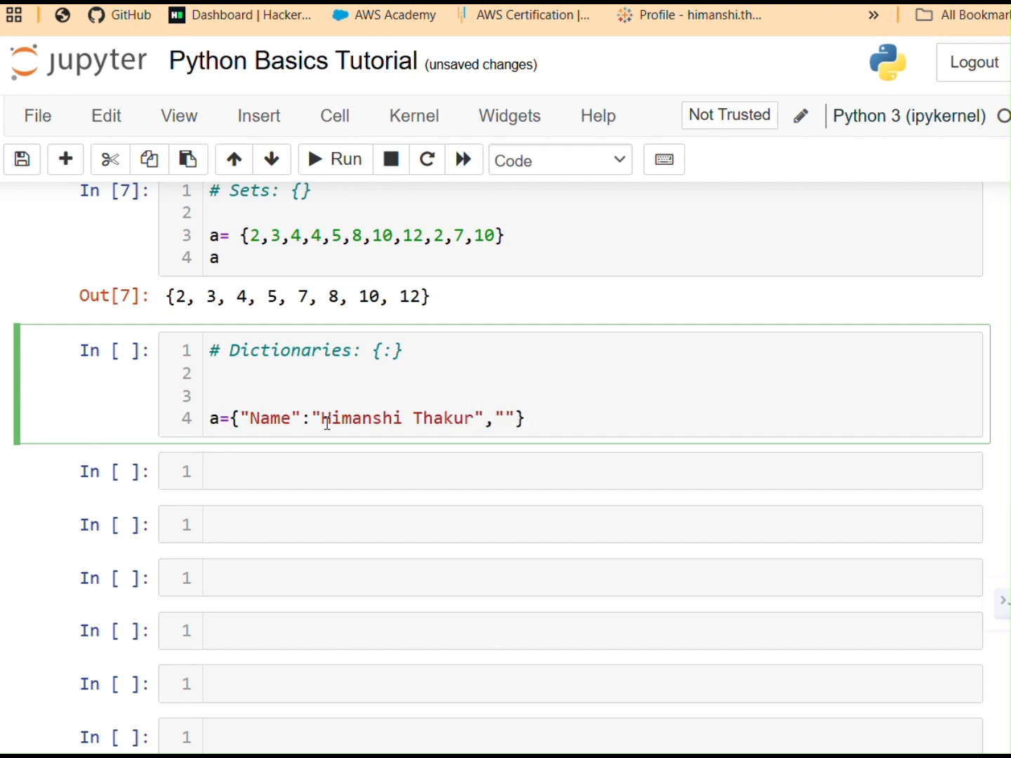
Step: Add the "Age": 35 entry to dictionary a
{"action": "type", "text": "Age"}
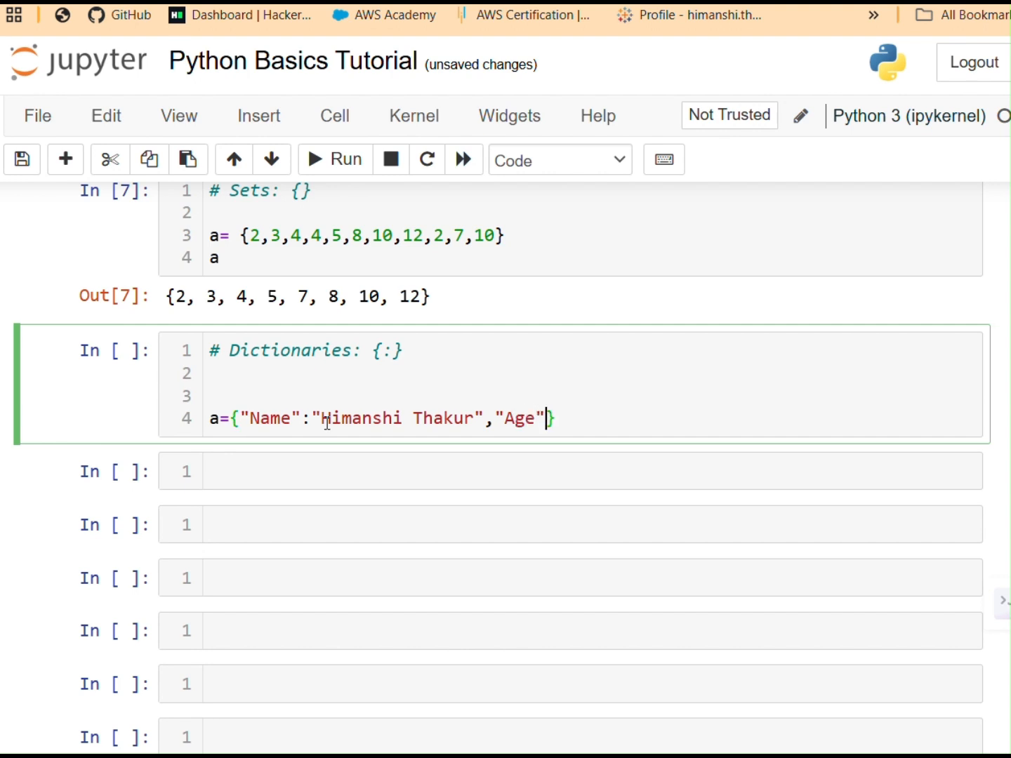
{"action": "type", "text": ":"}
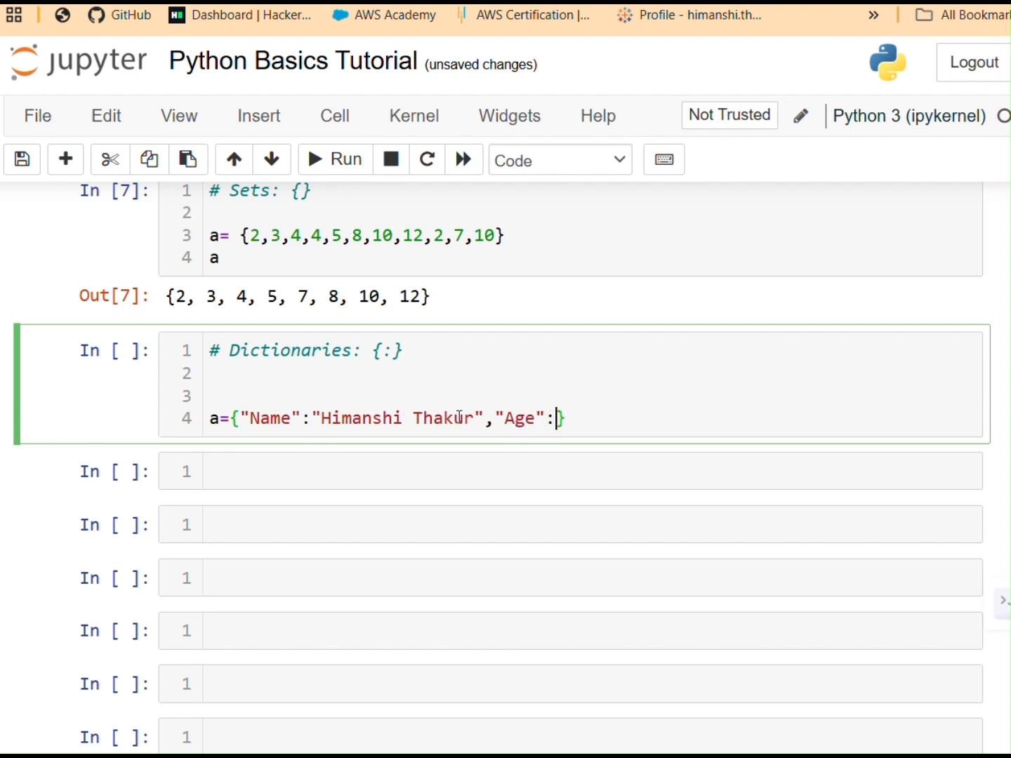
{"action": "double_click", "coordinate": [396, 418]}
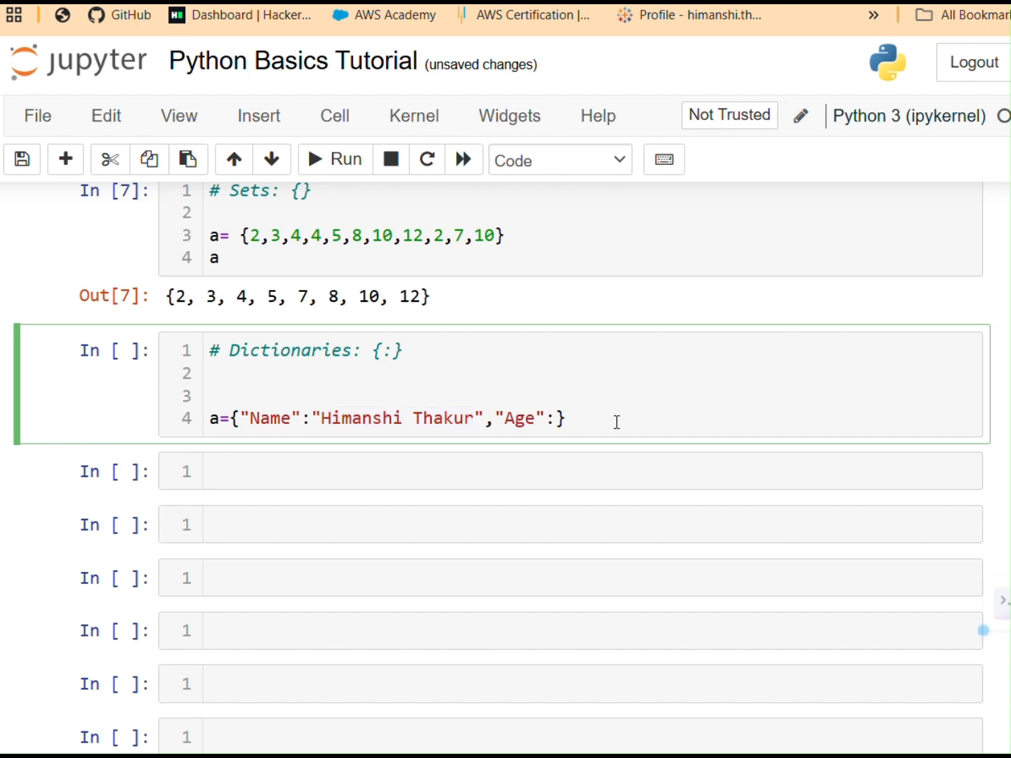
{"action": "mouse_move", "coordinate": [360, 424]}
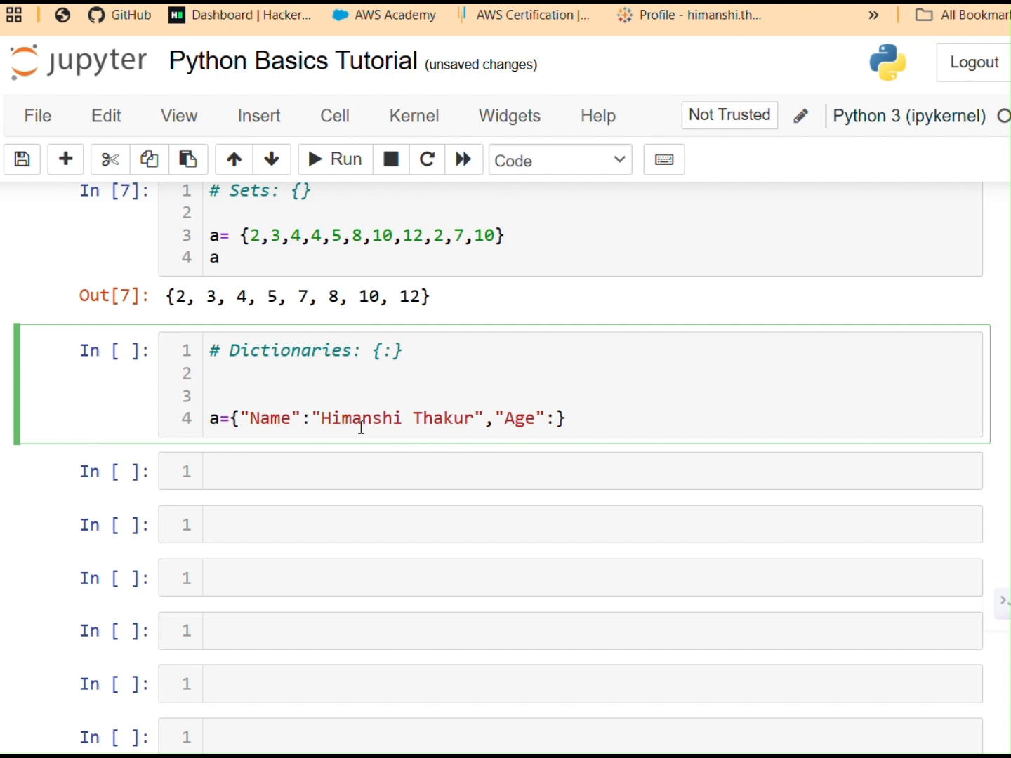
{"action": "left_click", "coordinate": [322, 418]}
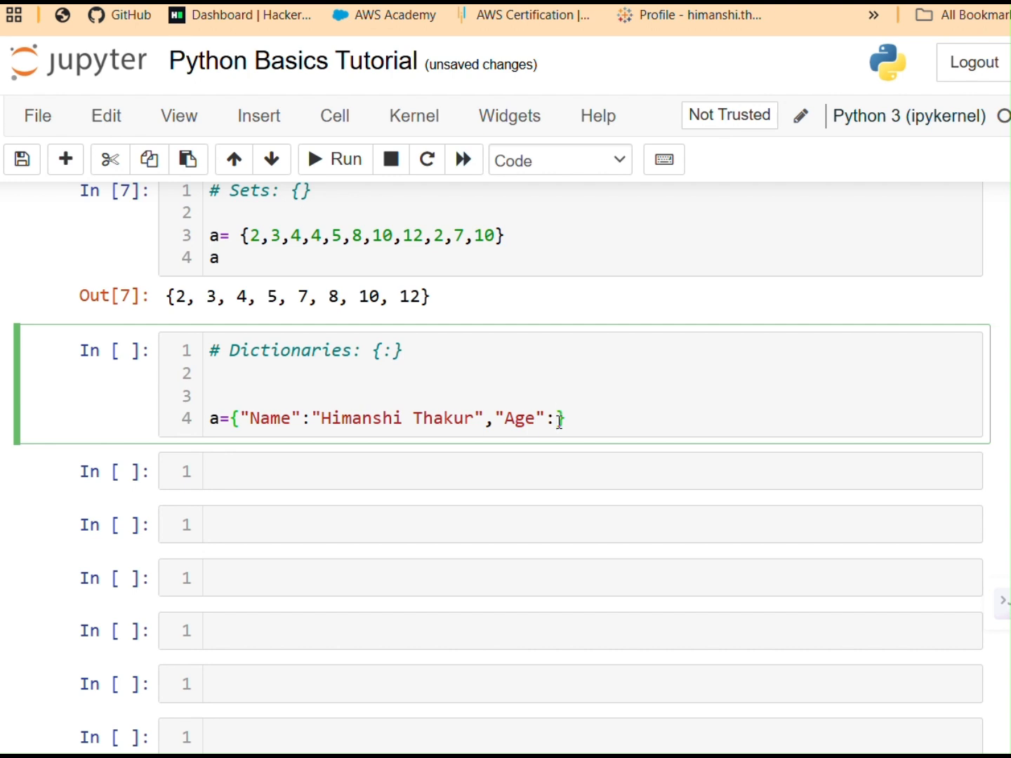
{"action": "type", "text": "35"}
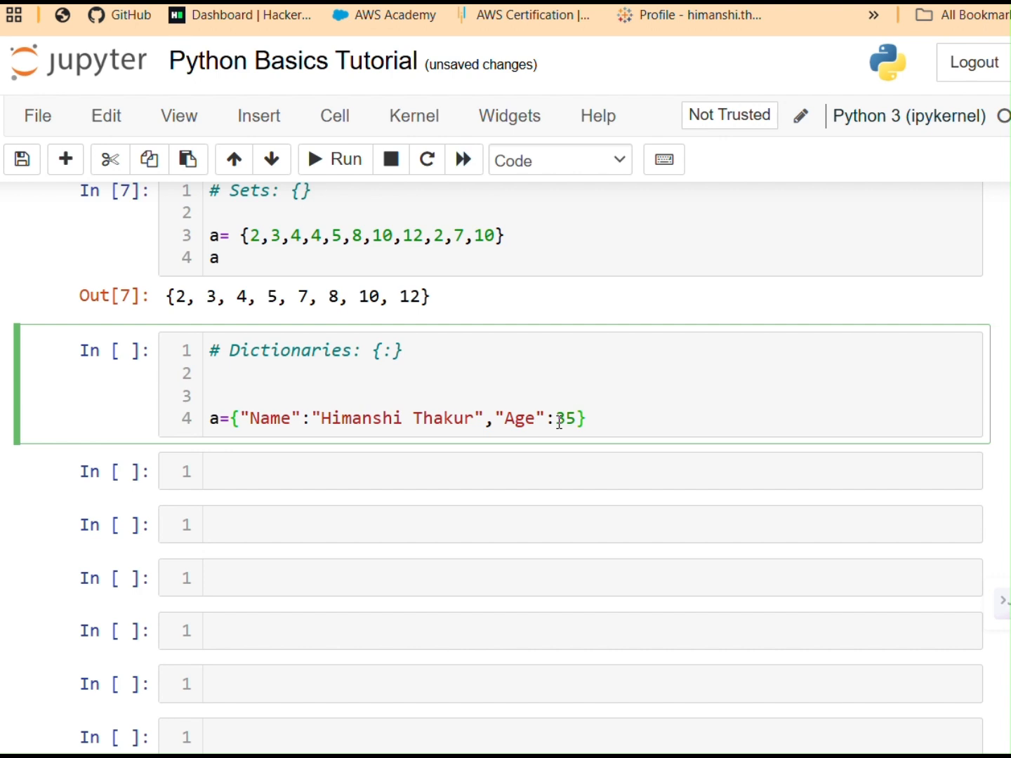
{"action": "double_click", "coordinate": [519, 418]}
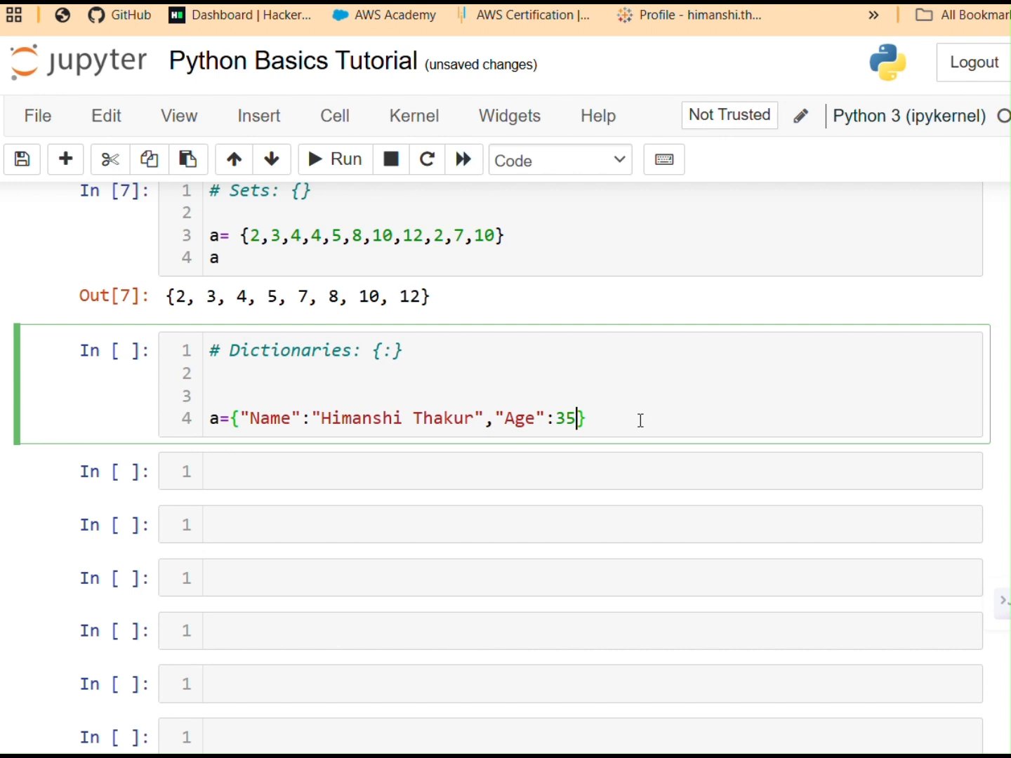
Step: Add the "Hobbies": "Painting" entry, removing the stray gardening text
{"action": "type", "text": ","}
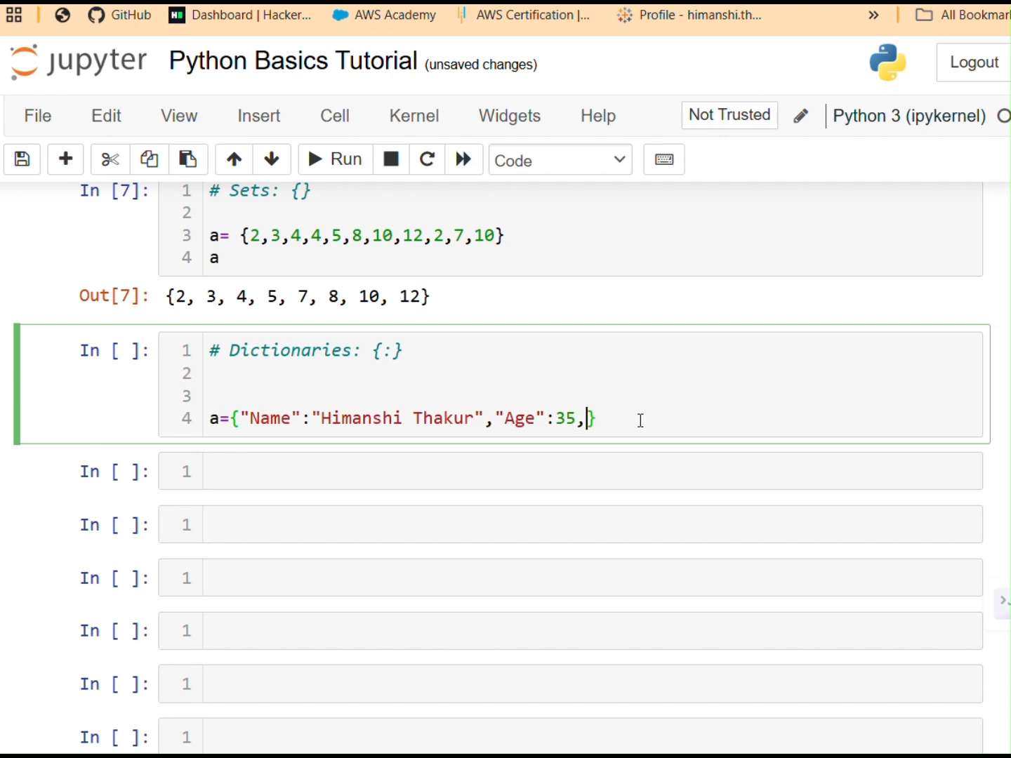
{"action": "type", "text": "\"Hobbie\""}
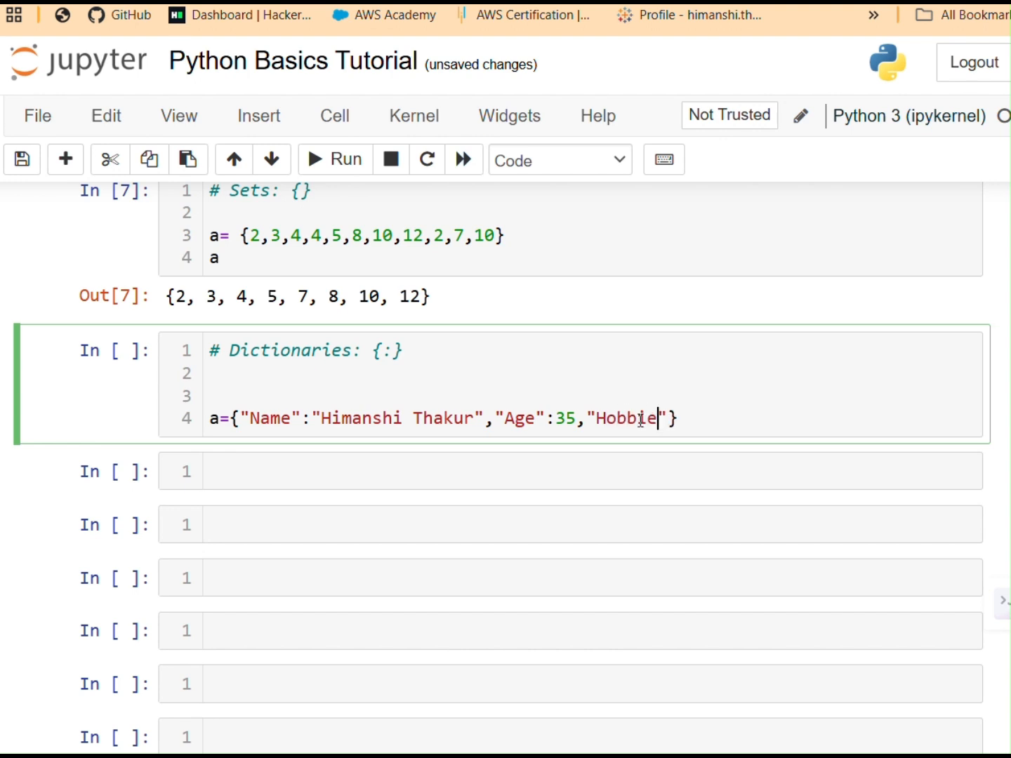
{"action": "type", "text": "s\":\"Paint"}
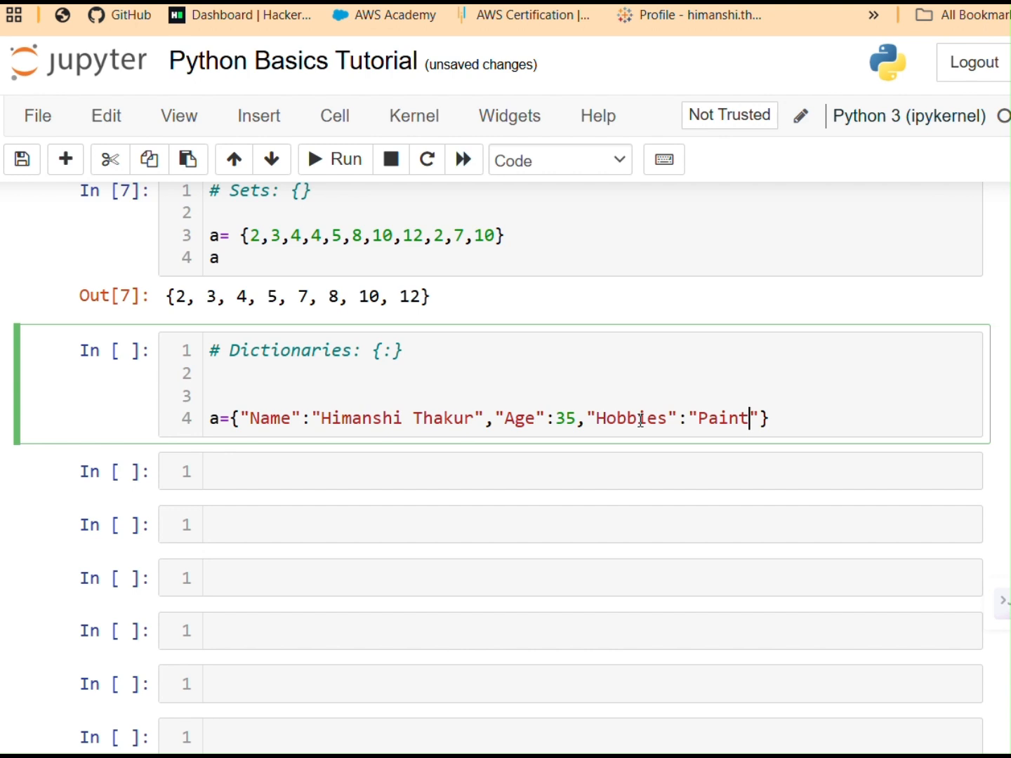
{"action": "type", "text": "ing"}
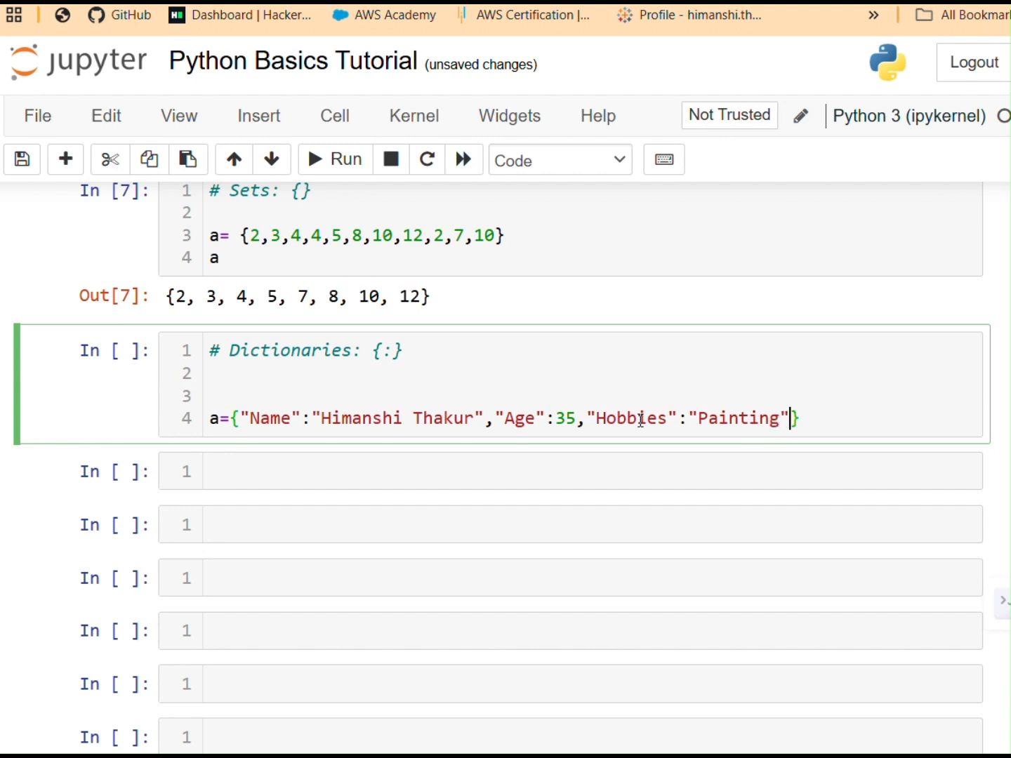
{"action": "type", "text": ",\"gard\""}
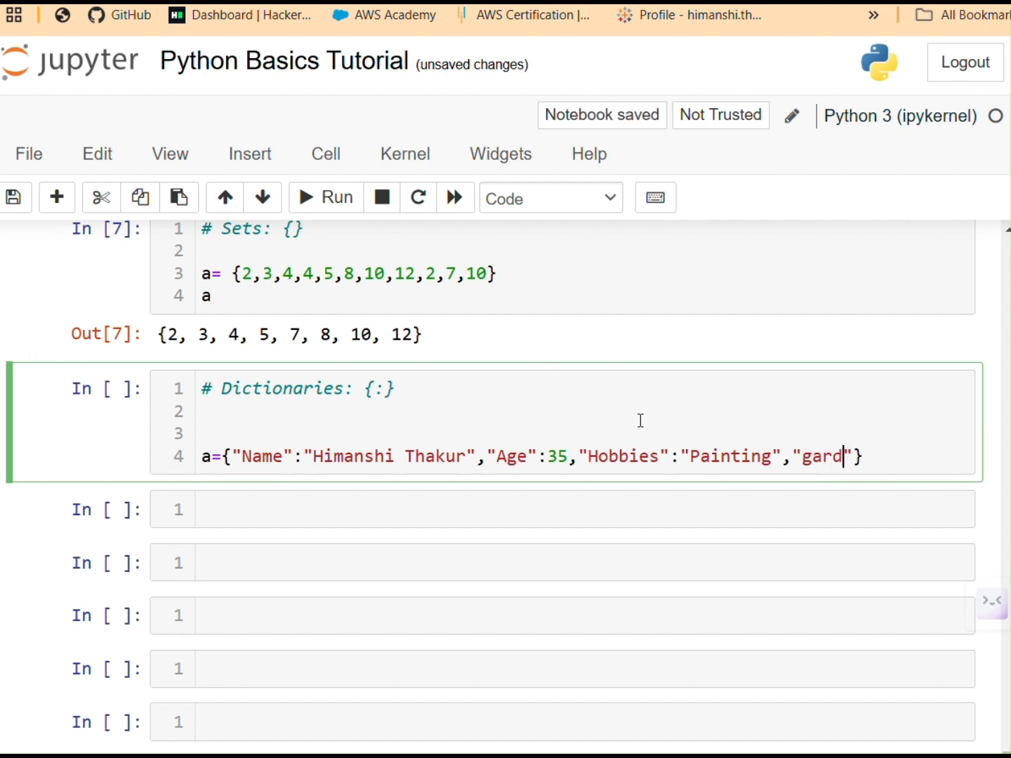
{"action": "type", "text": "ening"}
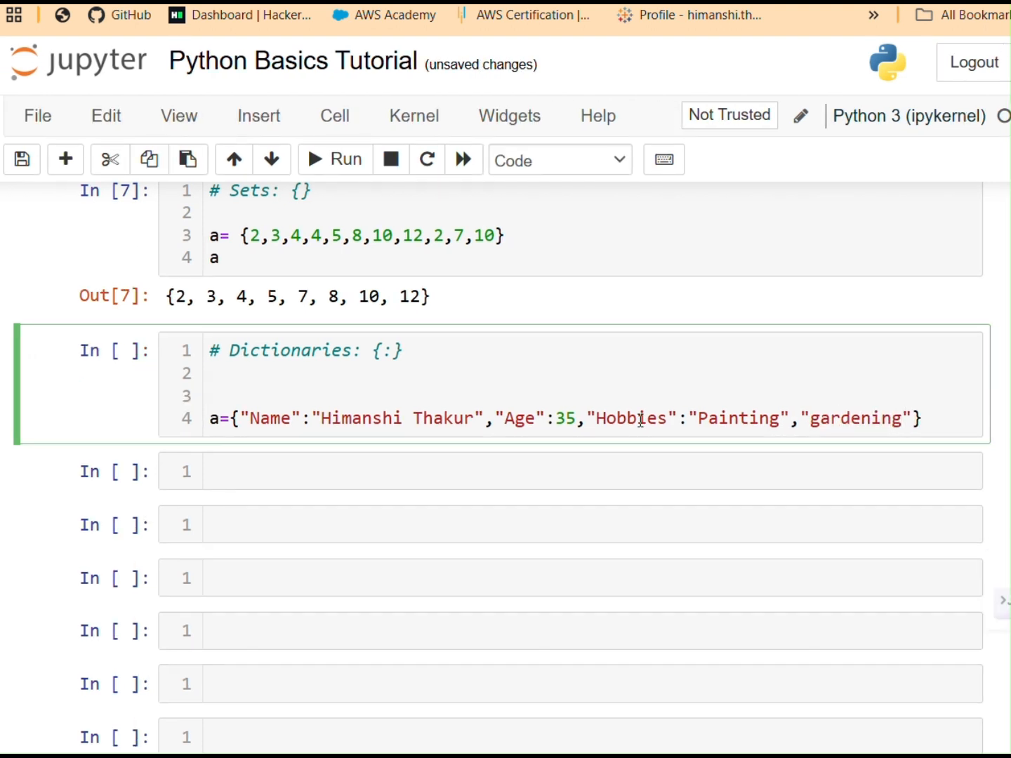
{"action": "key", "text": "BackSpace"}
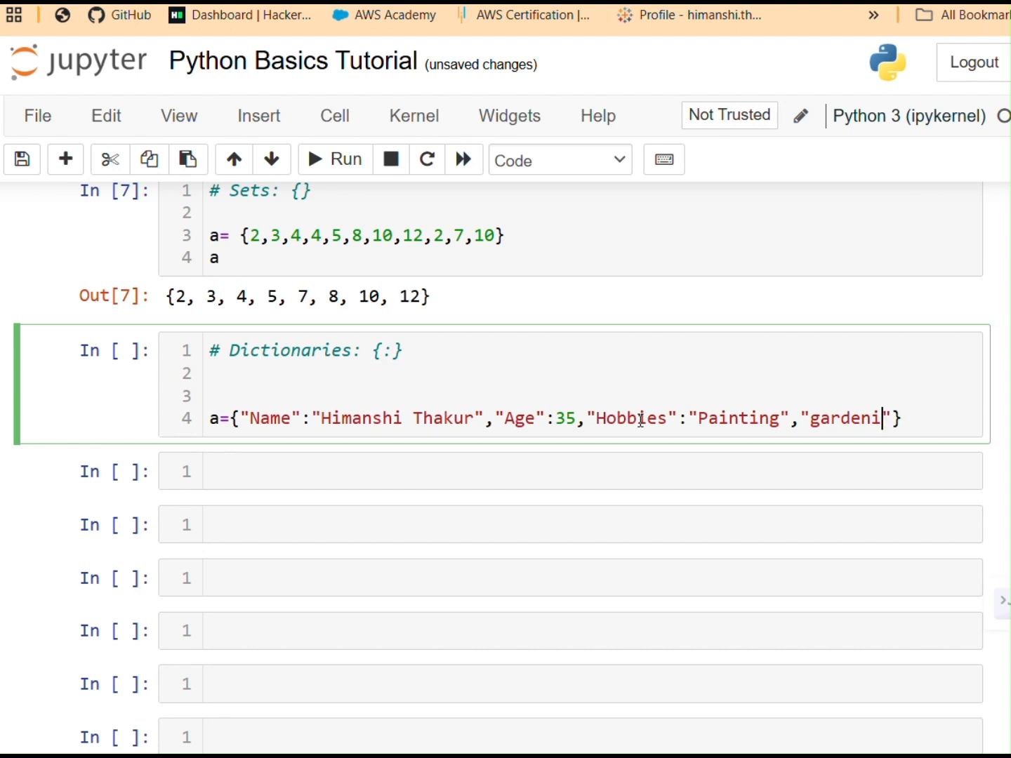
{"action": "key", "text": "backspace"}
{"action": "type", "text": "a"}
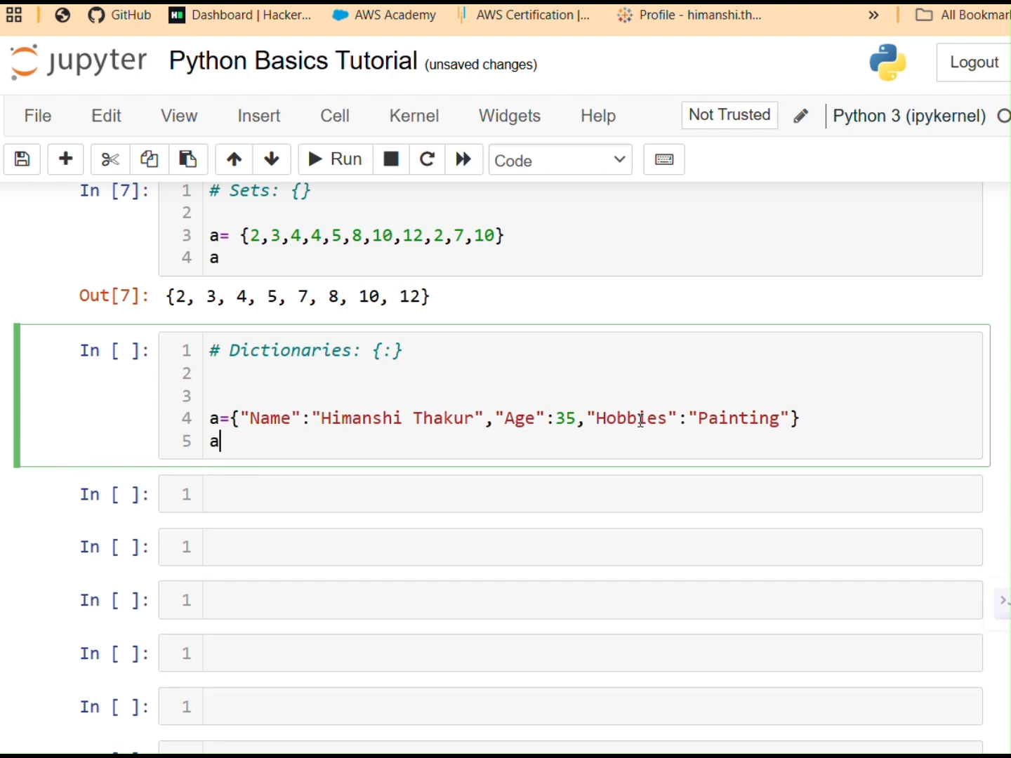
Step: Run the Dictionaries cell to output the Name, Age and Hobbies entries
{"action": "left_click", "coordinate": [334, 158]}
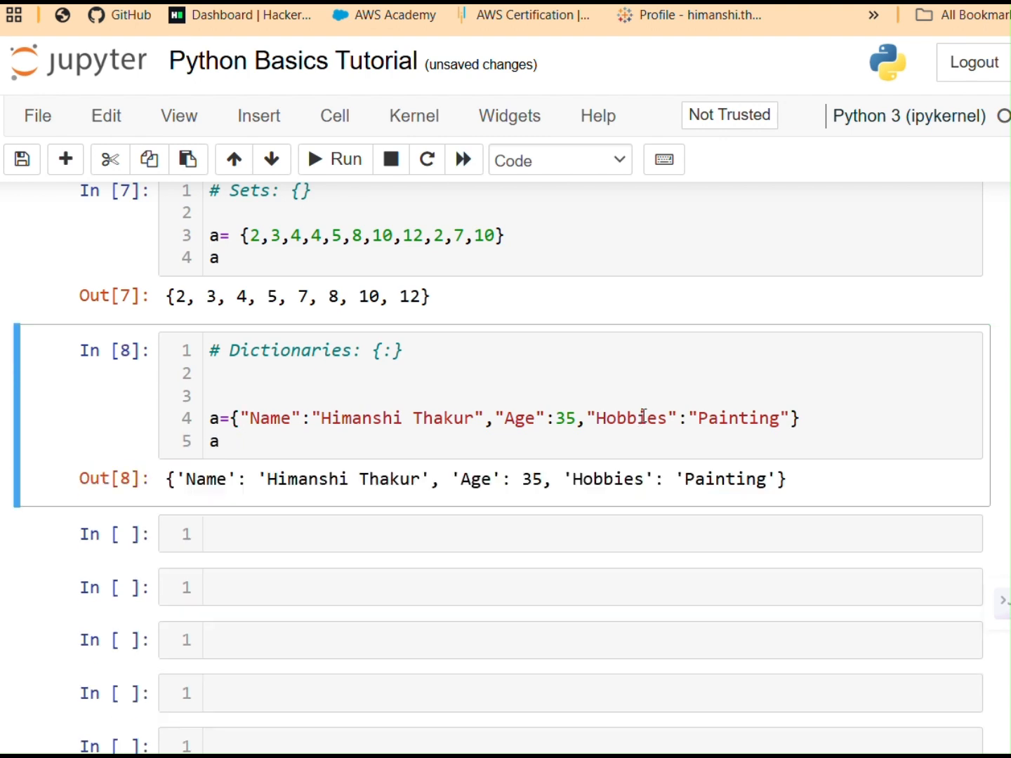
{"action": "mouse_move", "coordinate": [388, 508]}
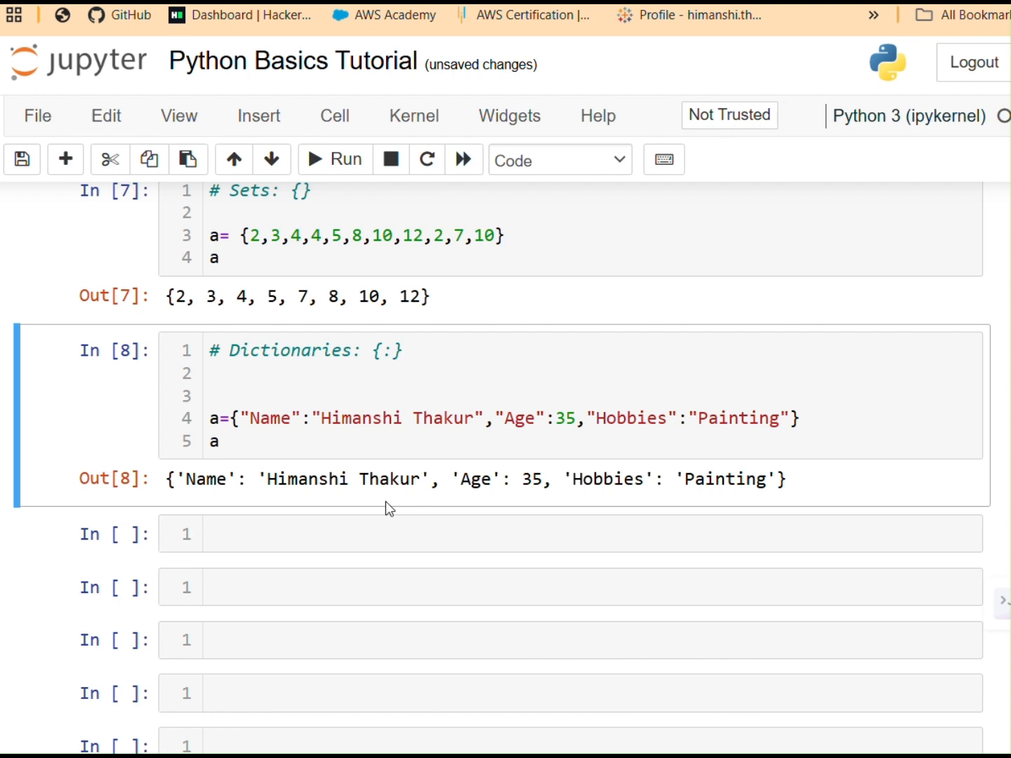
{"action": "left_click", "coordinate": [372, 534]}
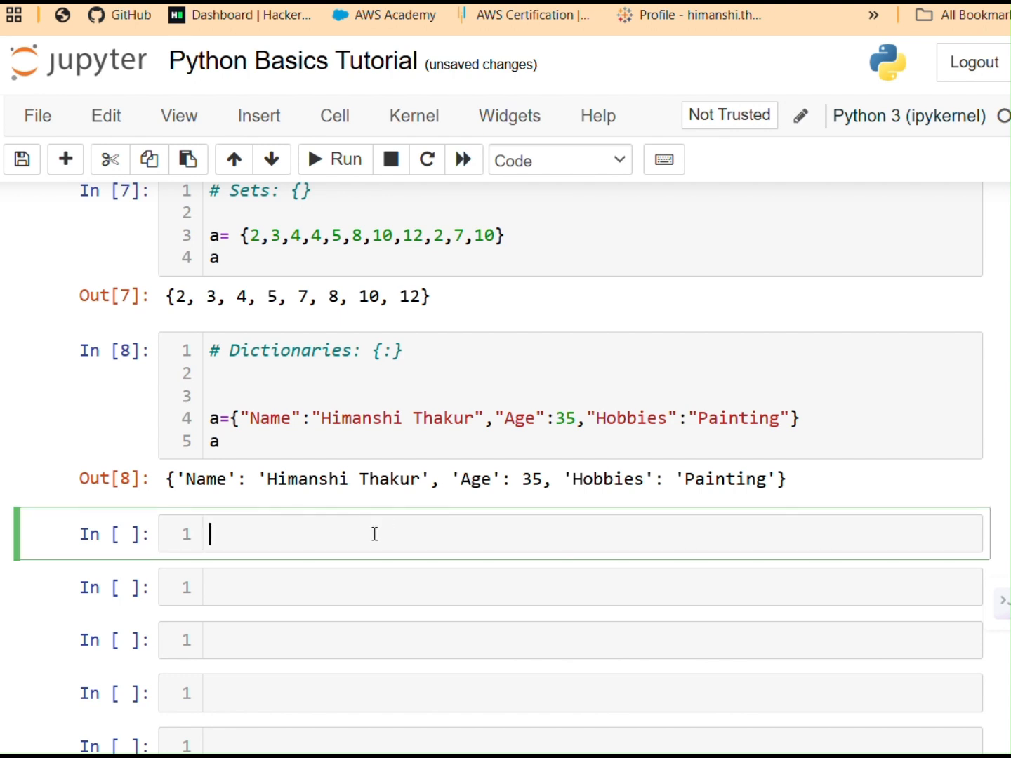
{"action": "type", "text": "pr"}
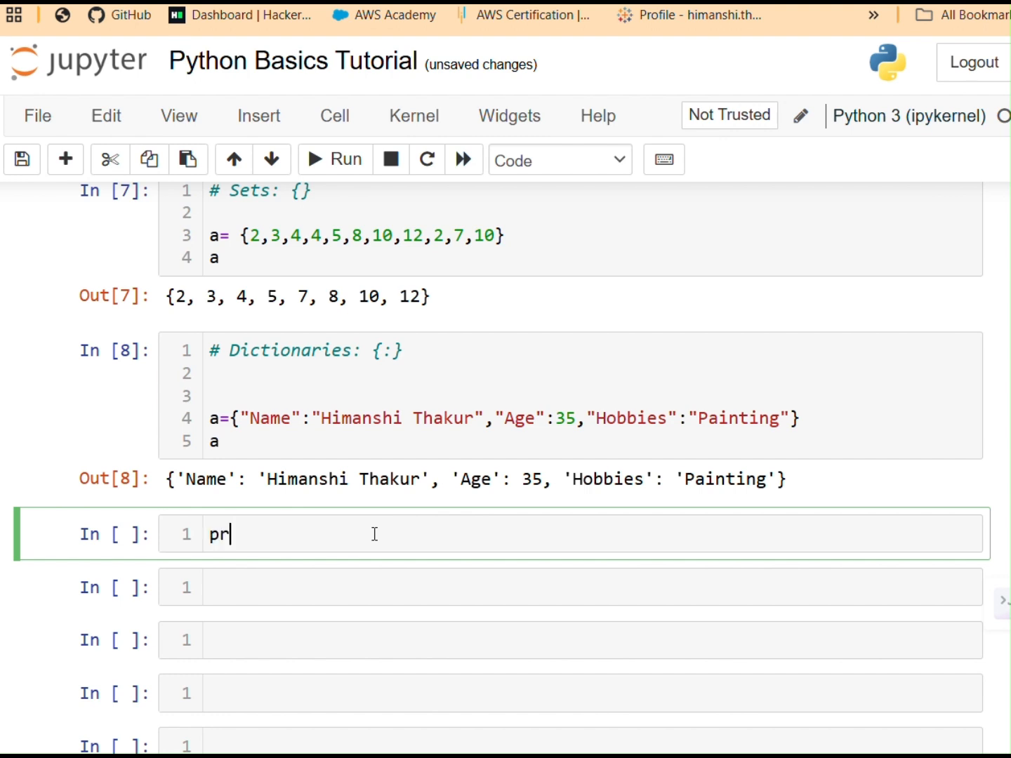
{"action": "type", "text": "int()"}
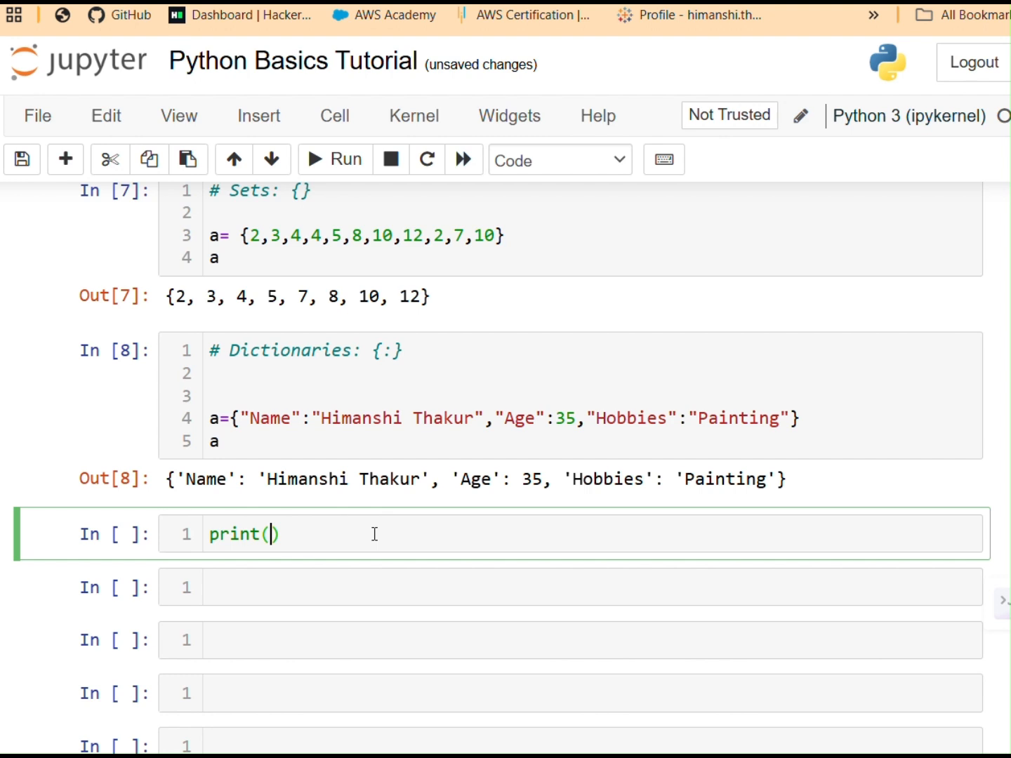
{"action": "type", "text": "a"}
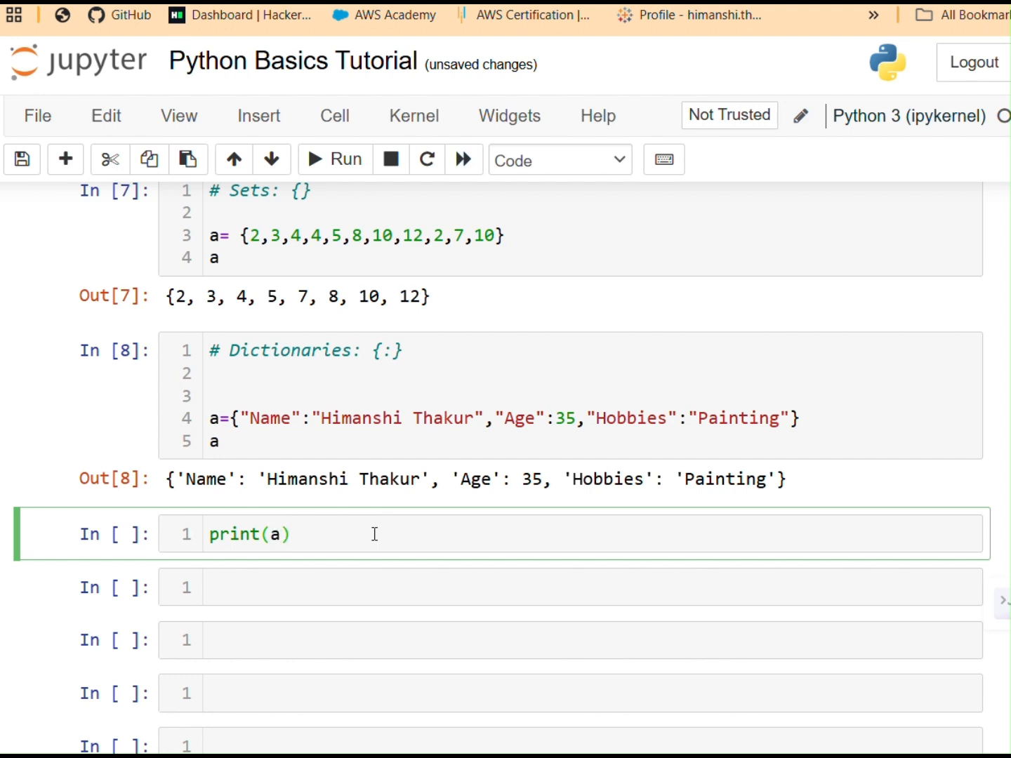
{"action": "type", "text": "[\"]"}
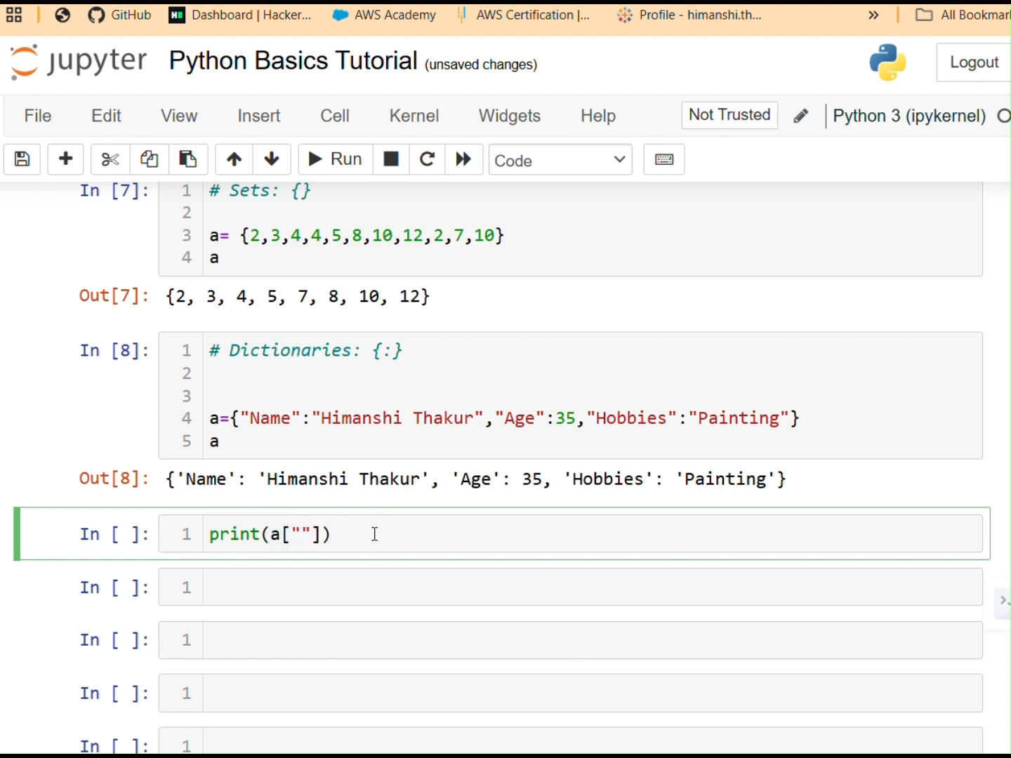
{"action": "type", "text": "Name"}
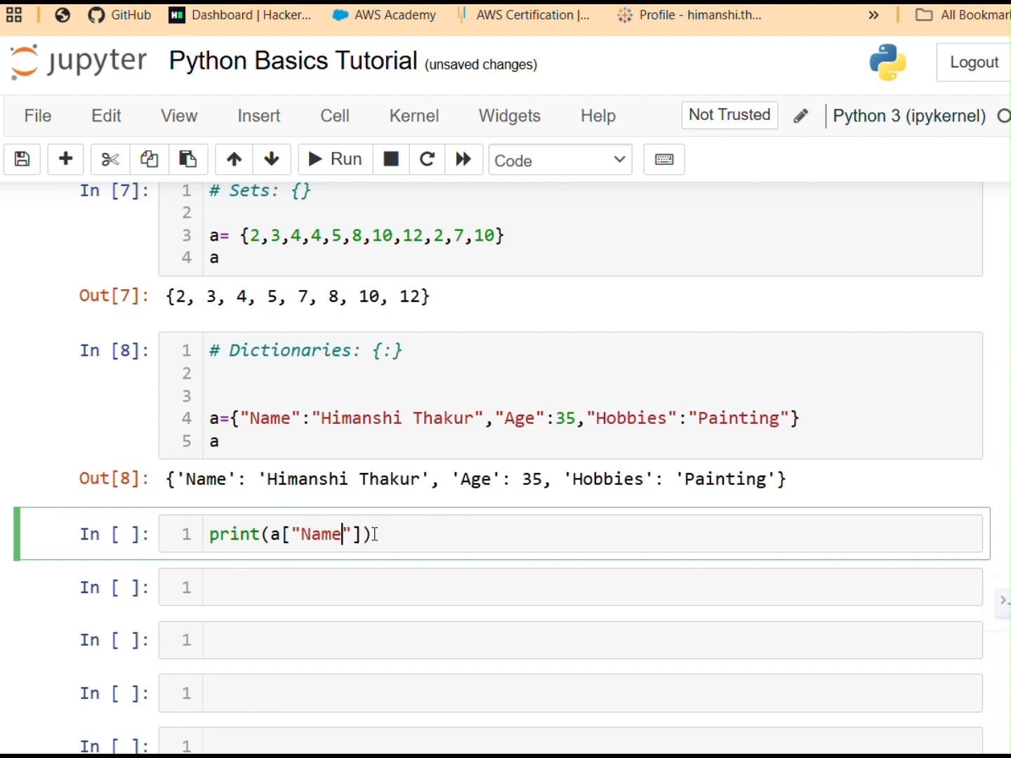
{"action": "left_click", "coordinate": [334, 158]}
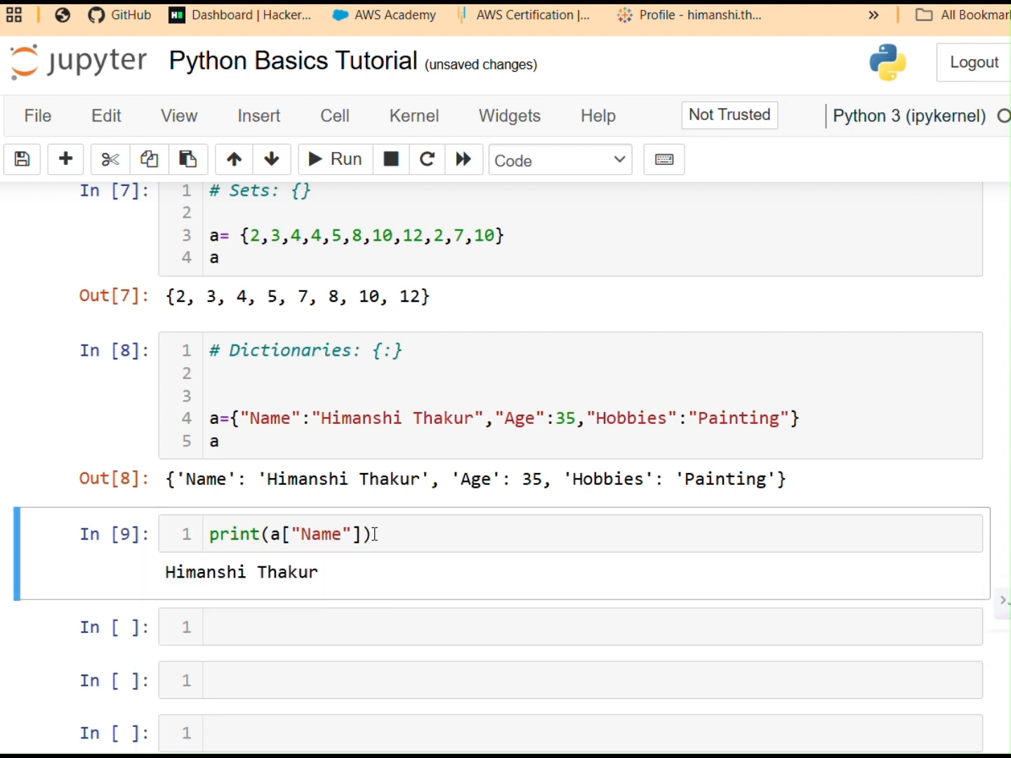
{"action": "scroll", "scroll_direction": "down", "scroll_amount": 3}
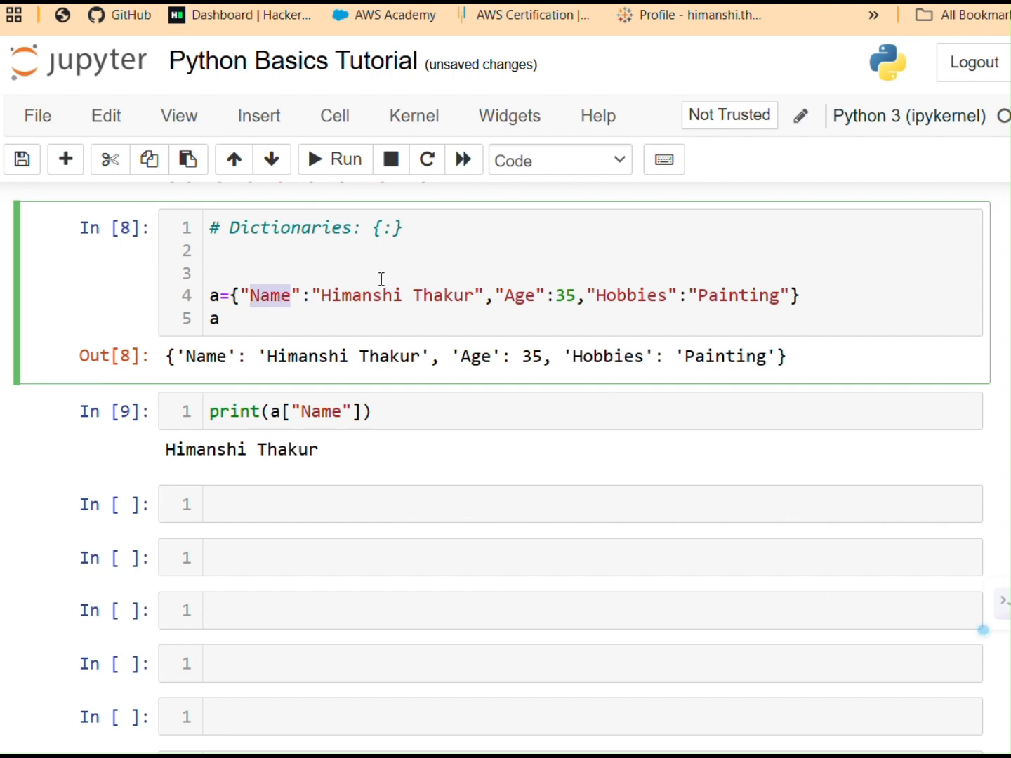
{"action": "left_click", "coordinate": [212, 273]}
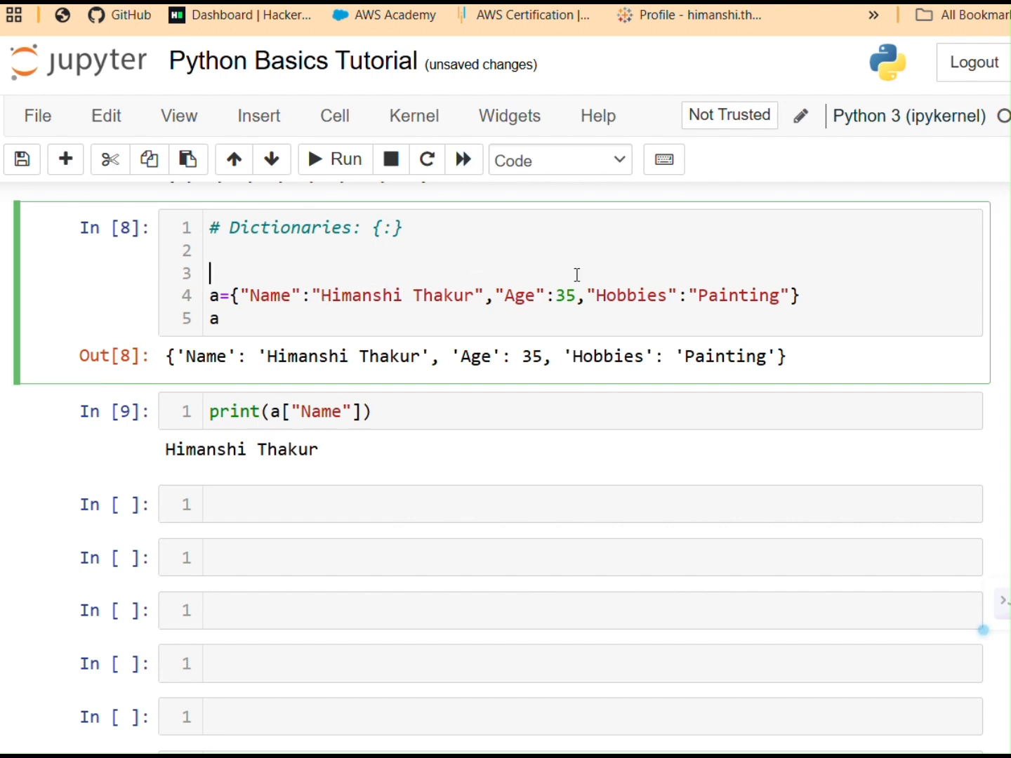
{"action": "mouse_move", "coordinate": [404, 438]}
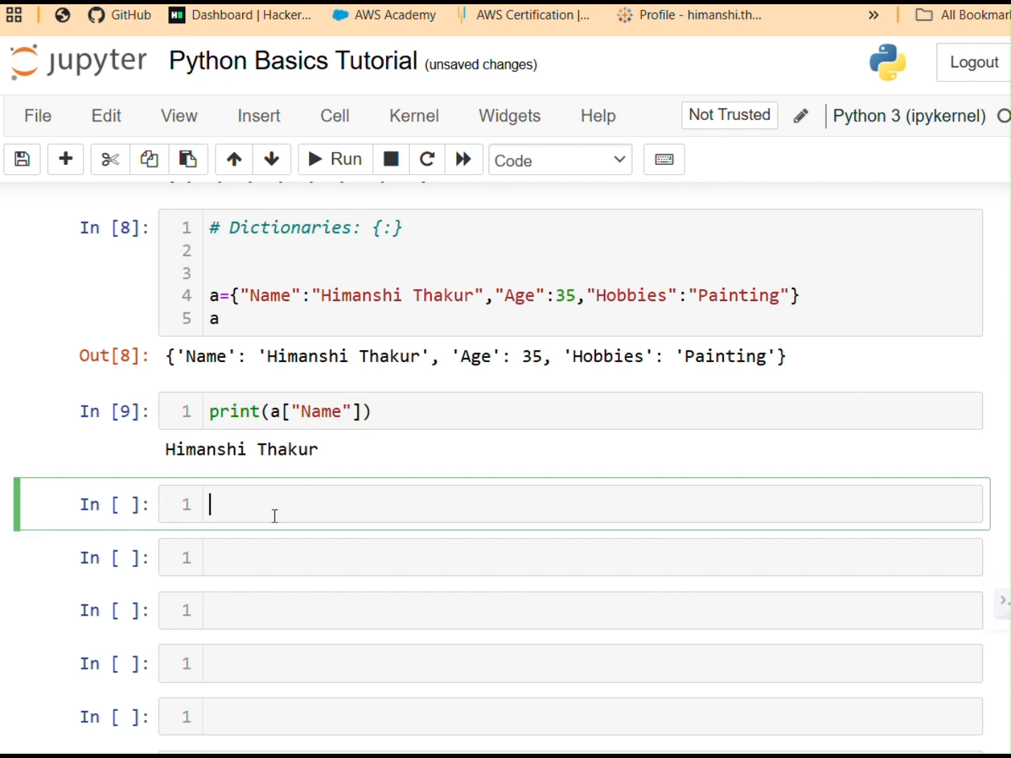
Step: Run print(a["Age"]) in the next cell so it outputs 35
{"action": "type", "text": "print"}
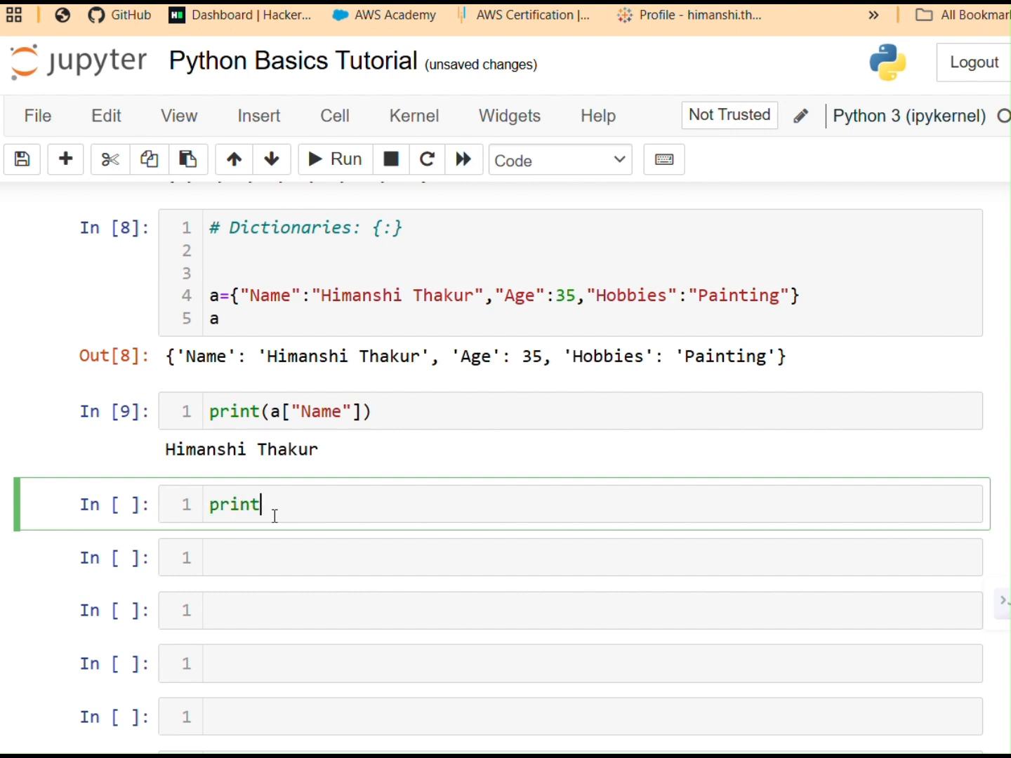
{"action": "type", "text": "(a[])"}
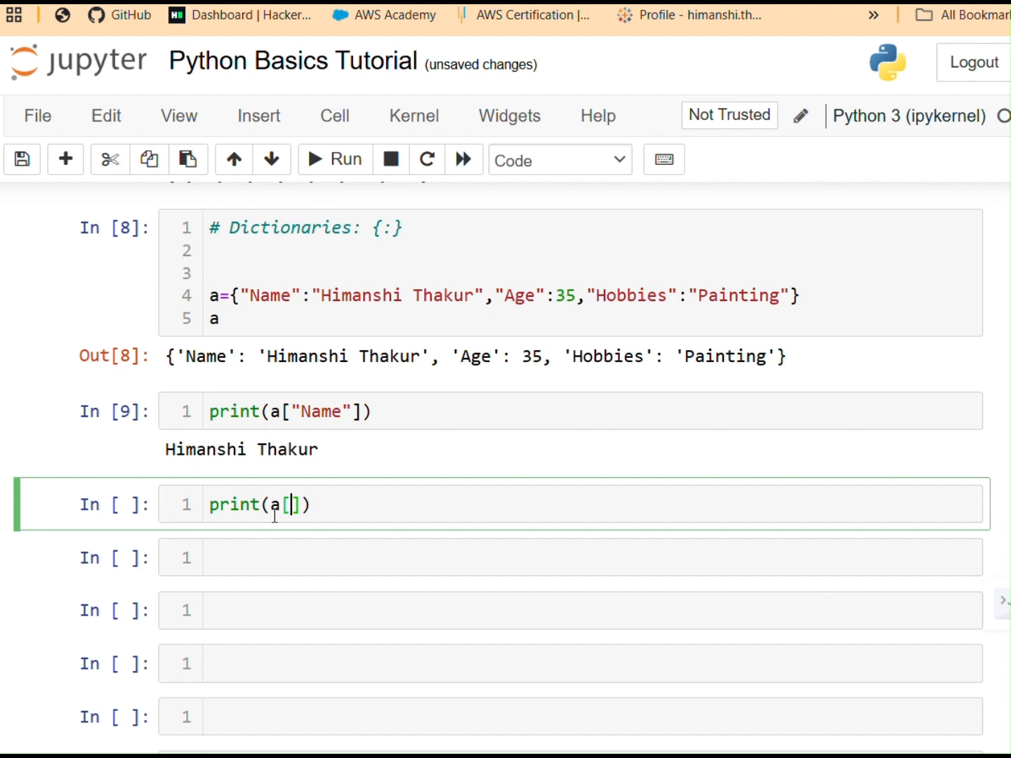
{"action": "type", "text": "\"Age\""}
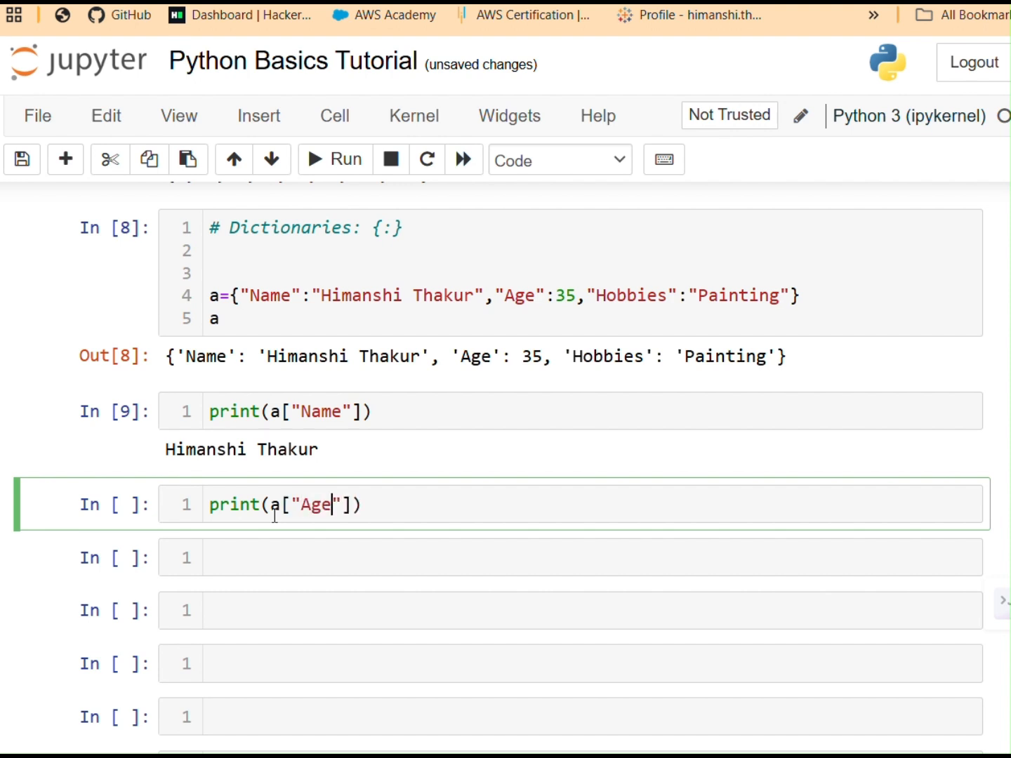
{"action": "left_click", "coordinate": [346, 158]}
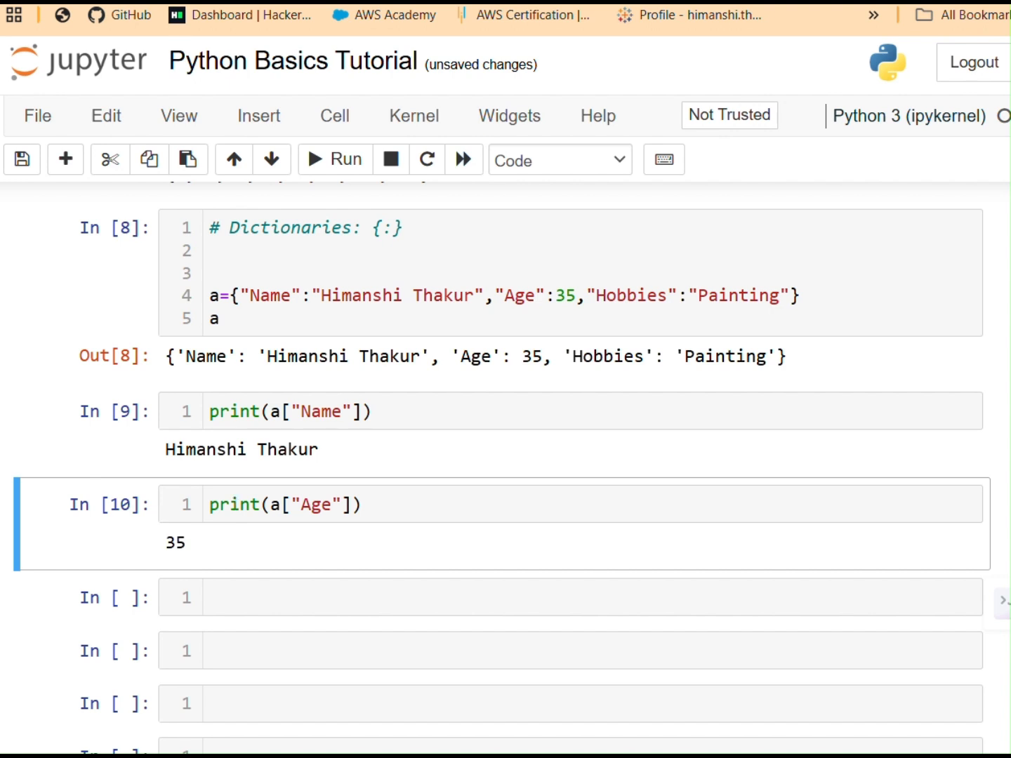
{"action": "scroll", "scroll_direction": "down", "scroll_amount": 3}
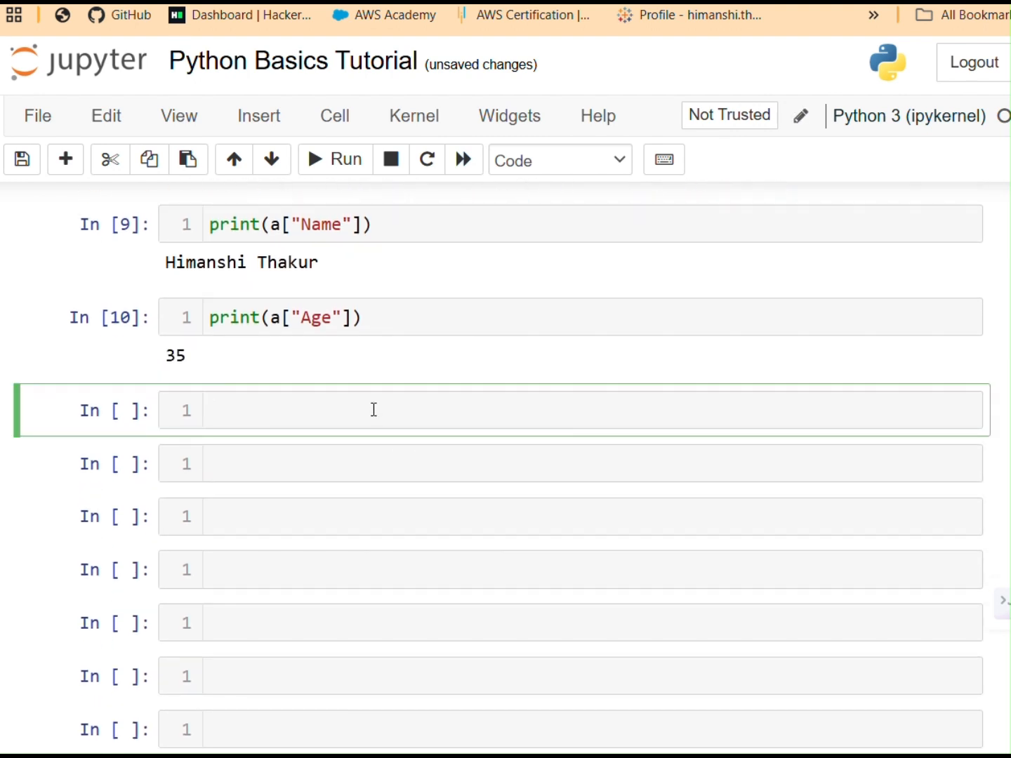
Step: Set a["Age"]=30 and print(a) to show Age updated to 30 in the dictionary
{"action": "left_click", "coordinate": [351, 410]}
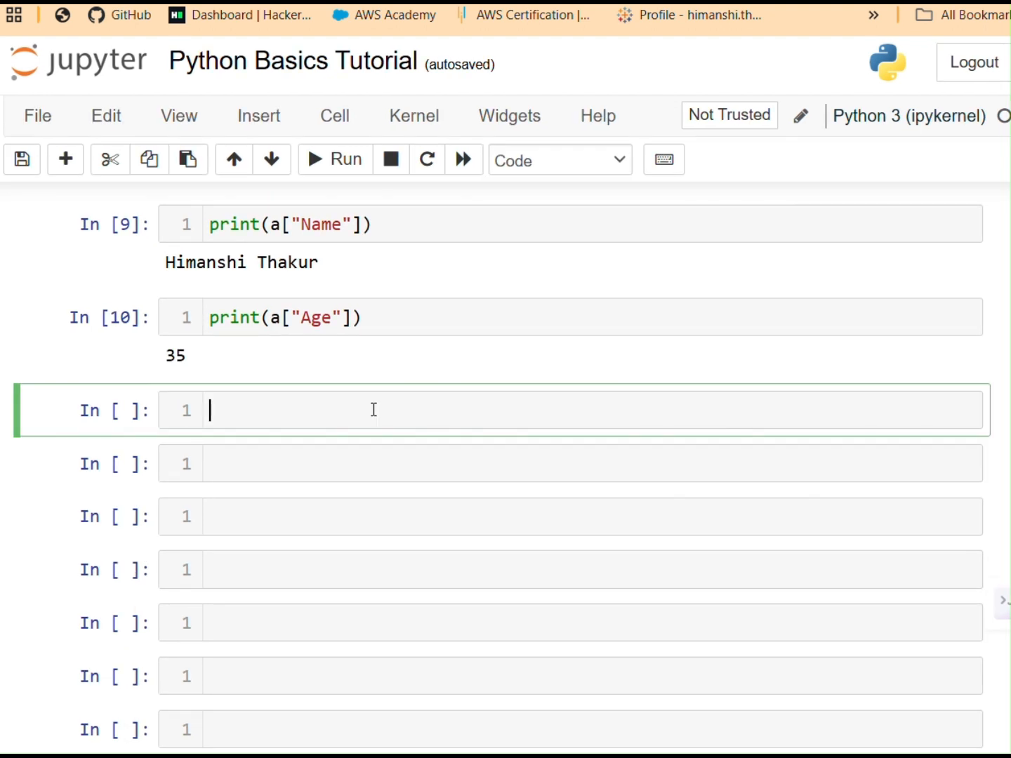
{"action": "type", "text": "a"}
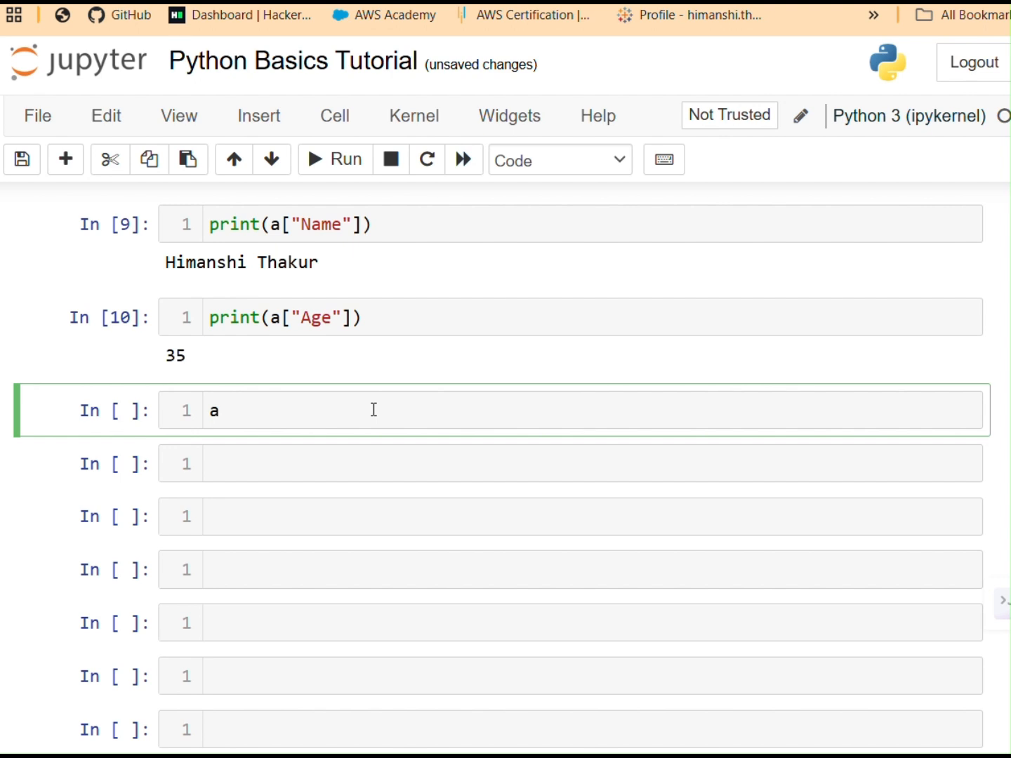
{"action": "type", "text": "[\"]"}
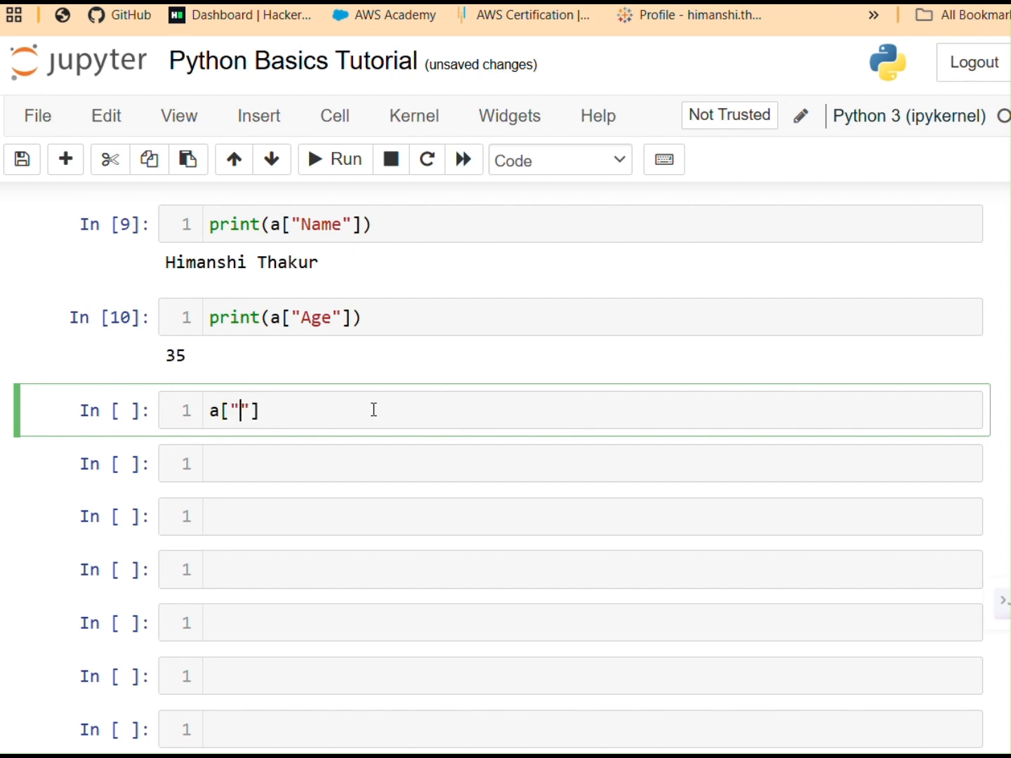
{"action": "type", "text": "A"}
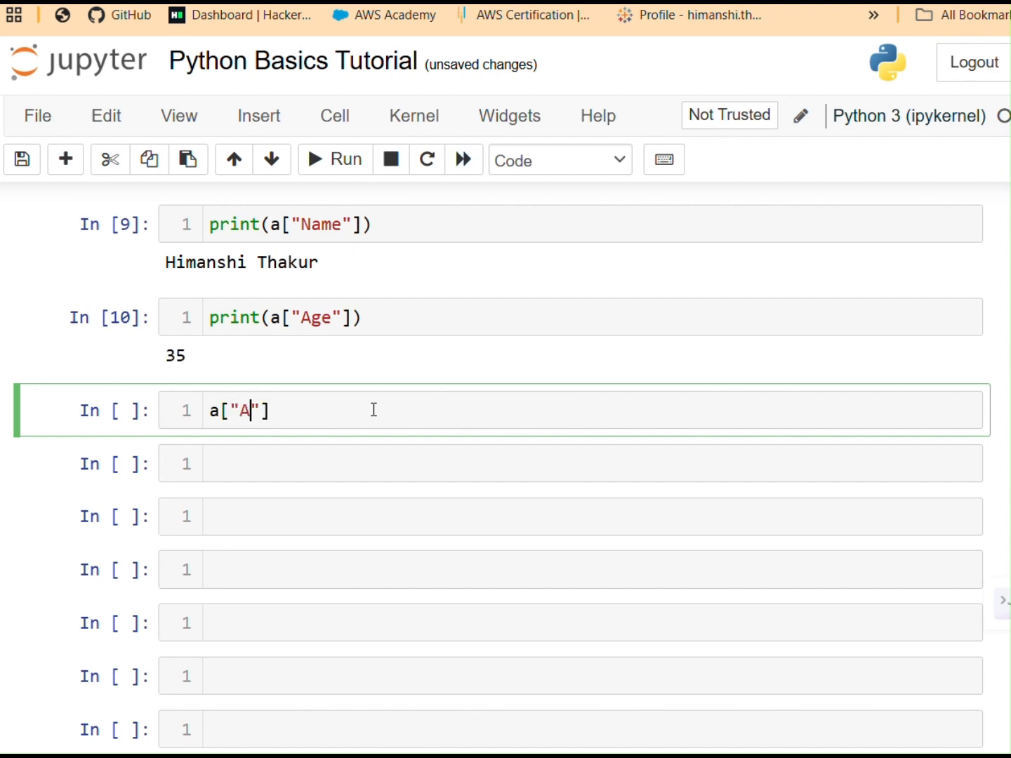
{"action": "type", "text": "ge"}
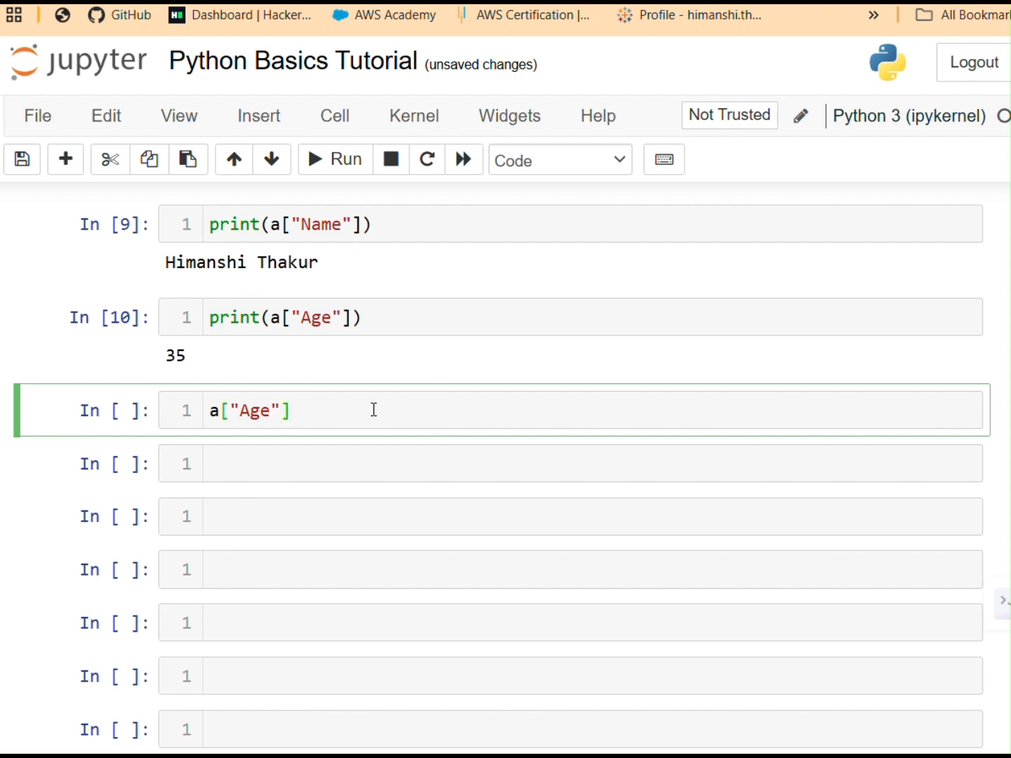
{"action": "left_click", "coordinate": [287, 410]}
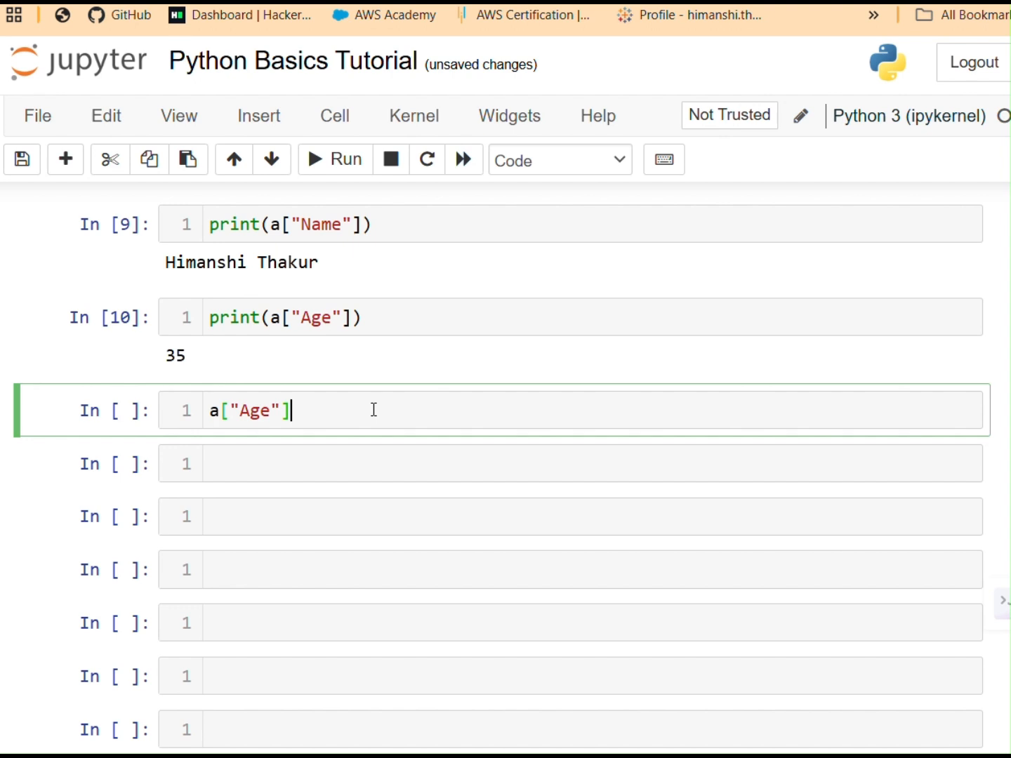
{"action": "type", "text": "="}
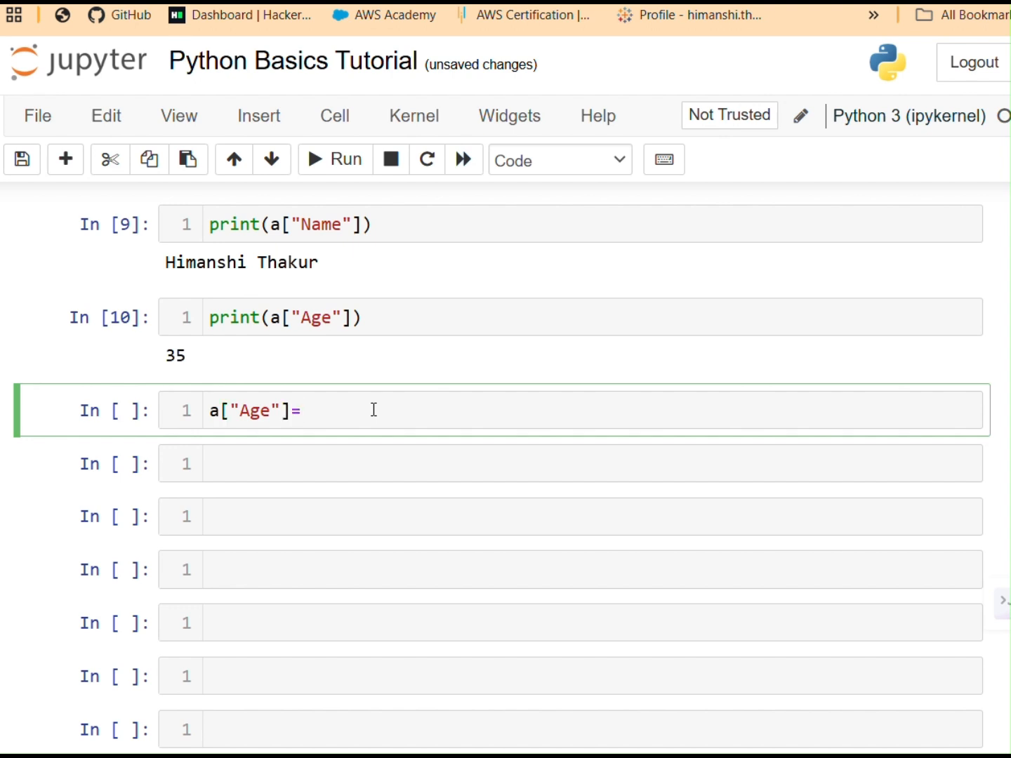
{"action": "type", "text": "2"}
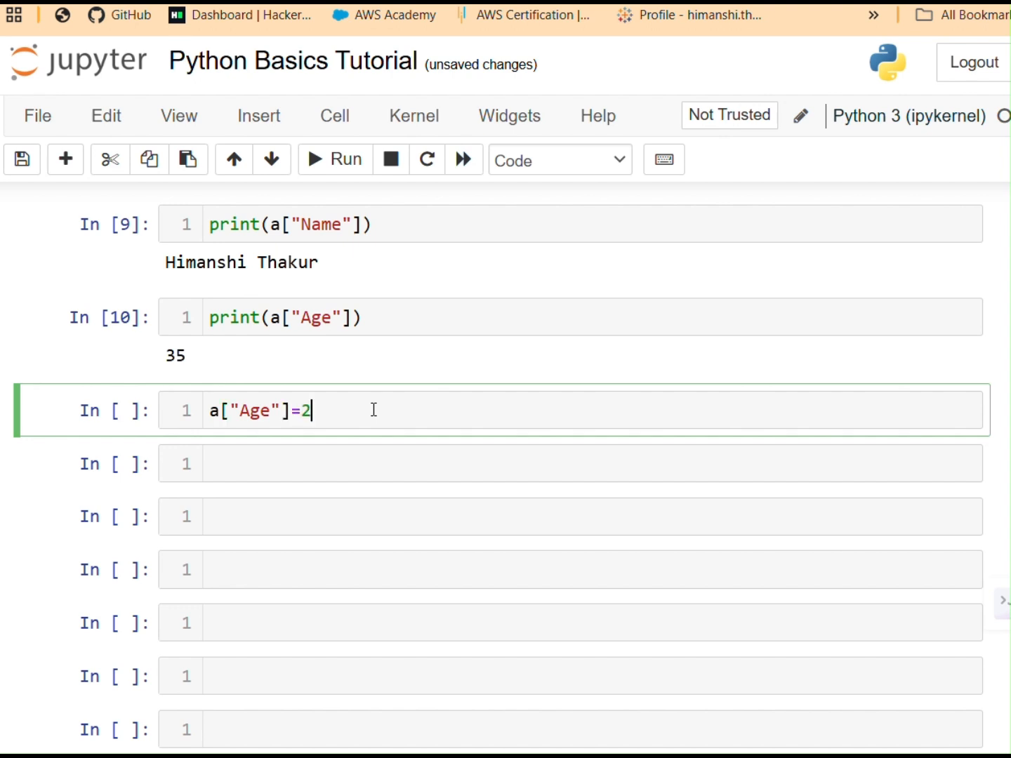
{"action": "type", "text": "0"}
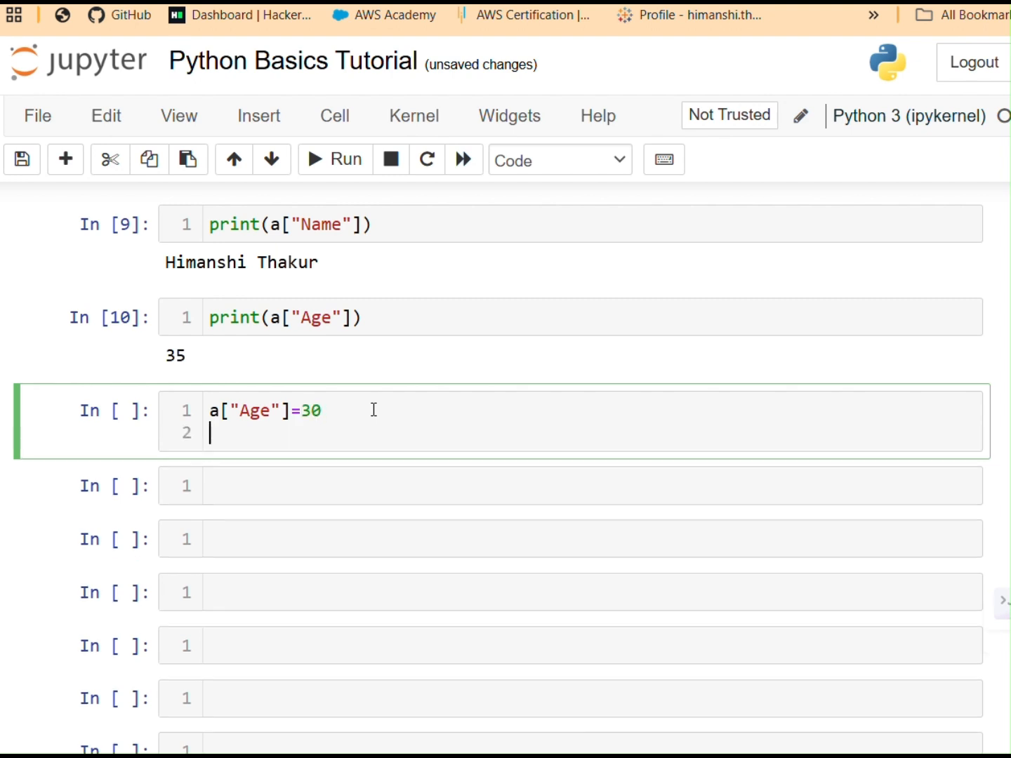
{"action": "type", "text": "pr"}
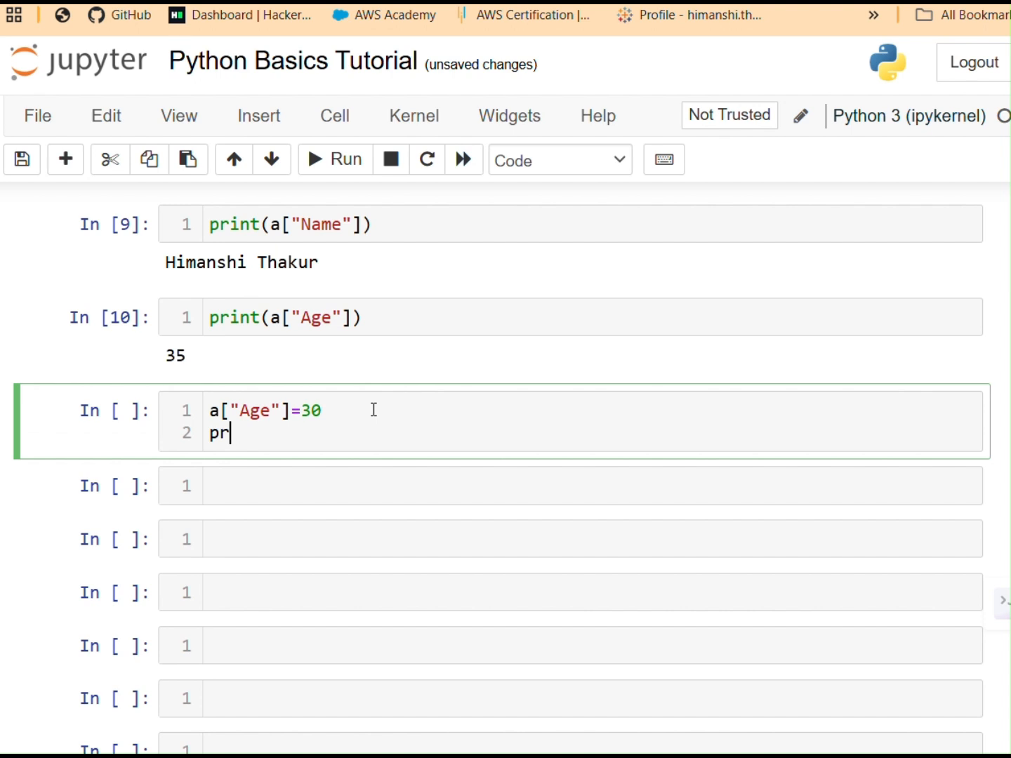
{"action": "type", "text": "int()"}
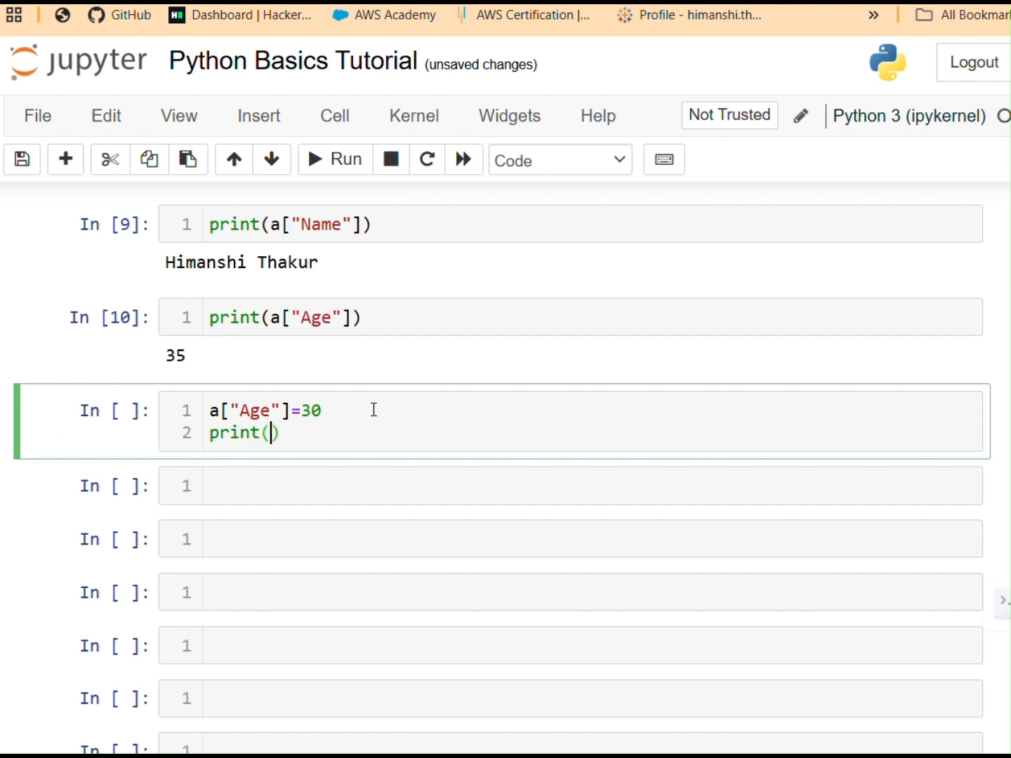
{"action": "left_click", "coordinate": [334, 158]}
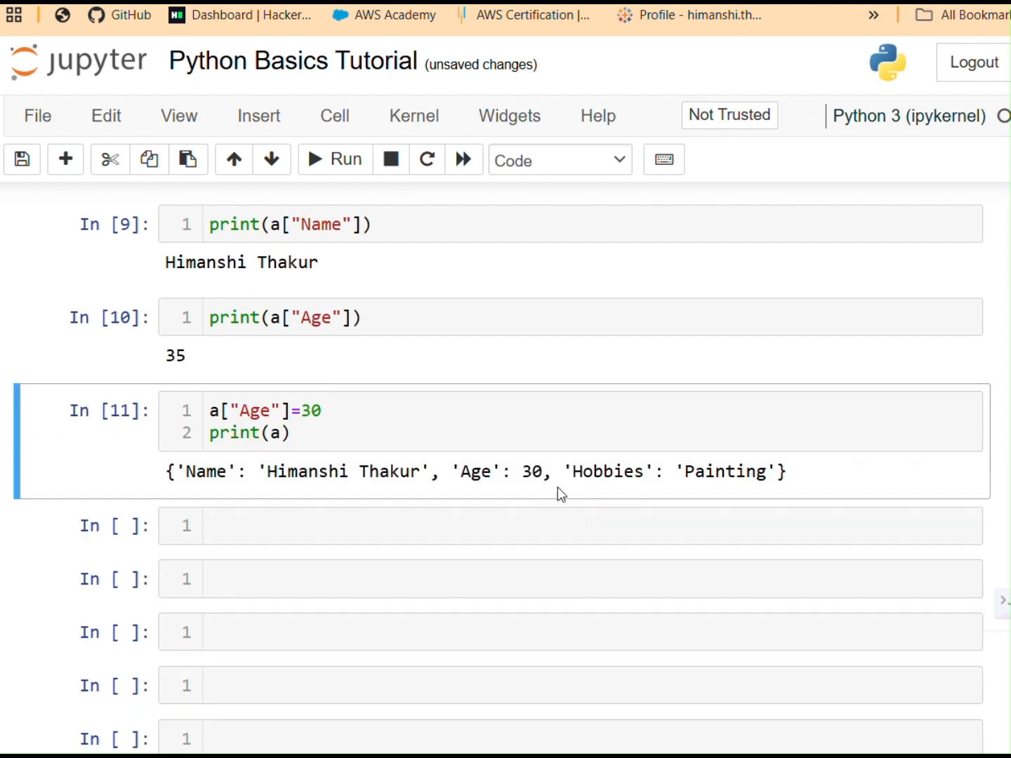
{"action": "scroll", "scroll_direction": "up", "scroll_amount": 3}
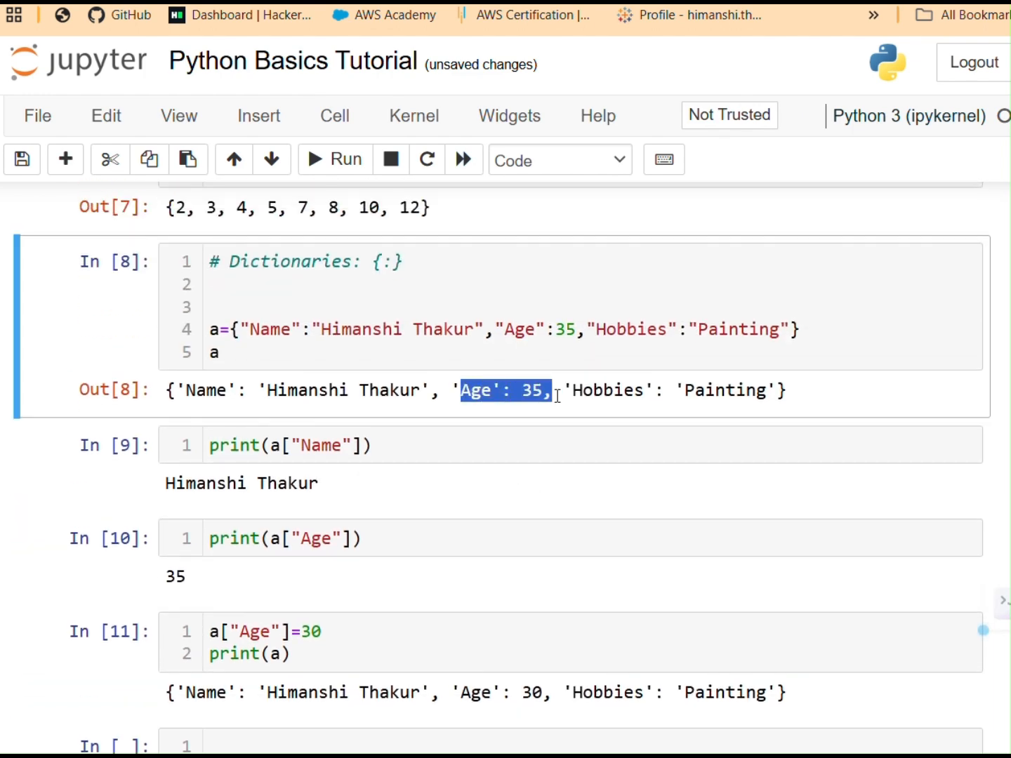
{"action": "scroll", "scroll_direction": "down", "scroll_amount": 3}
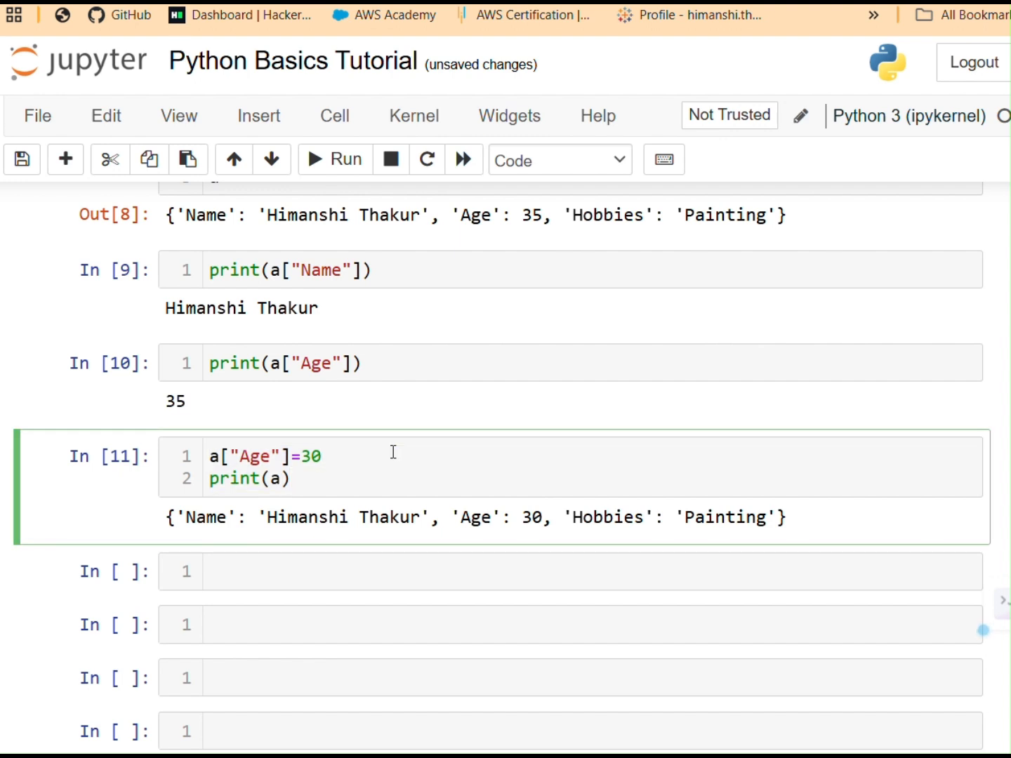
{"action": "left_click", "coordinate": [323, 457]}
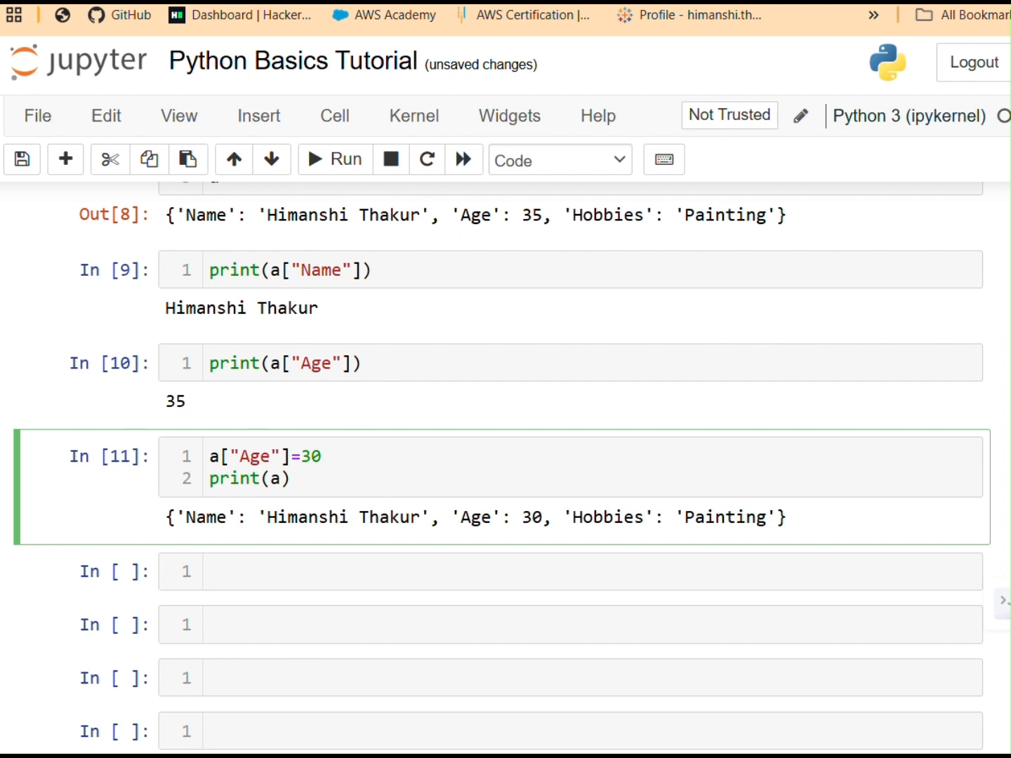
{"action": "left_click", "coordinate": [320, 457]}
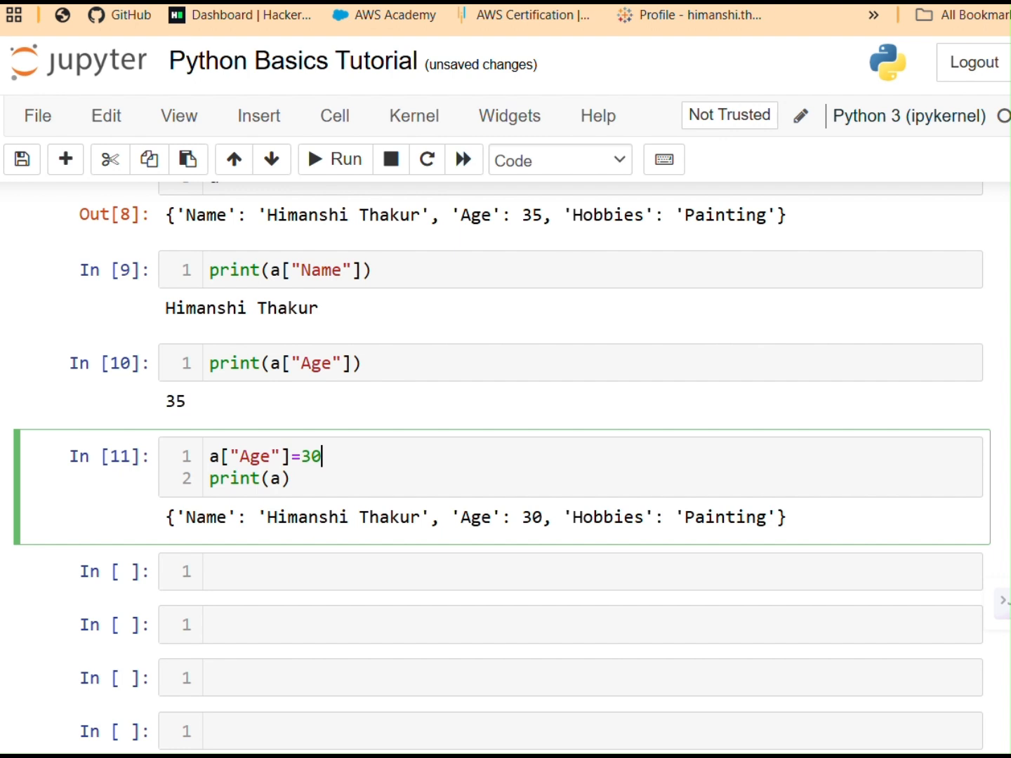
{"action": "mouse_move", "coordinate": [371, 344]}
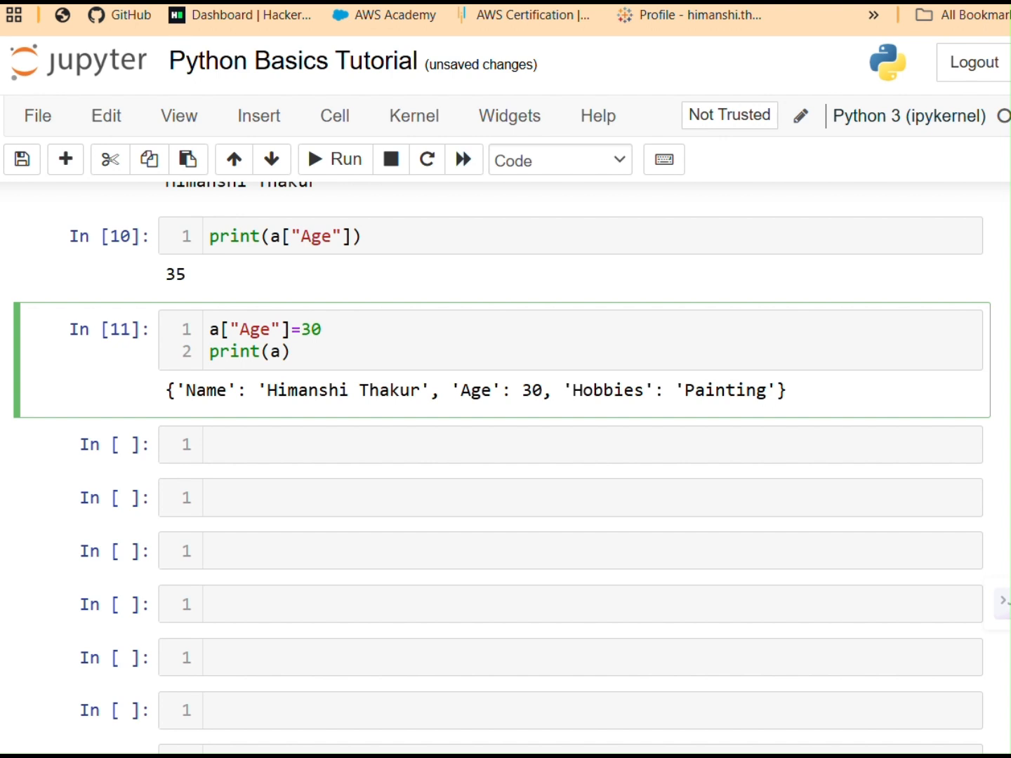
{"action": "left_click", "coordinate": [324, 329]}
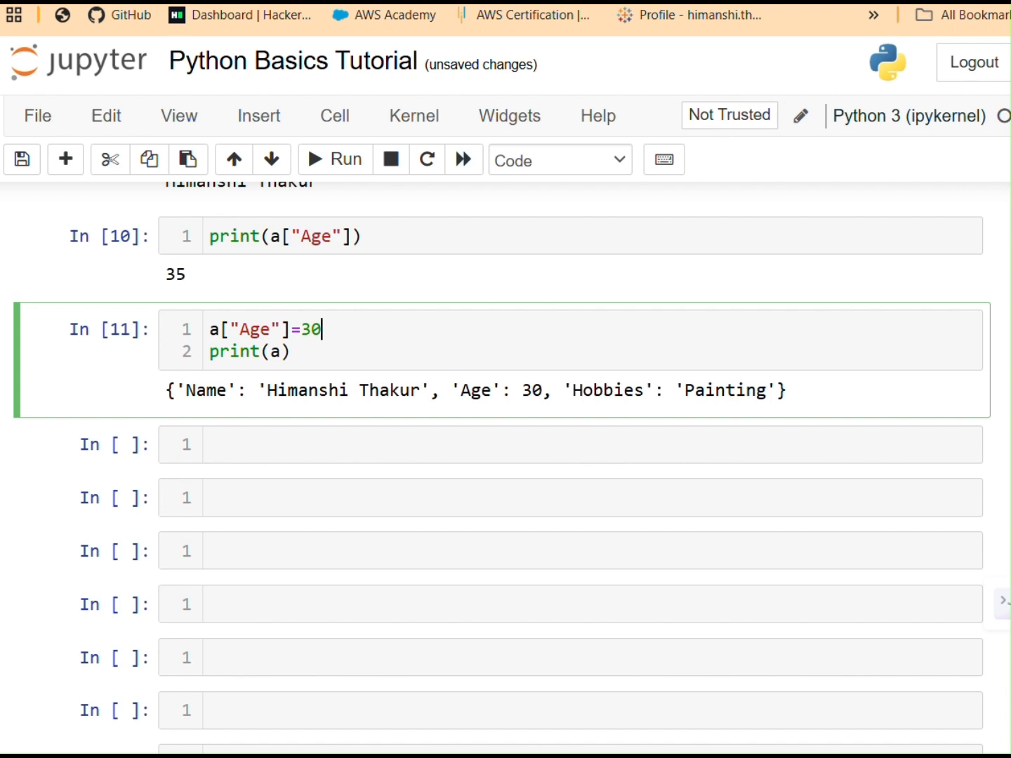
{"action": "mouse_move", "coordinate": [374, 483]}
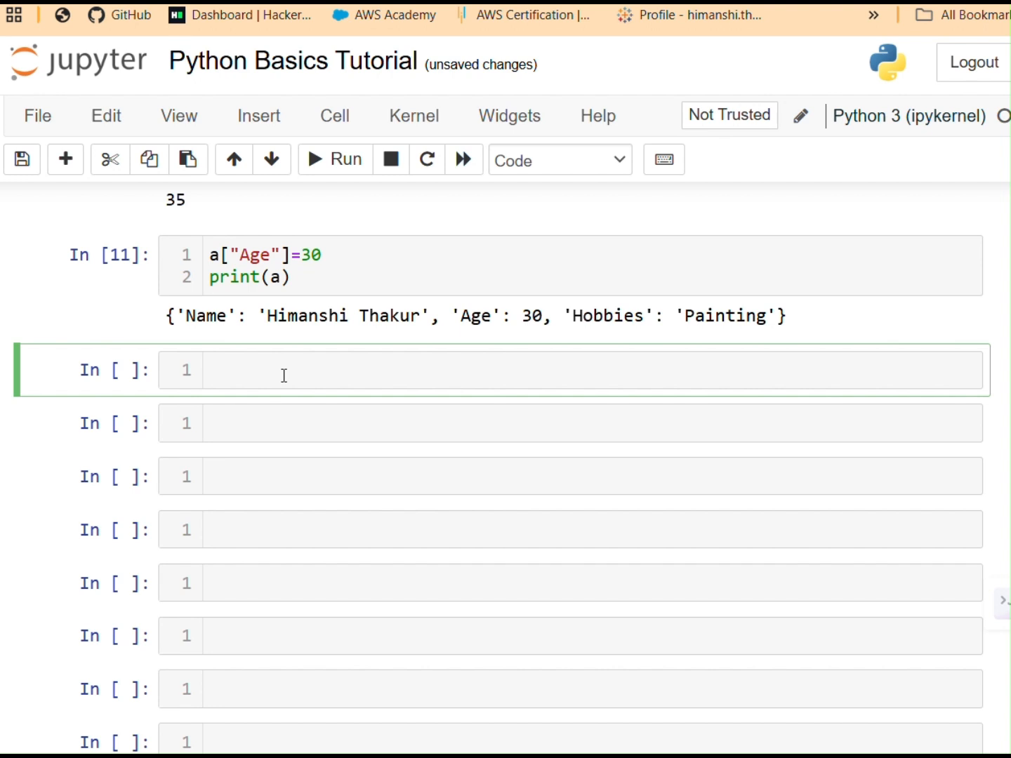
Step: Add and run the comment '# Create a list with 5 numbers and print the sum:'
{"action": "type", "text": "#"}
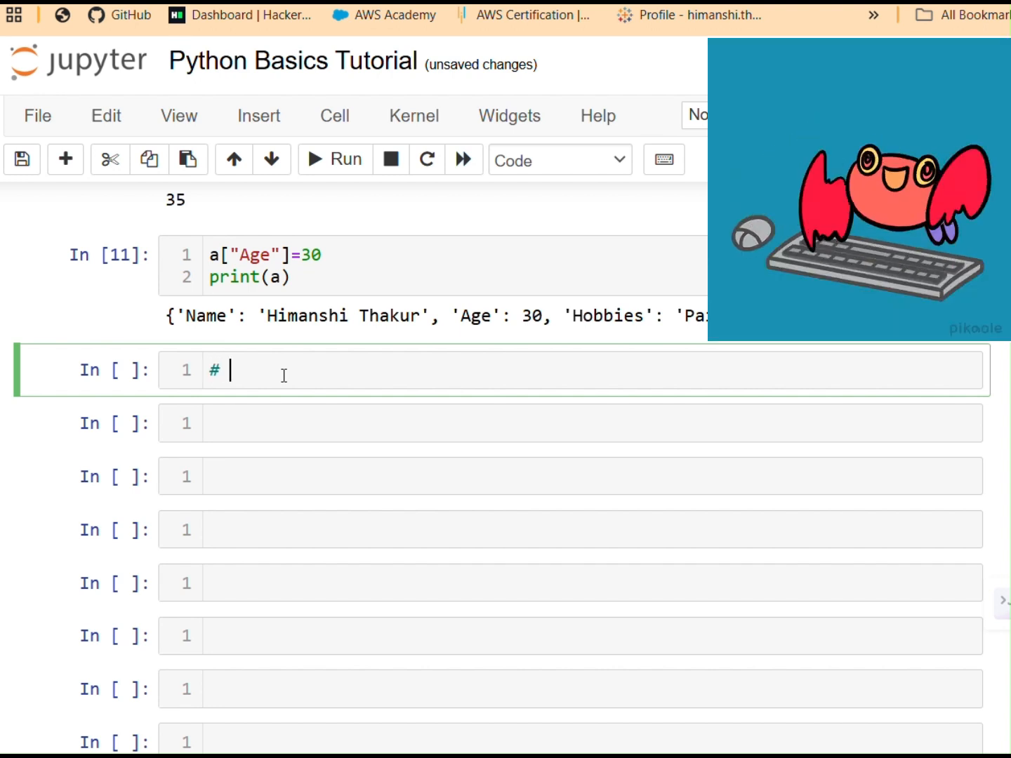
{"action": "type", "text": "Create a L"}
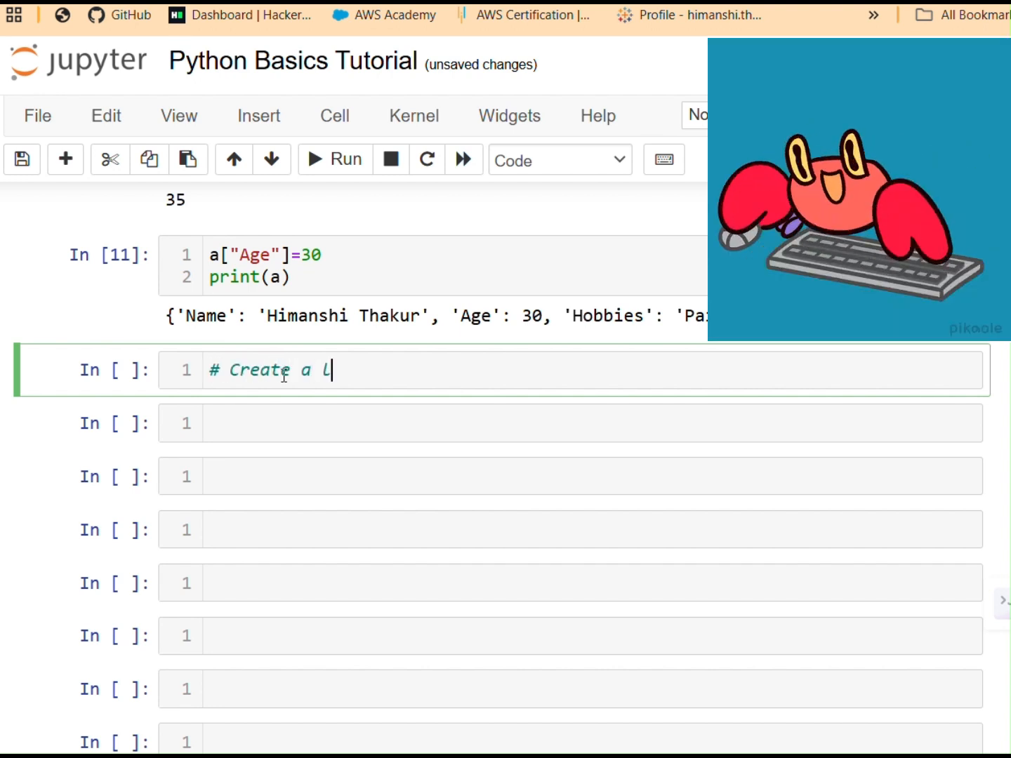
{"action": "type", "text": "ist wit"}
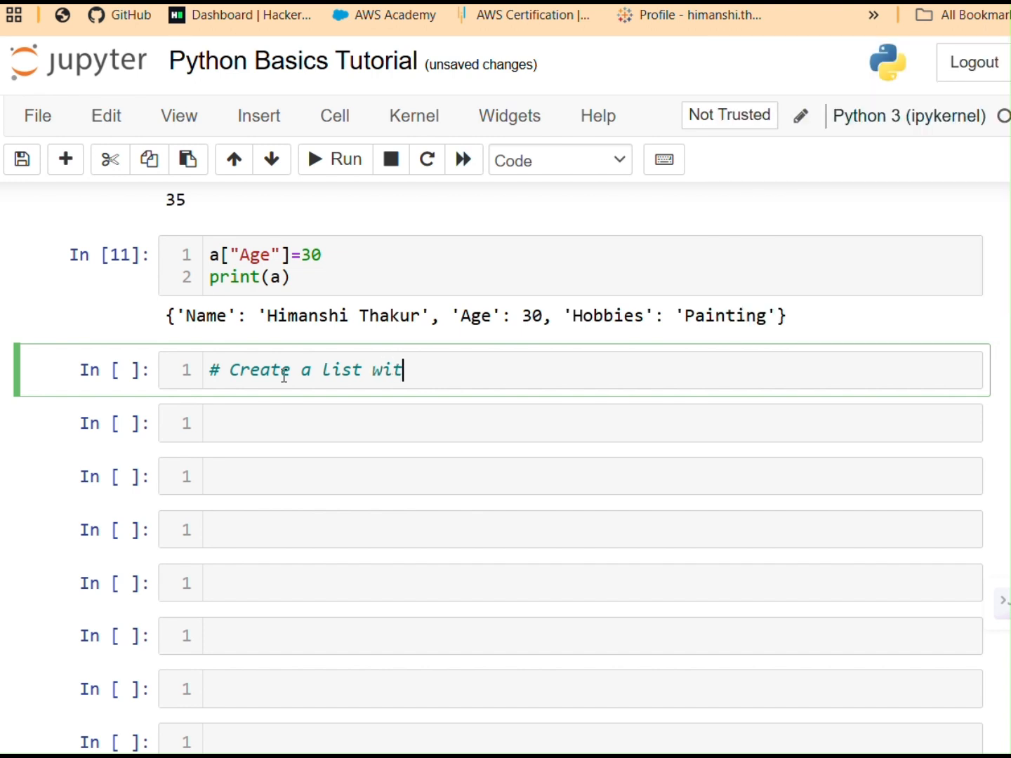
{"action": "type", "text": "h 5 numbe"}
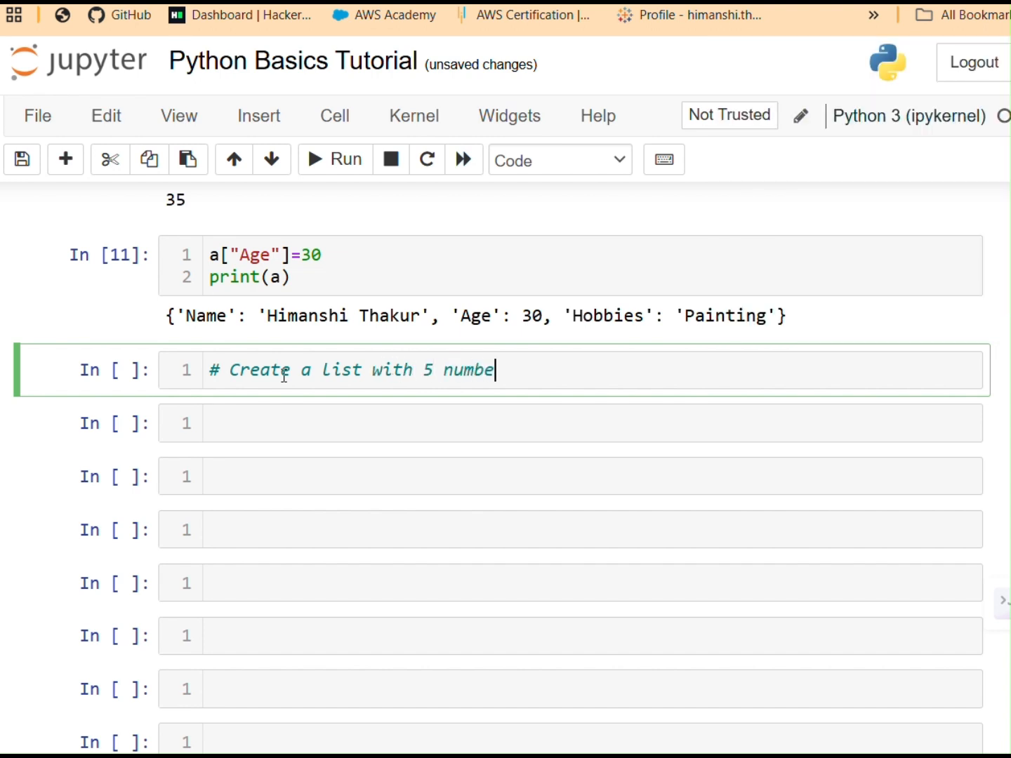
{"action": "type", "text": "rs a"}
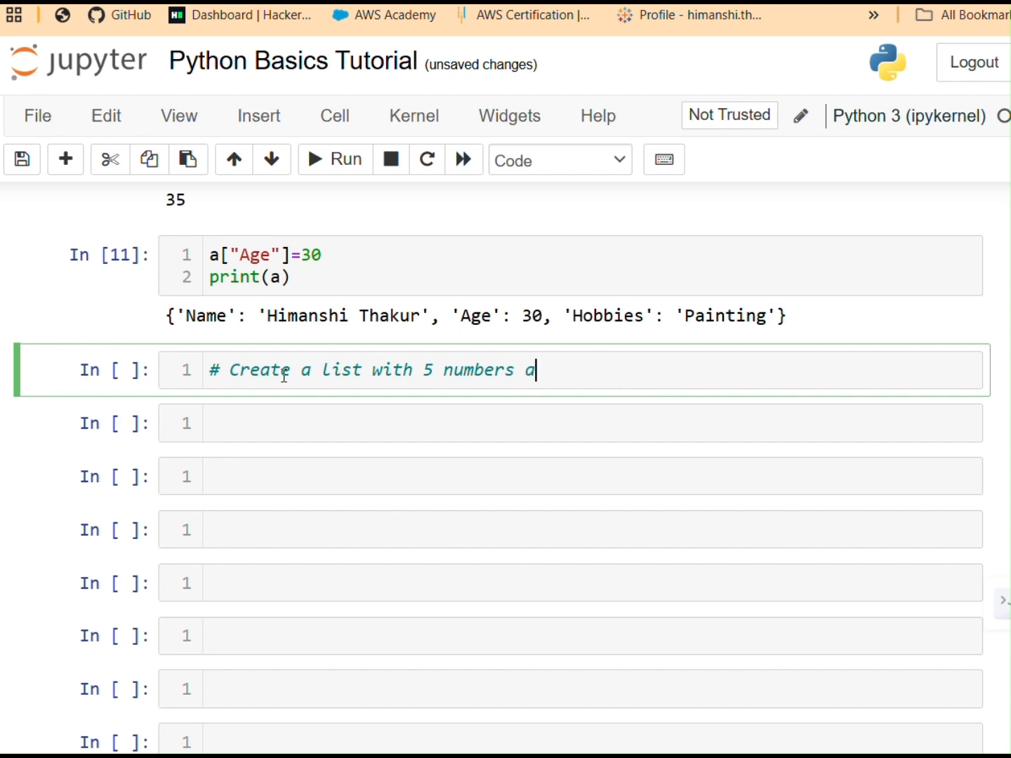
{"action": "type", "text": "nd print the sum:"}
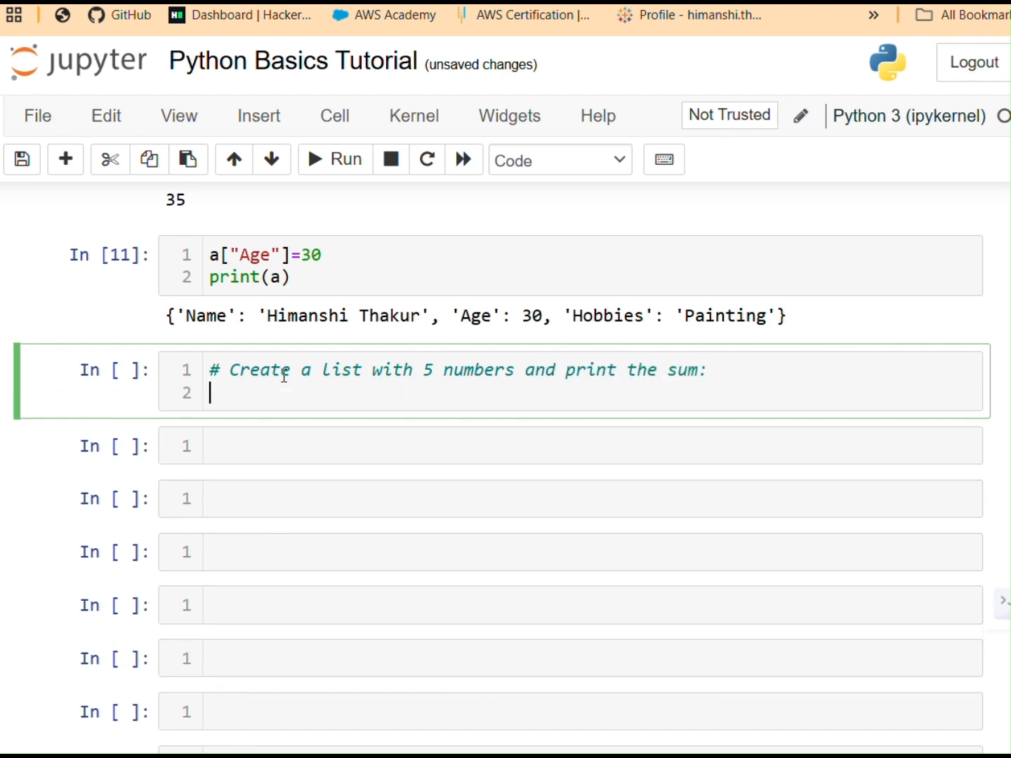
{"action": "left_click", "coordinate": [334, 159]}
{"action": "type", "text": "#"}
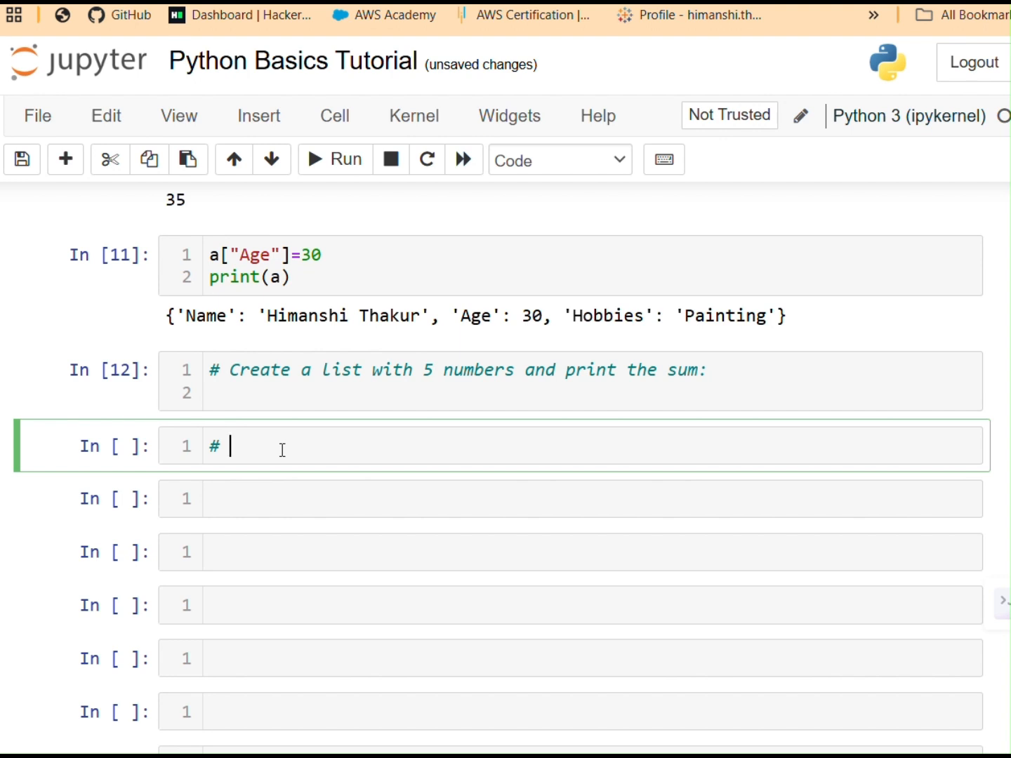
Step: Complete and run the comment '# Make a tuple with 3 names and print the last one:'
{"action": "type", "text": "Make a tuple"}
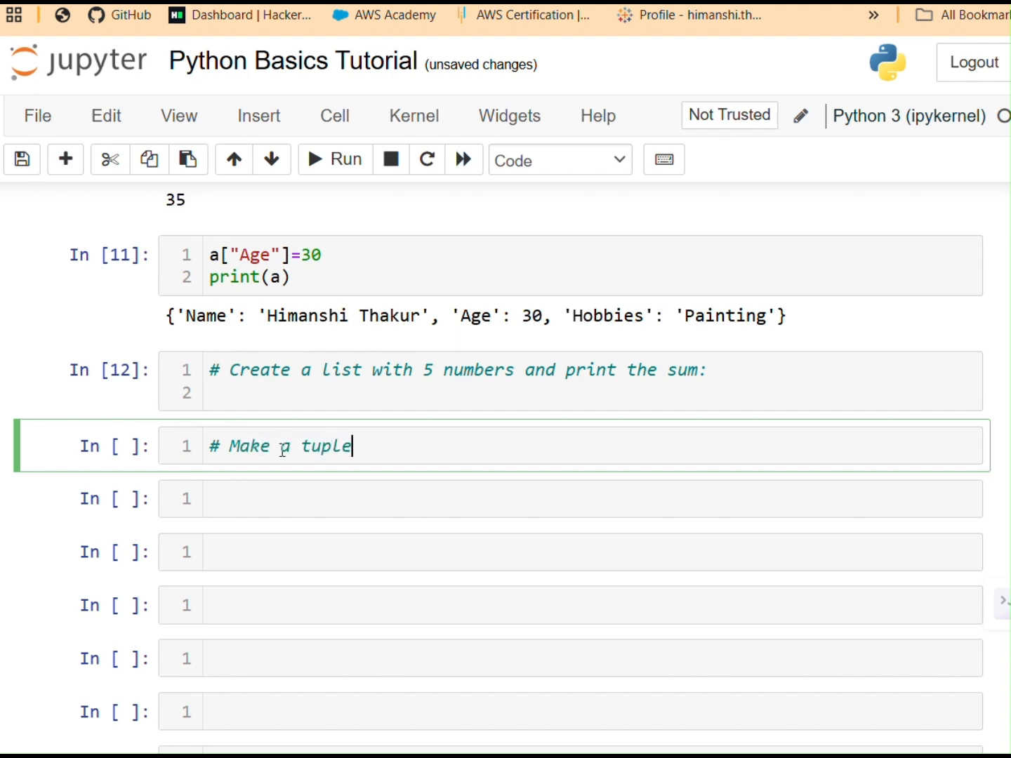
{"action": "type", "text": "with 3"}
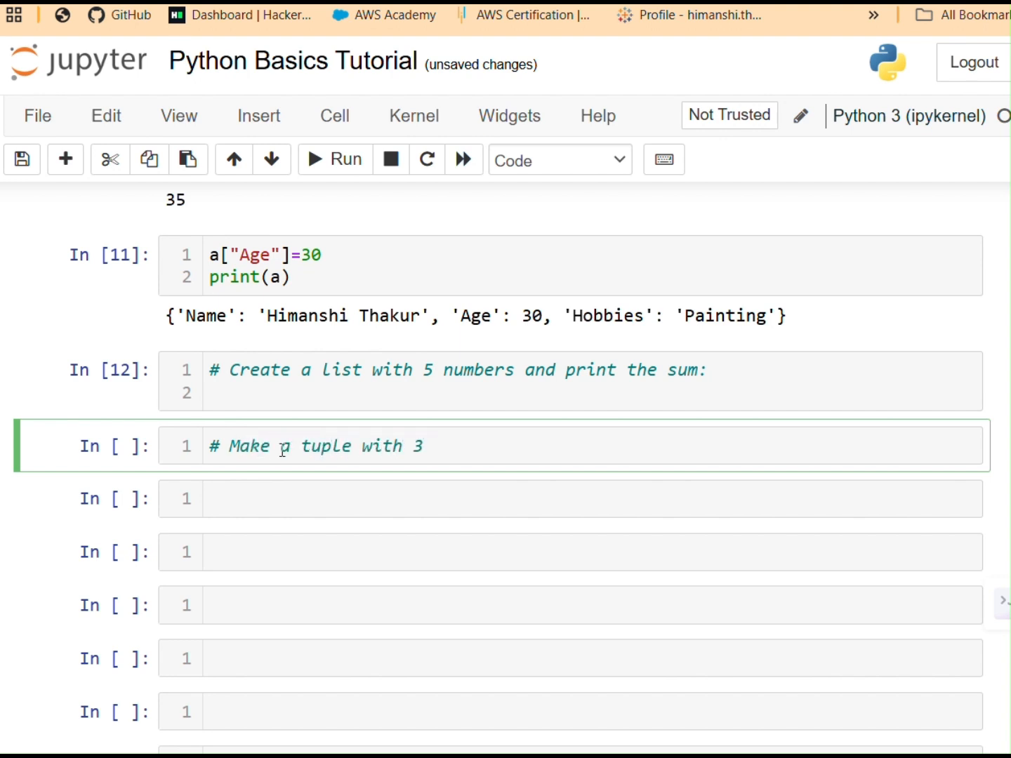
{"action": "type", "text": "names"}
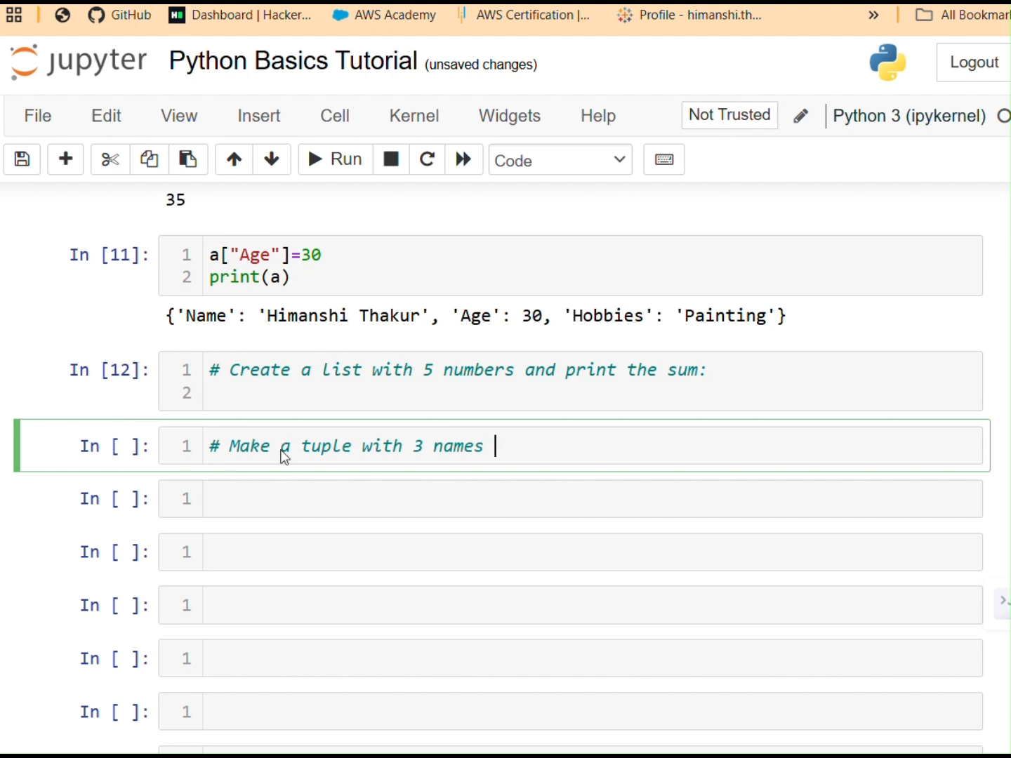
{"action": "type", "text": "and print"}
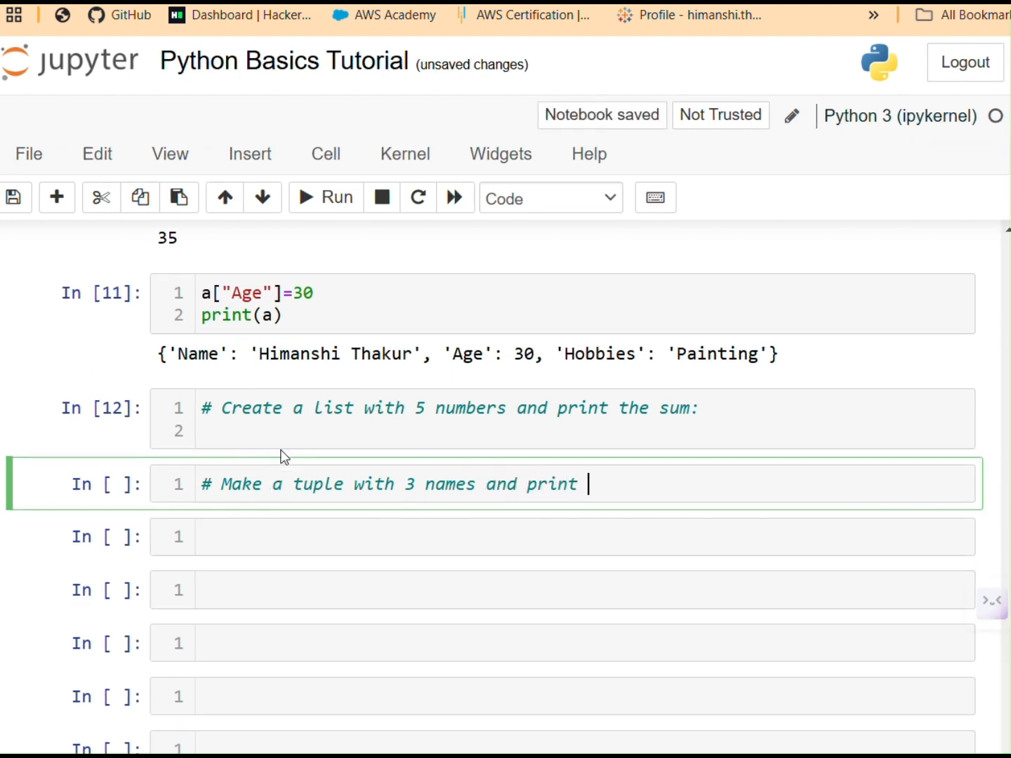
{"action": "type", "text": "the last one:"}
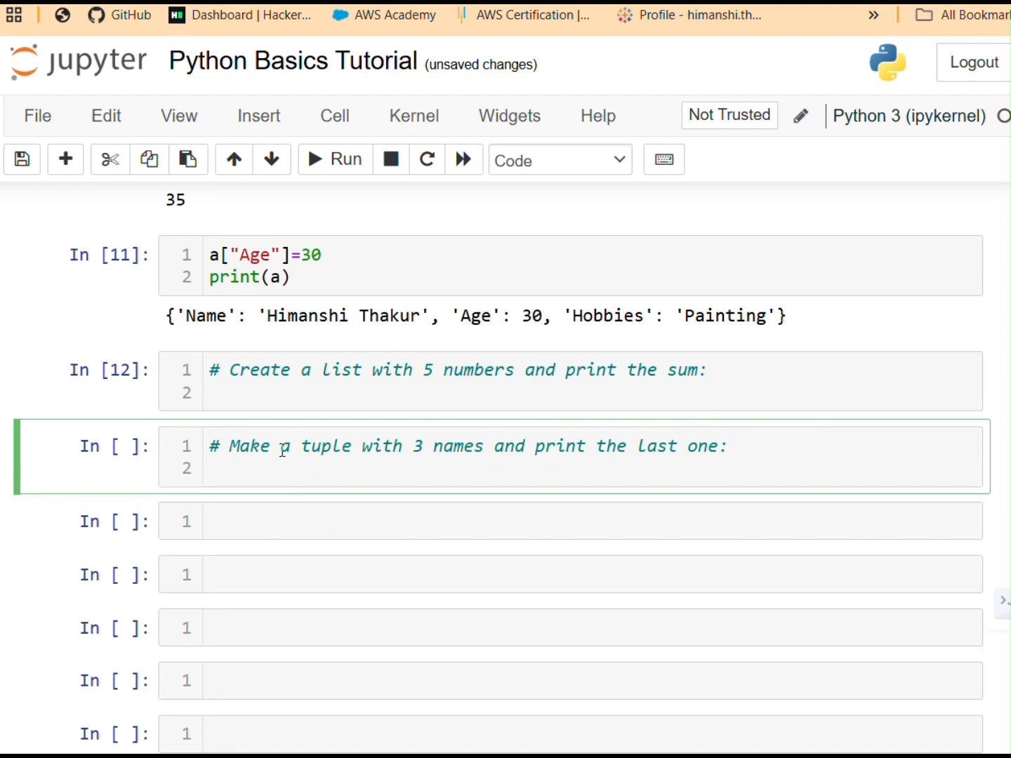
{"action": "left_click", "coordinate": [347, 159]}
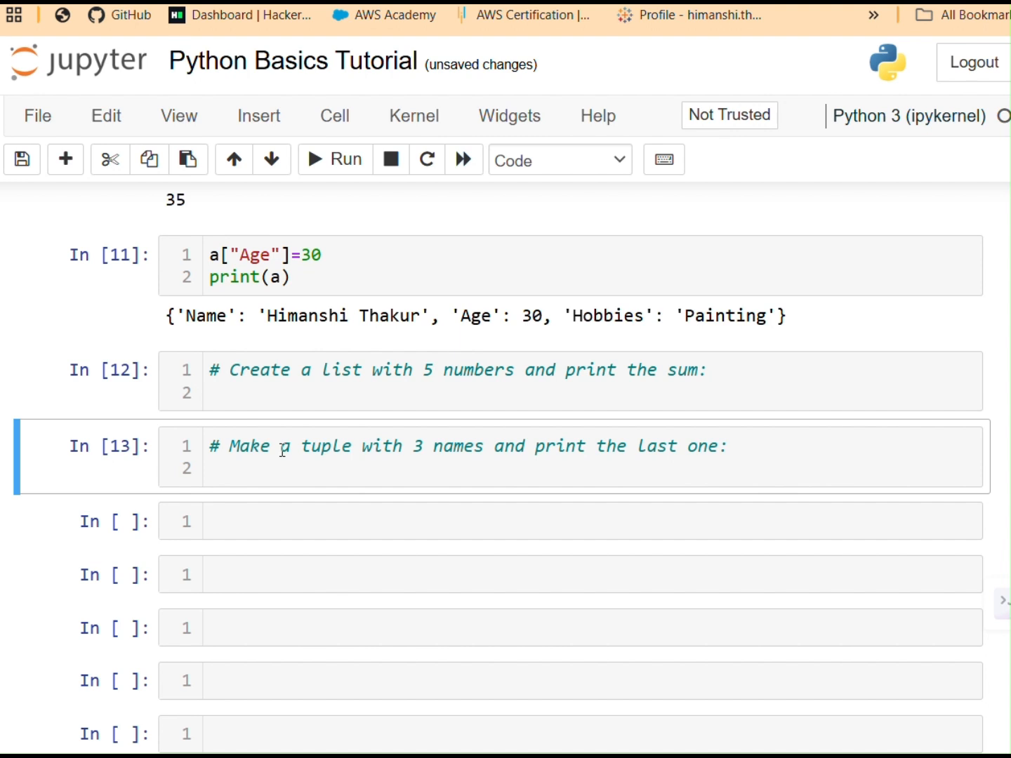
{"action": "scroll", "scroll_direction": "up", "scroll_amount": 3}
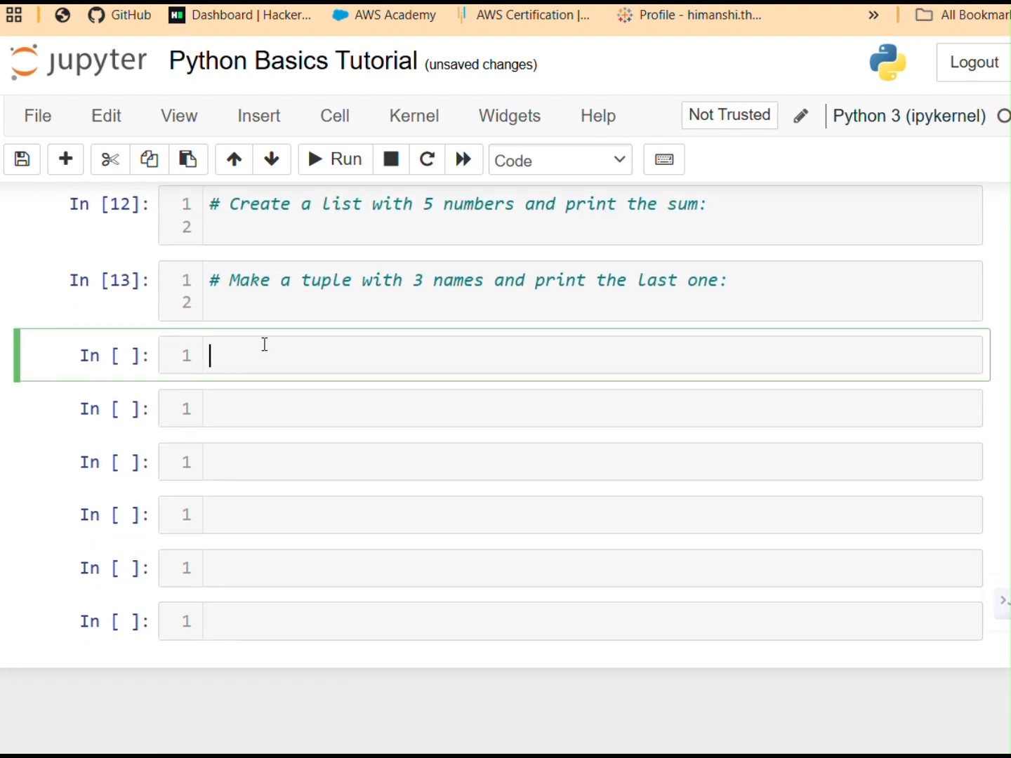
Step: Write '# Create a dictionary for two movies()' as the start of the challenge comment
{"action": "type", "text": "# Cr"}
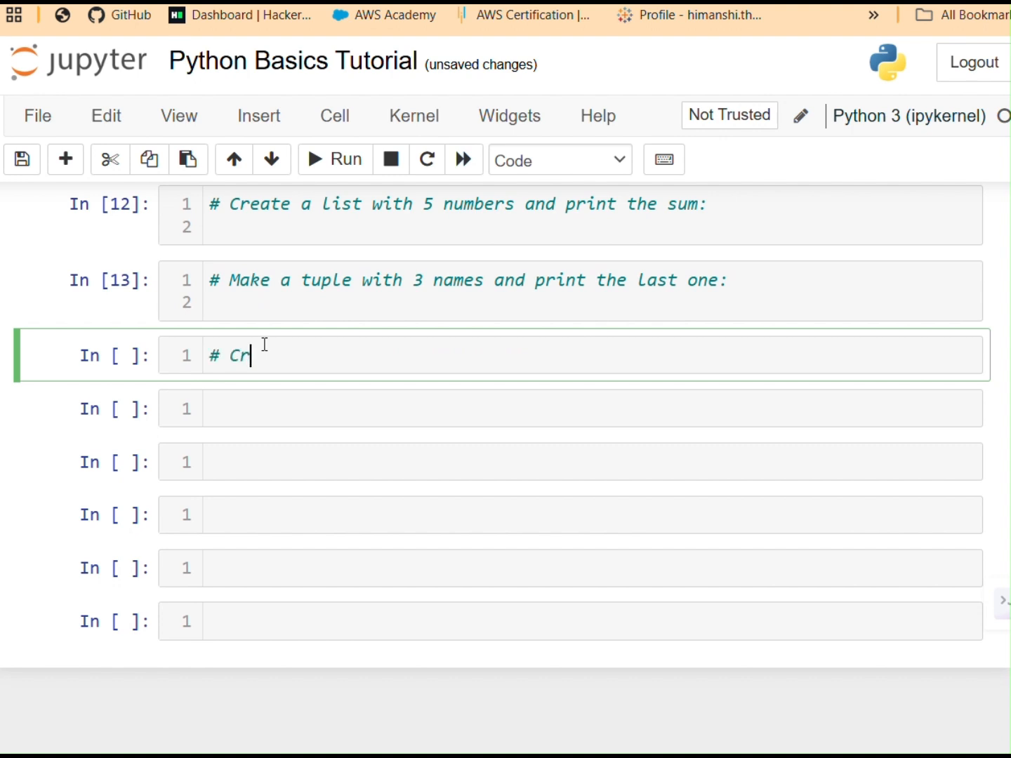
{"action": "type", "text": "eate a dic"}
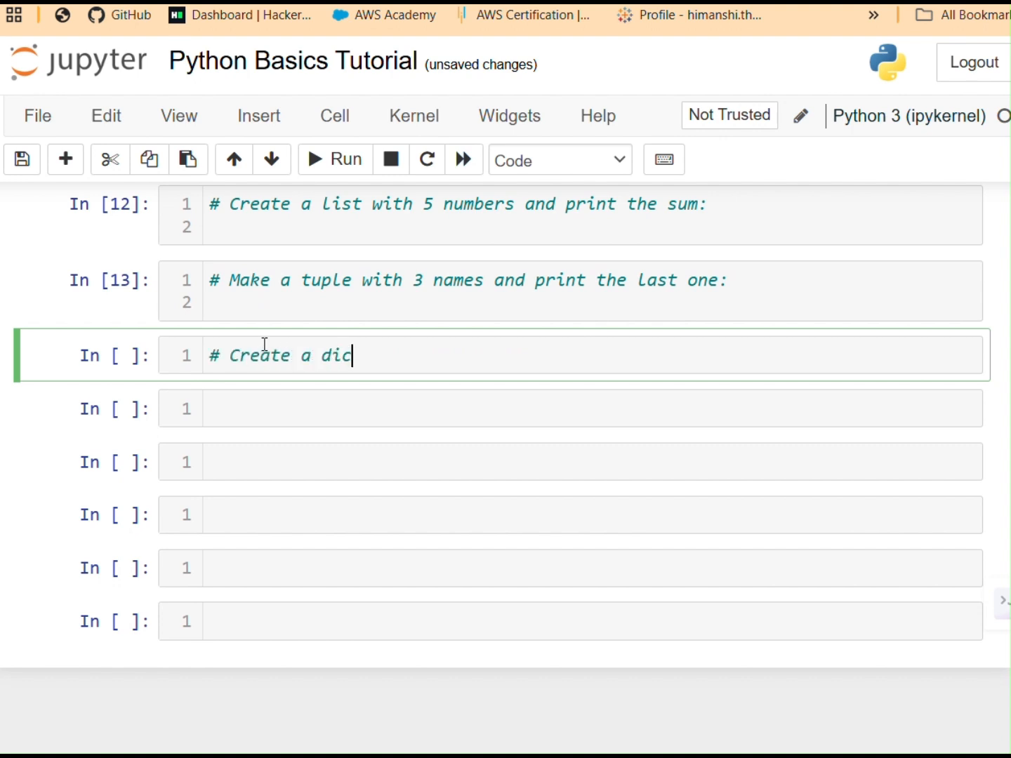
{"action": "type", "text": "tionary fo"}
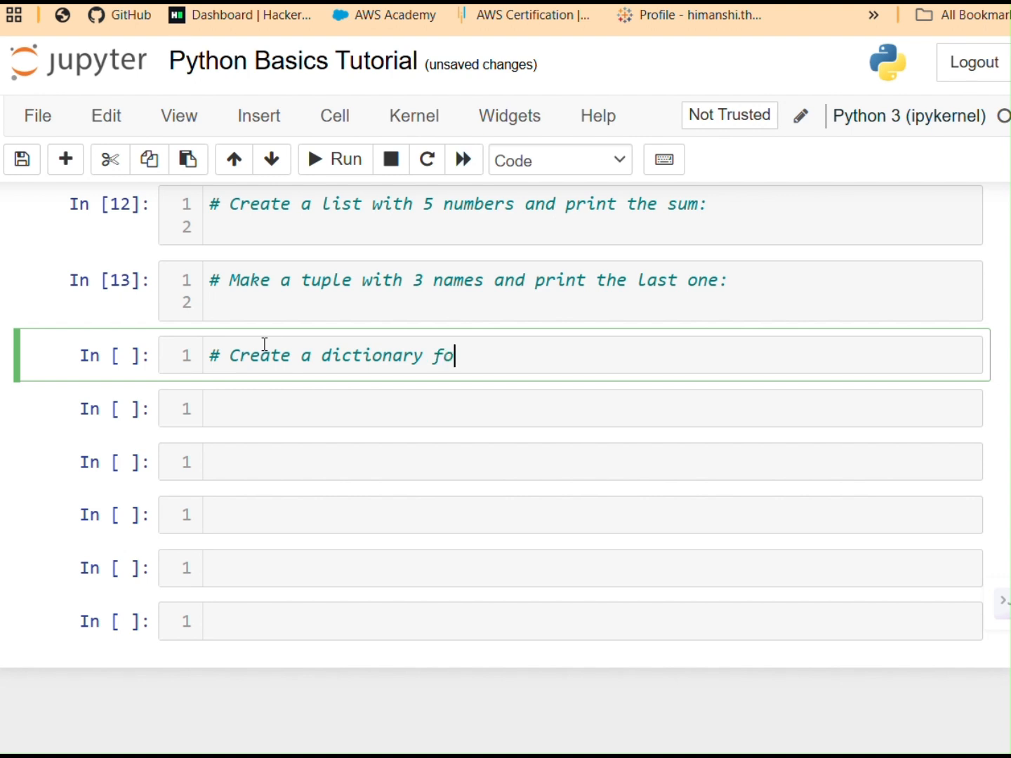
{"action": "type", "text": "r a movie"}
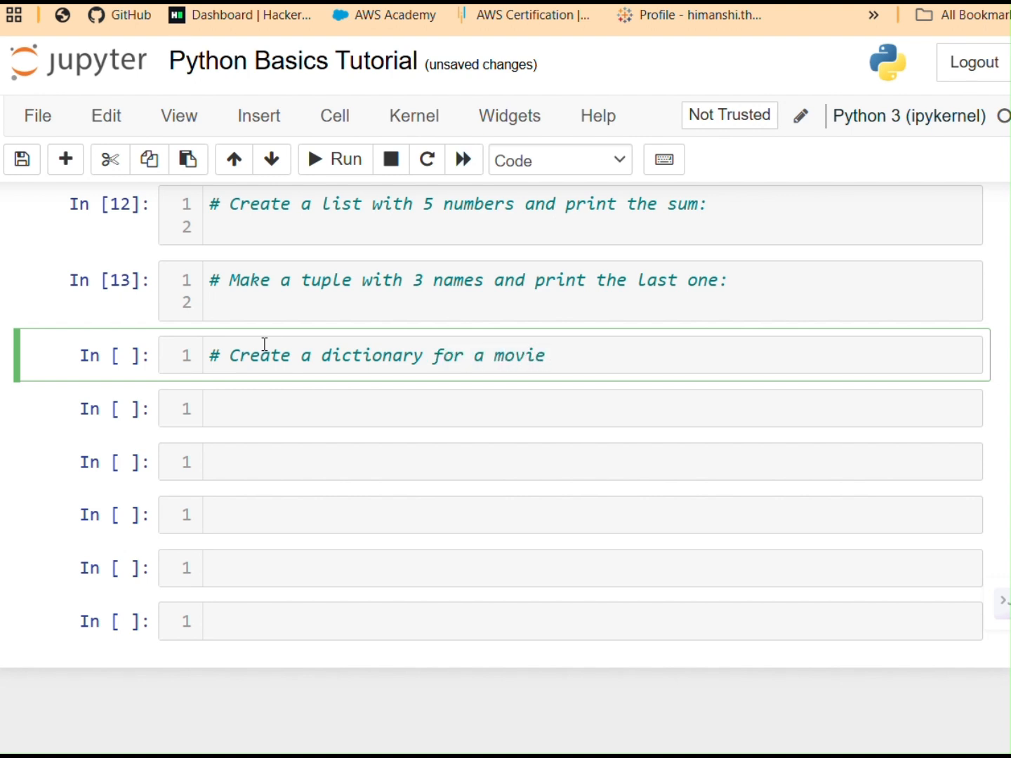
{"action": "type", "text": "()"}
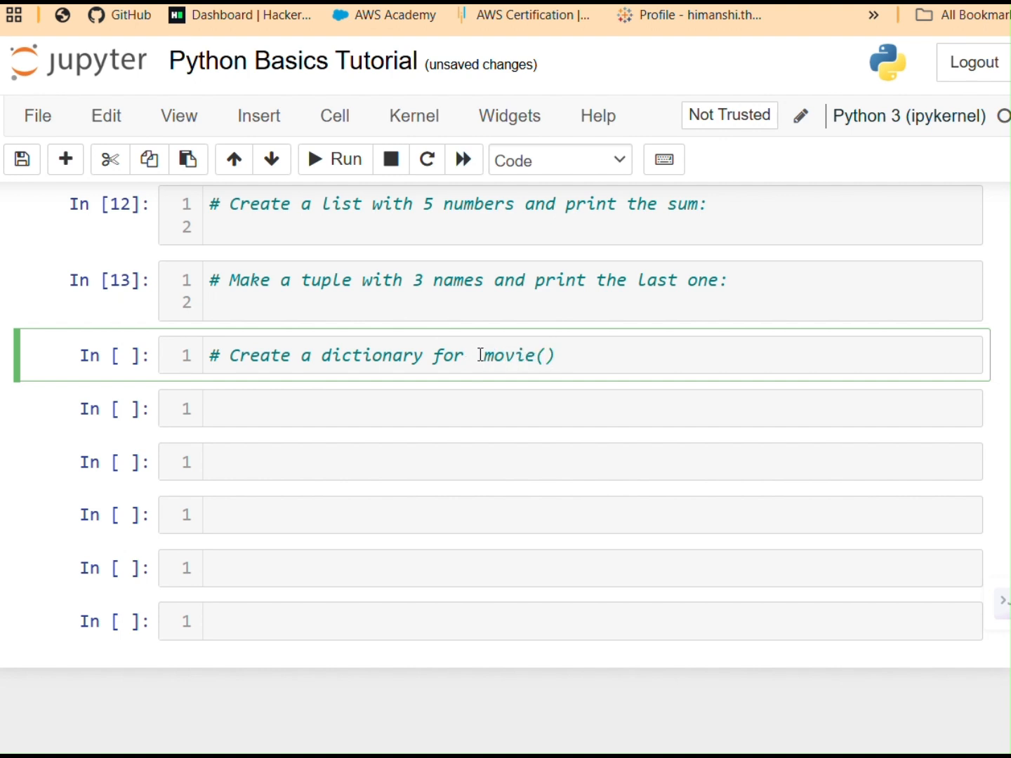
{"action": "type", "text": "two movie"}
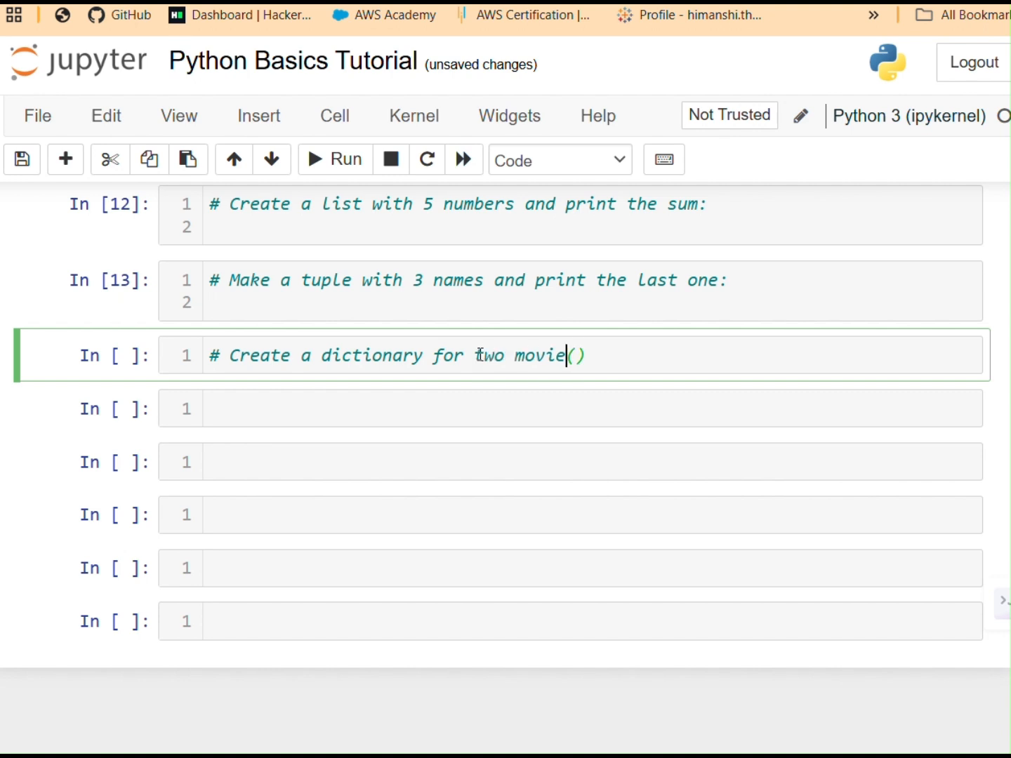
{"action": "type", "text": "s"}
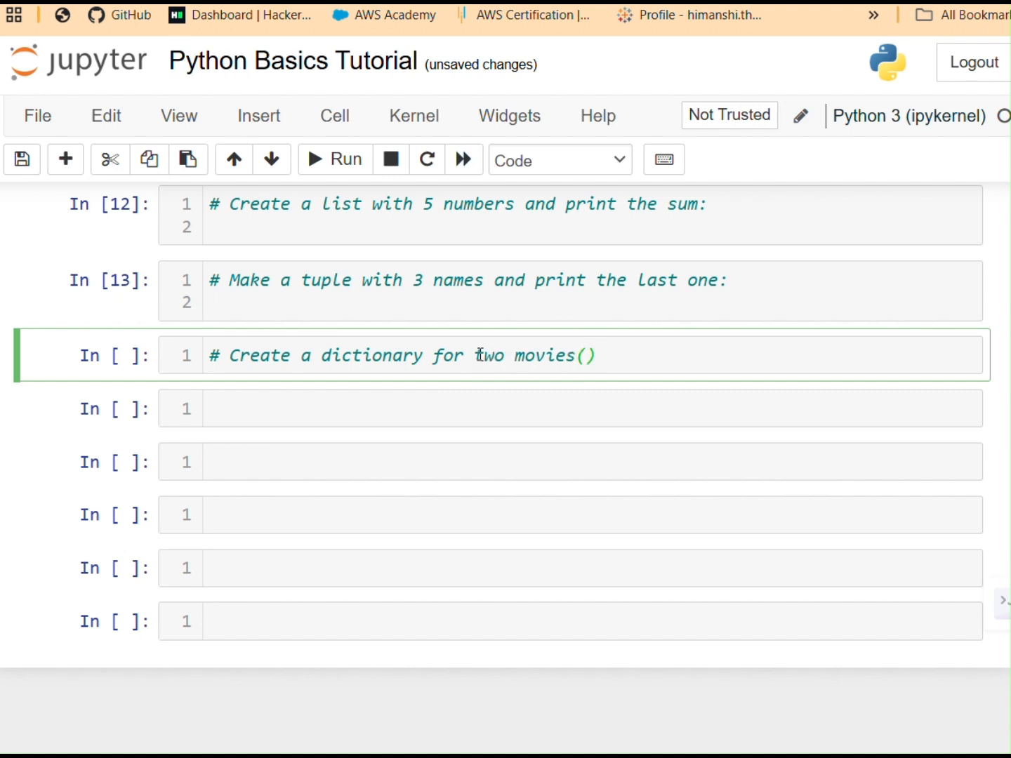
{"action": "left_click", "coordinate": [585, 354]}
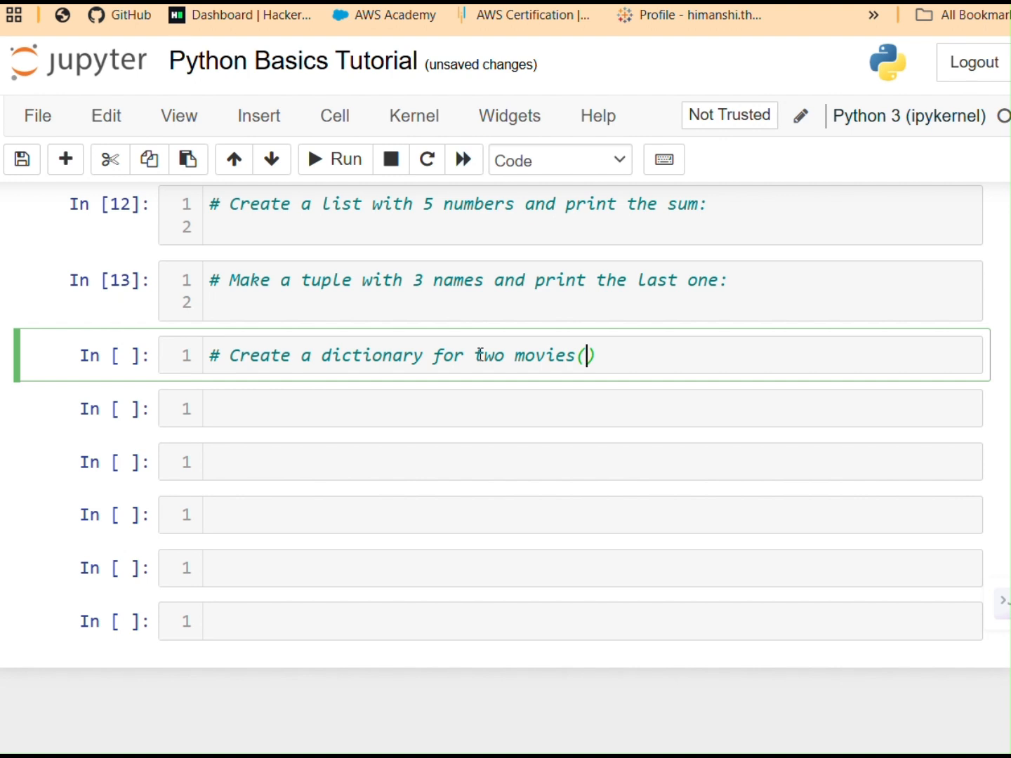
Step: Finish it as 'two movies(title, year, director) and then print the title:' and run the cell
{"action": "type", "text": "title,"}
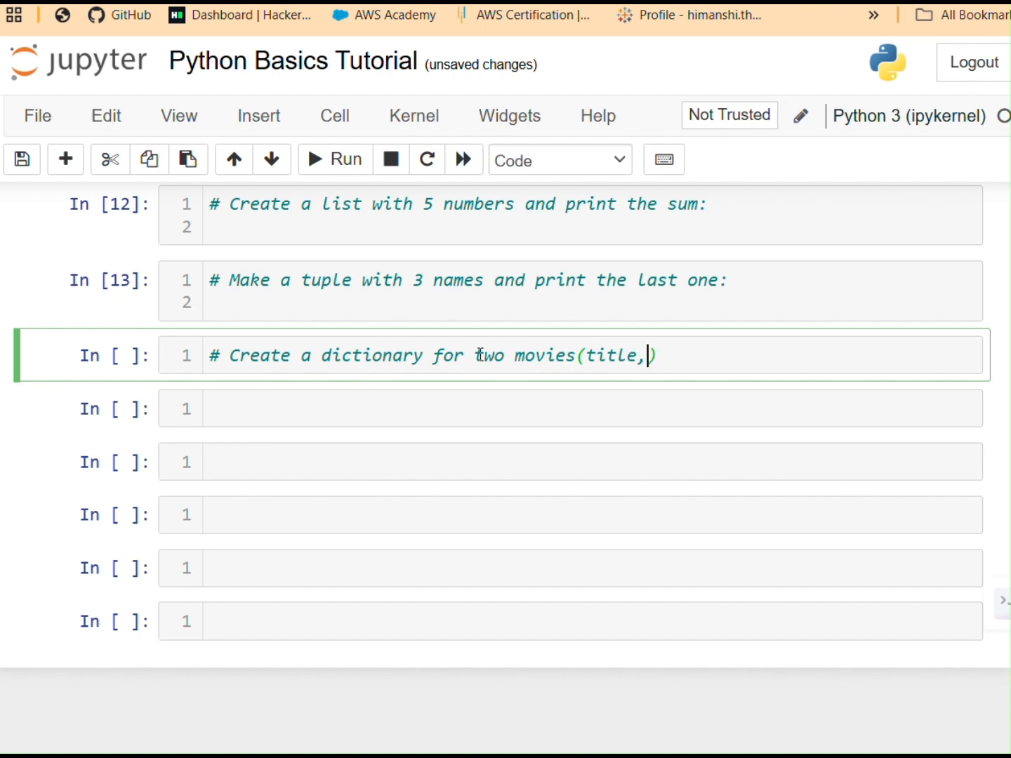
{"action": "type", "text": "year,"}
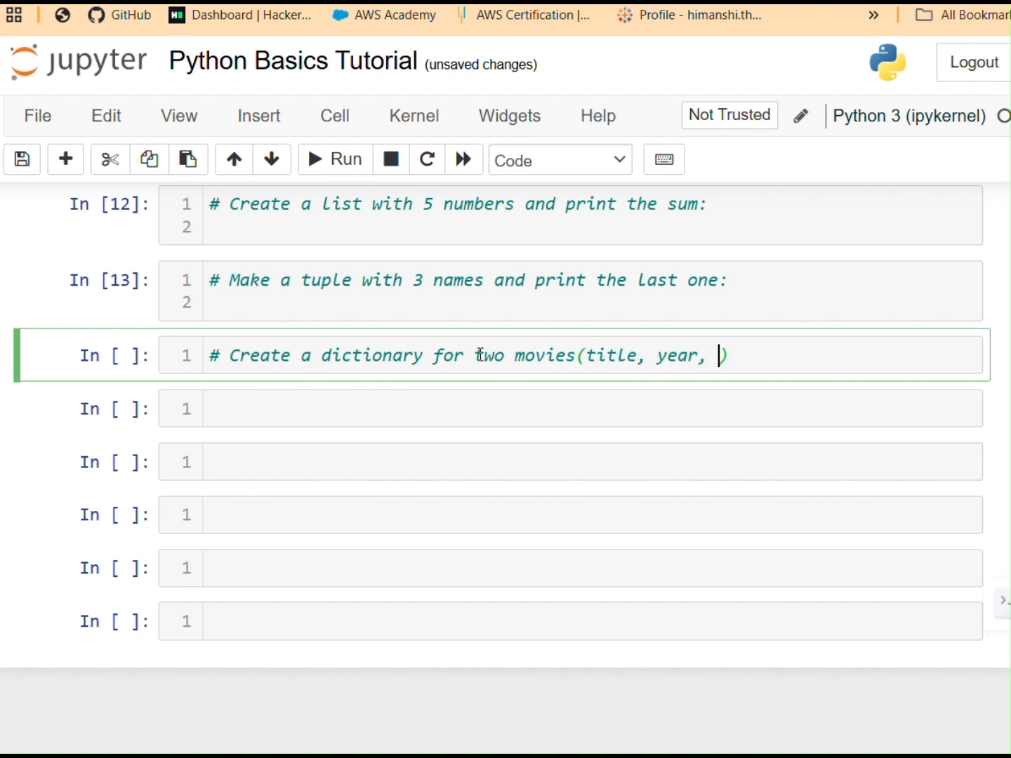
{"action": "type", "text": "directo"}
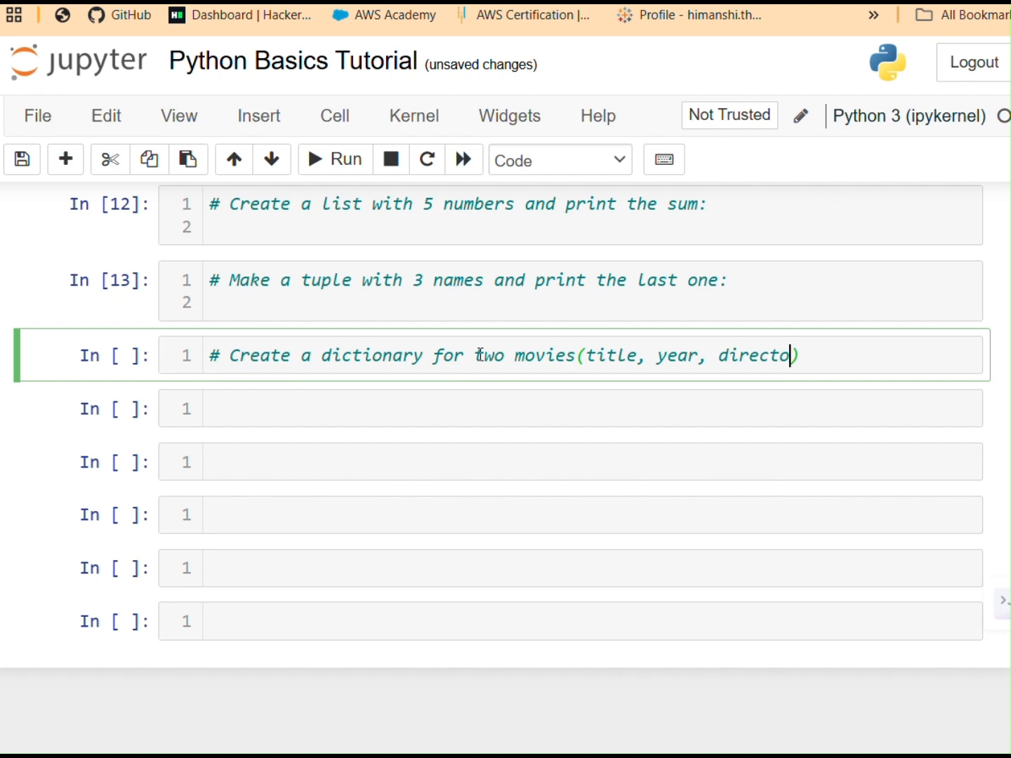
{"action": "type", "text": "r"}
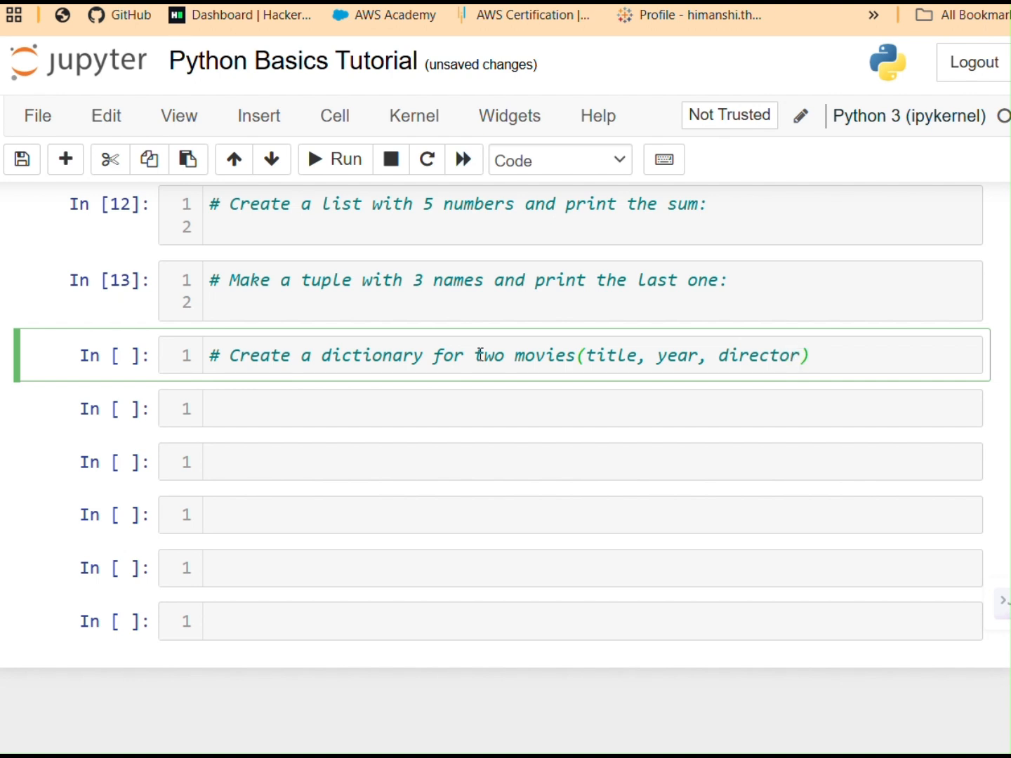
{"action": "type", "text": "and then prin"}
{"action": "type", "text": "#"}
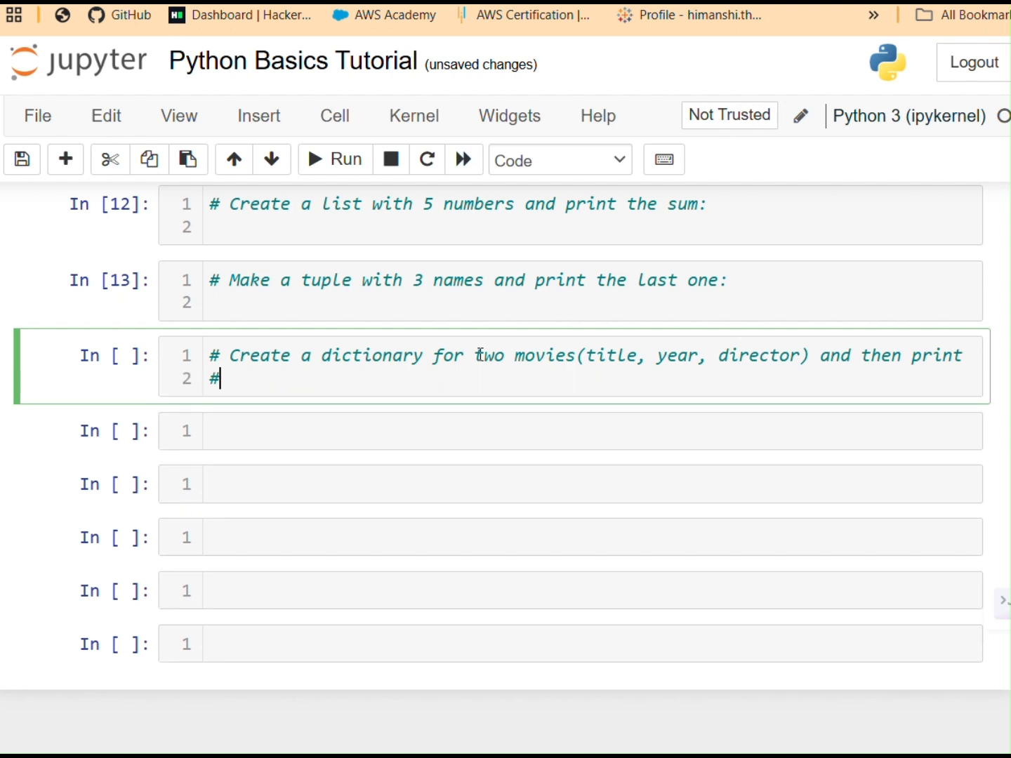
{"action": "type", "text": "the"}
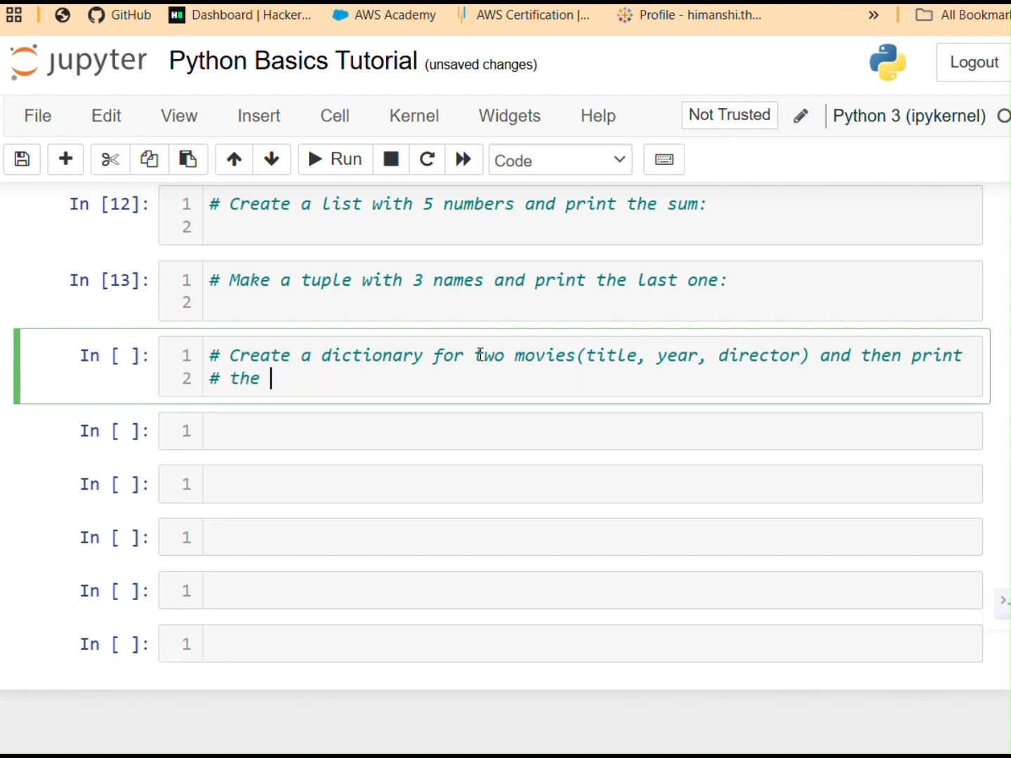
{"action": "type", "text": "title:"}
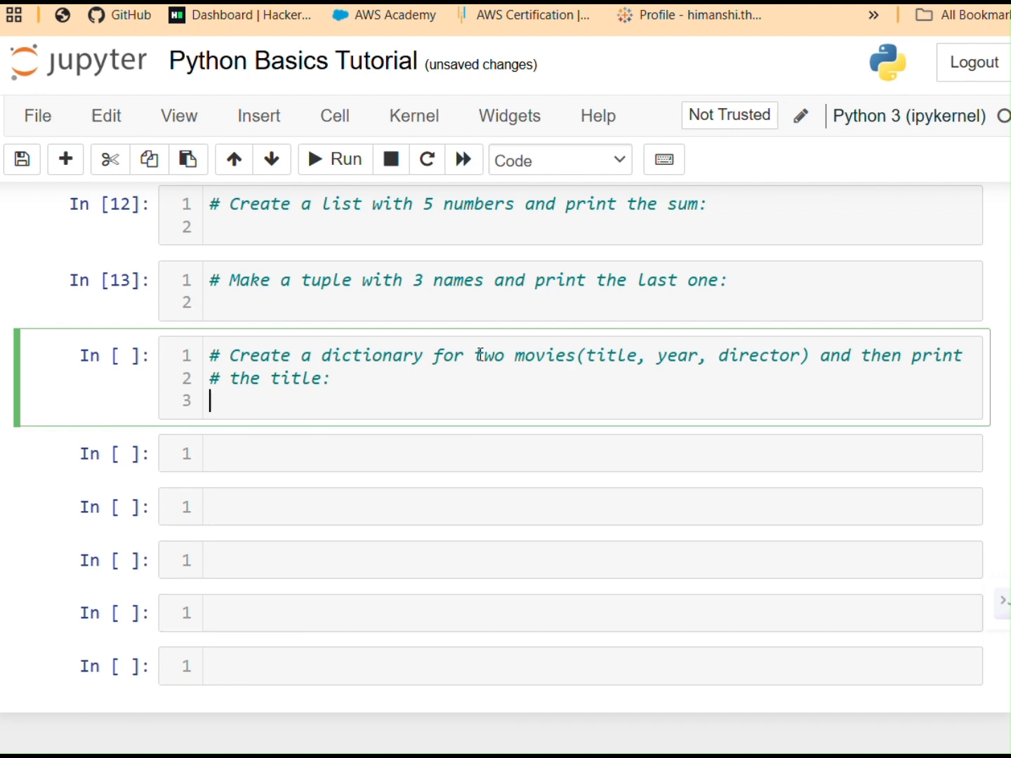
{"action": "left_click", "coordinate": [348, 161]}
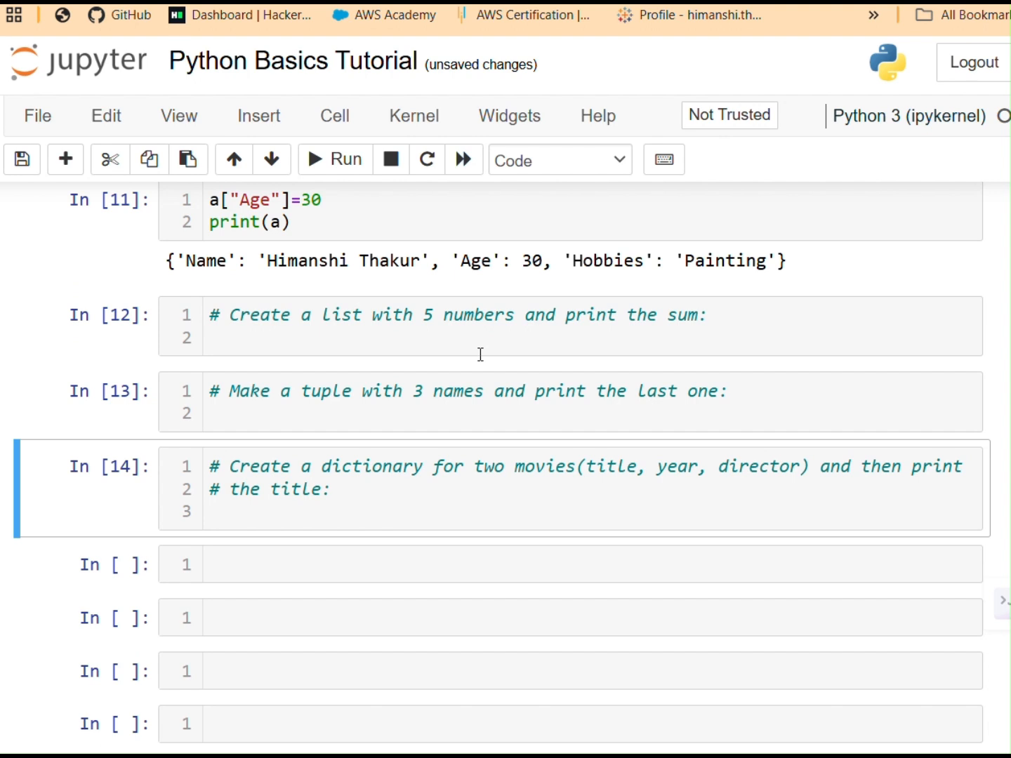
{"action": "mouse_move", "coordinate": [481, 354]}
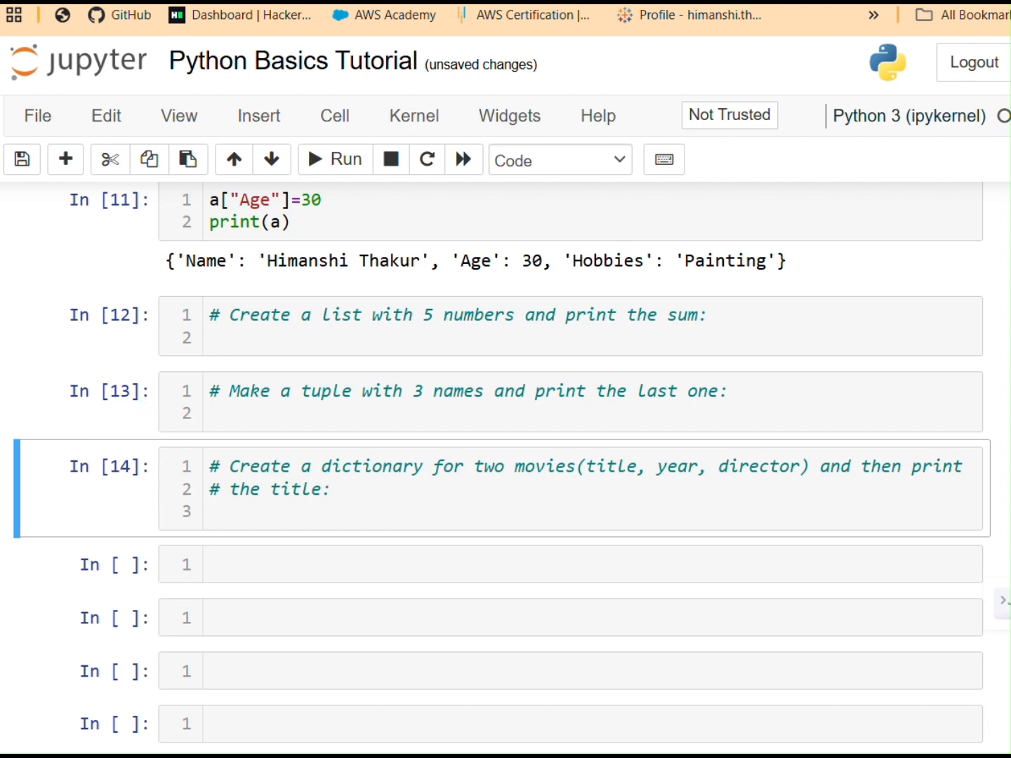
{"action": "mouse_move", "coordinate": [578, 446]}
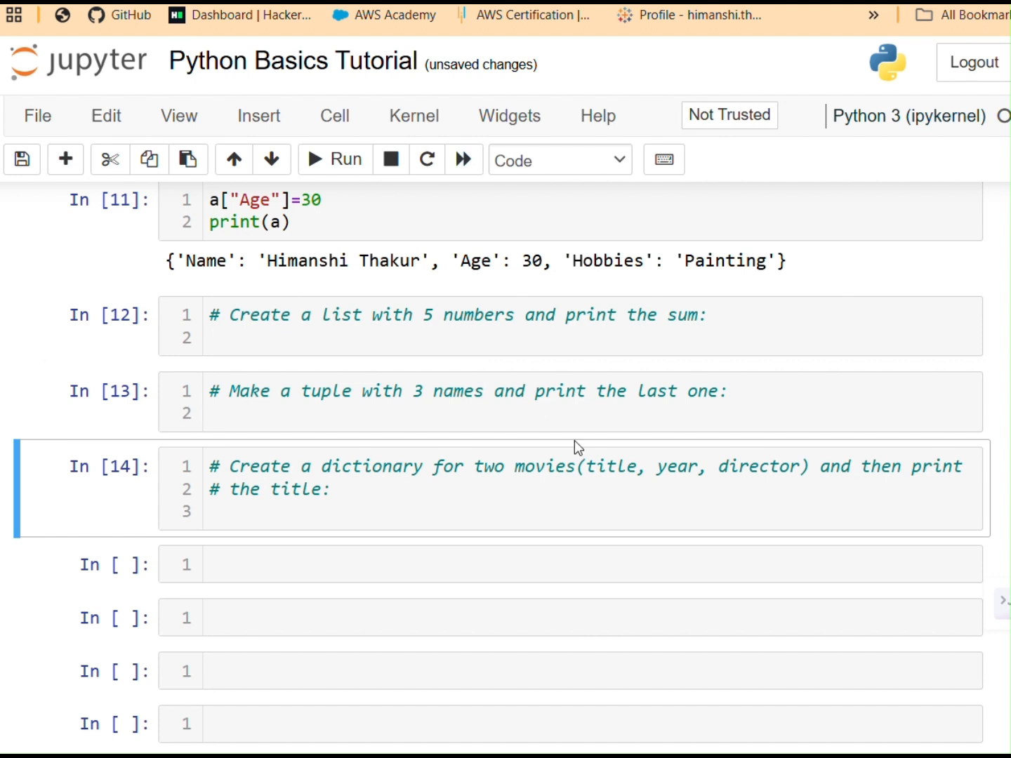
{"action": "scroll", "scroll_direction": "down", "scroll_amount": 3}
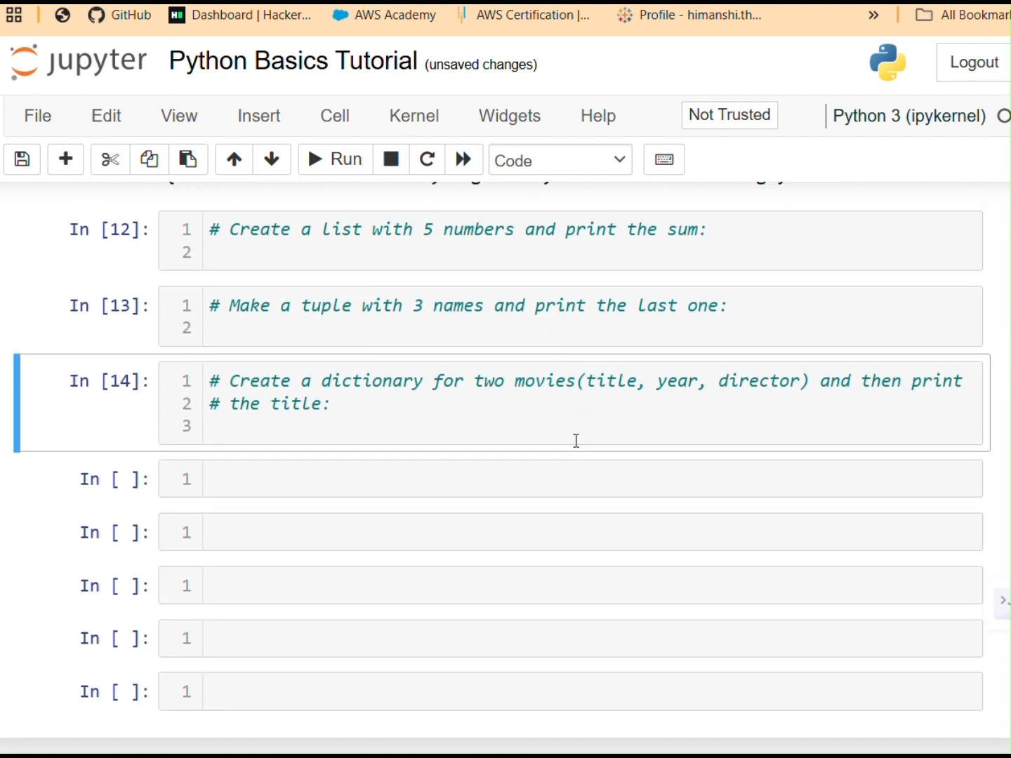